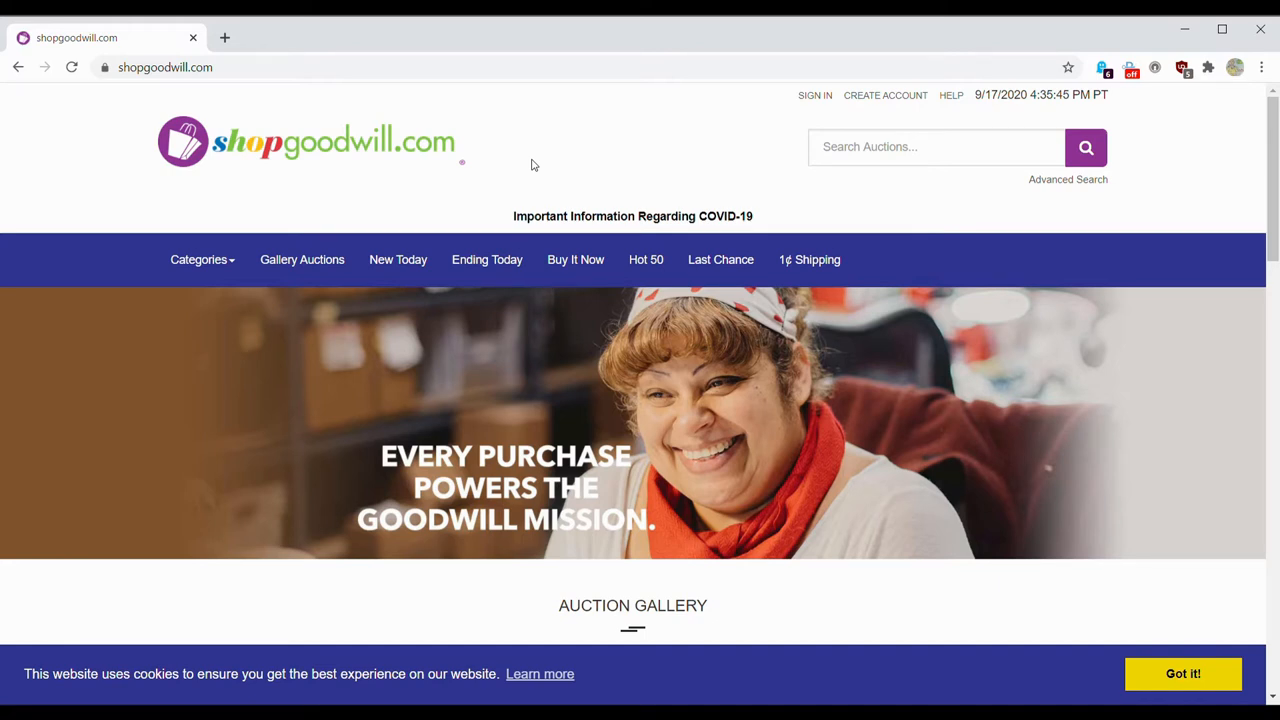
pyautogui.moveTo(556, 164)
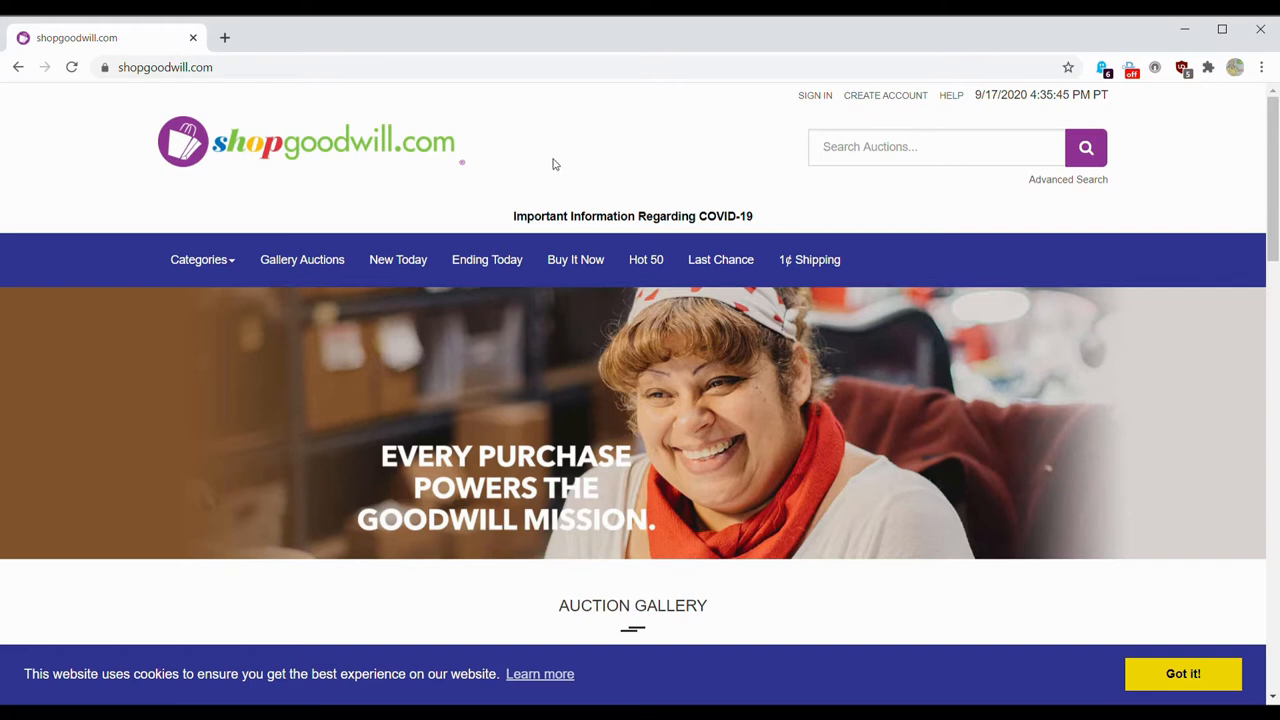
pyautogui.moveTo(560, 166)
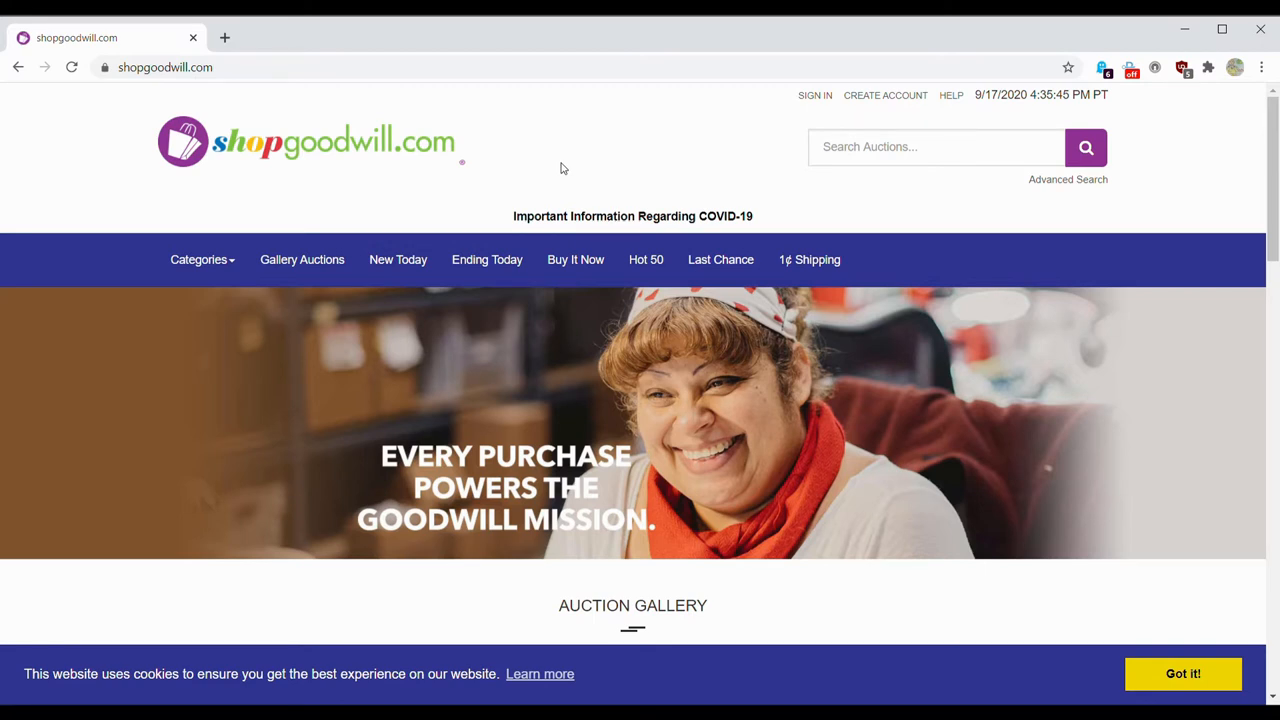
pyautogui.moveTo(196, 232)
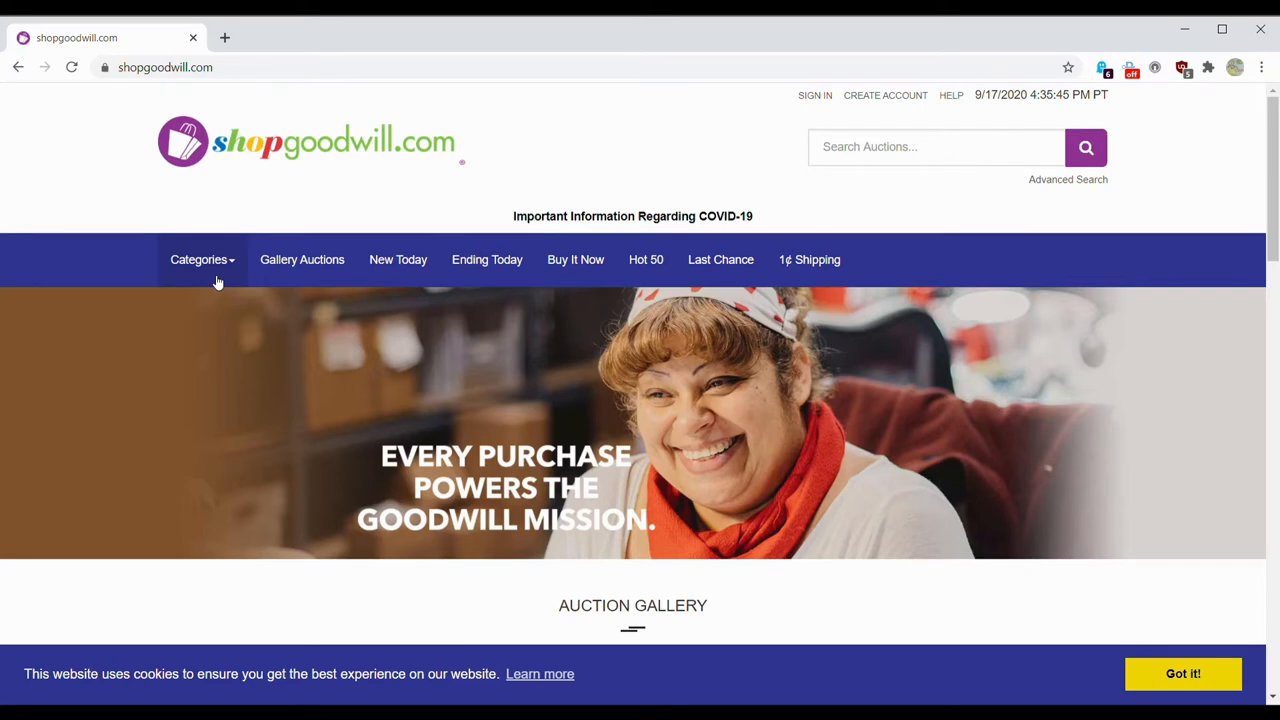
# Step: Show Musical Instruments listings with category filter expanded, sorted by price highest first
pyautogui.click(198, 260)
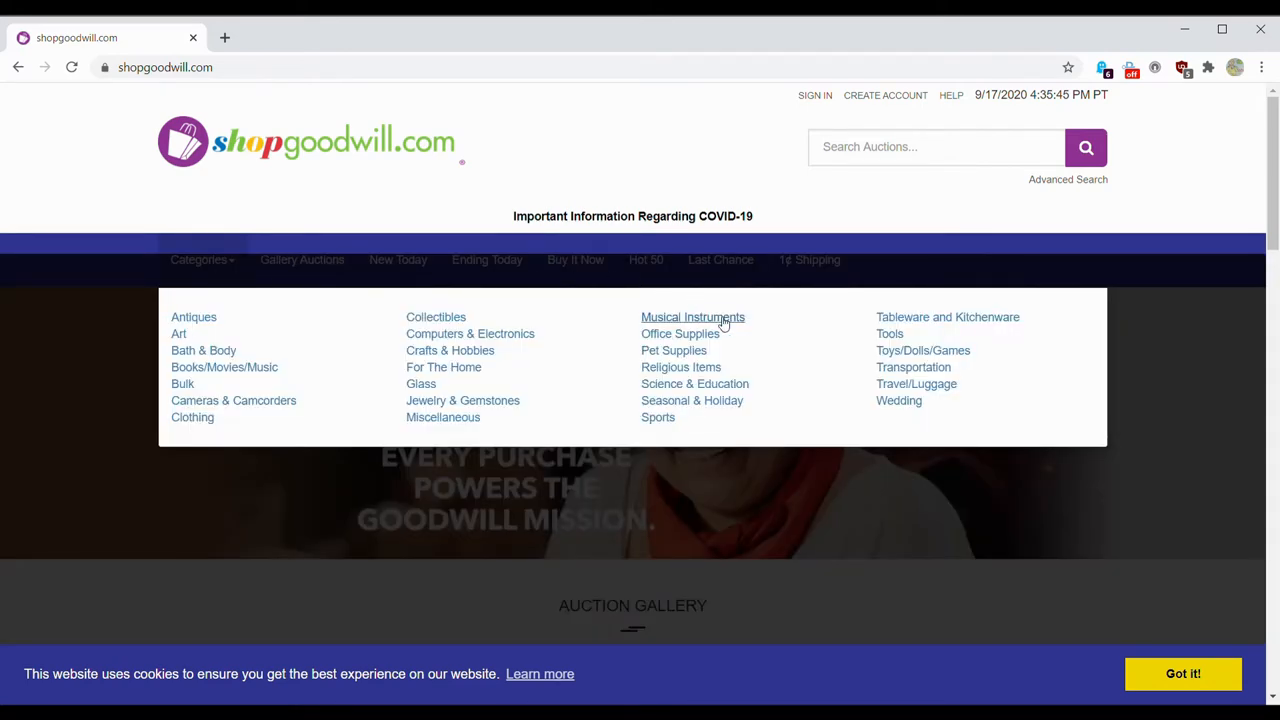
pyautogui.click(692, 316)
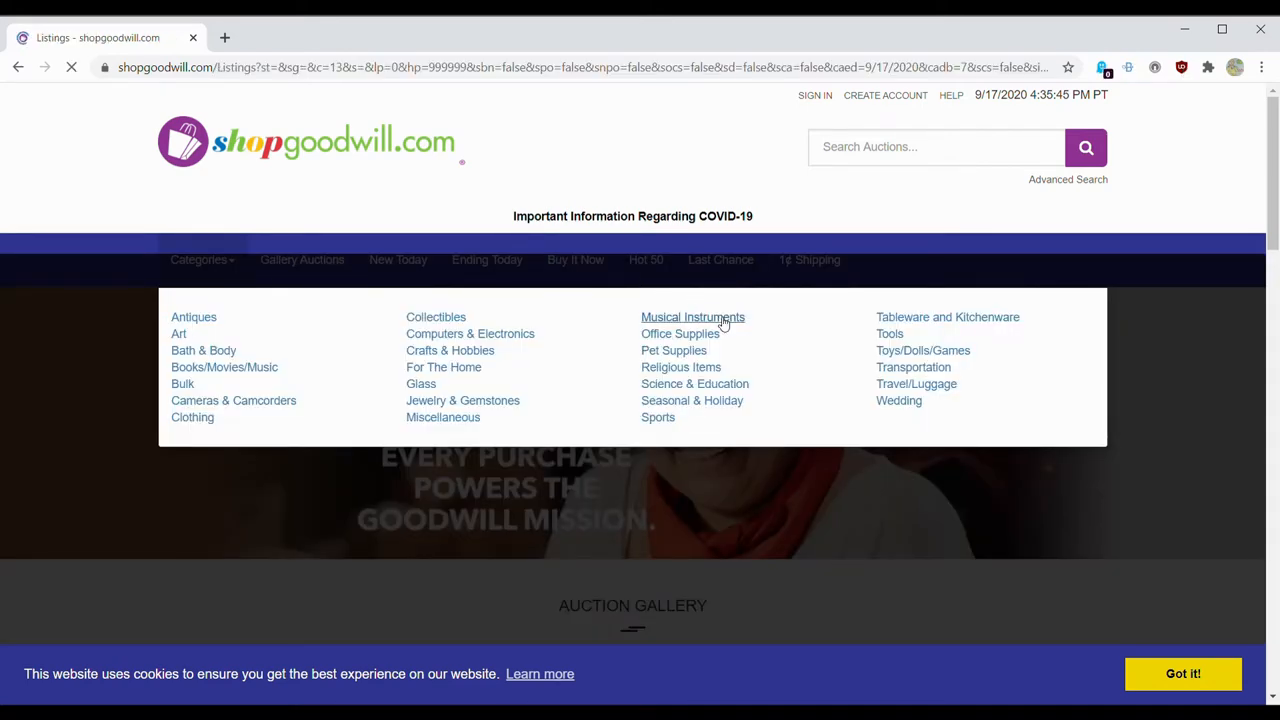
pyautogui.click(692, 316)
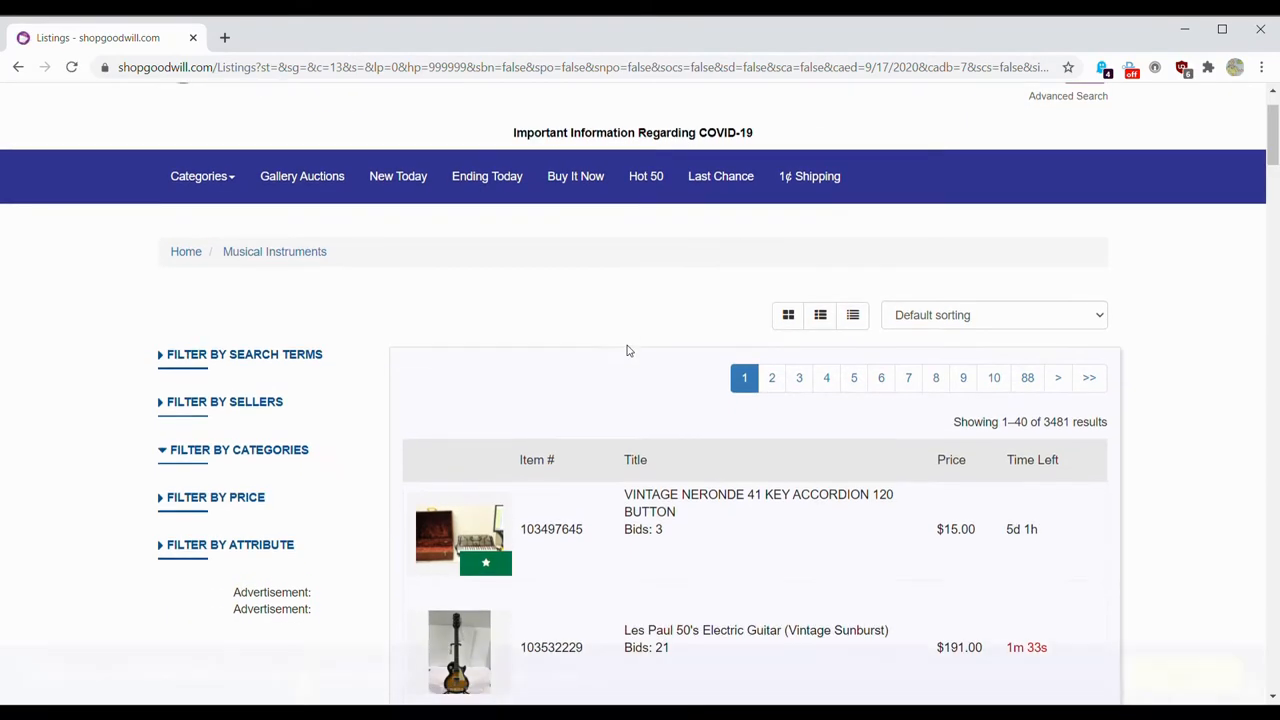
pyautogui.scroll(-3)
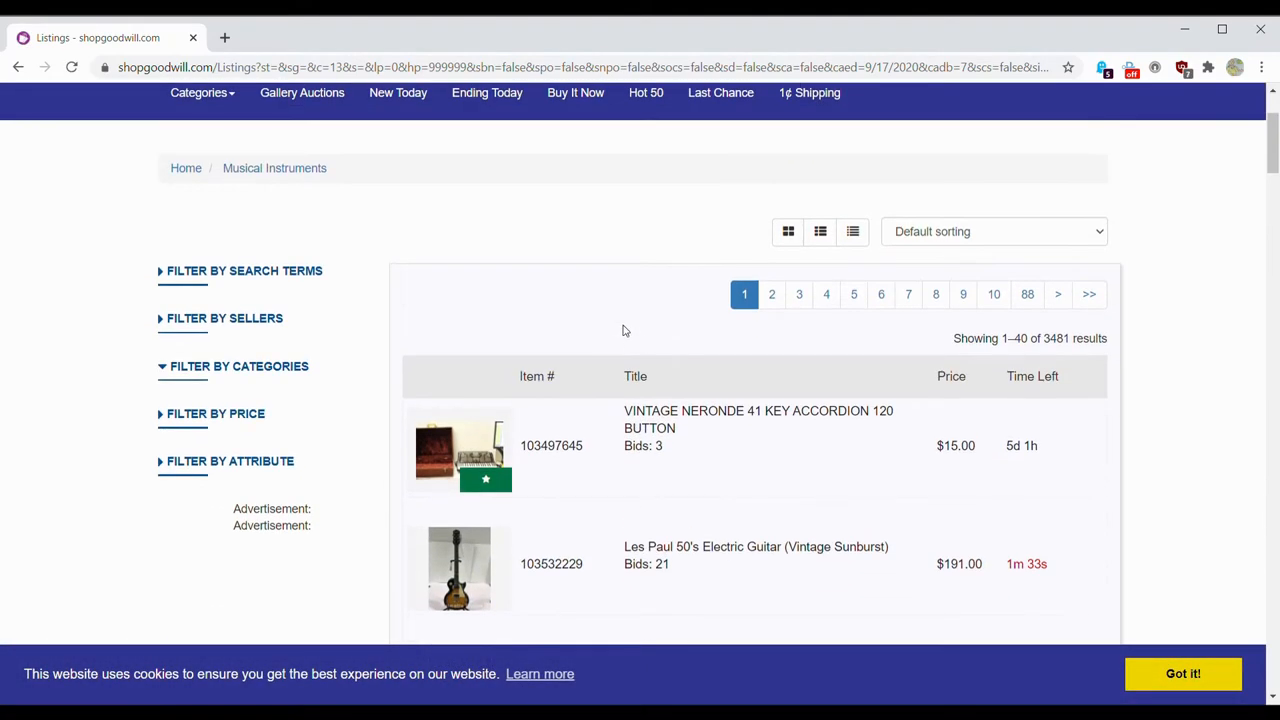
pyautogui.click(240, 366)
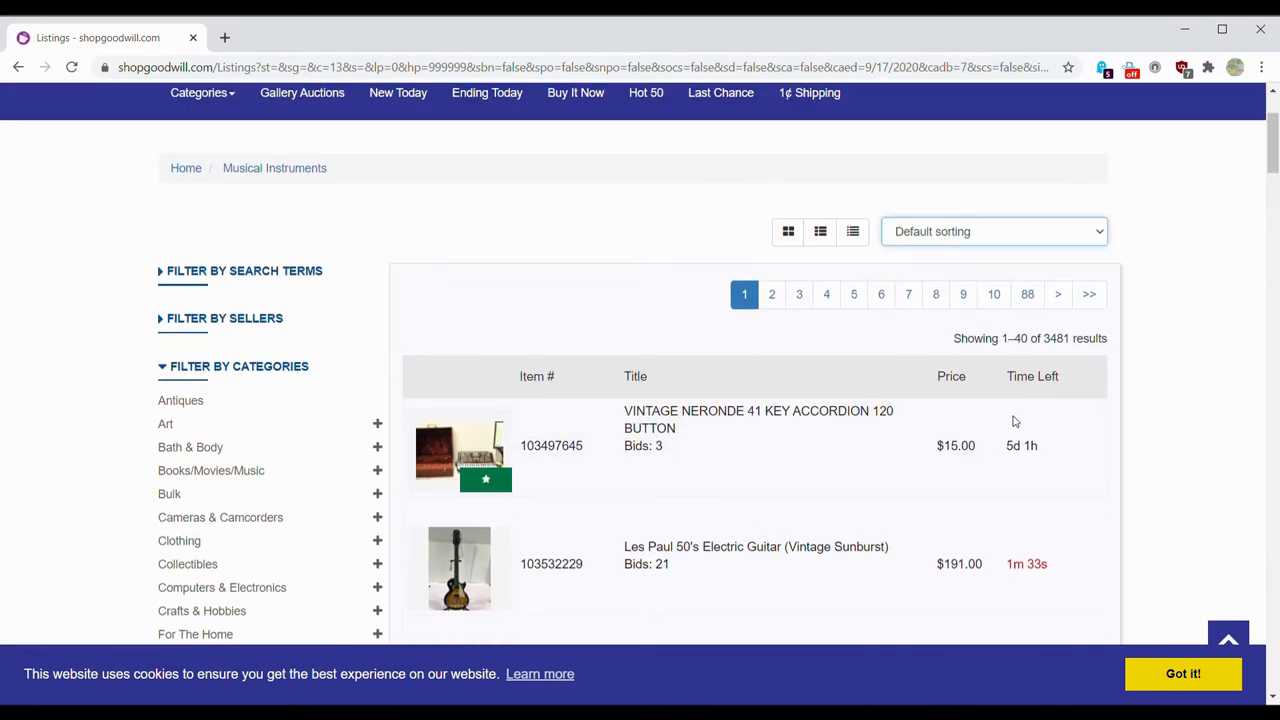
pyautogui.click(992, 232)
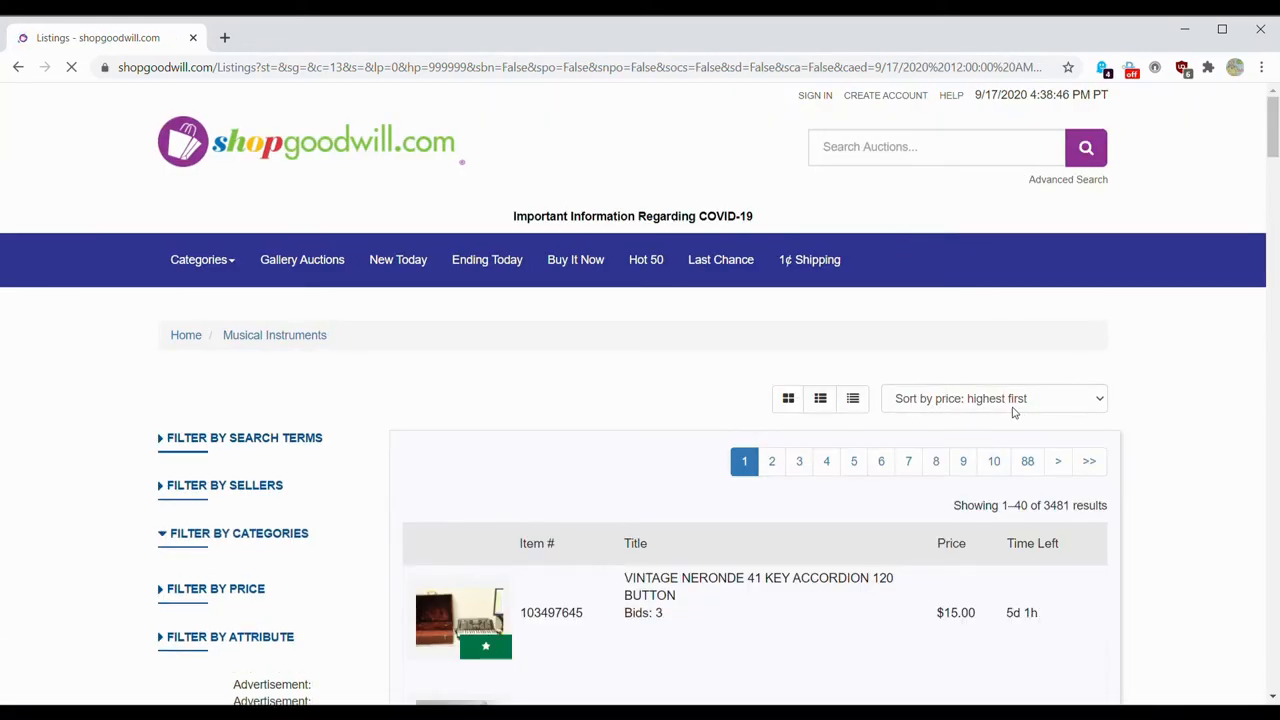
pyautogui.scroll(-3)
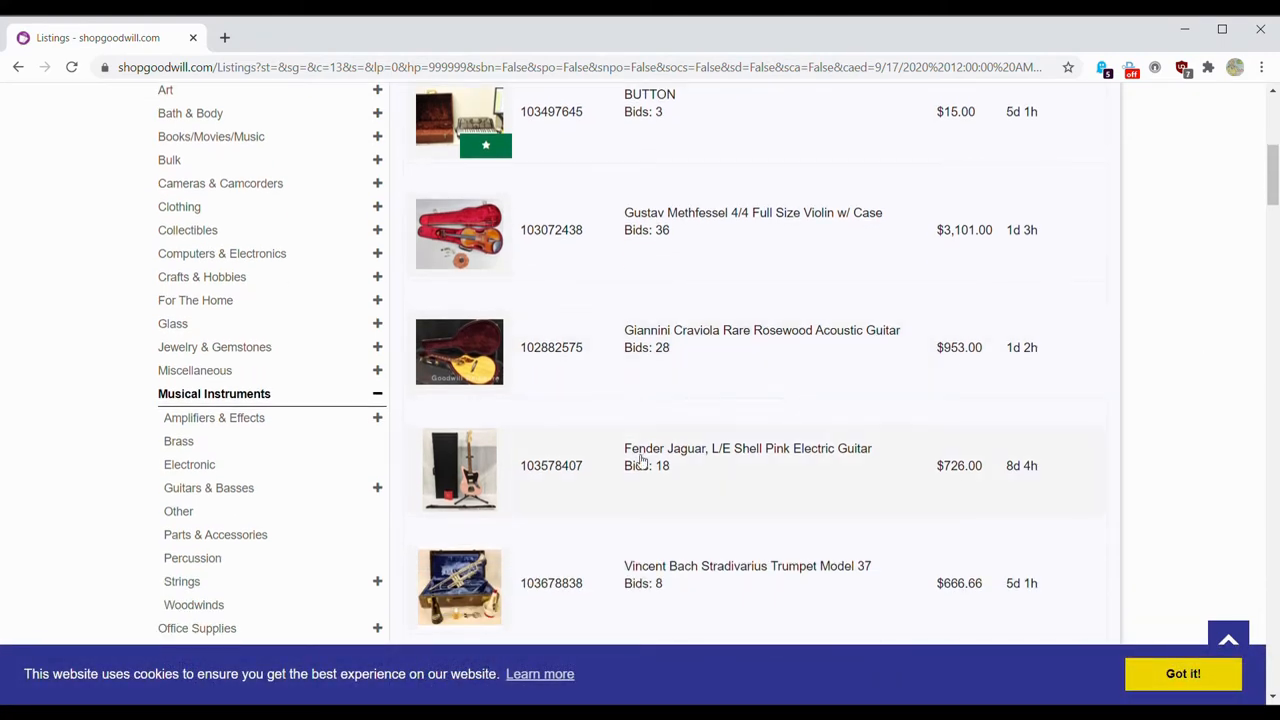
pyautogui.moveTo(764, 458)
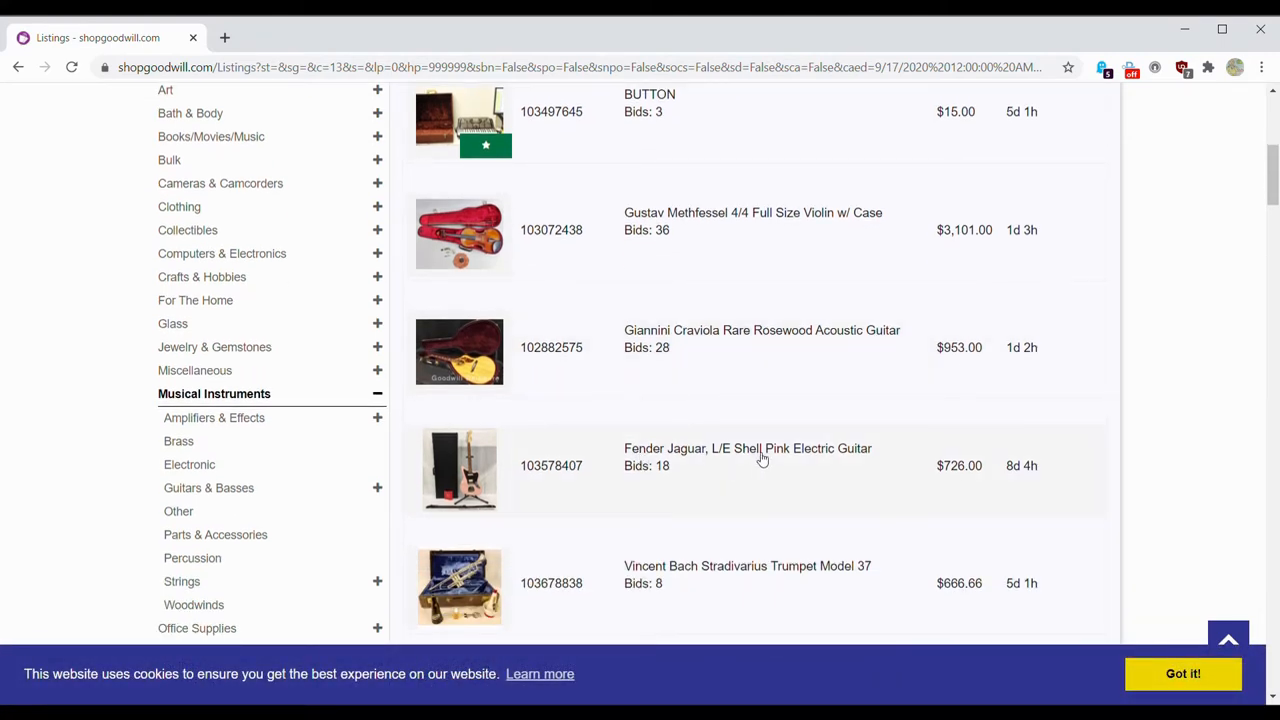
pyautogui.scroll(-3)
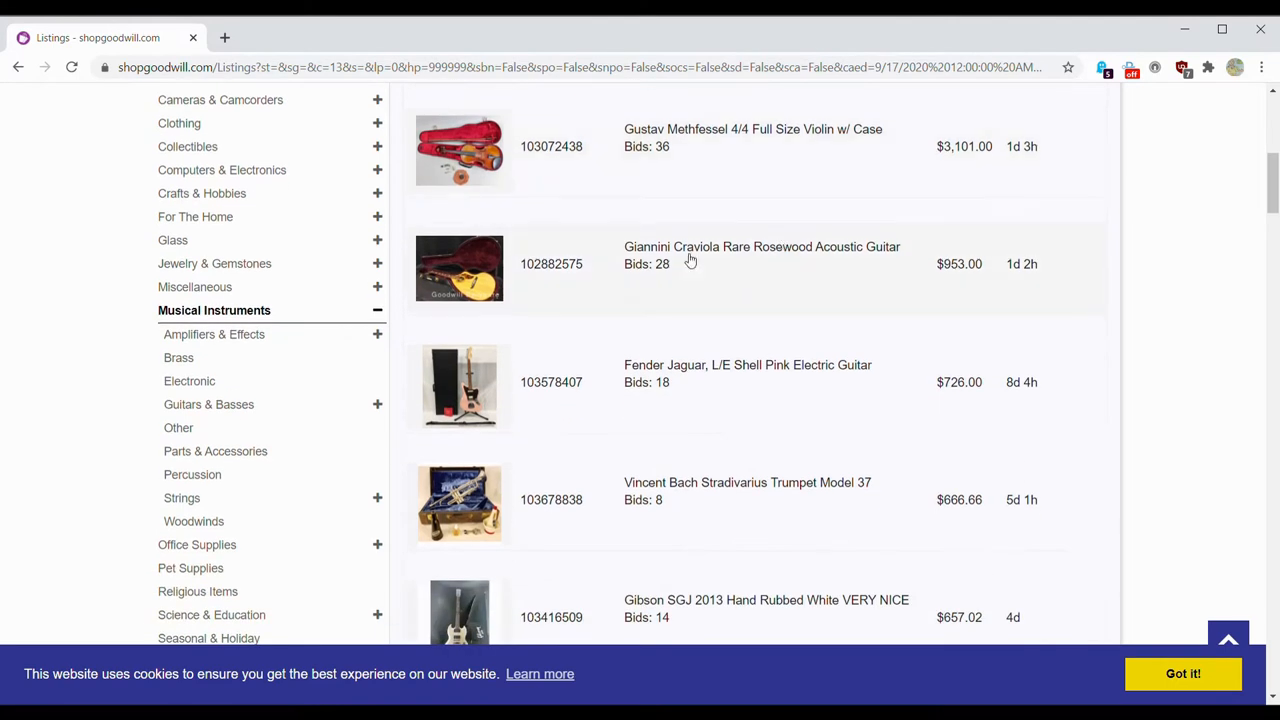
pyautogui.moveTo(644, 280)
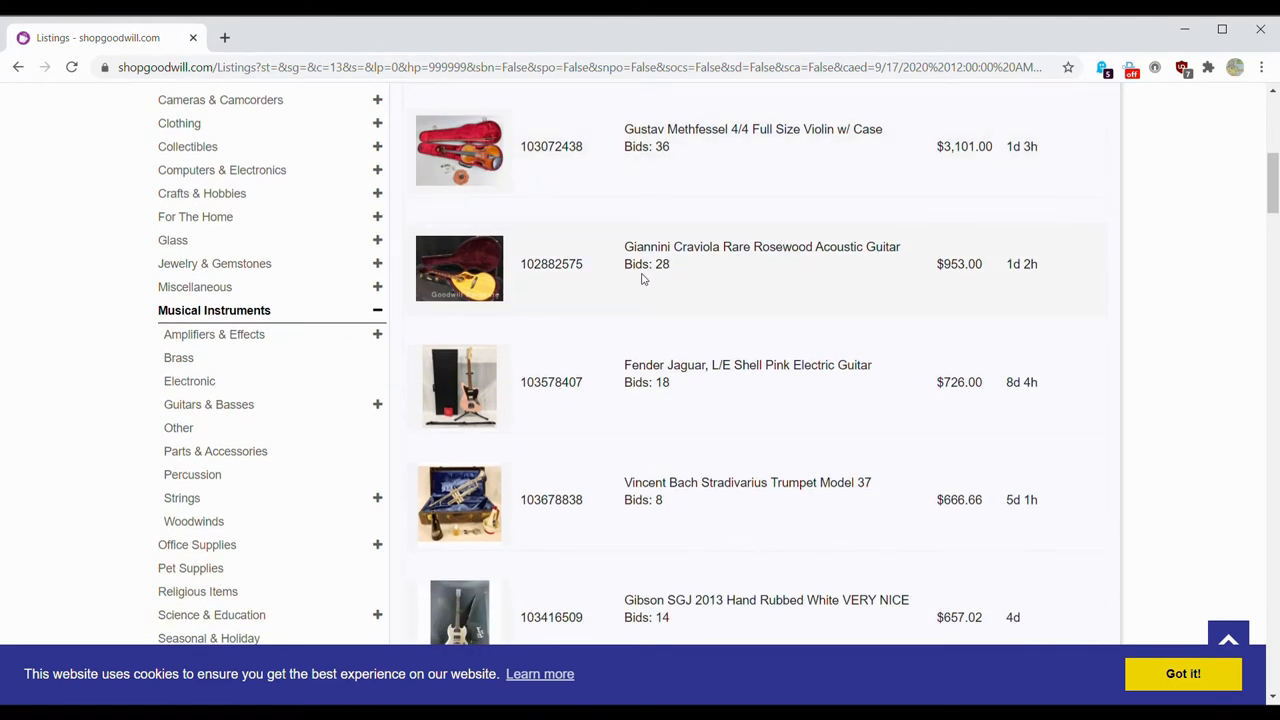
pyautogui.scroll(-3)
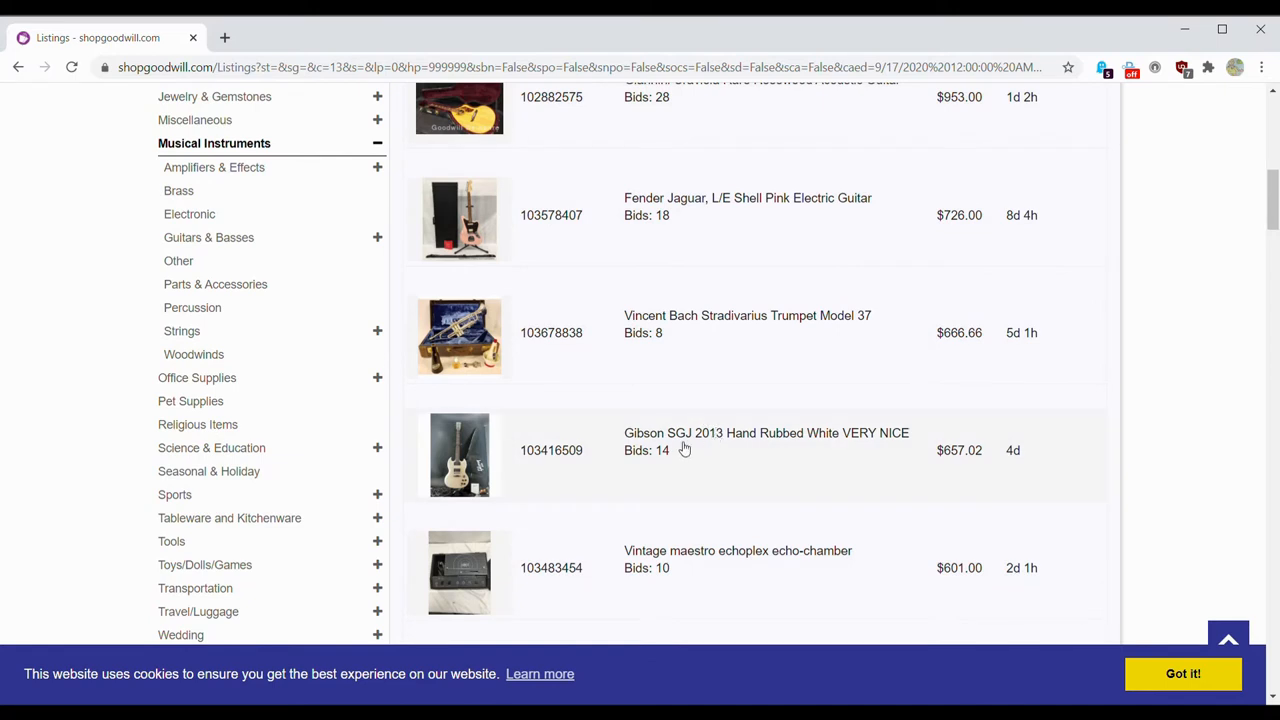
pyautogui.moveTo(736, 448)
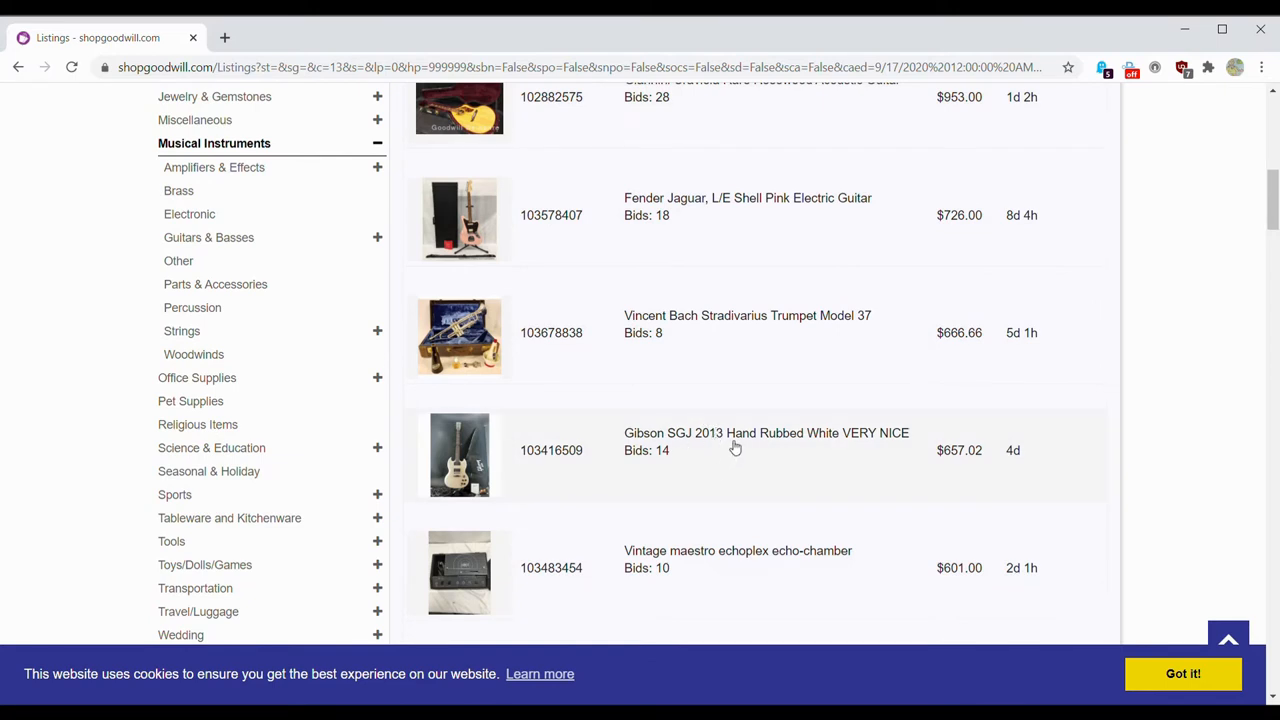
pyautogui.scroll(-3)
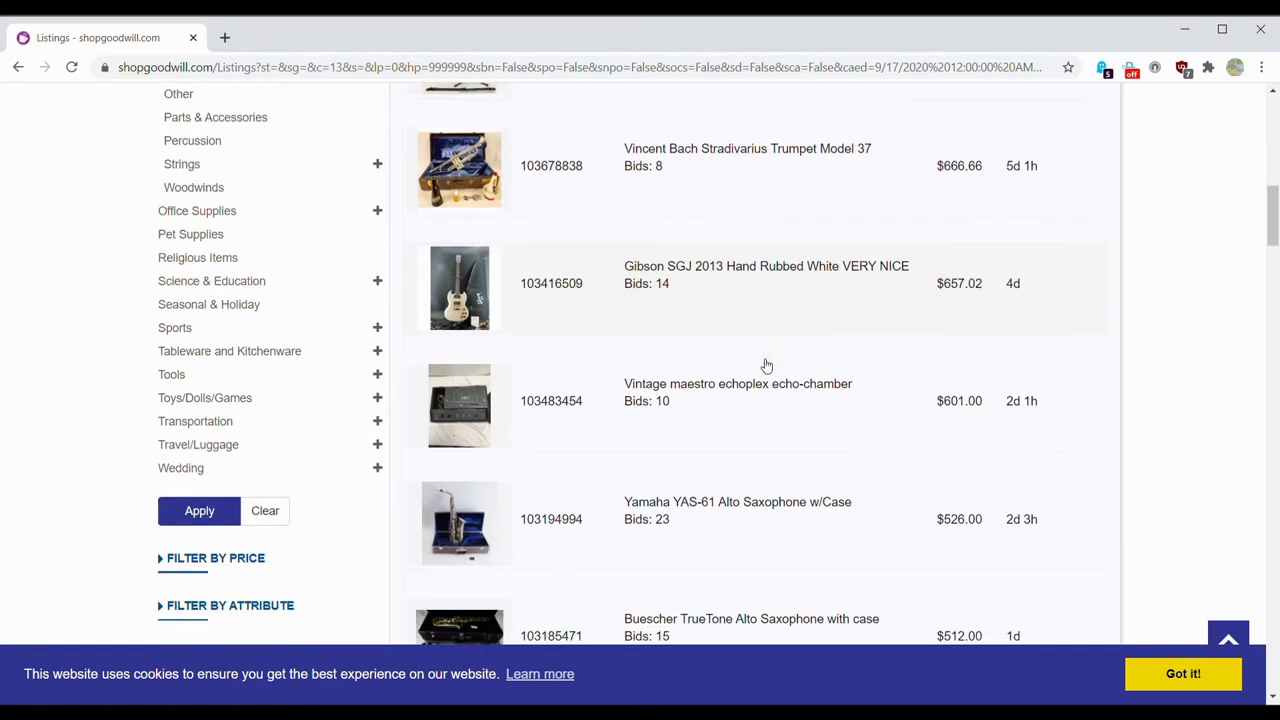
pyautogui.moveTo(764, 284)
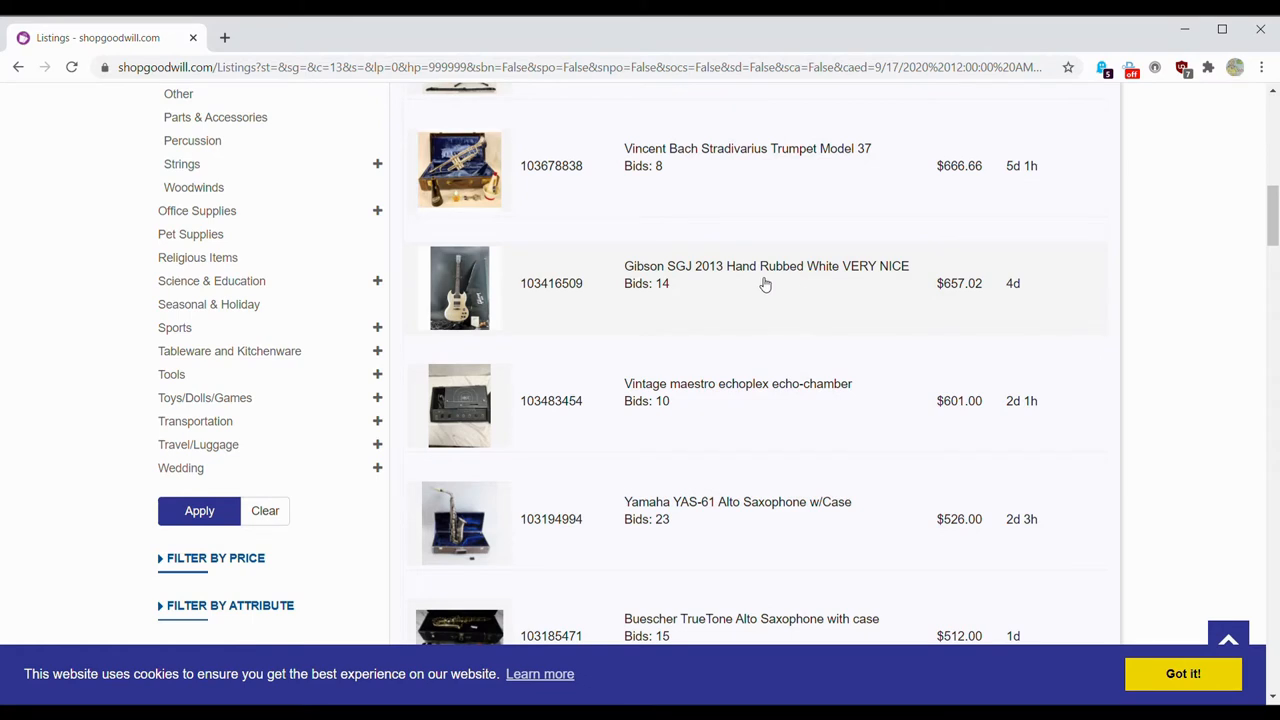
pyautogui.moveTo(784, 292)
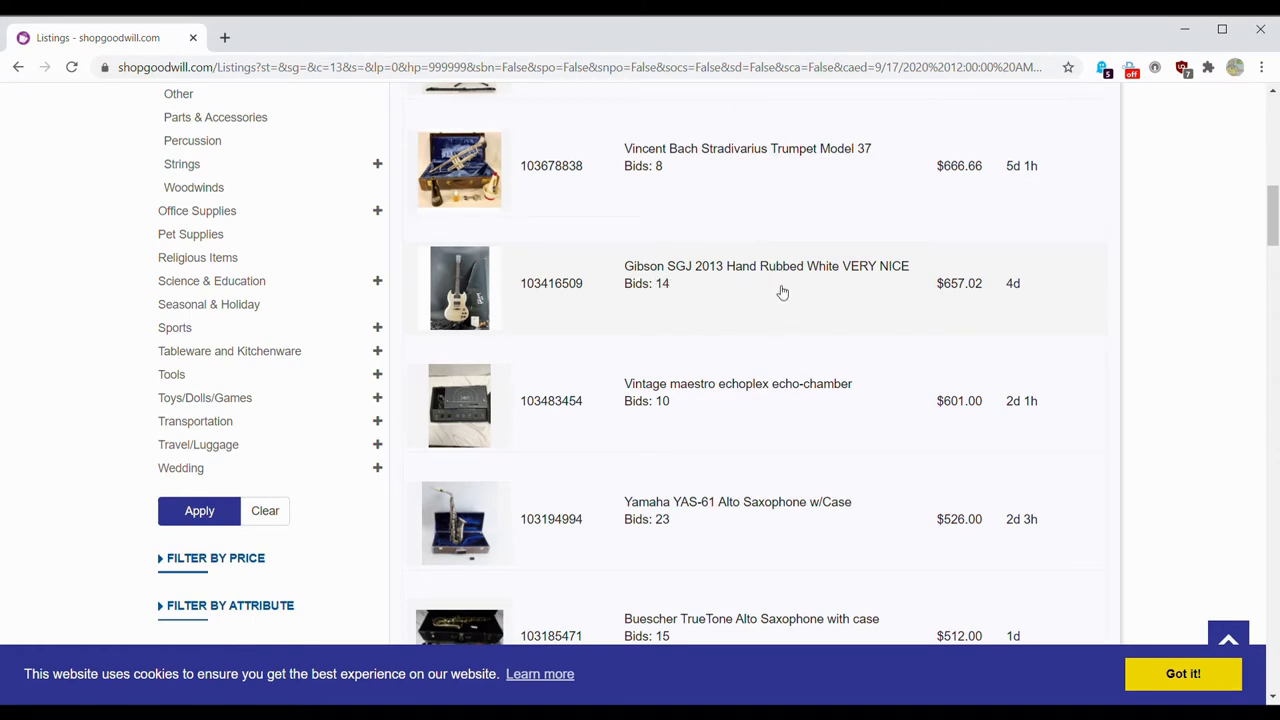
pyautogui.moveTo(724, 300)
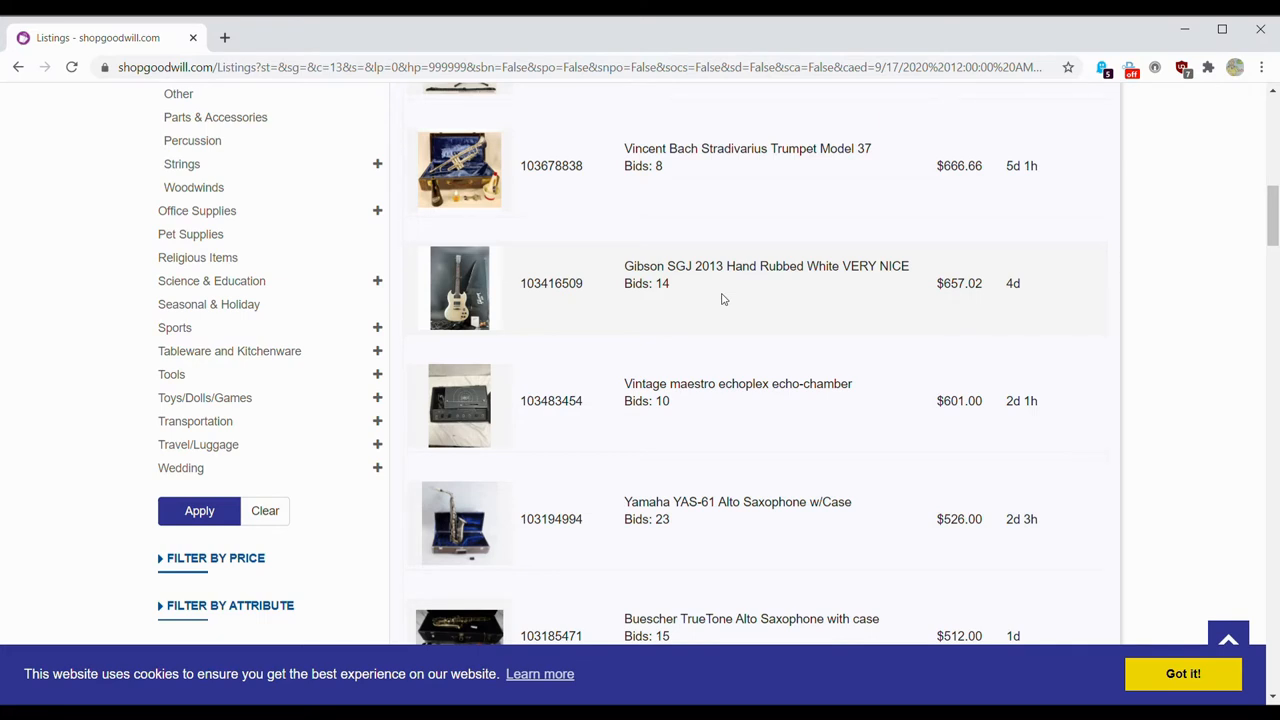
pyautogui.moveTo(740, 296)
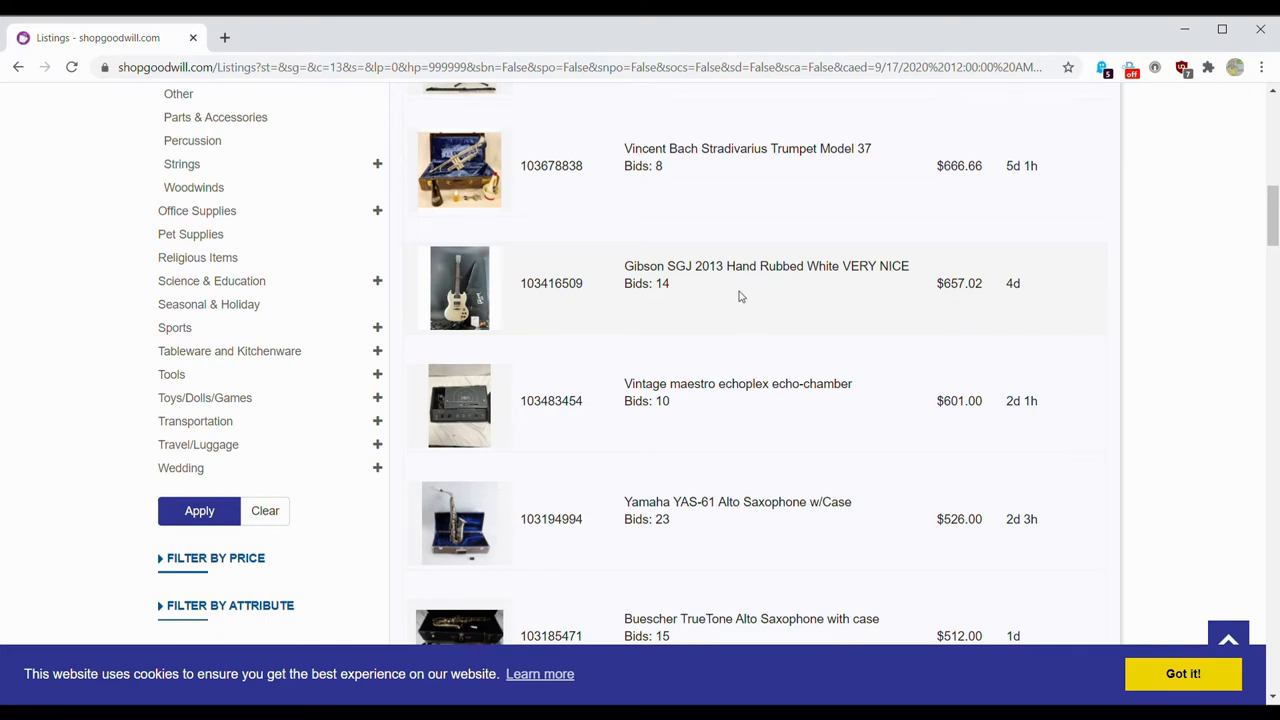
# Step: View the Gibson SGJ 2013 Hand Rubbed White guitar's photos full size, stepping through them
pyautogui.click(766, 266)
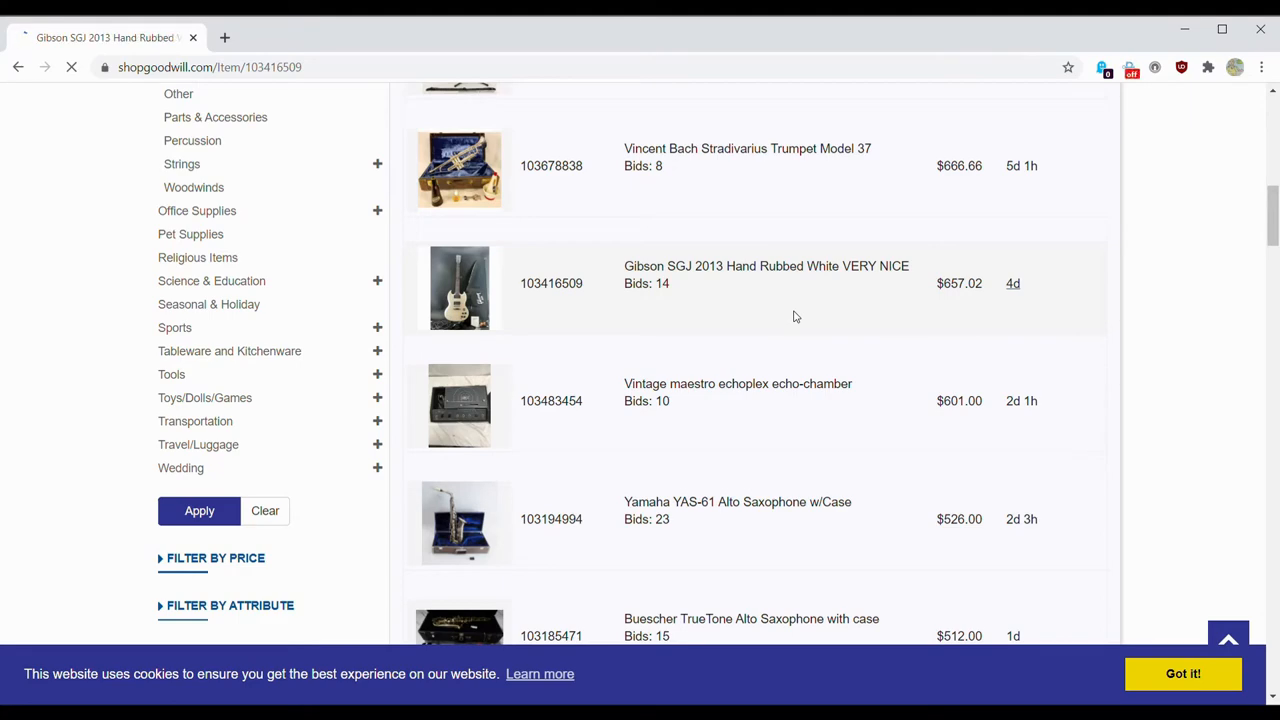
pyautogui.click(766, 266)
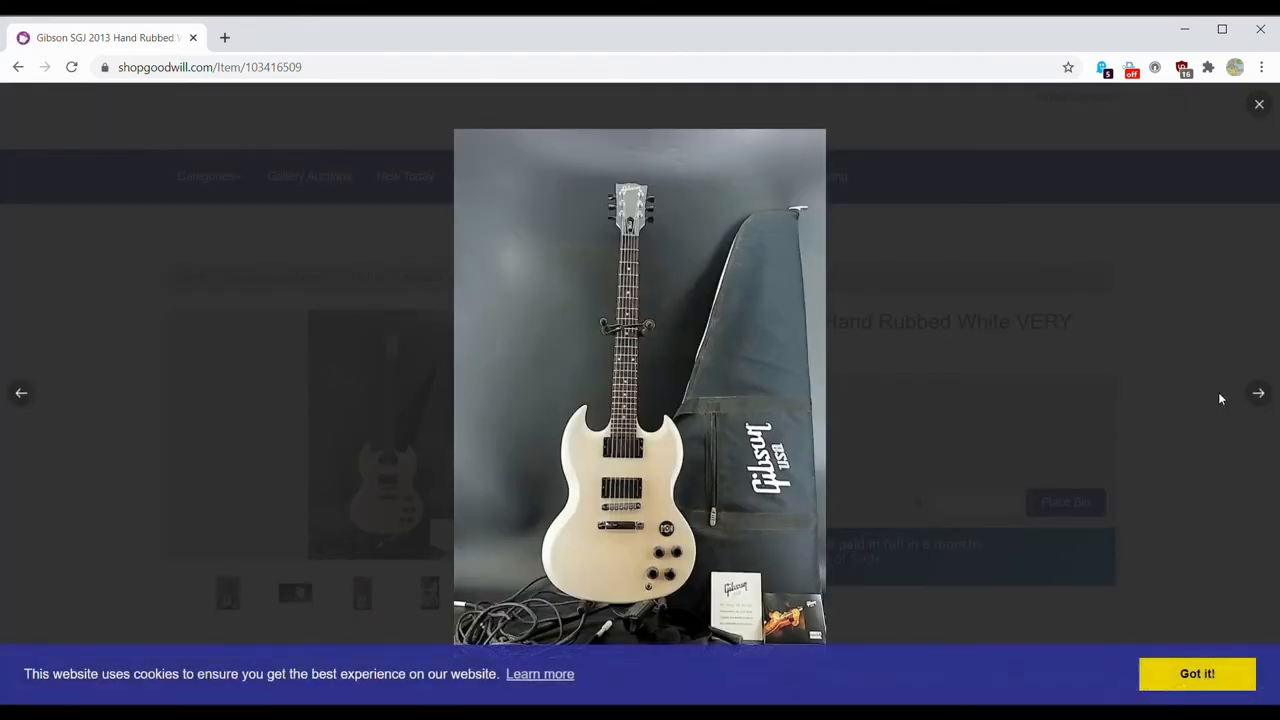
pyautogui.click(1258, 392)
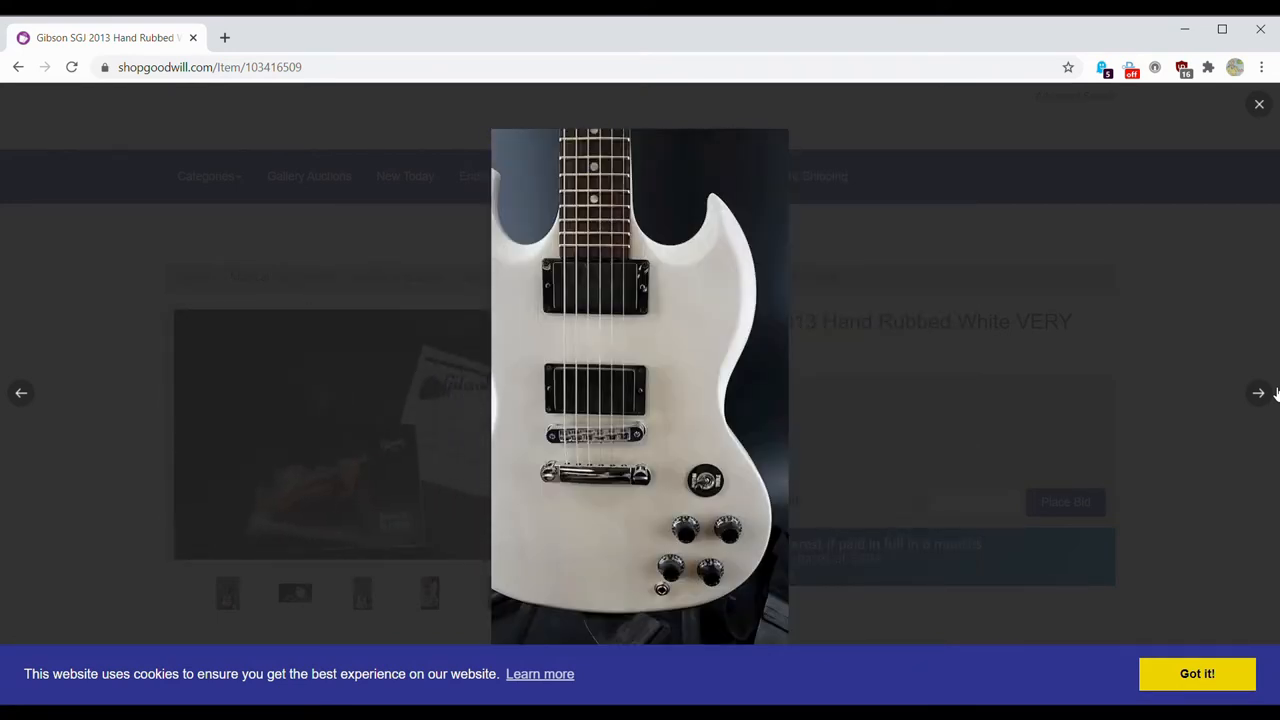
pyautogui.click(1258, 392)
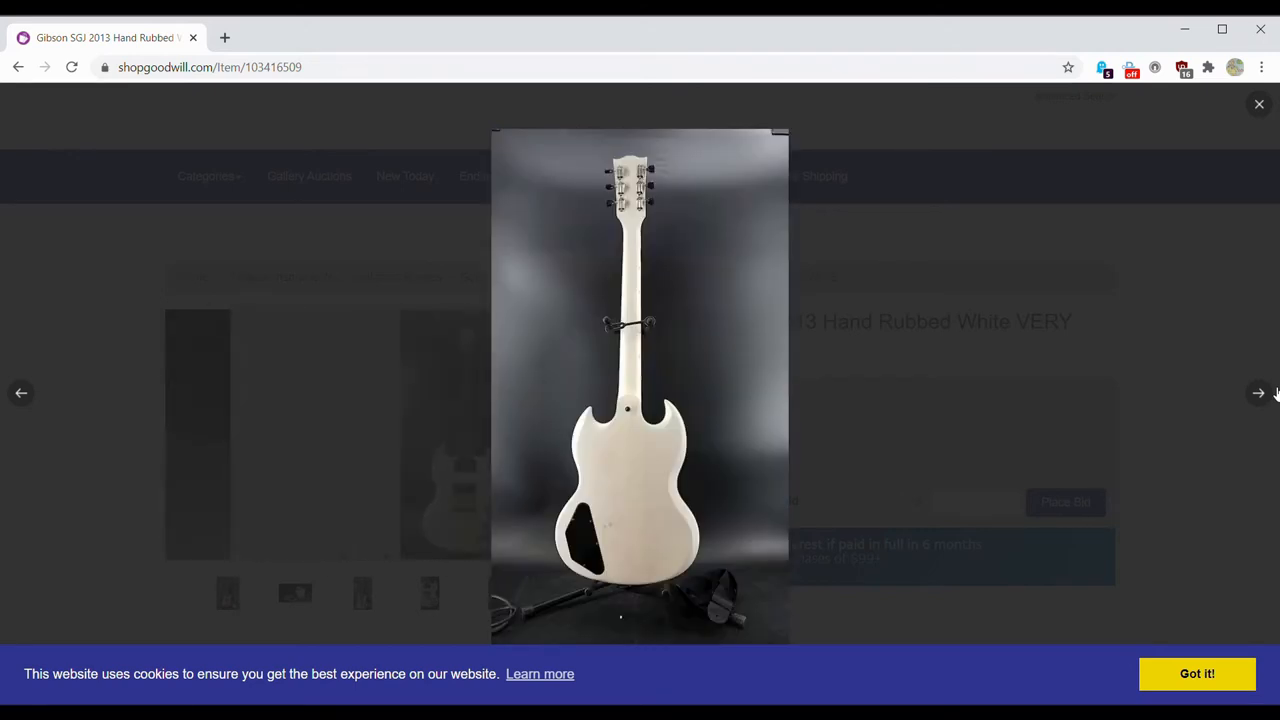
pyautogui.click(1258, 392)
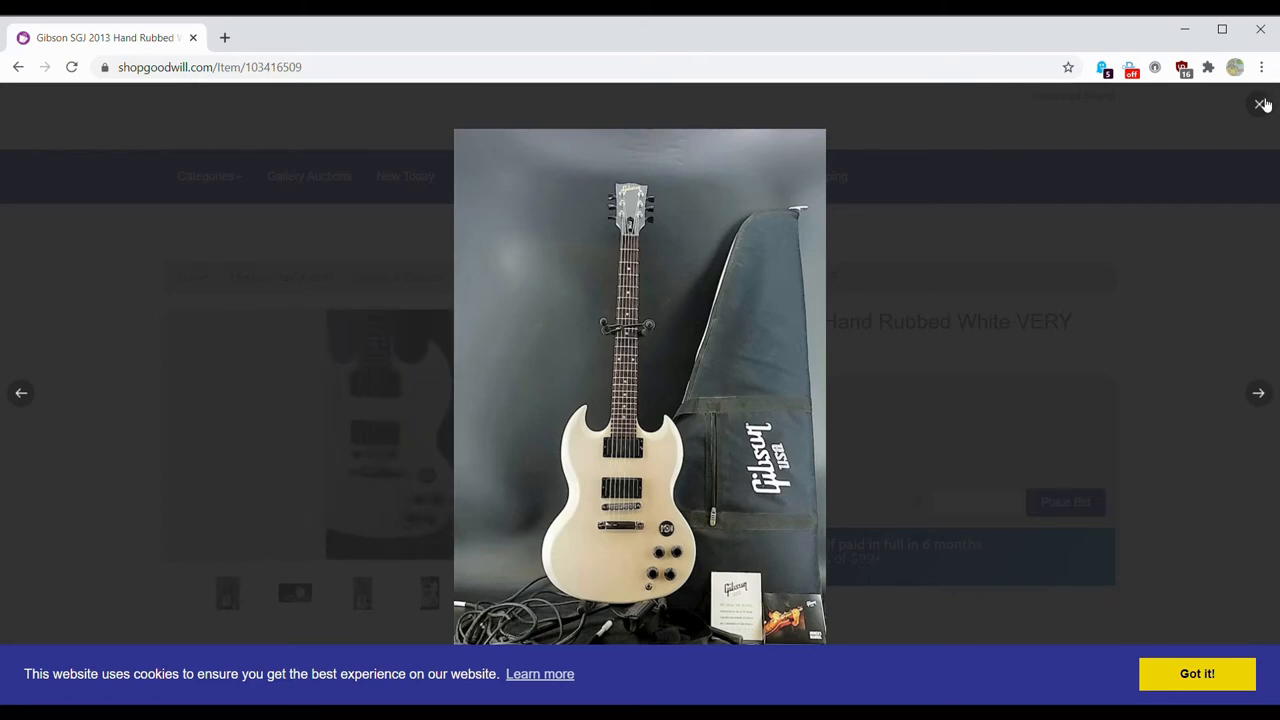
# Step: Close the photo gallery and go back to the instrument listings
pyautogui.click(1260, 104)
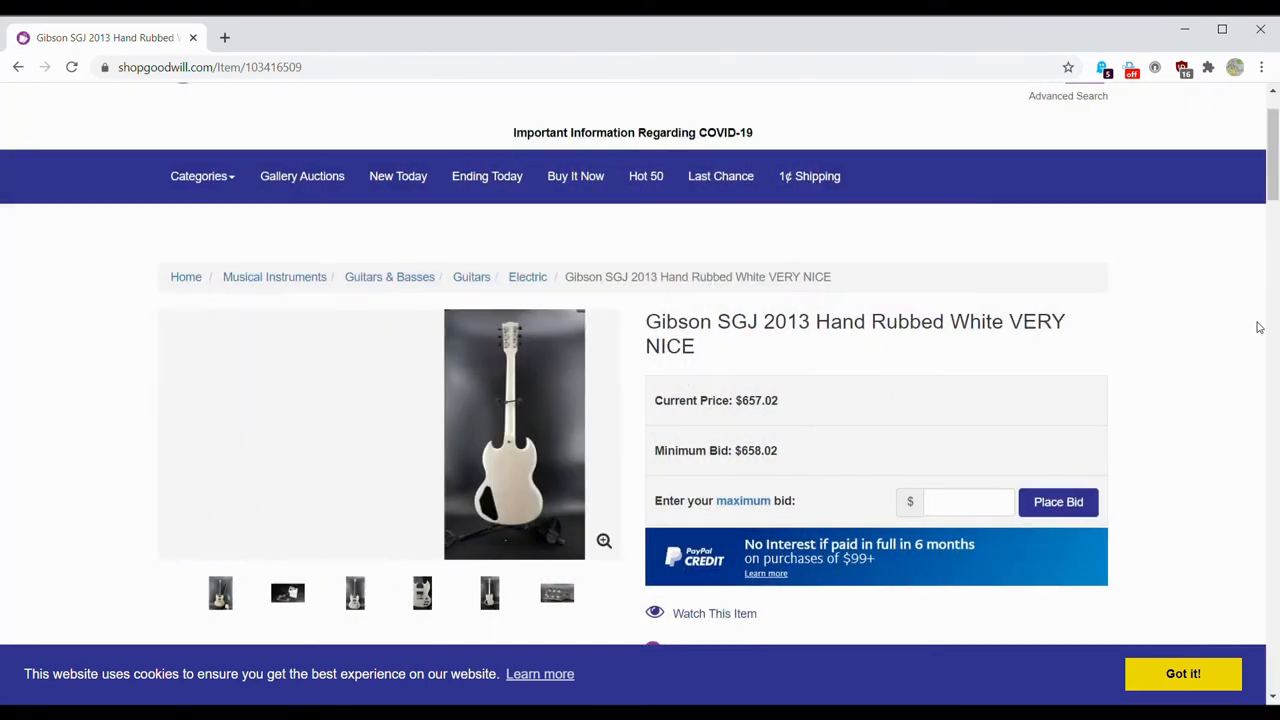
pyautogui.scroll(-3)
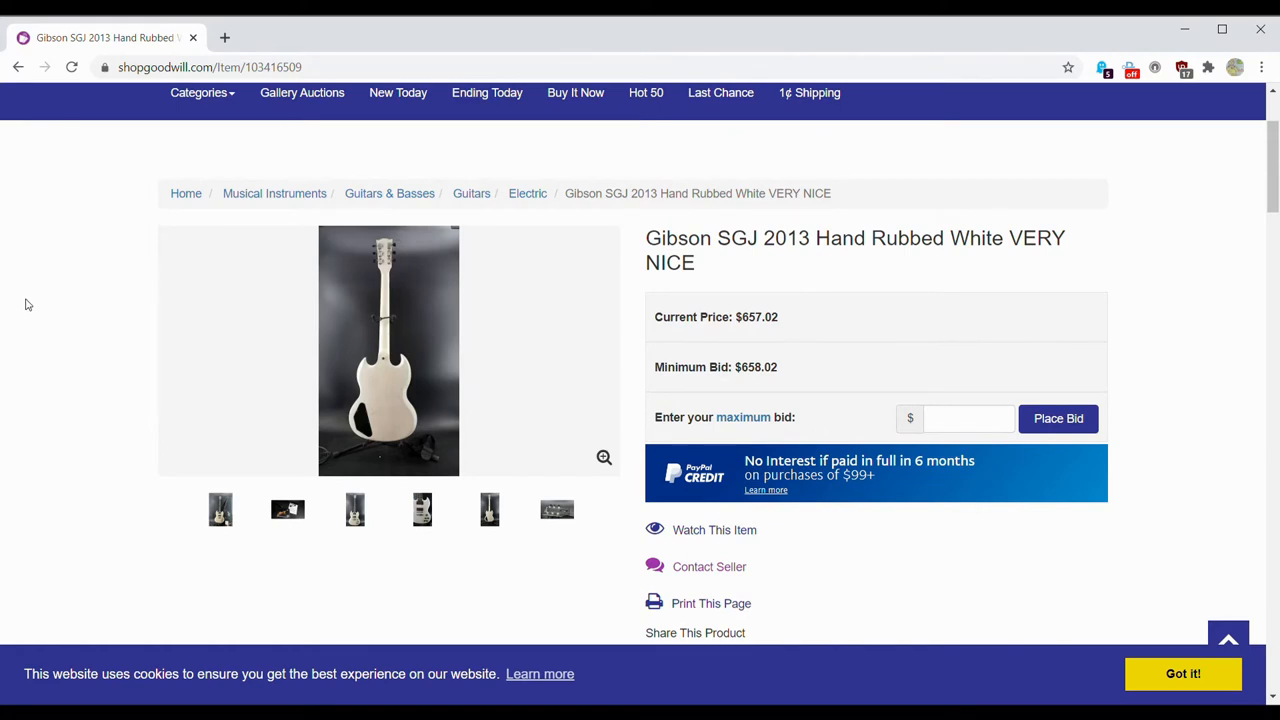
pyautogui.click(288, 510)
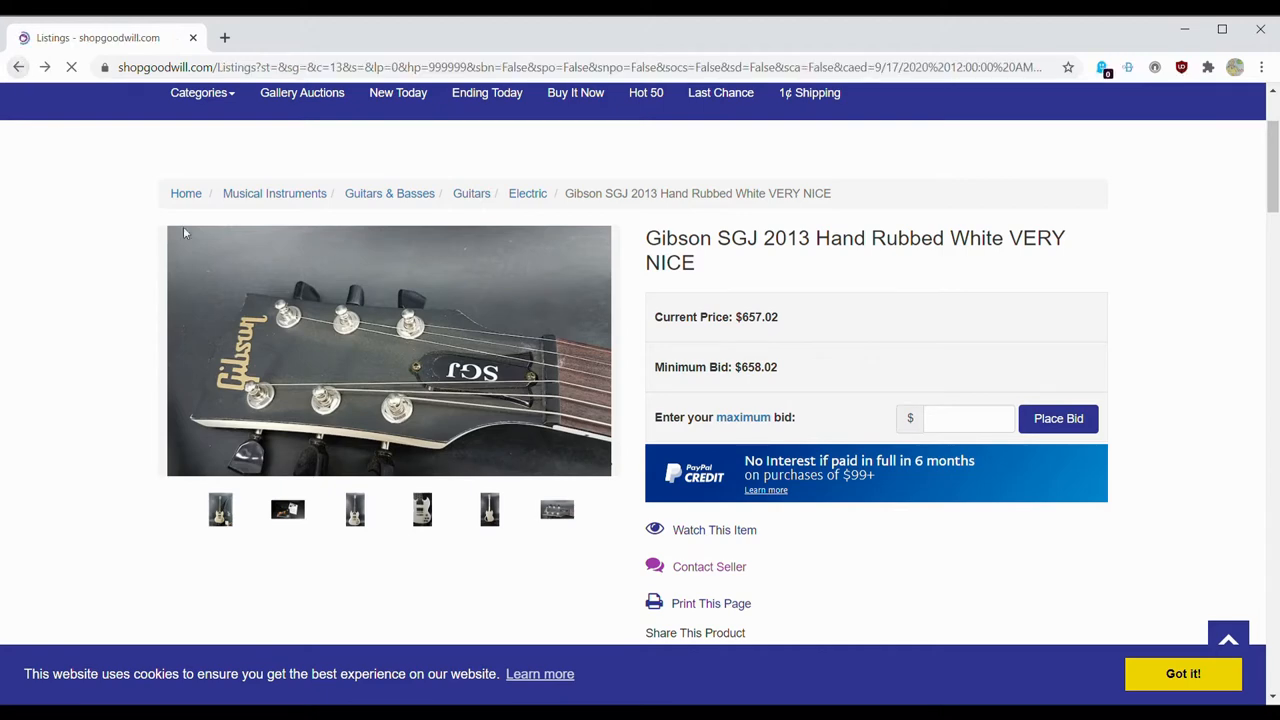
pyautogui.click(18, 68)
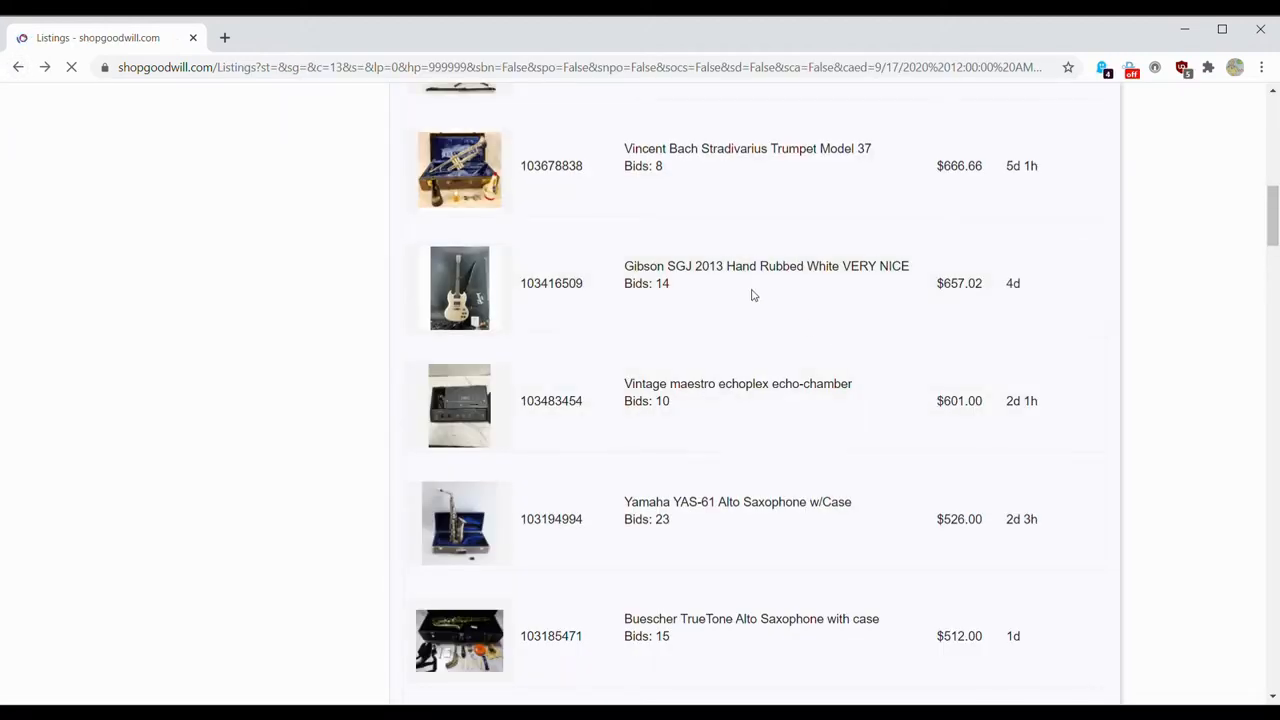
pyautogui.moveTo(738, 300)
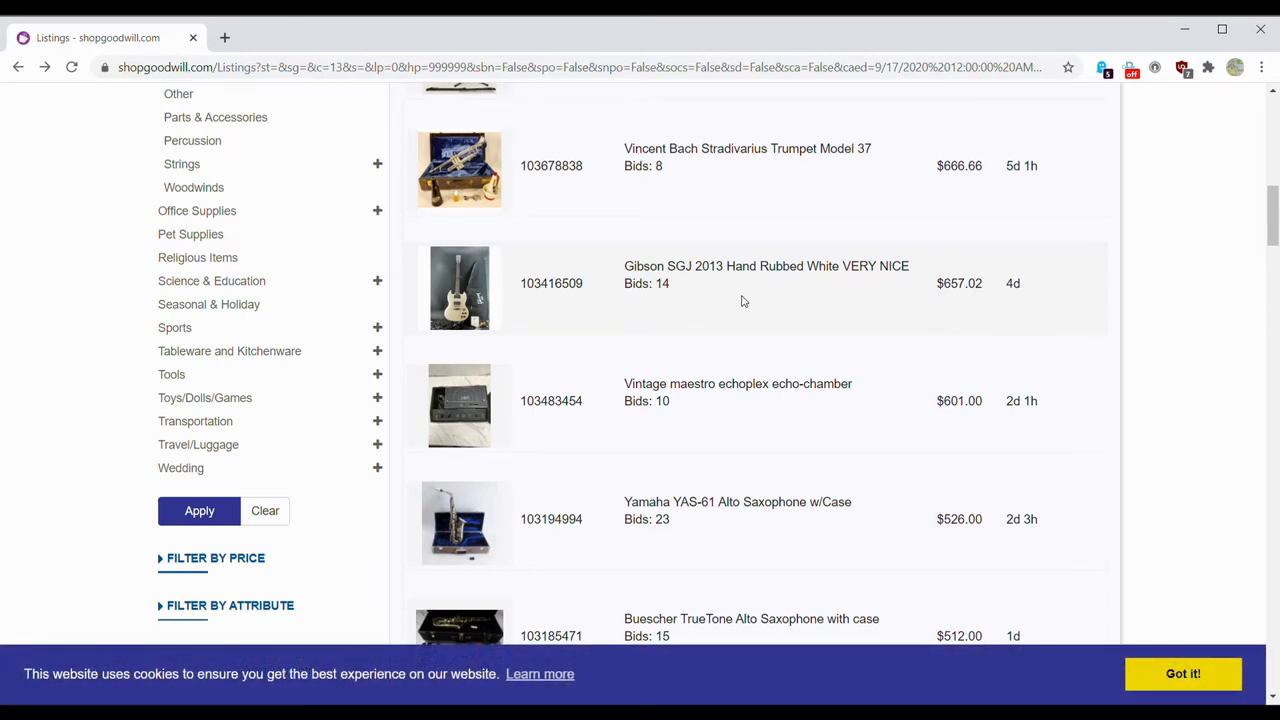
pyautogui.moveTo(956, 300)
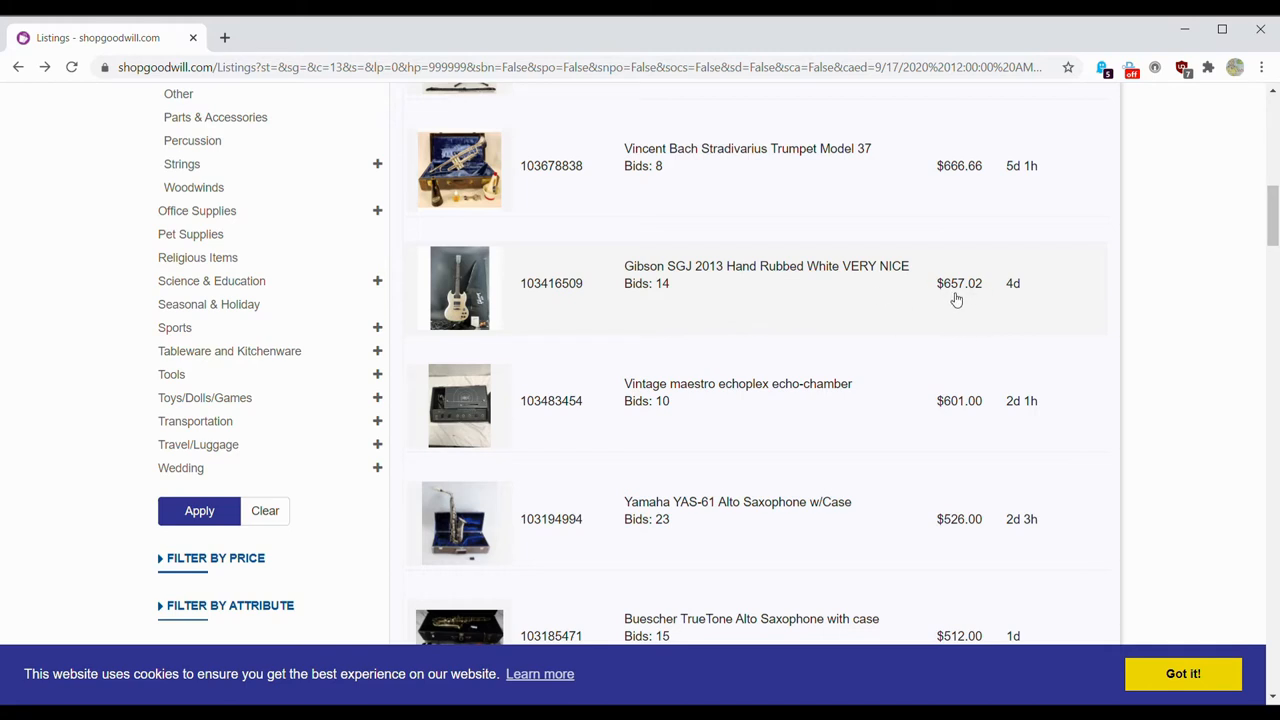
pyautogui.moveTo(1010, 300)
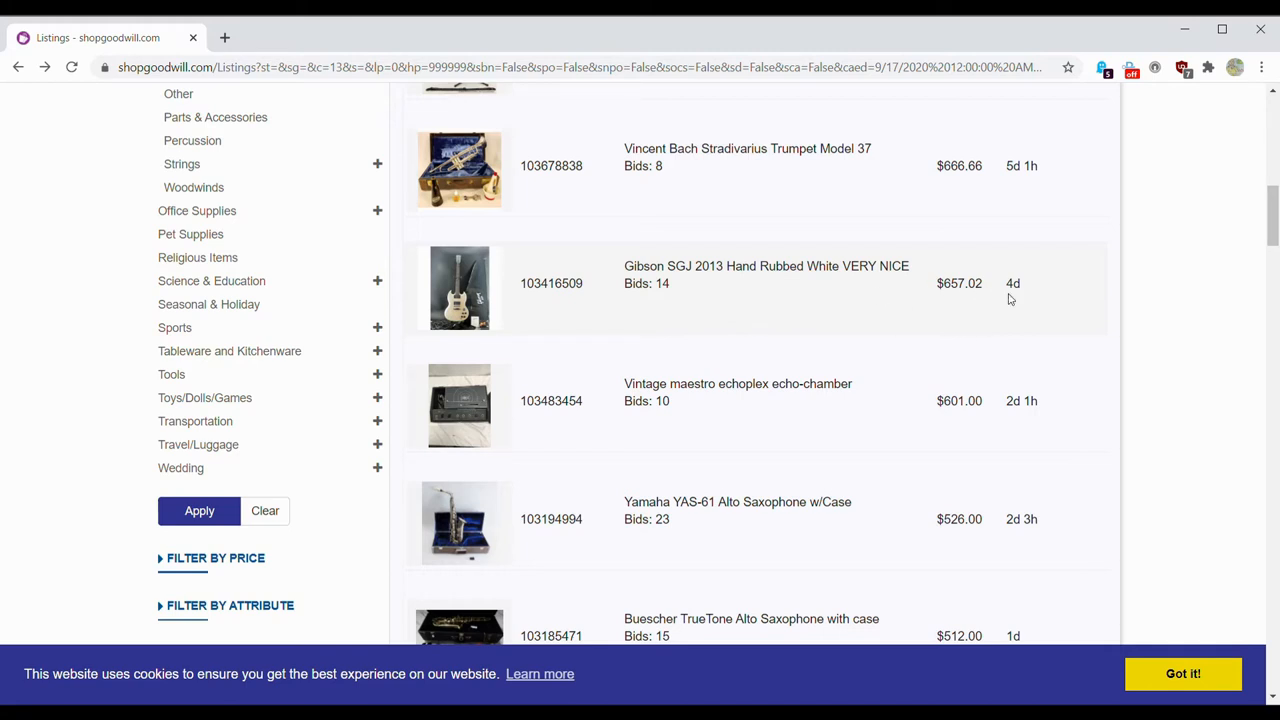
pyautogui.moveTo(964, 282)
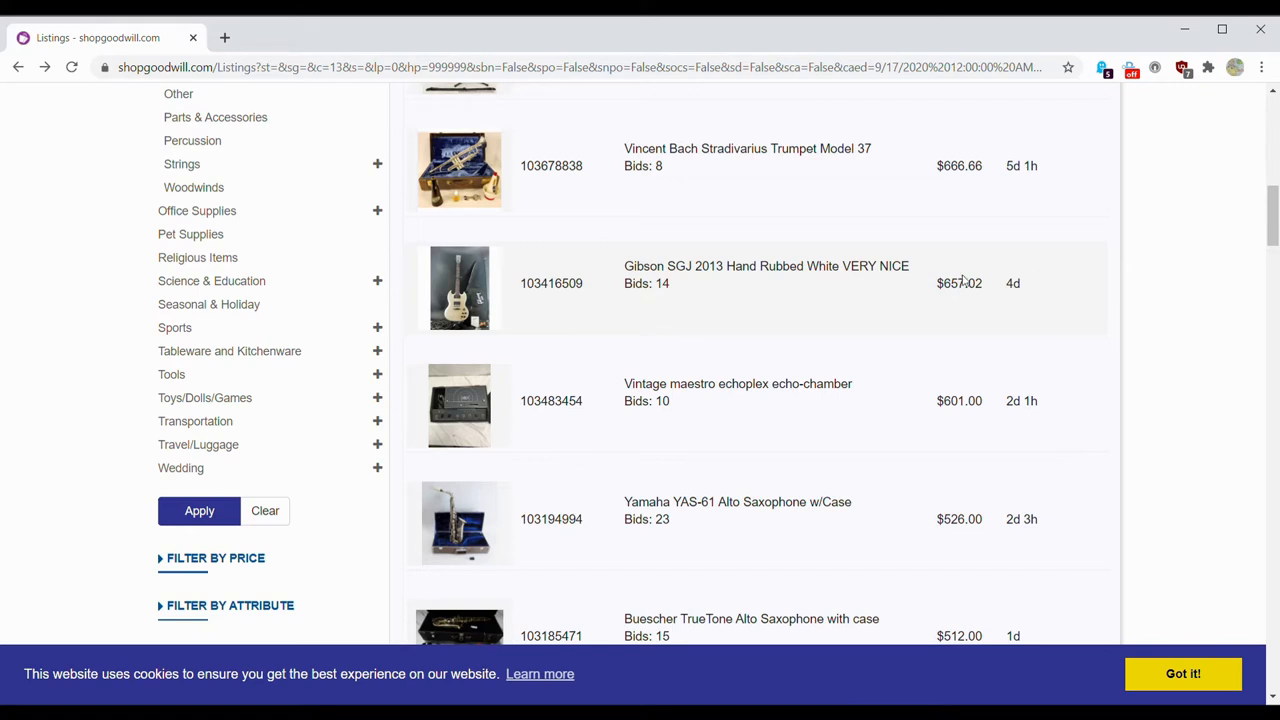
pyautogui.moveTo(824, 284)
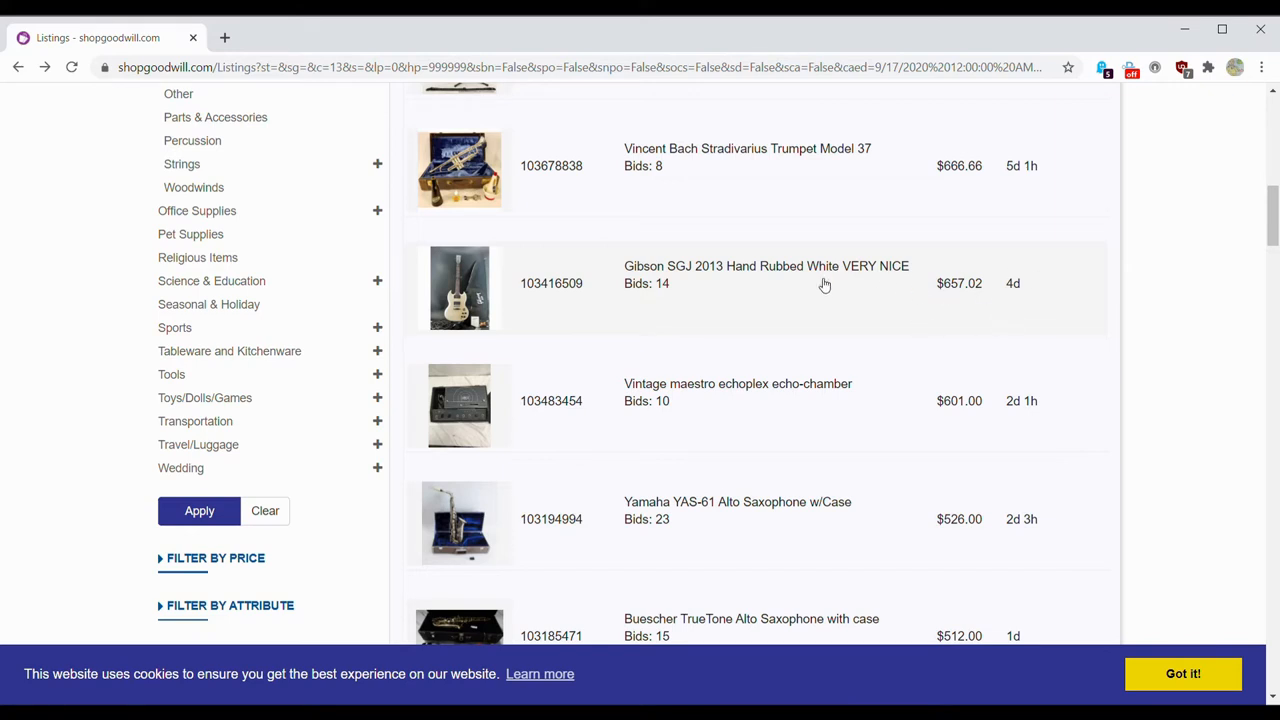
pyautogui.moveTo(824, 288)
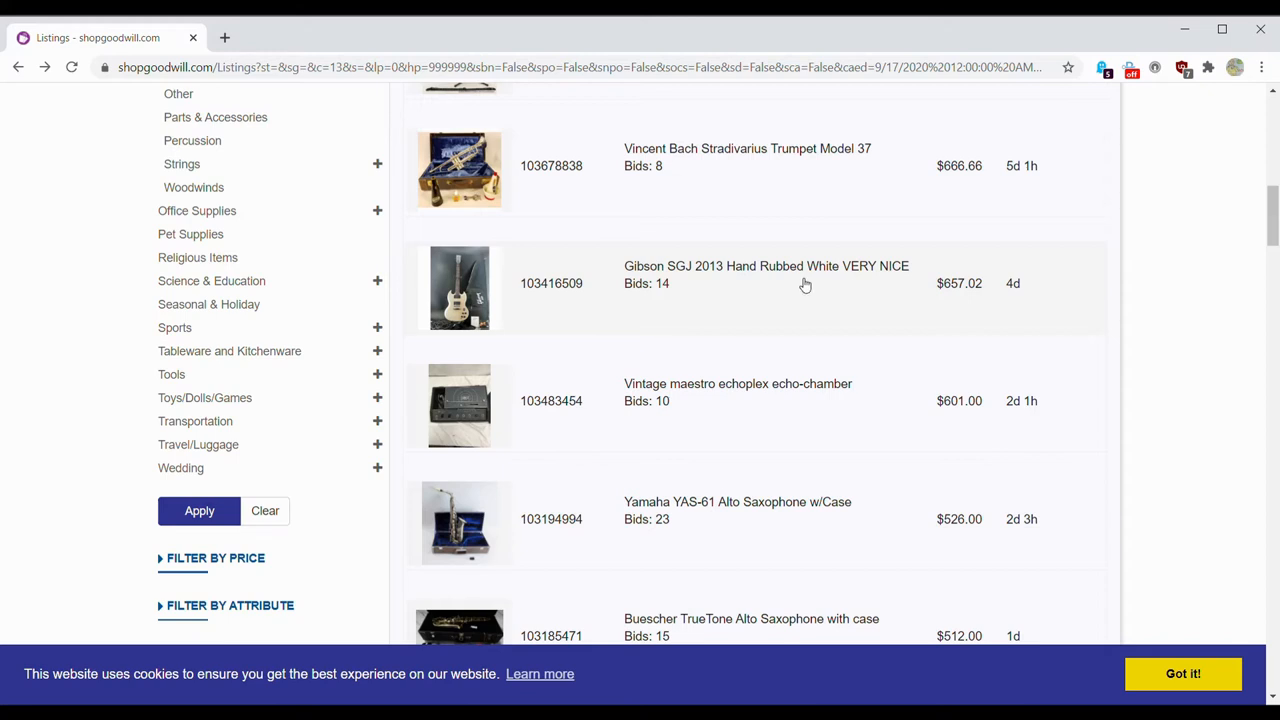
pyautogui.moveTo(816, 300)
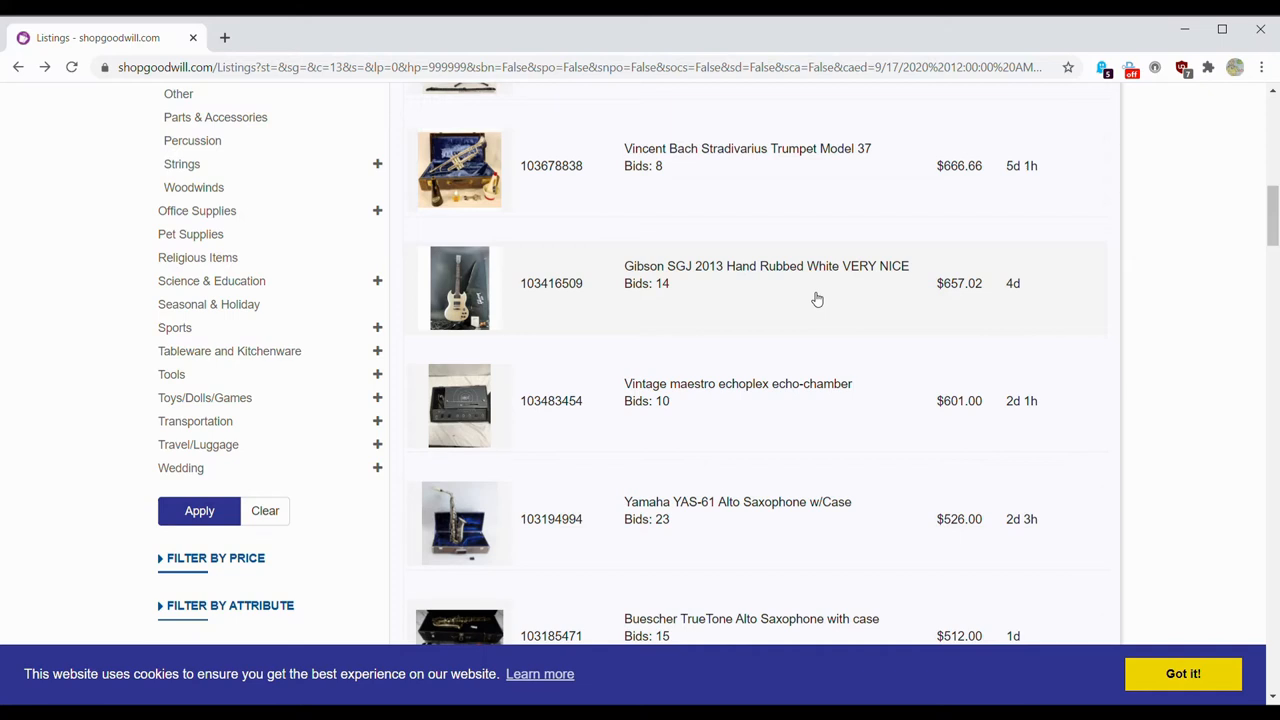
pyautogui.scroll(-3)
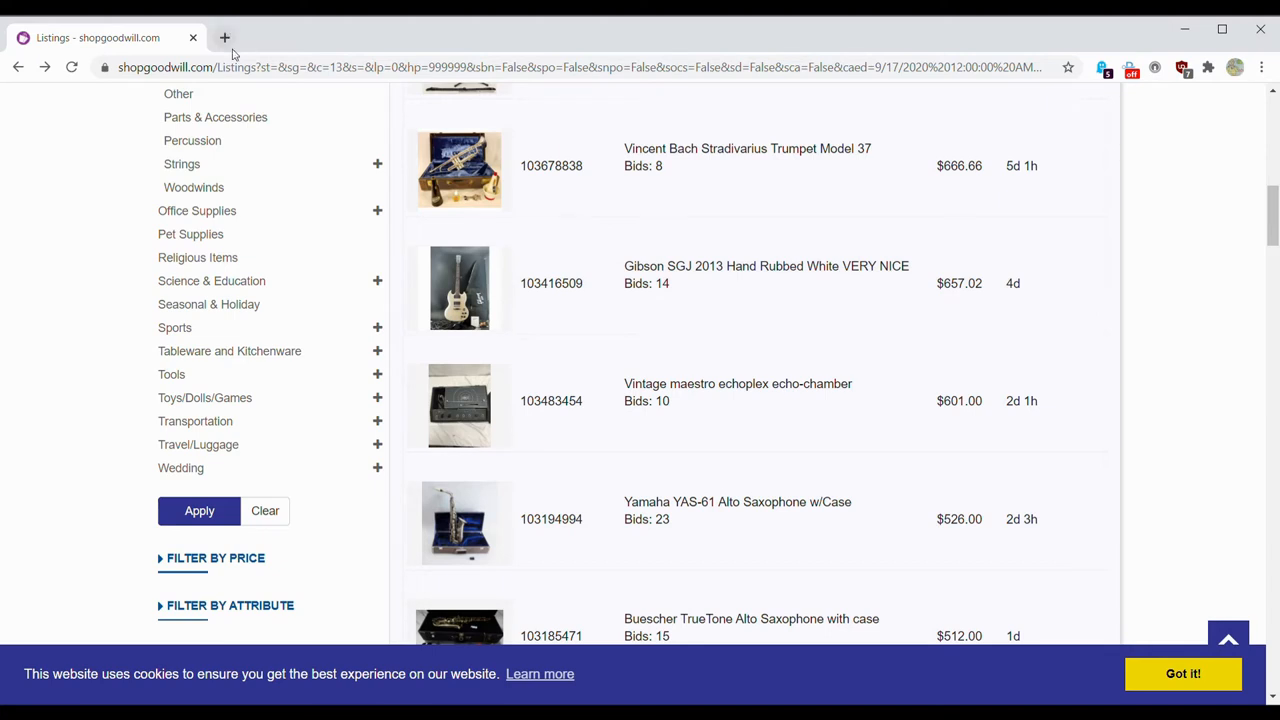
# Step: Show Google image results for 'jimi hendrix fender stratocaster' and preview the Monterey Stratocaster picture
pyautogui.click(224, 38)
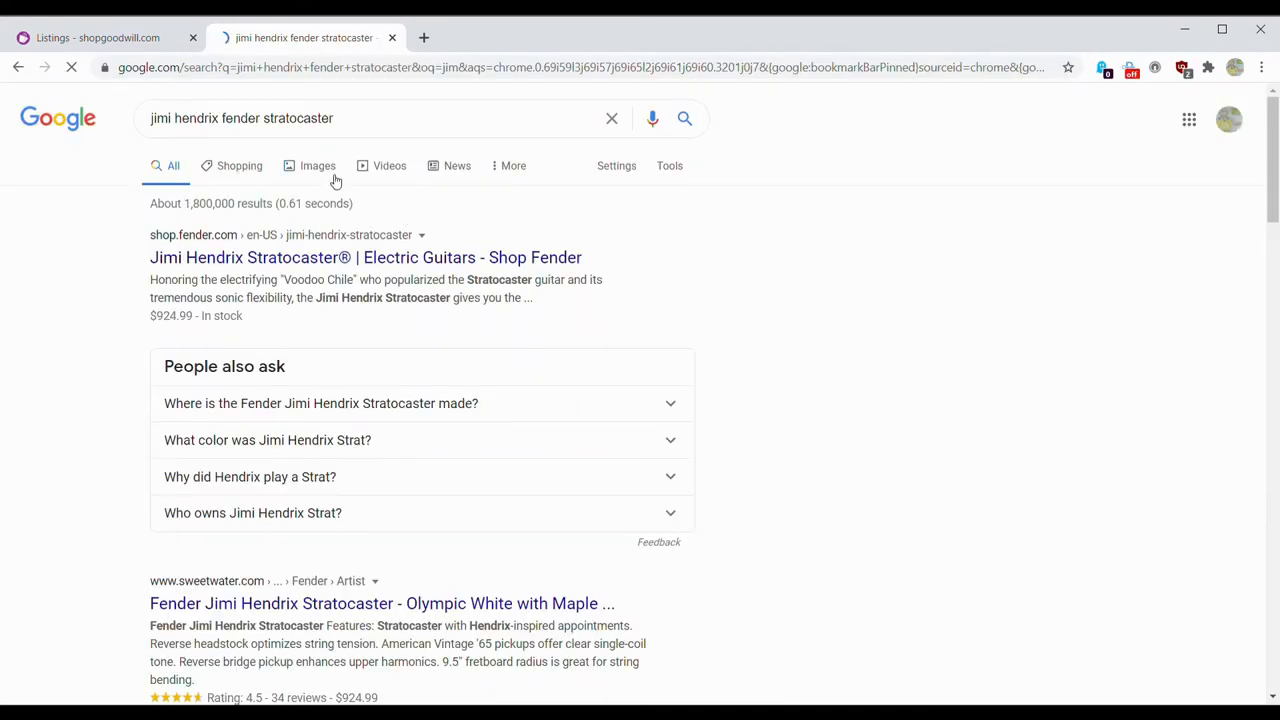
pyautogui.click(316, 164)
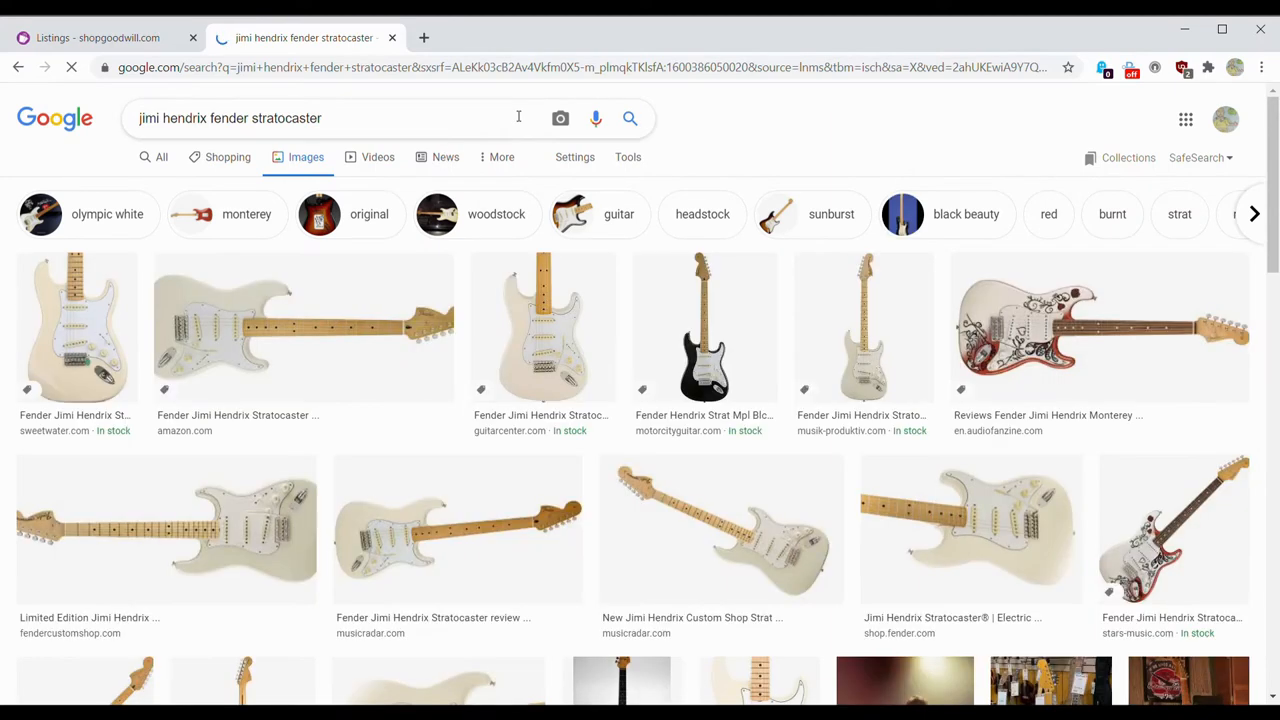
pyautogui.moveTo(1080, 336)
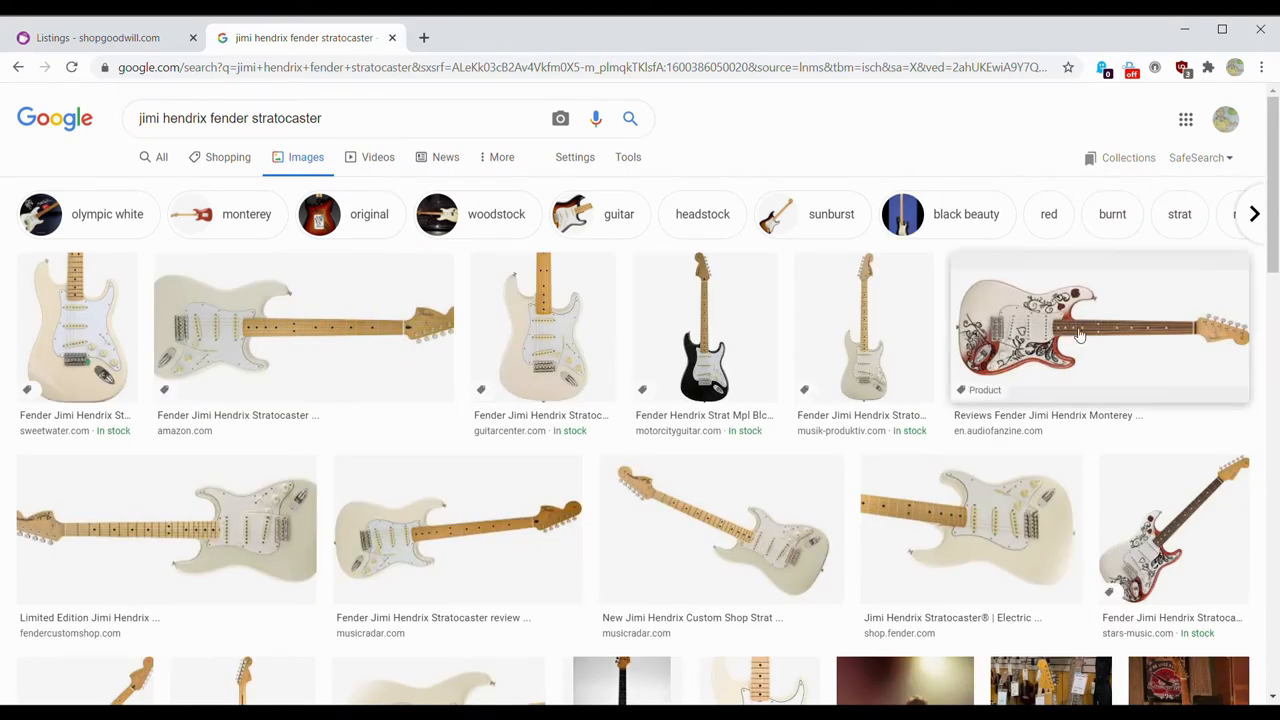
pyautogui.click(1098, 328)
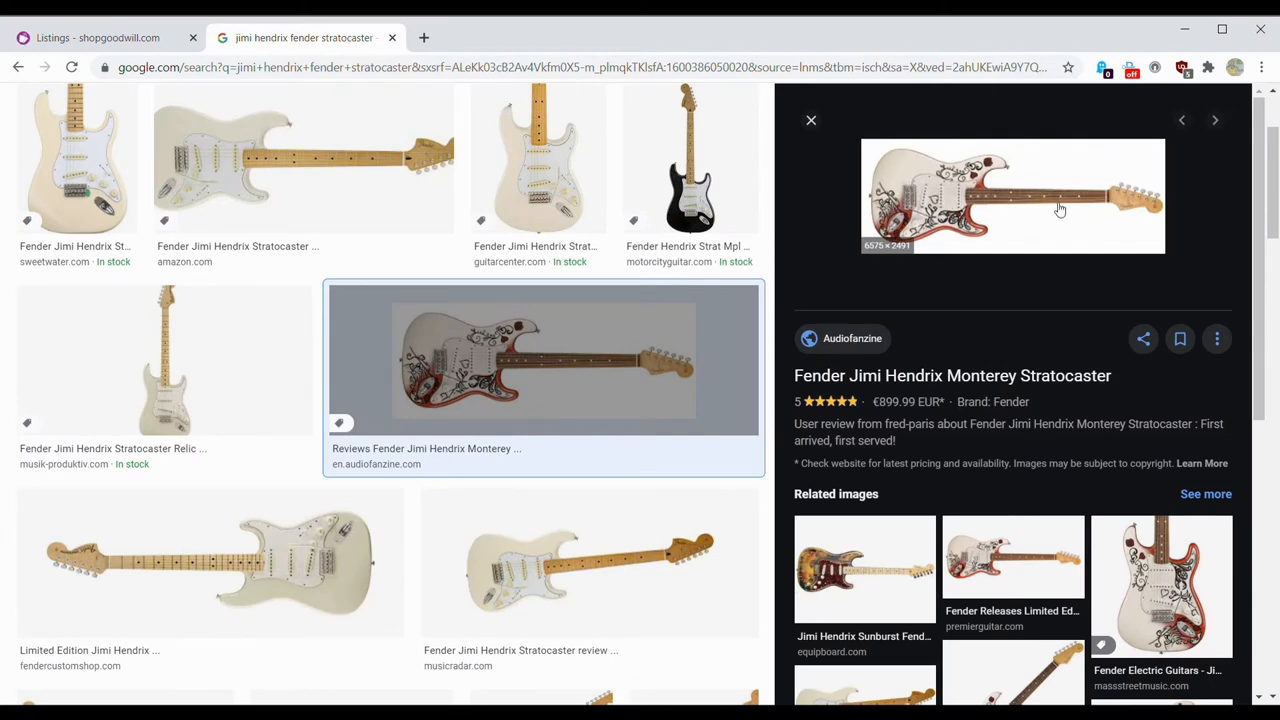
pyautogui.moveTo(1048, 232)
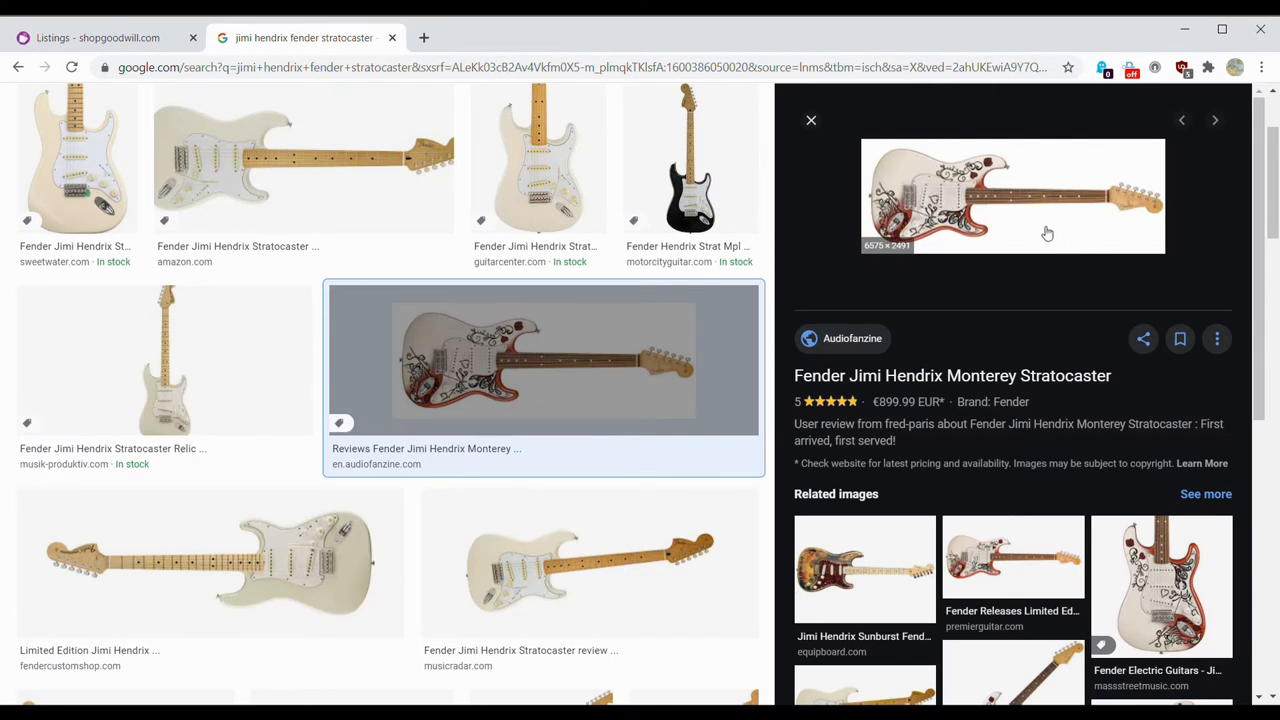
pyautogui.moveTo(1132, 202)
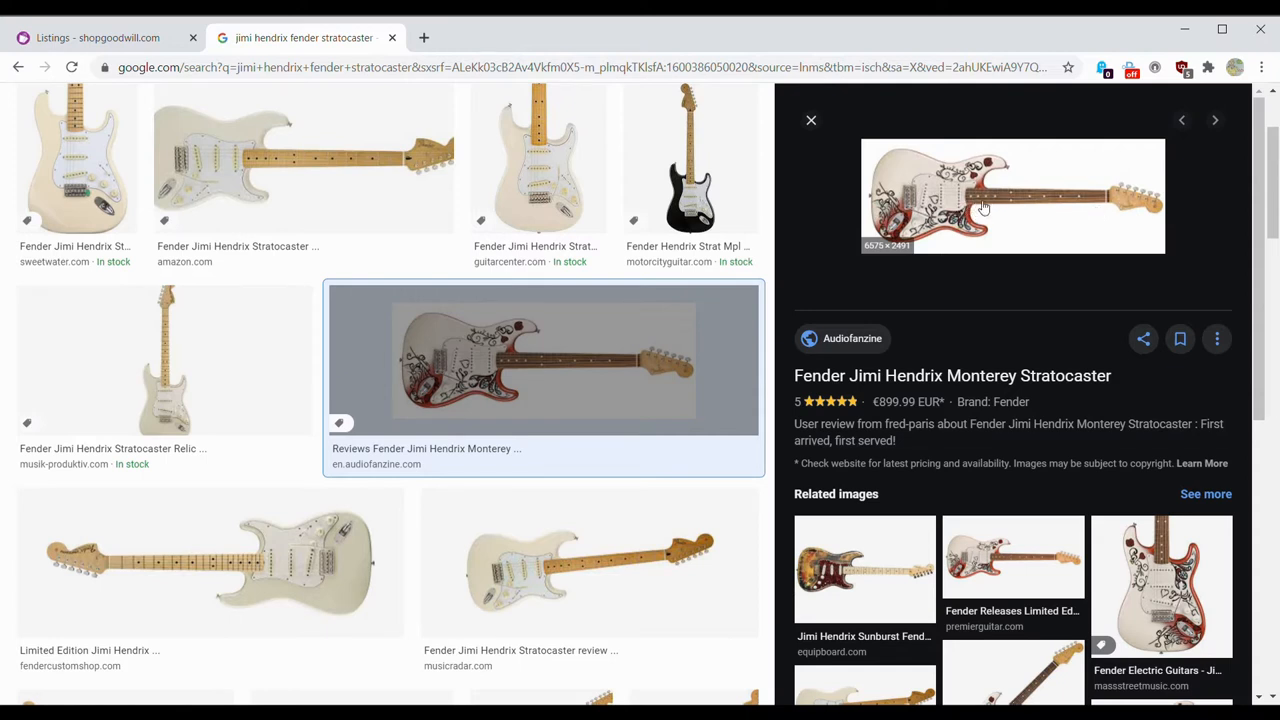
pyautogui.moveTo(1012, 208)
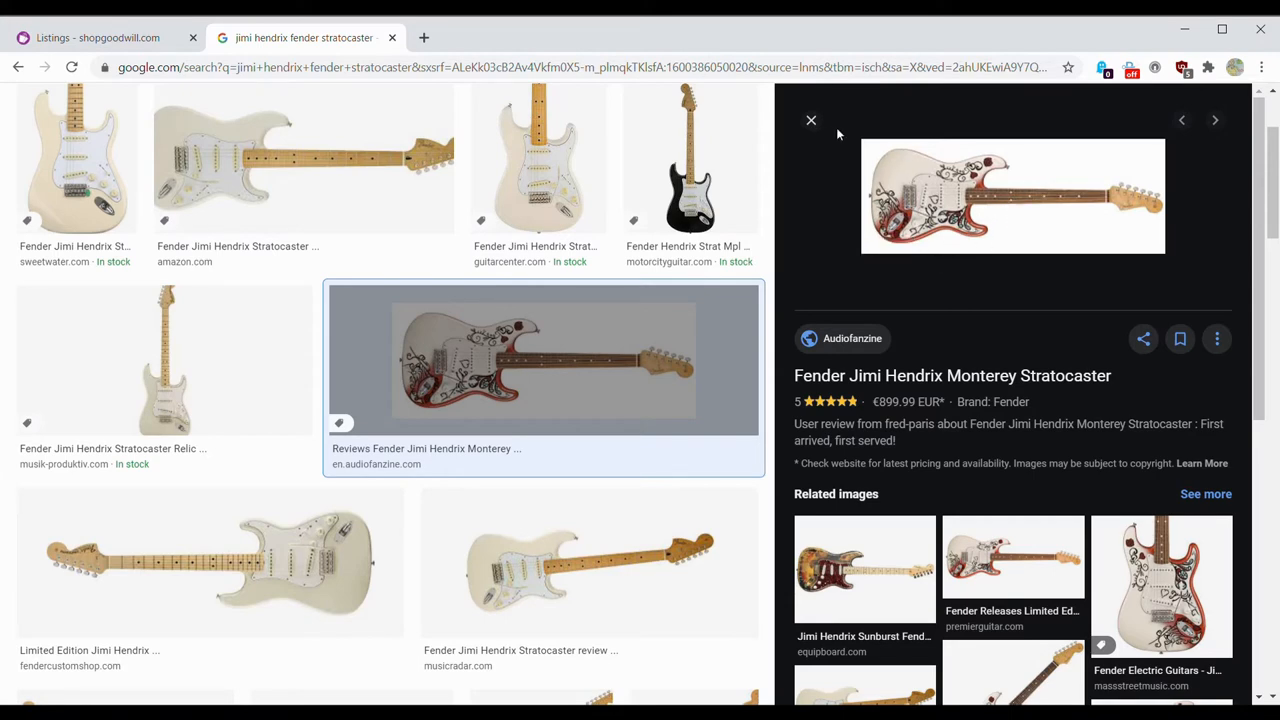
pyautogui.click(812, 120)
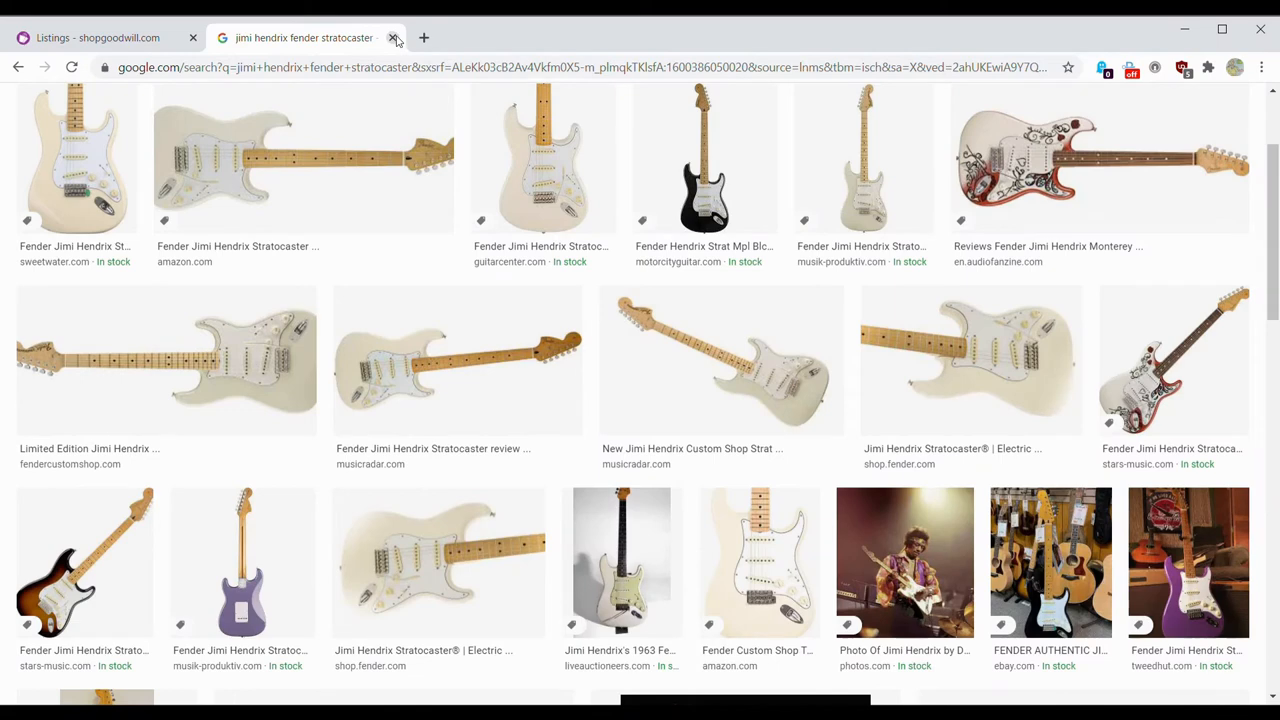
# Step: Return to the ShopGoodwill listings and scroll to the Fender Stratocaster Electric Guitar ($426.00)
pyautogui.click(394, 36)
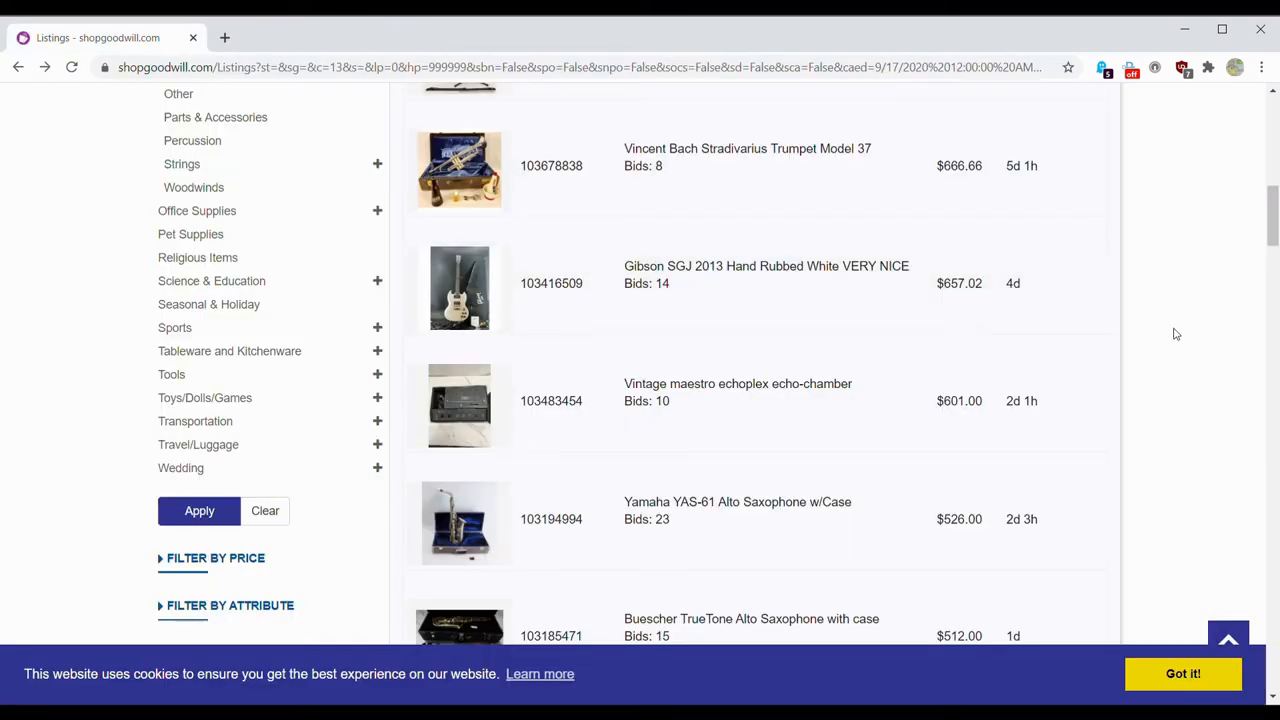
pyautogui.moveTo(1164, 330)
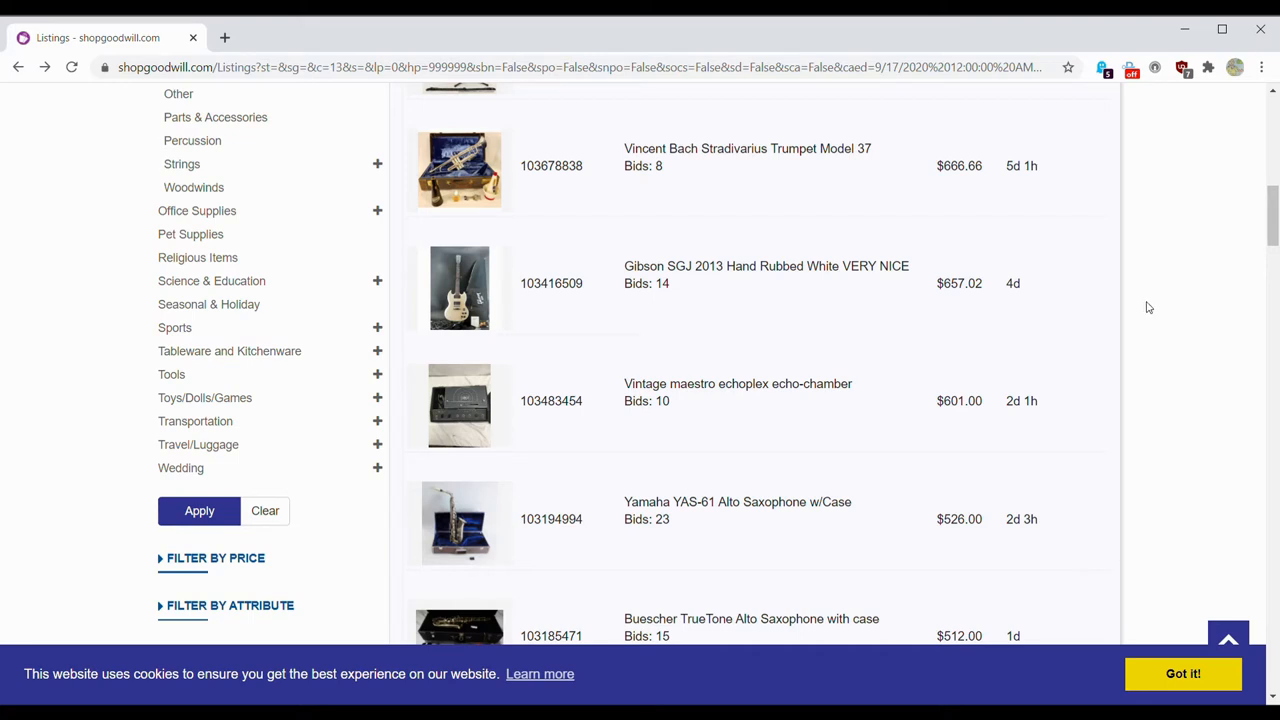
pyautogui.scroll(-3)
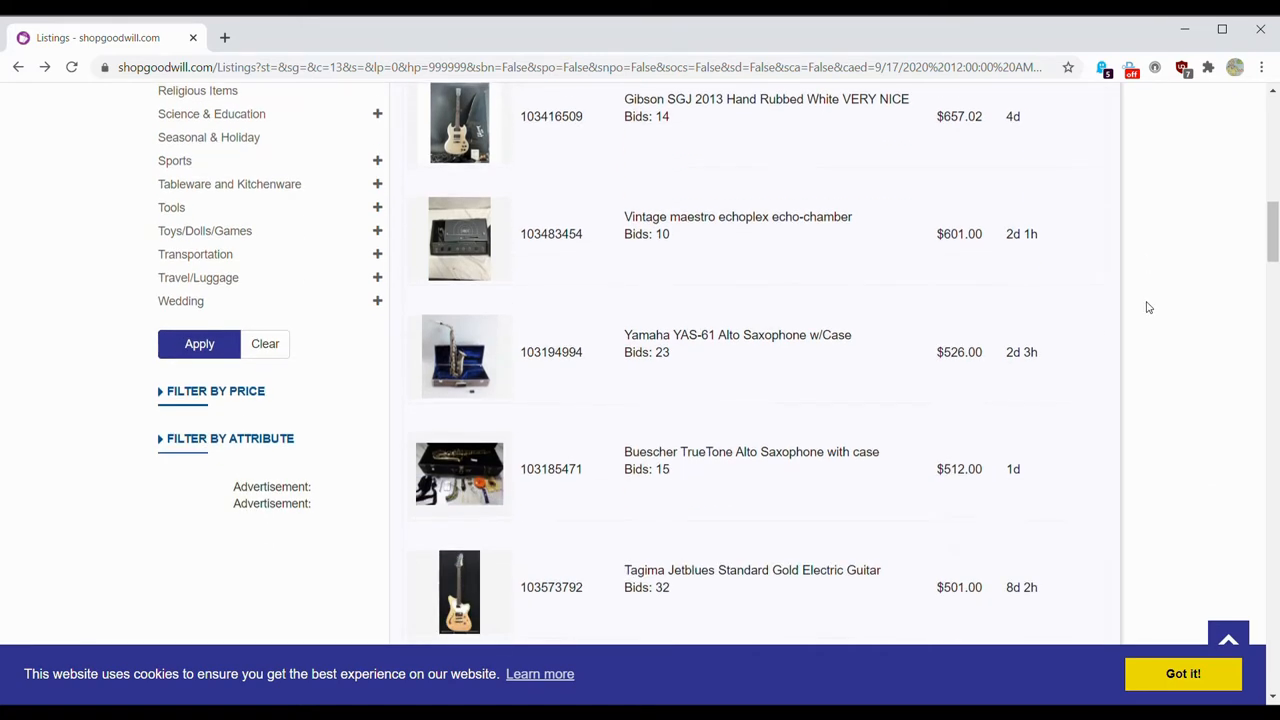
pyautogui.scroll(-3)
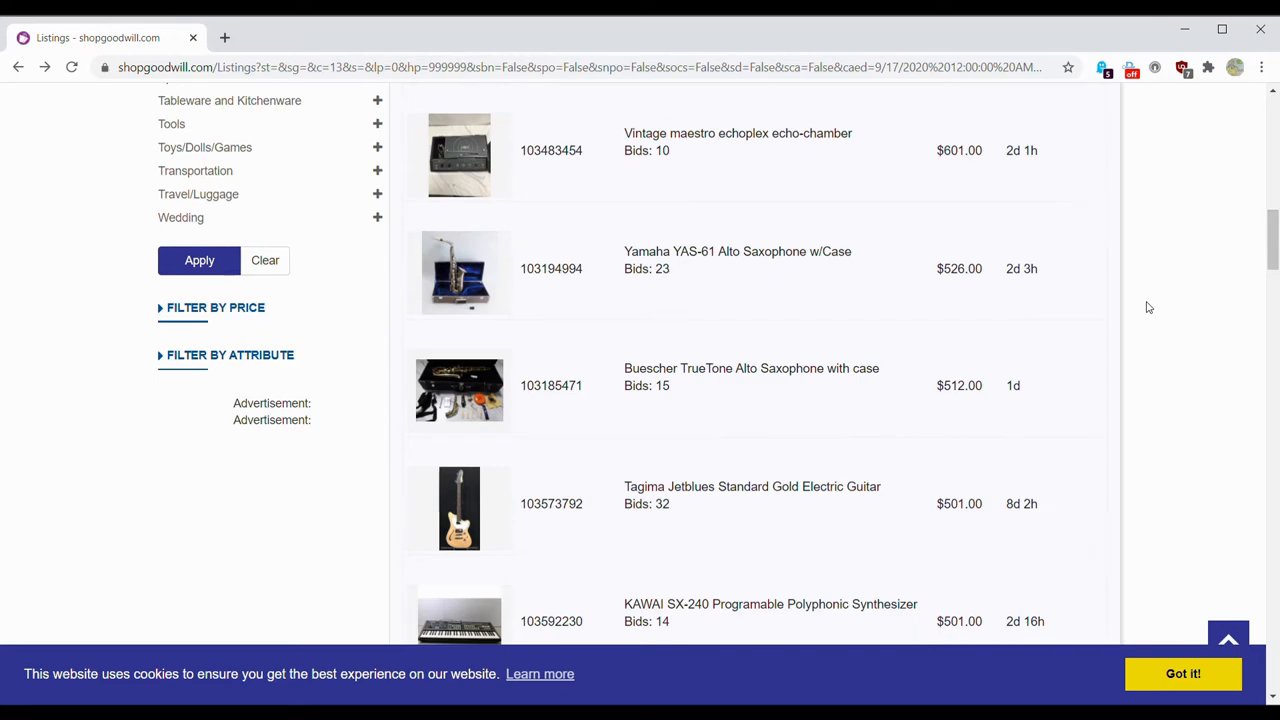
pyautogui.scroll(-3)
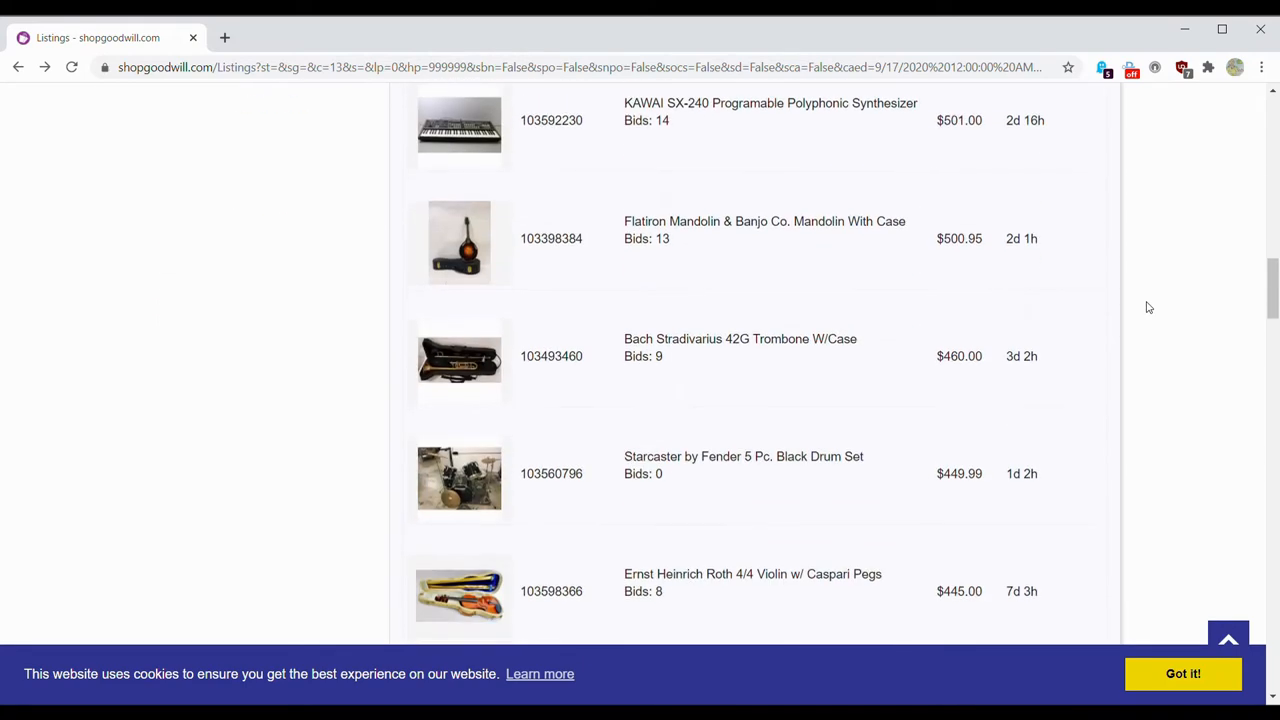
pyautogui.scroll(-3)
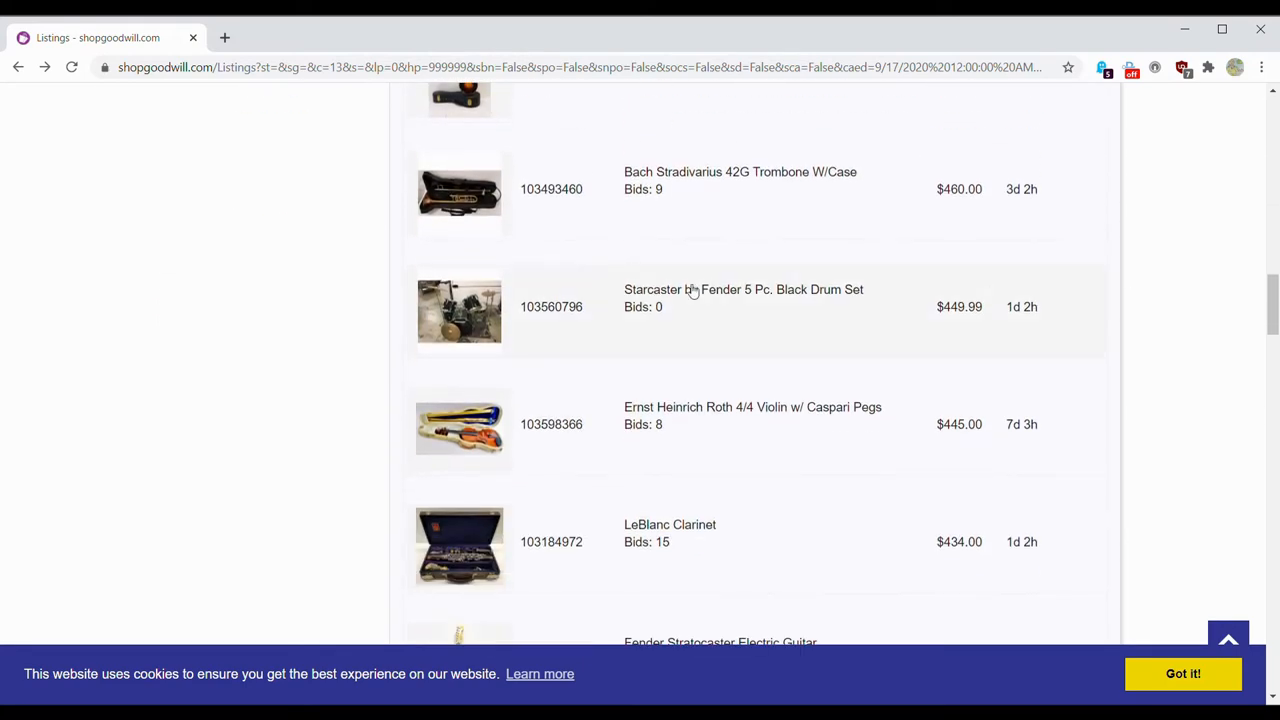
pyautogui.scroll(-3)
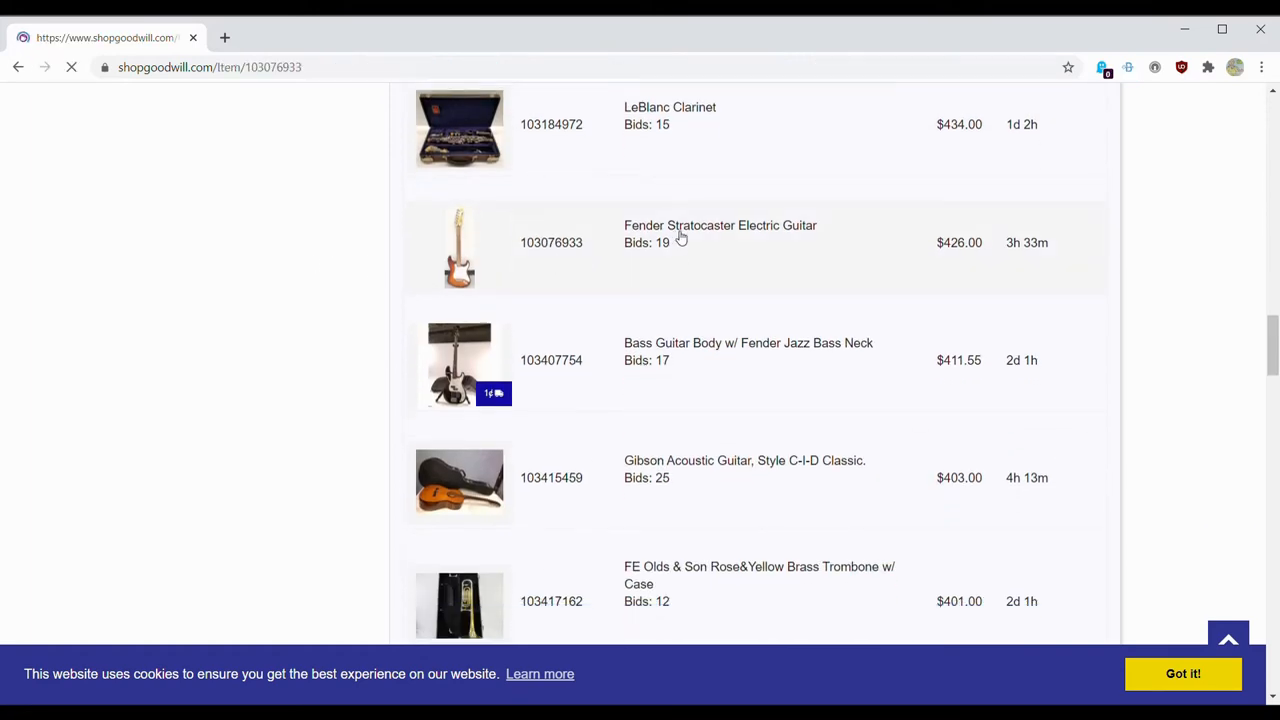
# Step: Step through the Fender Stratocaster Electric Guitar's photos full size, then go back to the listings
pyautogui.click(720, 224)
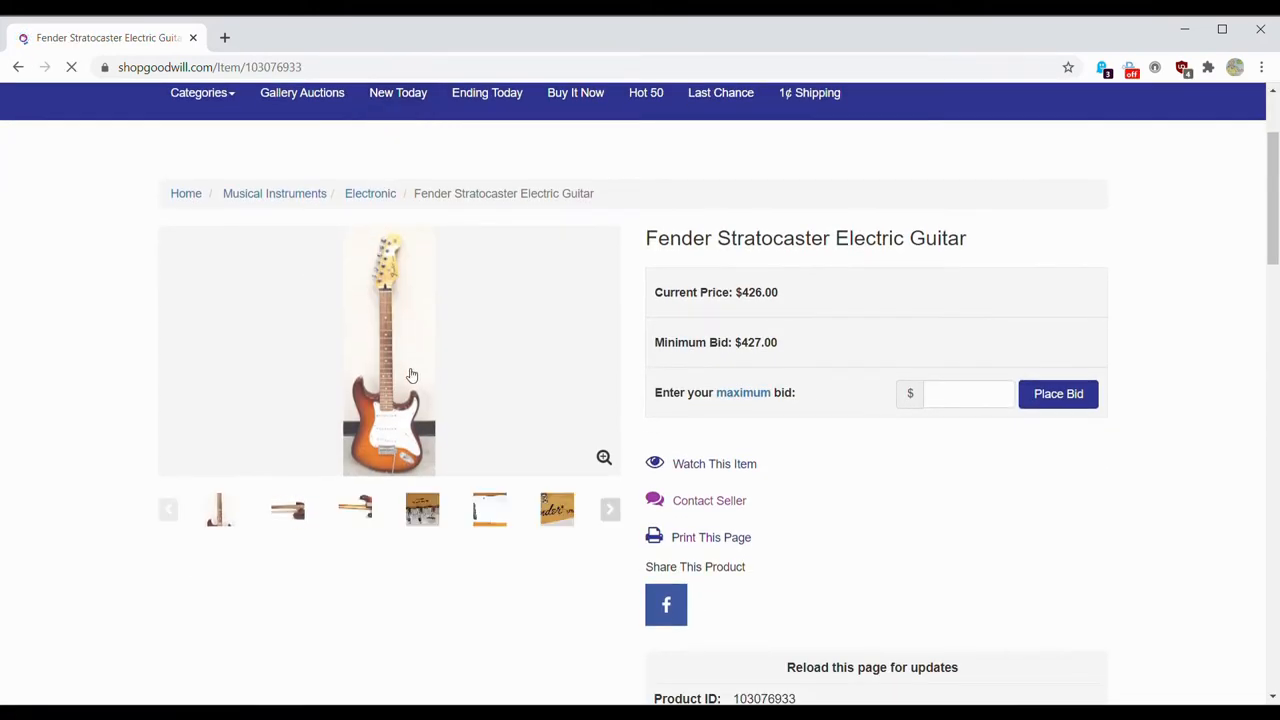
pyautogui.click(388, 350)
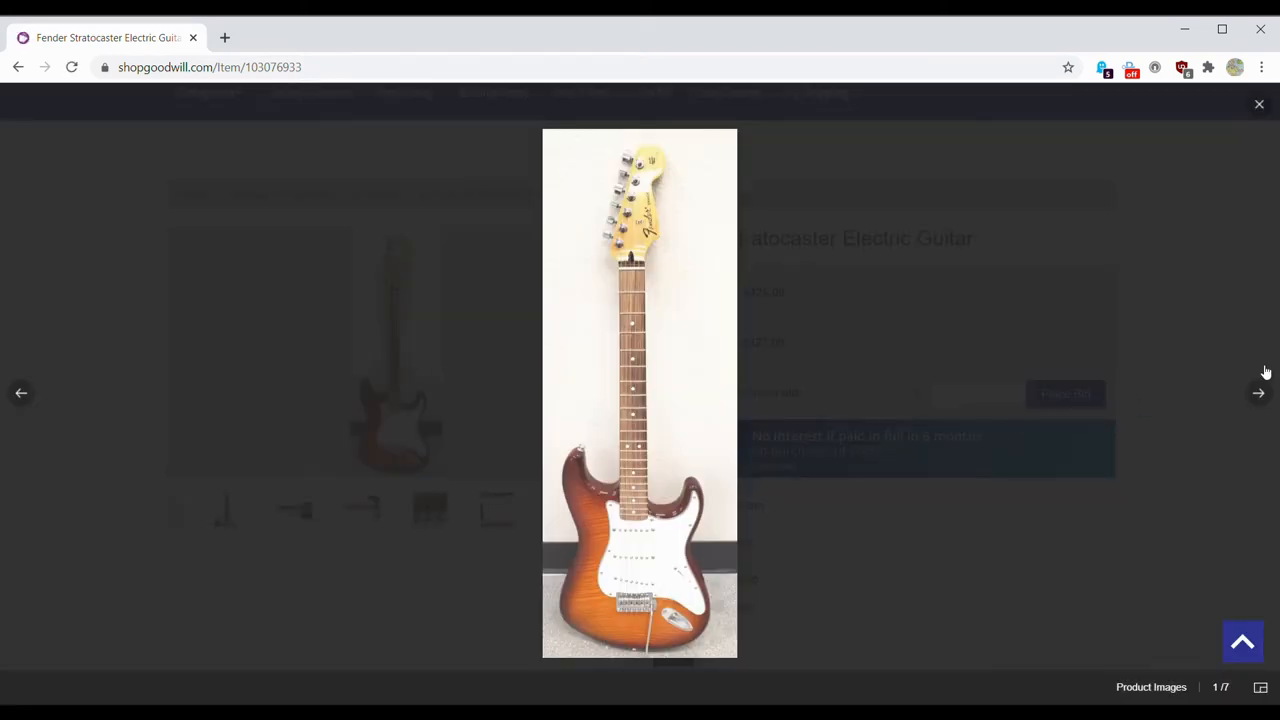
pyautogui.click(1260, 392)
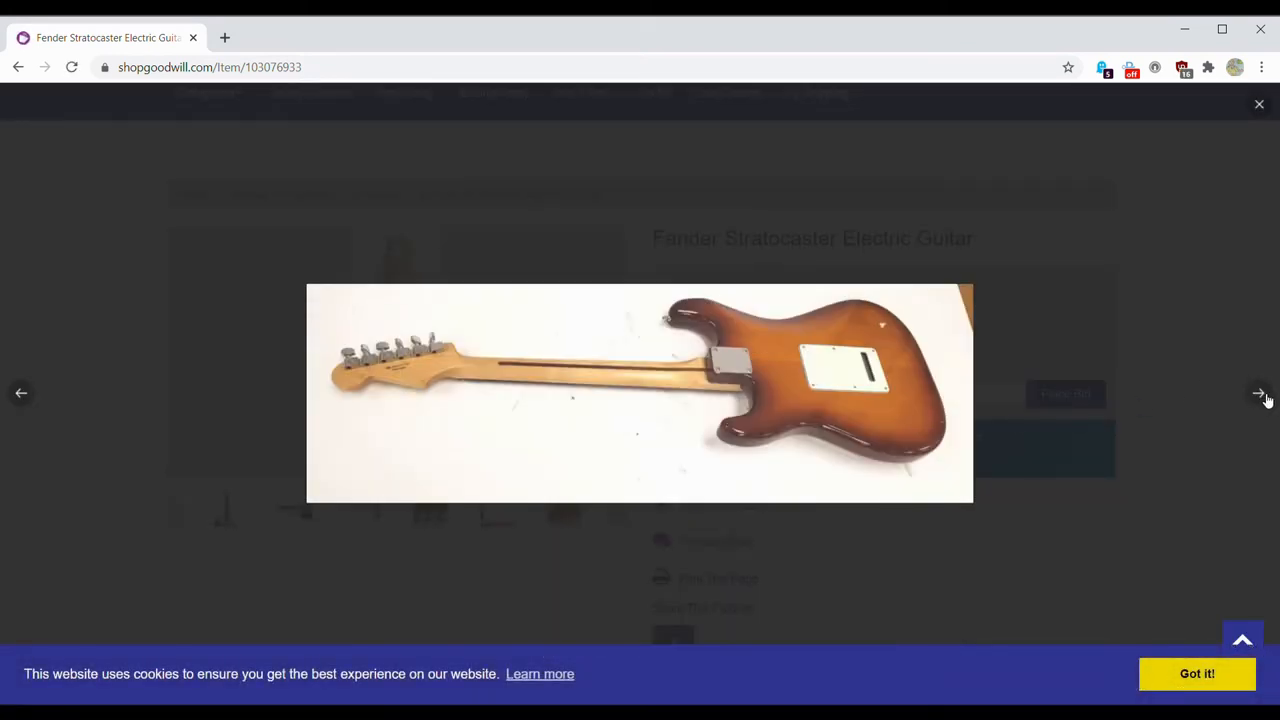
pyautogui.click(1260, 392)
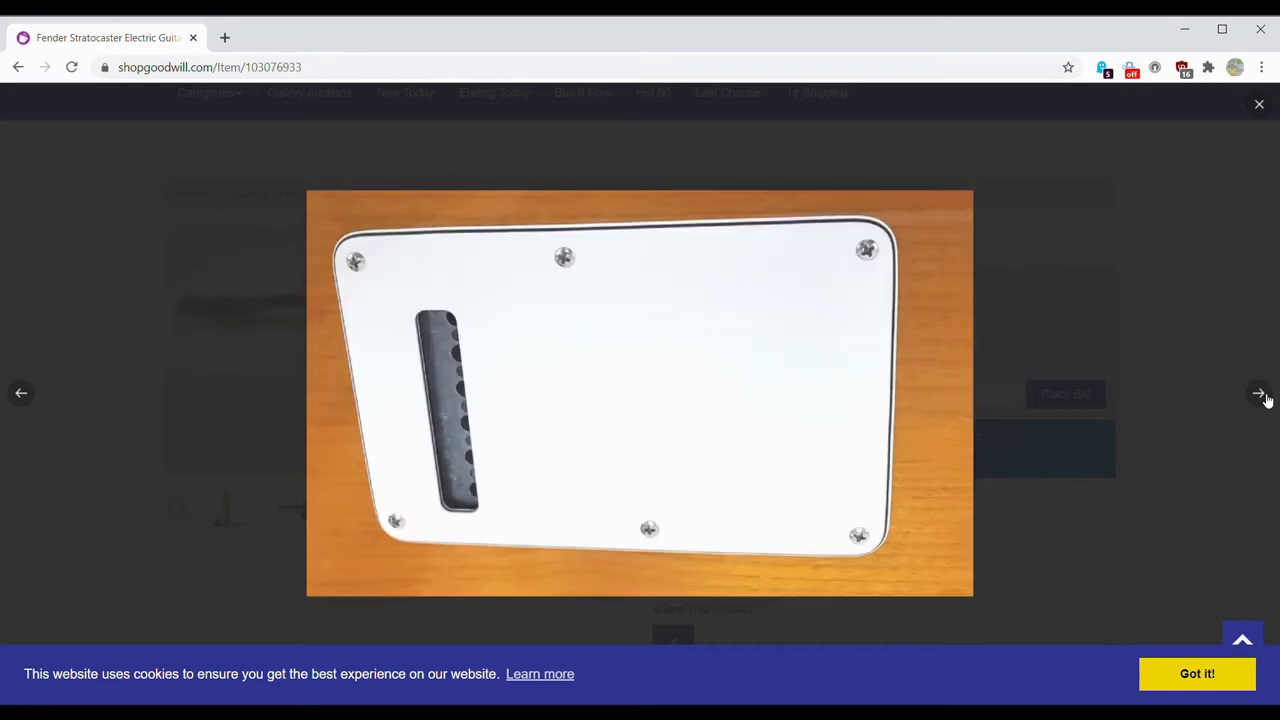
pyautogui.click(1258, 392)
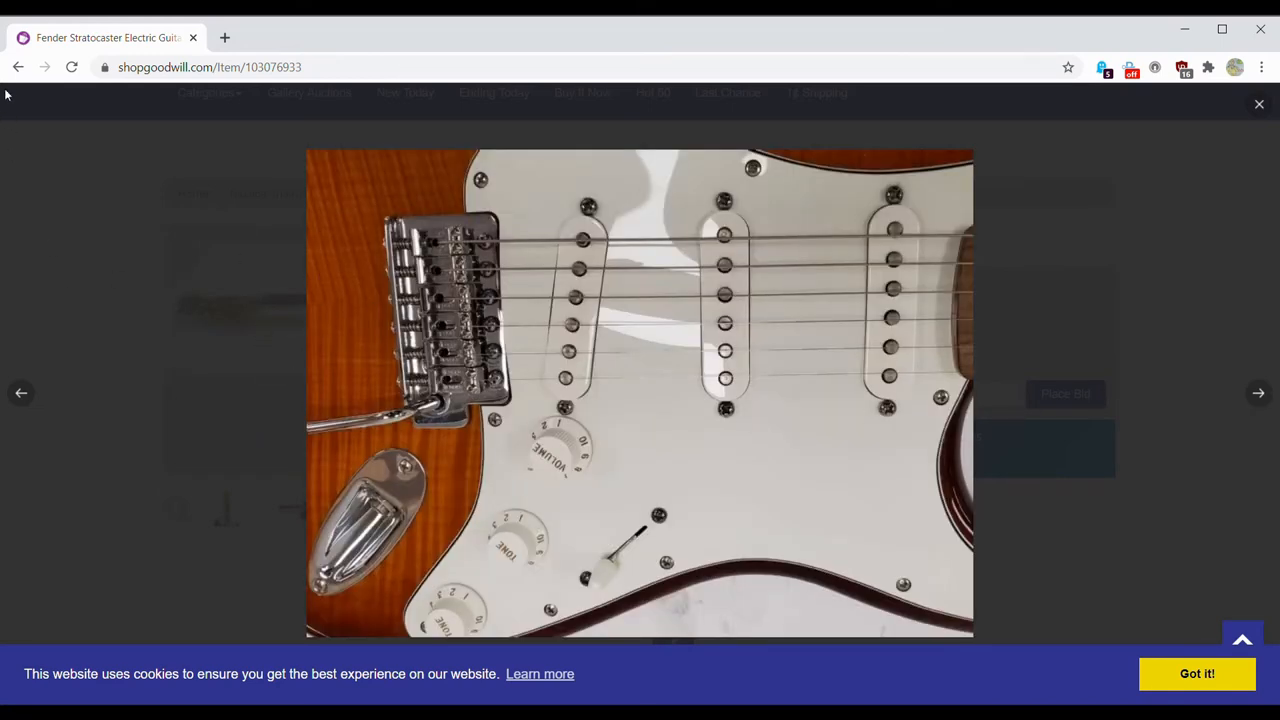
pyautogui.click(1260, 104)
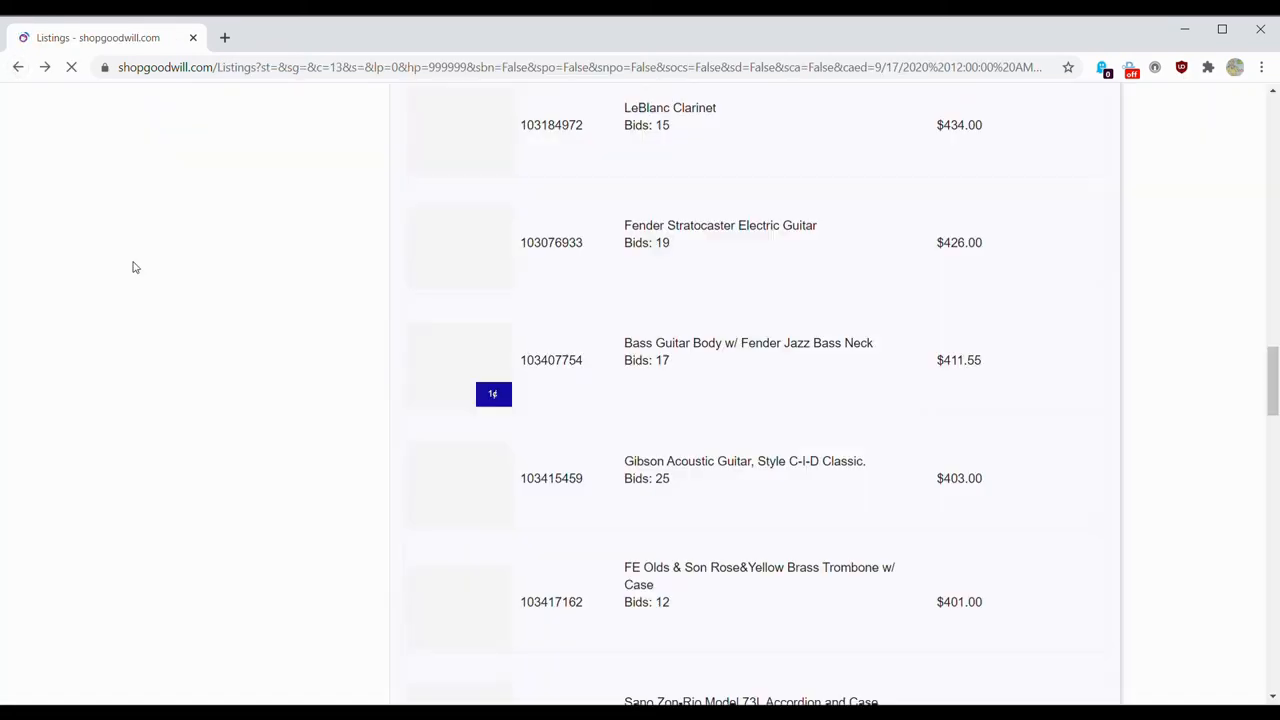
# Step: Scroll down the listings past the $330–$300 items to the Harmony Electric Guitar row
pyautogui.scroll(-3)
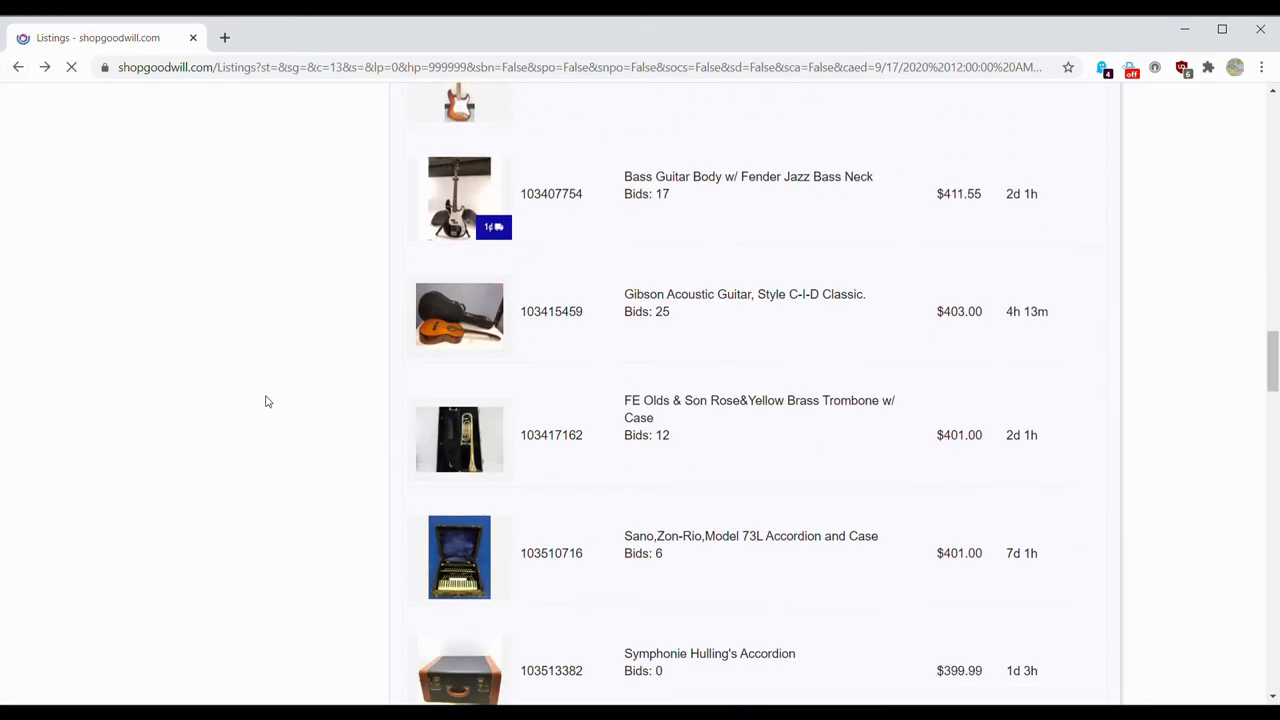
pyautogui.scroll(-3)
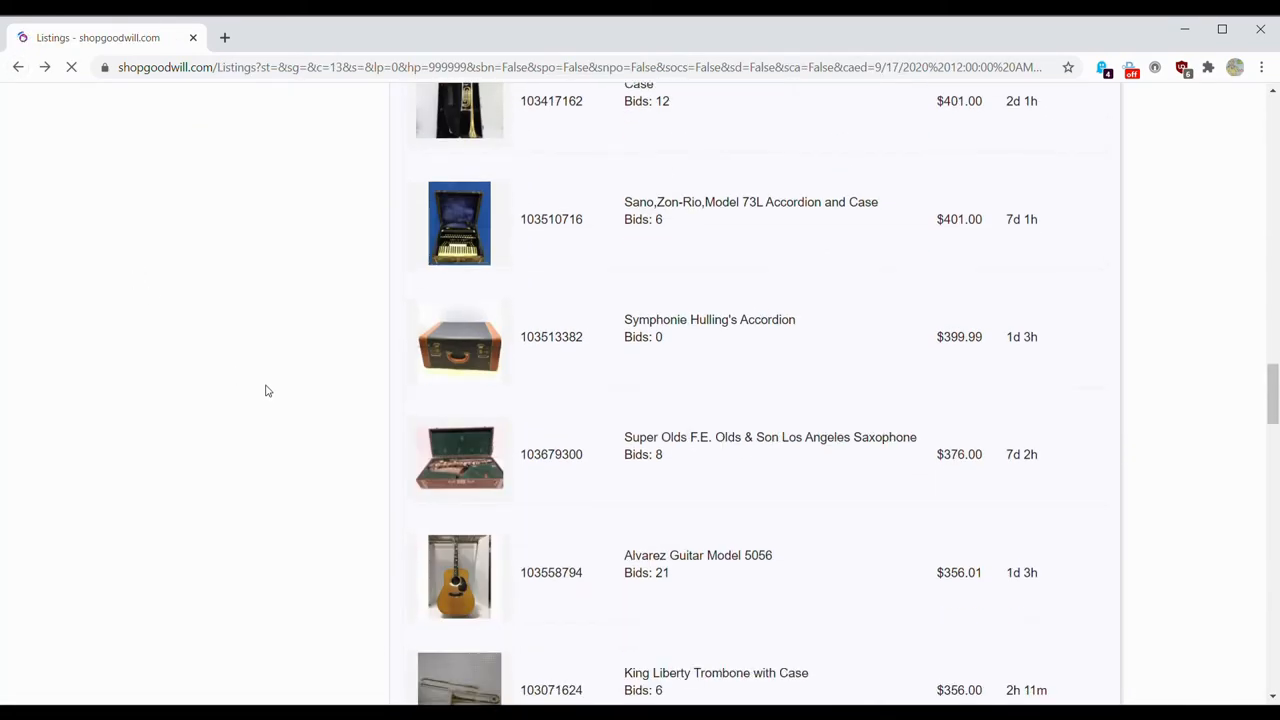
pyautogui.scroll(-3)
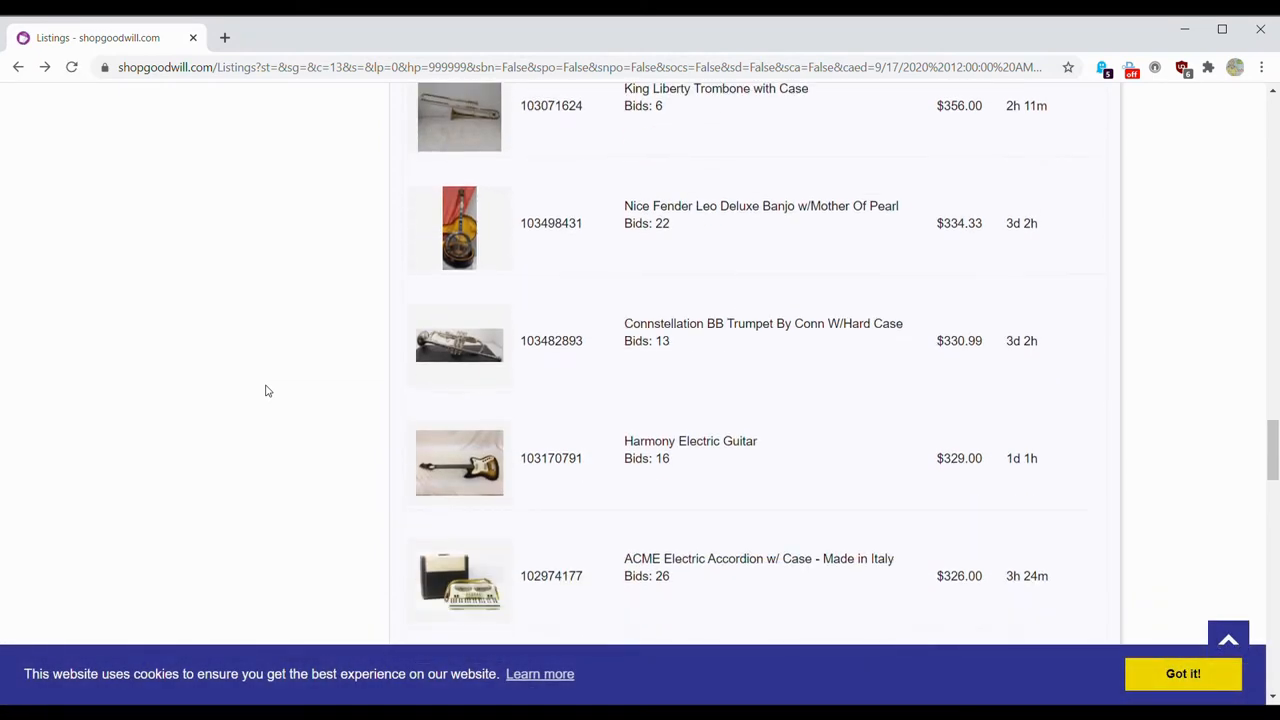
pyautogui.scroll(-3)
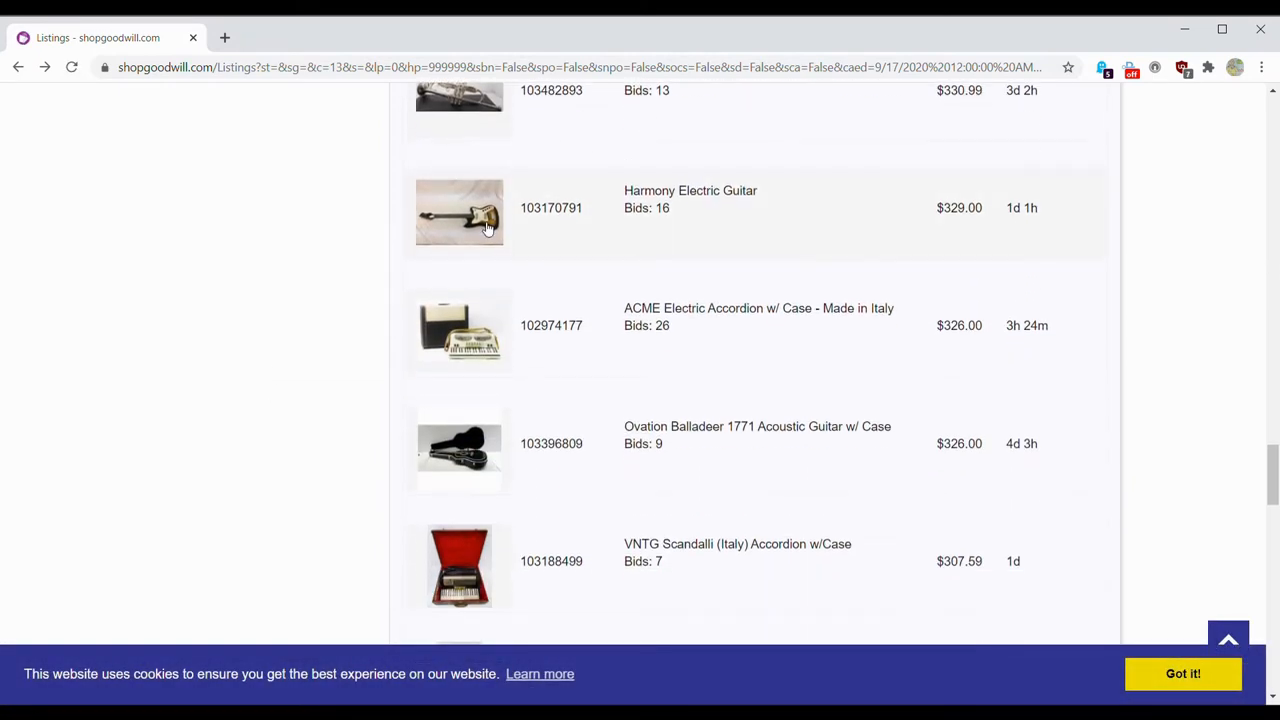
# Step: Open the Harmony Electric Guitar item ($329.00), view its photo and close the viewer
pyautogui.click(460, 212)
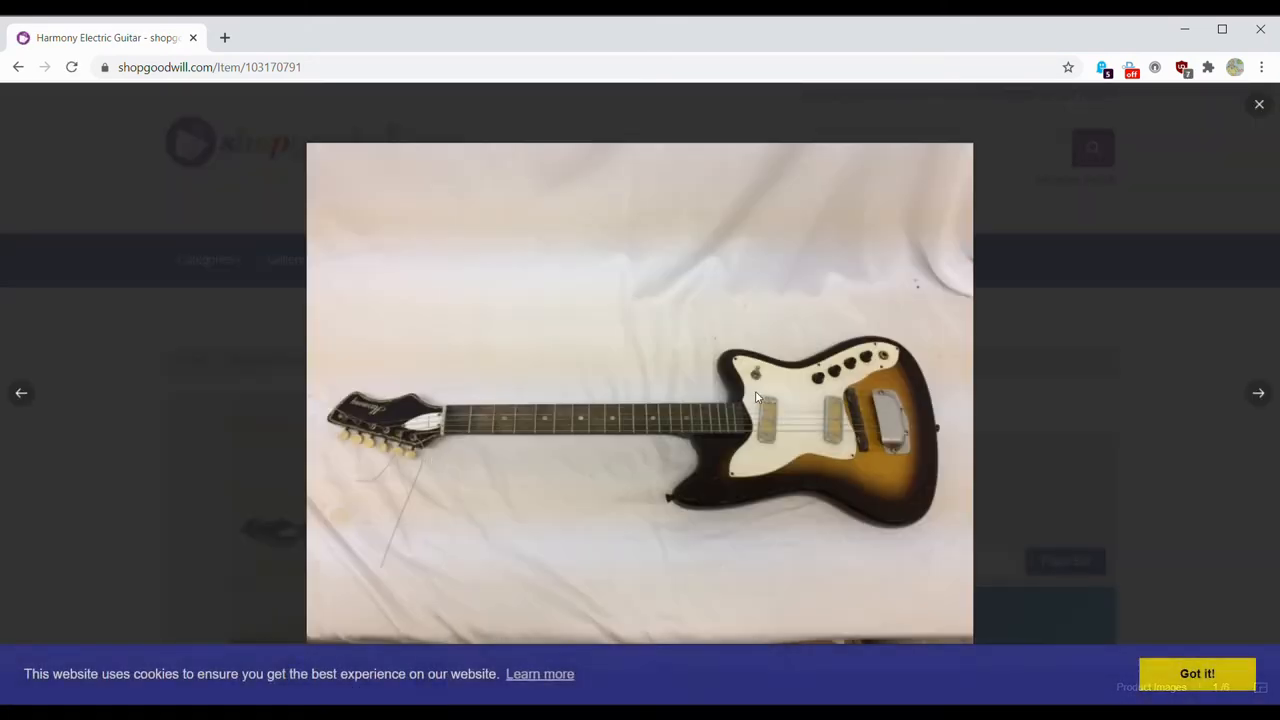
pyautogui.moveTo(1164, 340)
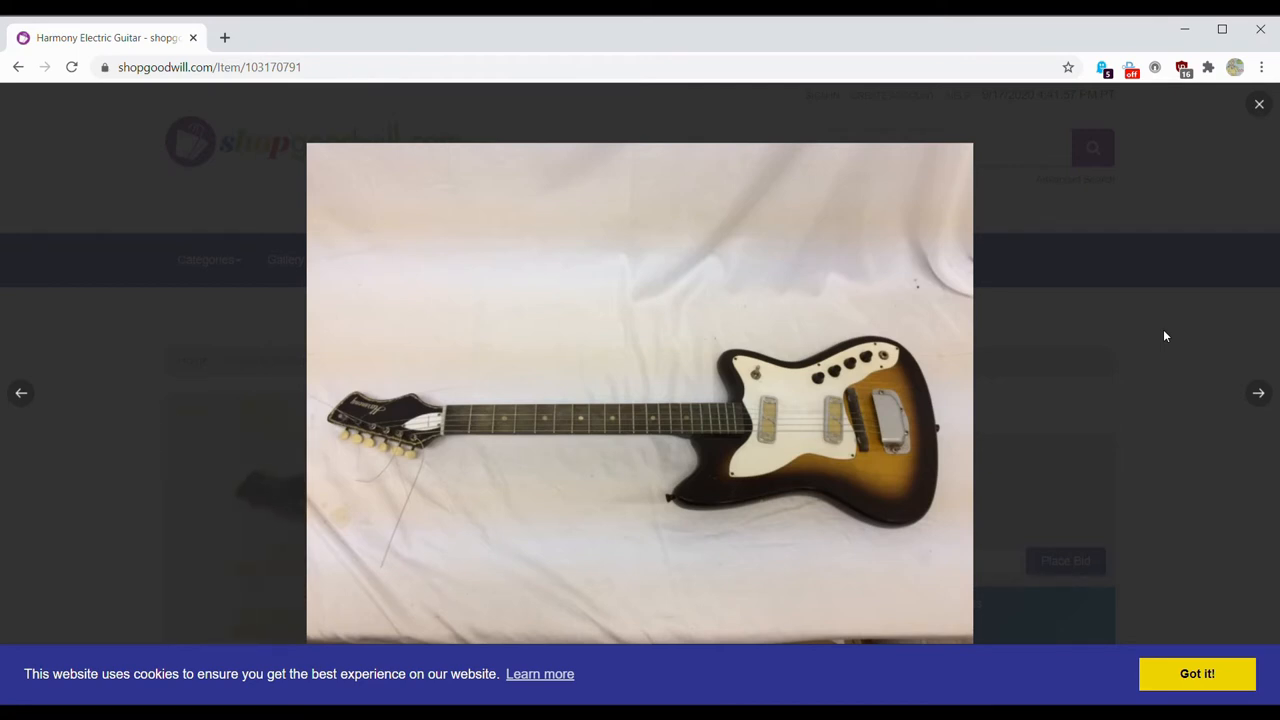
pyautogui.moveTo(976, 392)
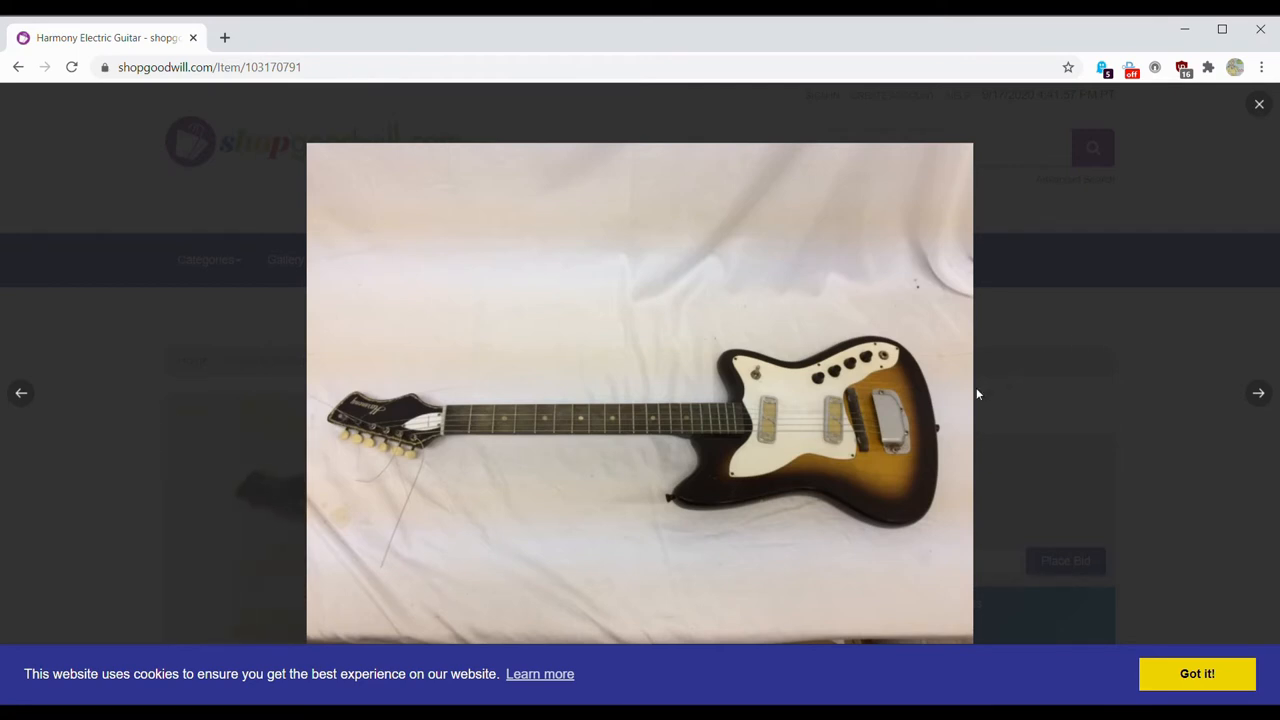
pyautogui.moveTo(828, 396)
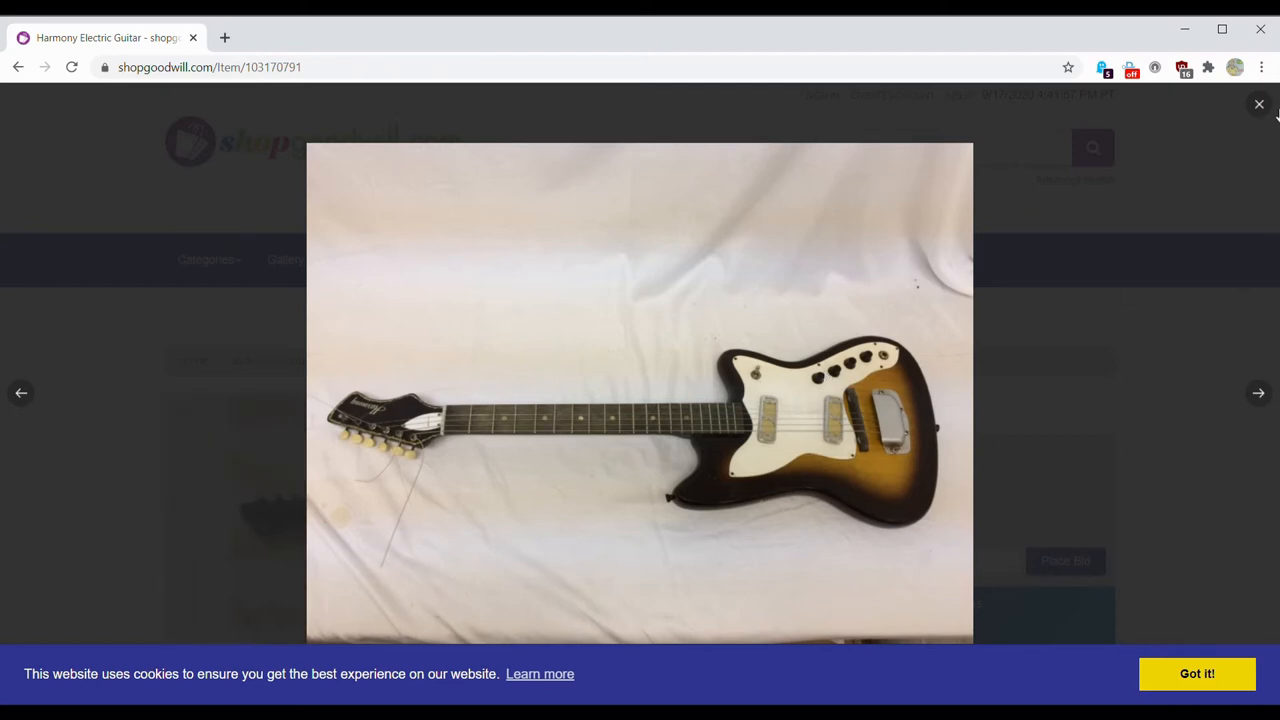
pyautogui.moveTo(1270, 106)
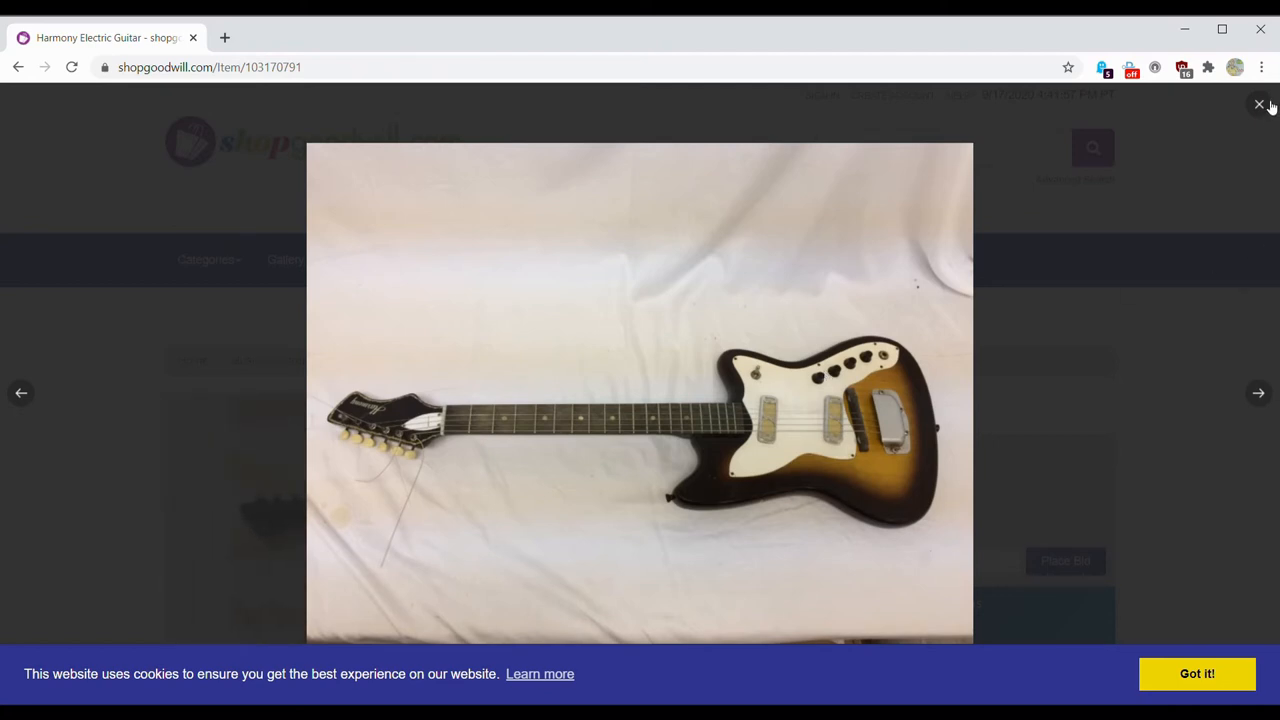
pyautogui.moveTo(1244, 148)
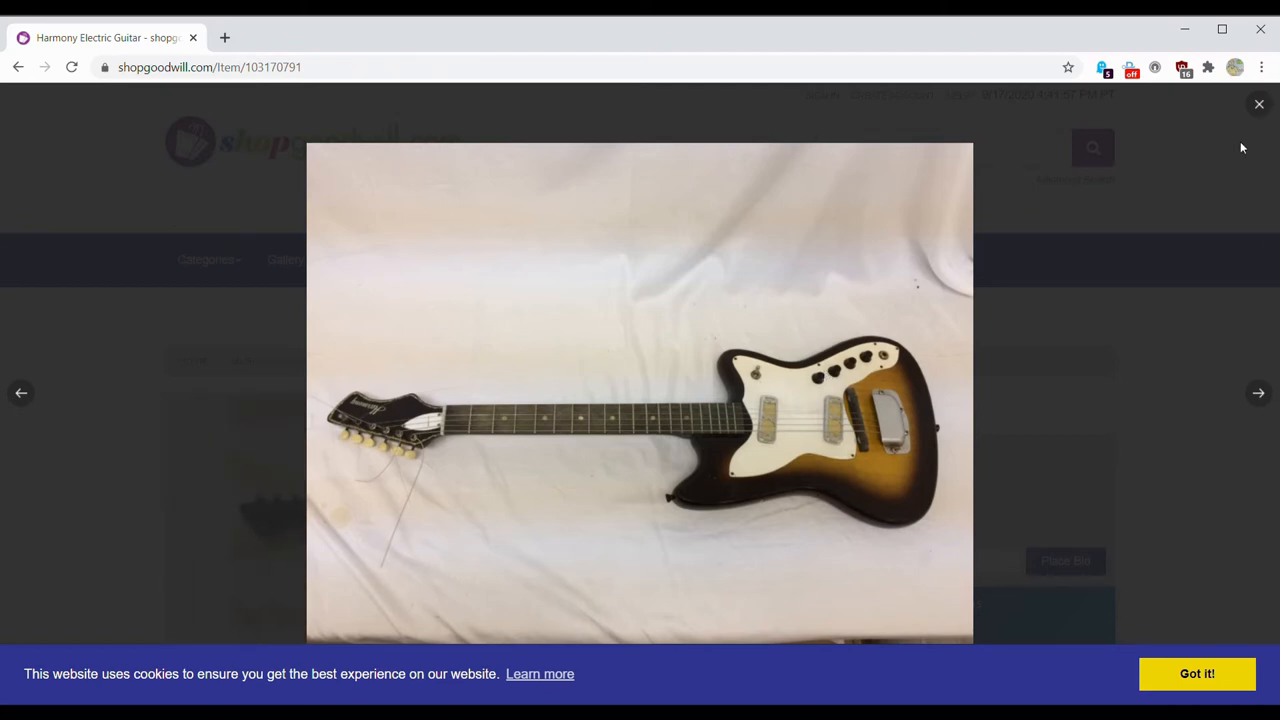
pyautogui.click(1260, 104)
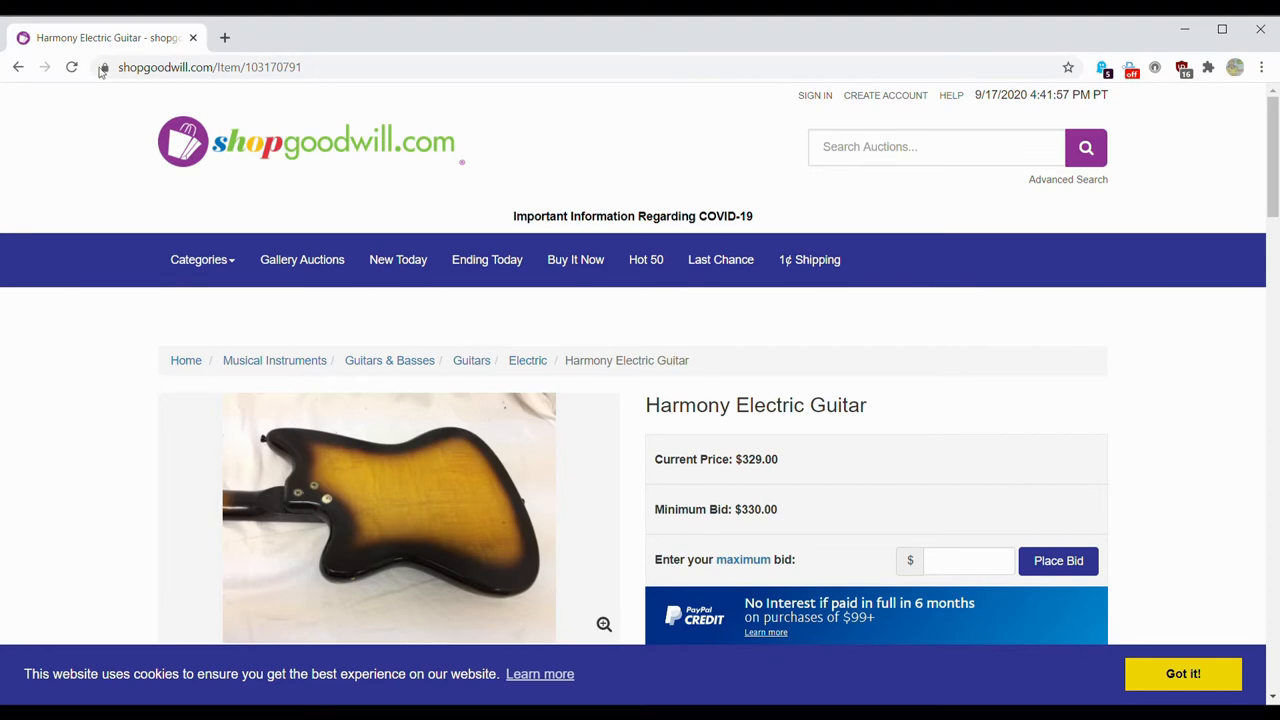
# Step: Go back to the highest-price-first Musical Instruments listings and skim down, then back to top
pyautogui.click(16, 68)
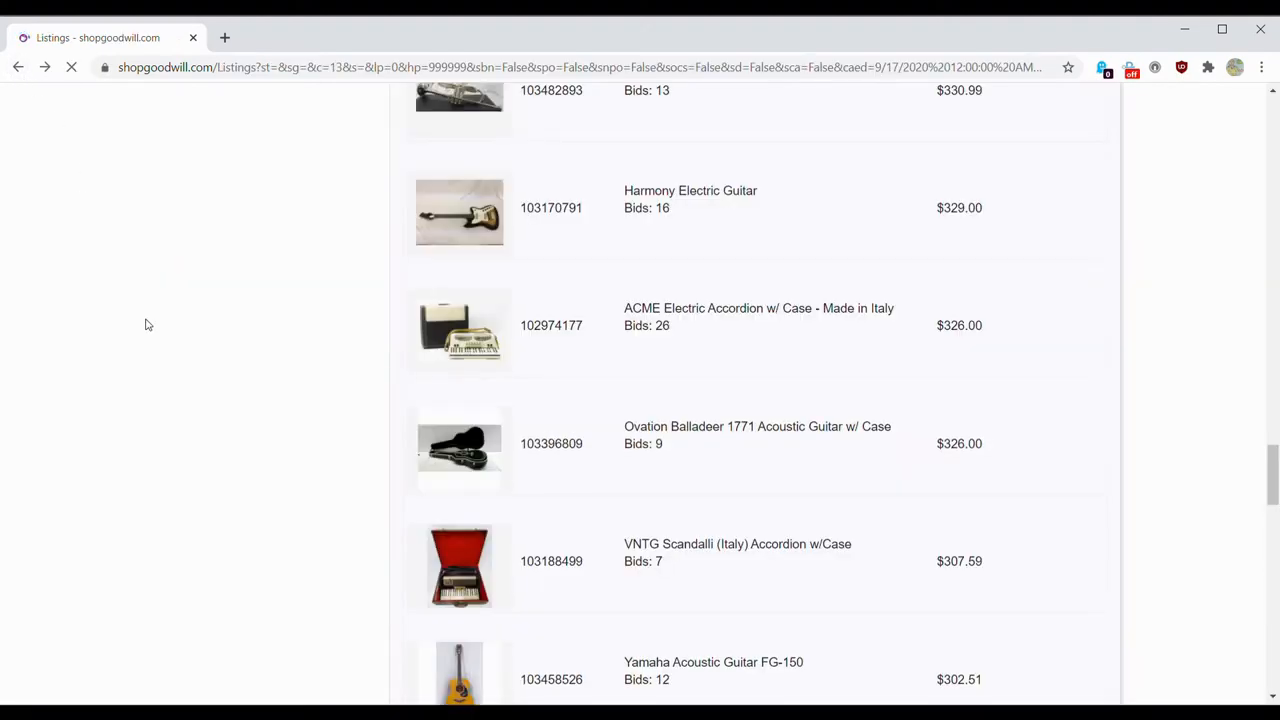
pyautogui.scroll(-3)
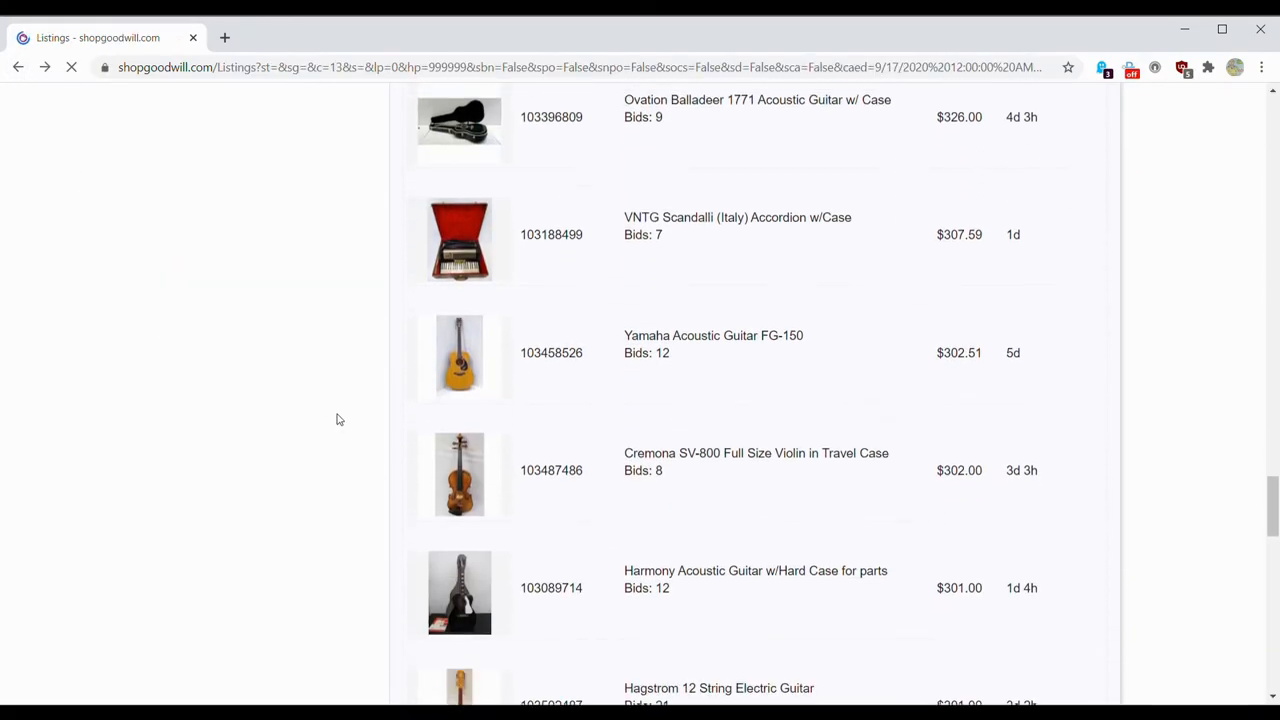
pyautogui.scroll(-3)
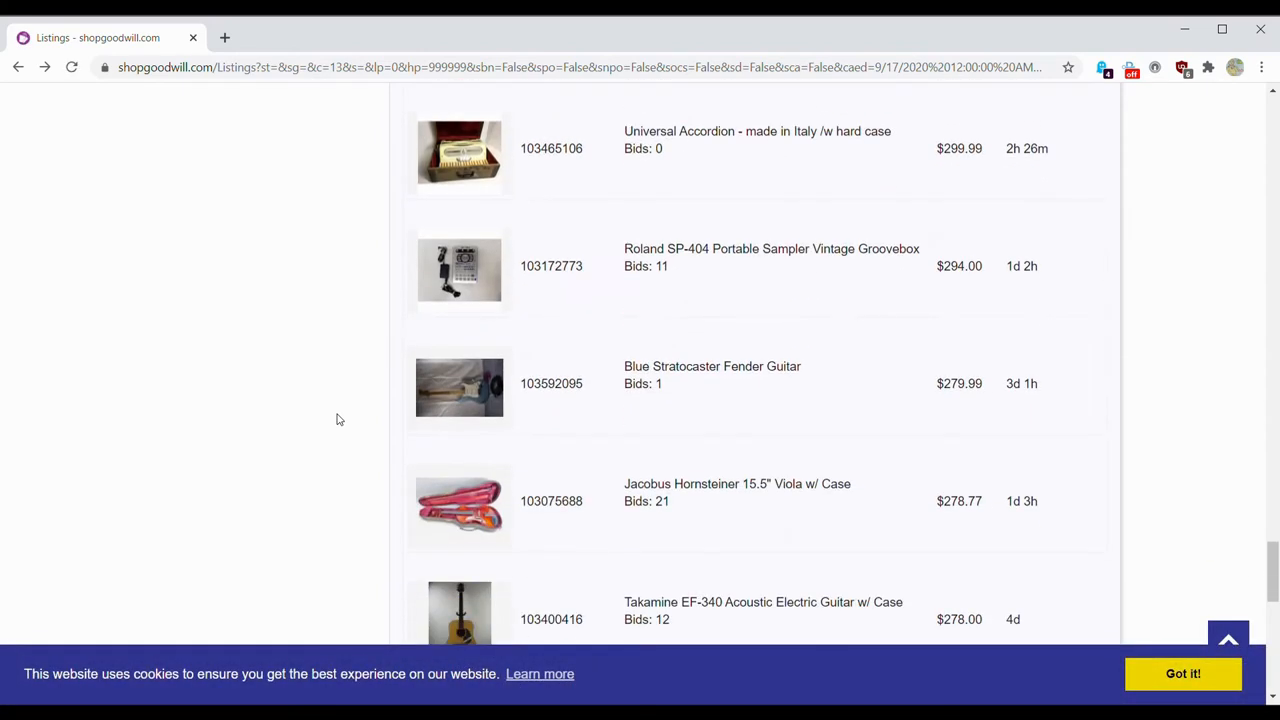
pyautogui.scroll(-3)
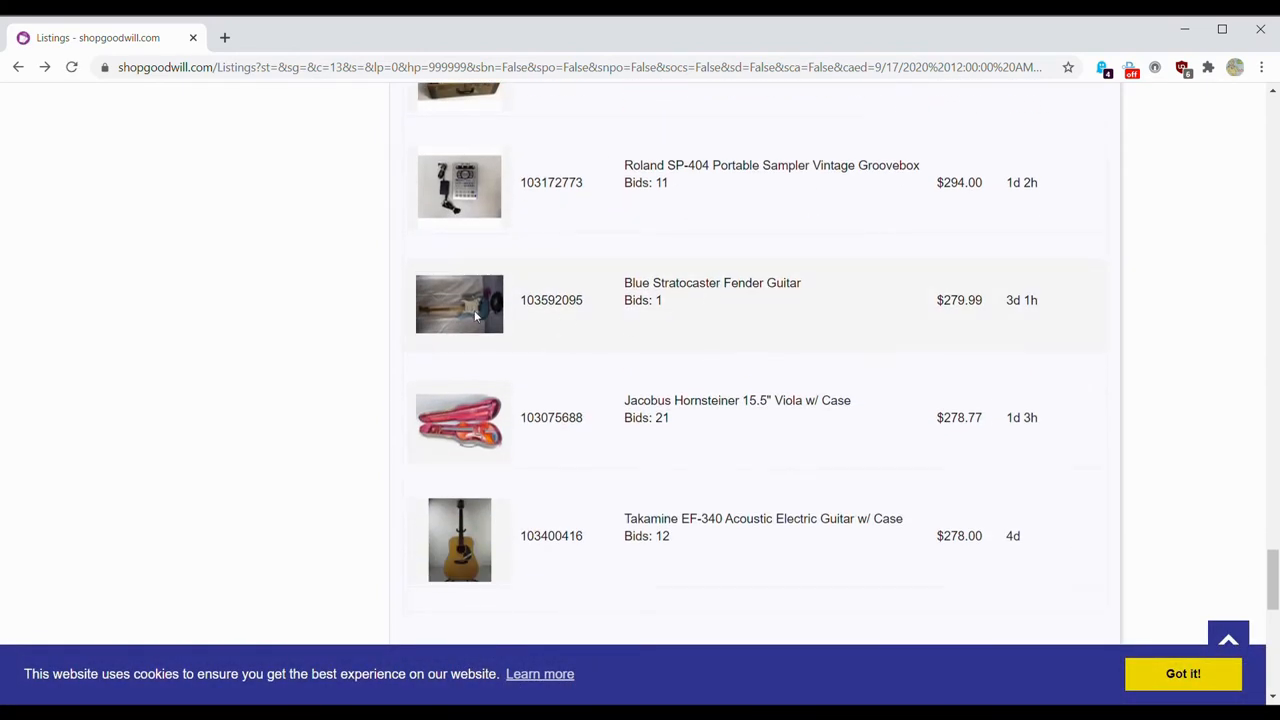
pyautogui.scroll(3)
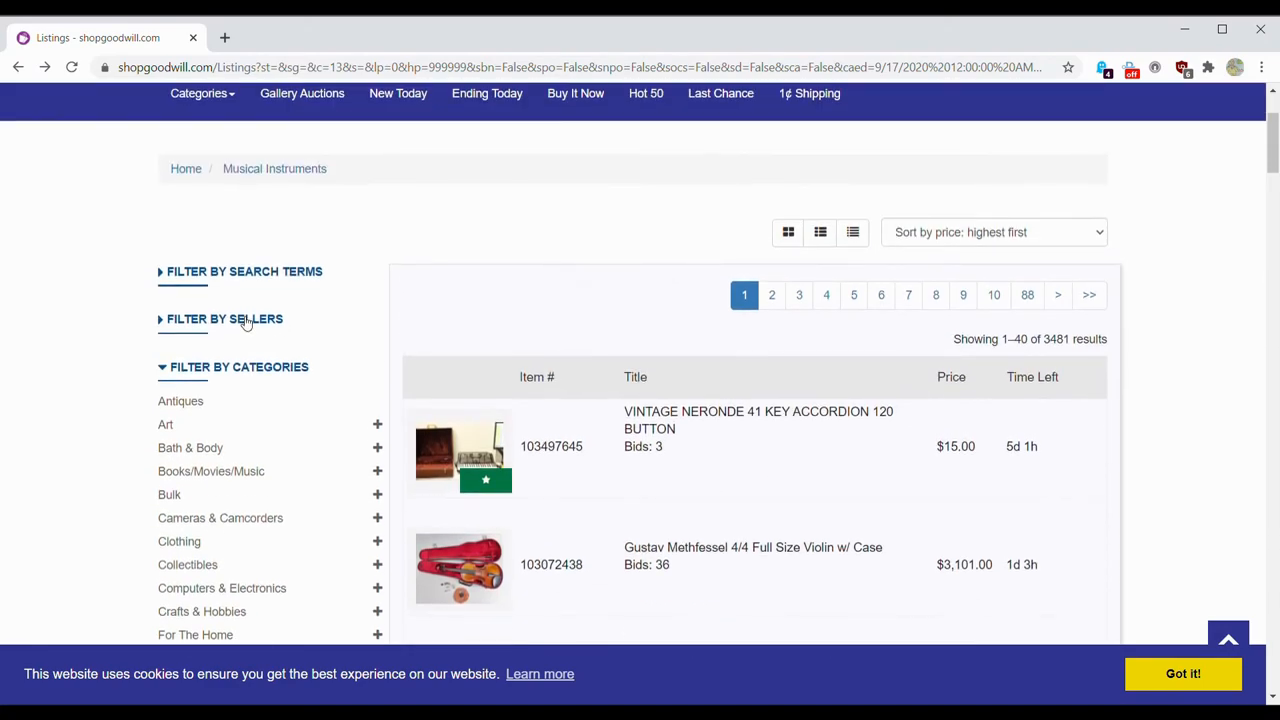
# Step: Filter the Musical Instruments listings by search term 'gibson', leaving 20 results
pyautogui.click(244, 272)
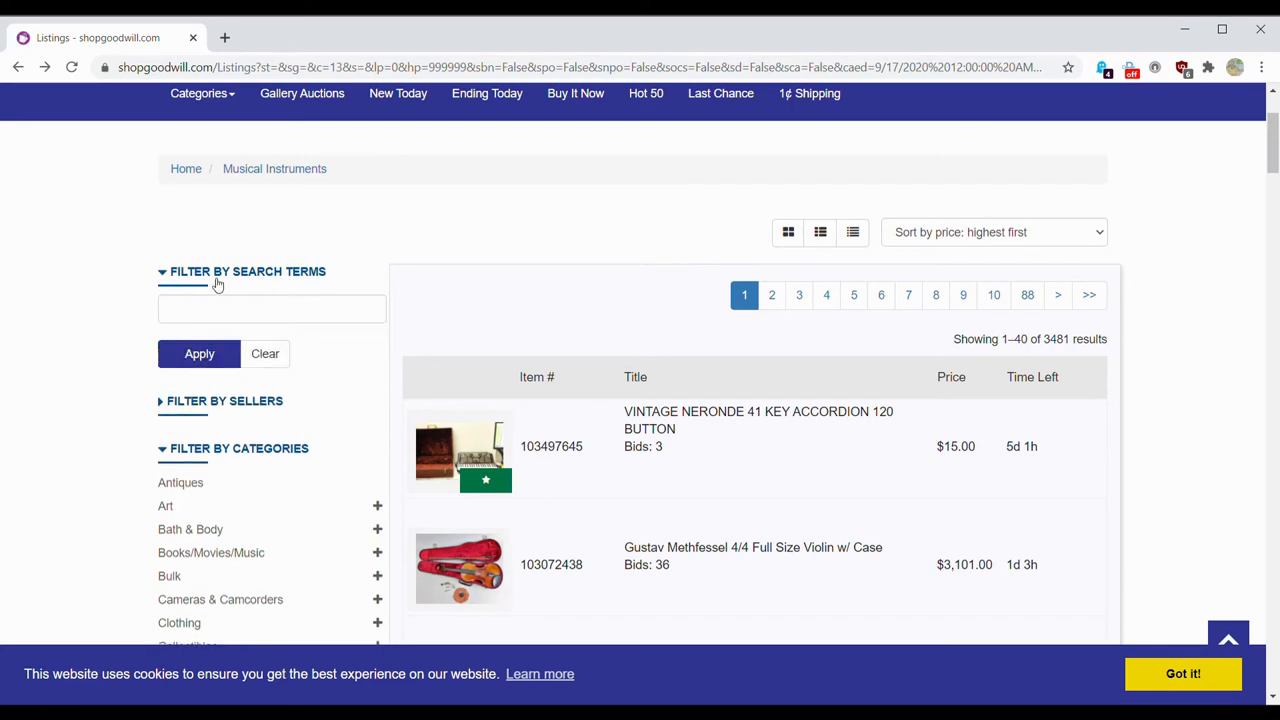
pyautogui.write('git')
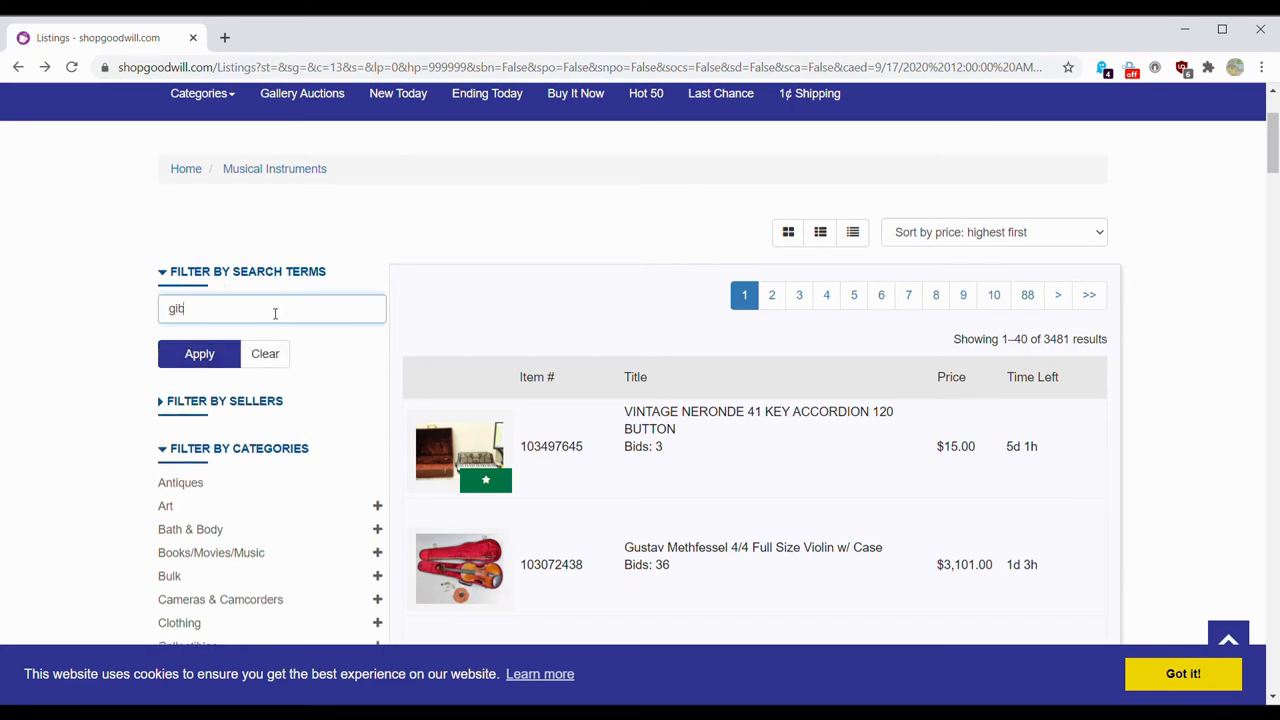
pyautogui.write('gibson')
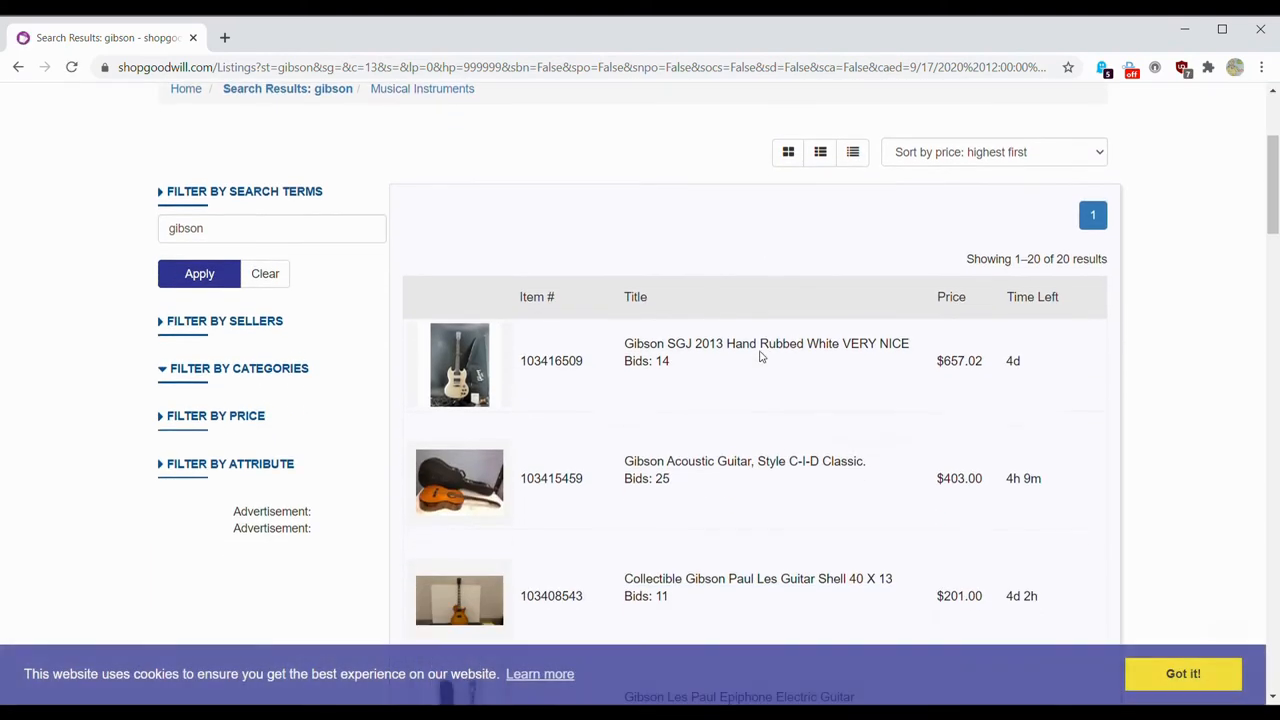
pyautogui.scroll(-3)
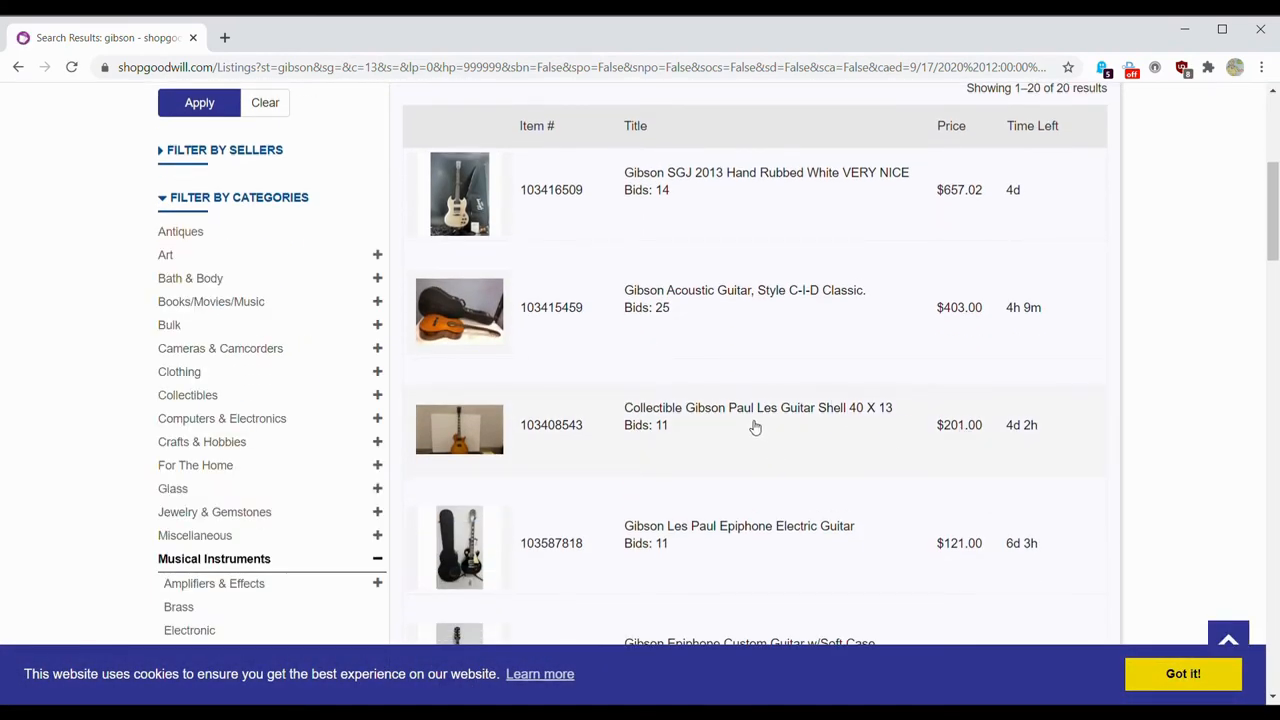
# Step: Open the Collectible Gibson Paul Les Guitar Shell 40 X 13 listing ($201.00) and scroll its details
pyautogui.click(756, 408)
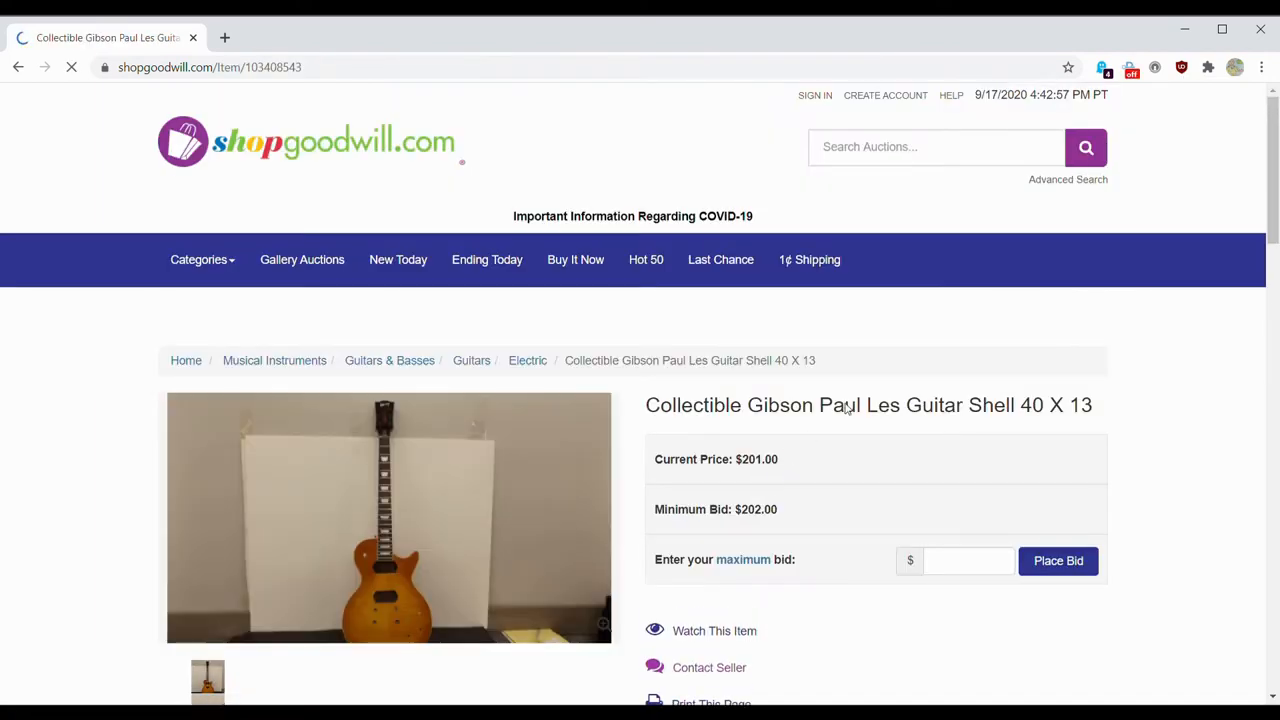
pyautogui.scroll(-3)
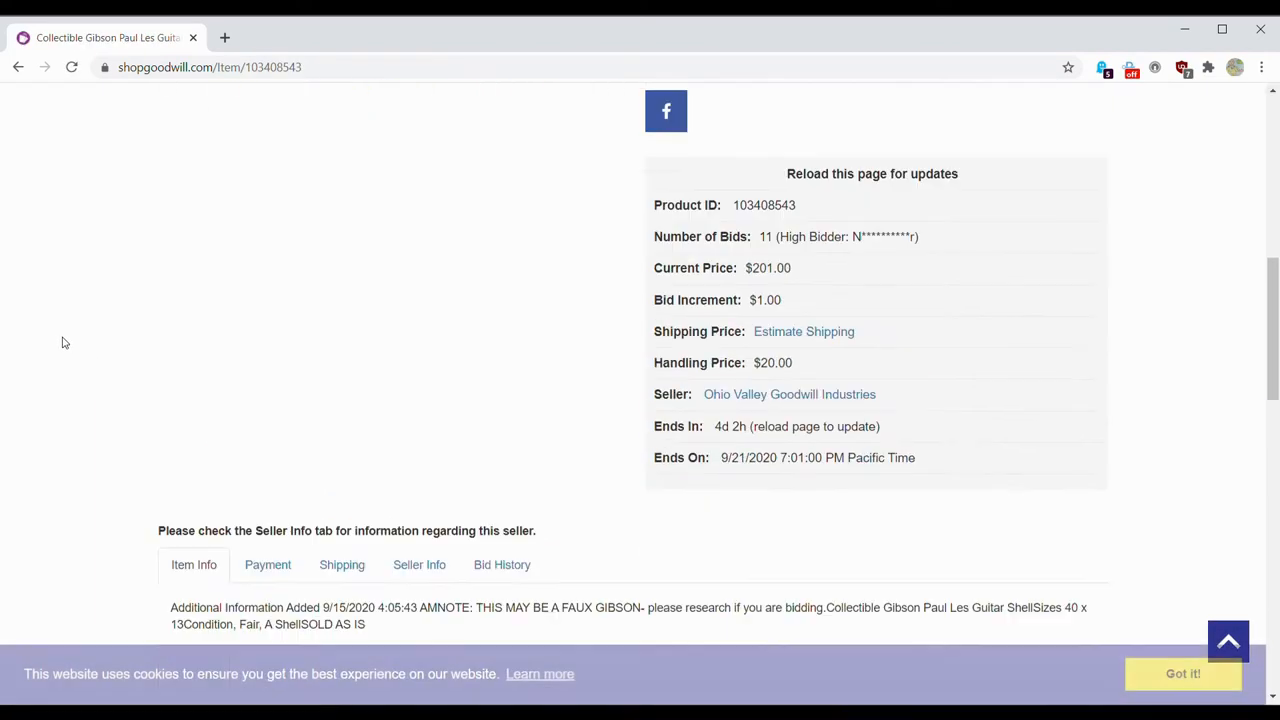
pyautogui.scroll(-3)
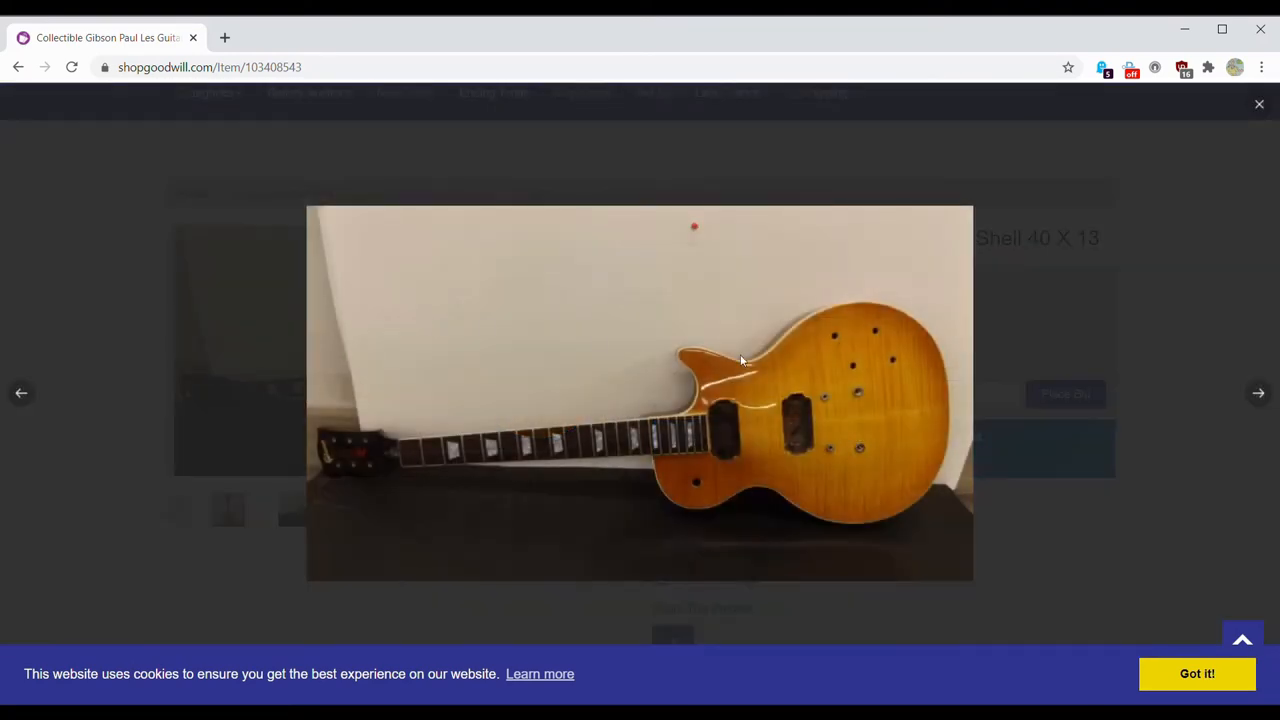
# Step: Step through its photos—body back, headstock serial number—then close the viewer
pyautogui.click(1258, 392)
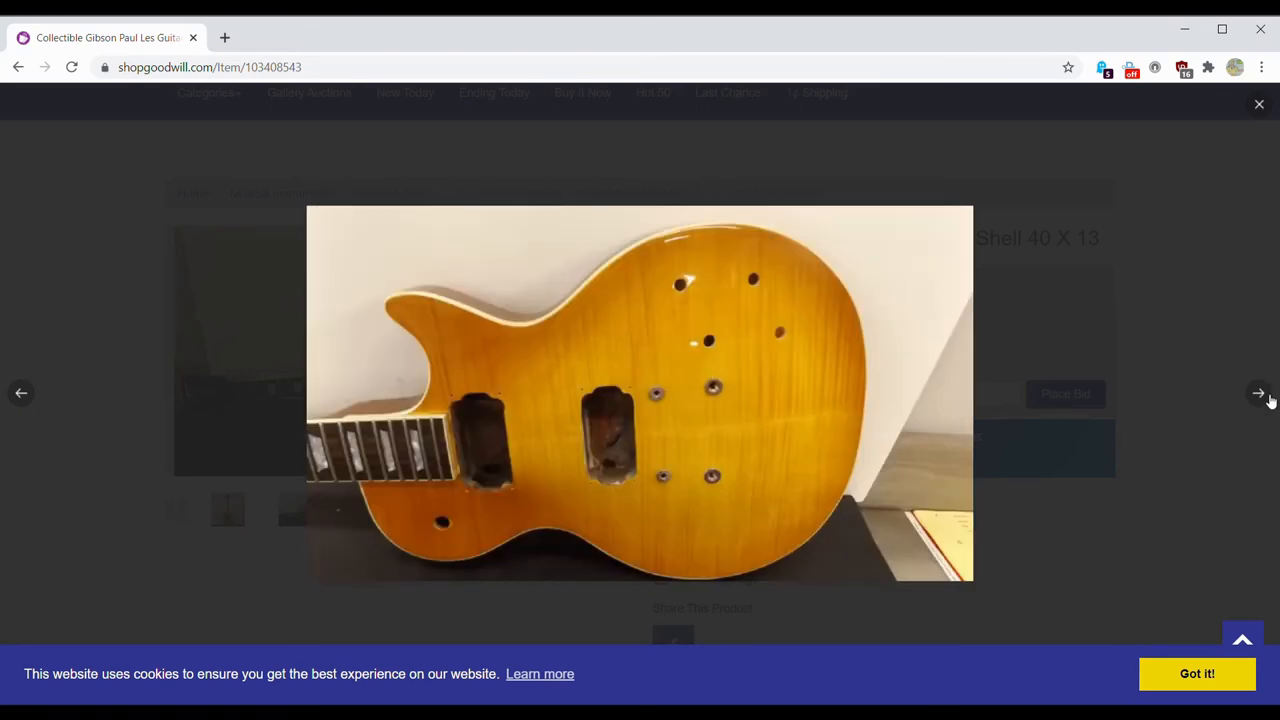
pyautogui.click(1258, 392)
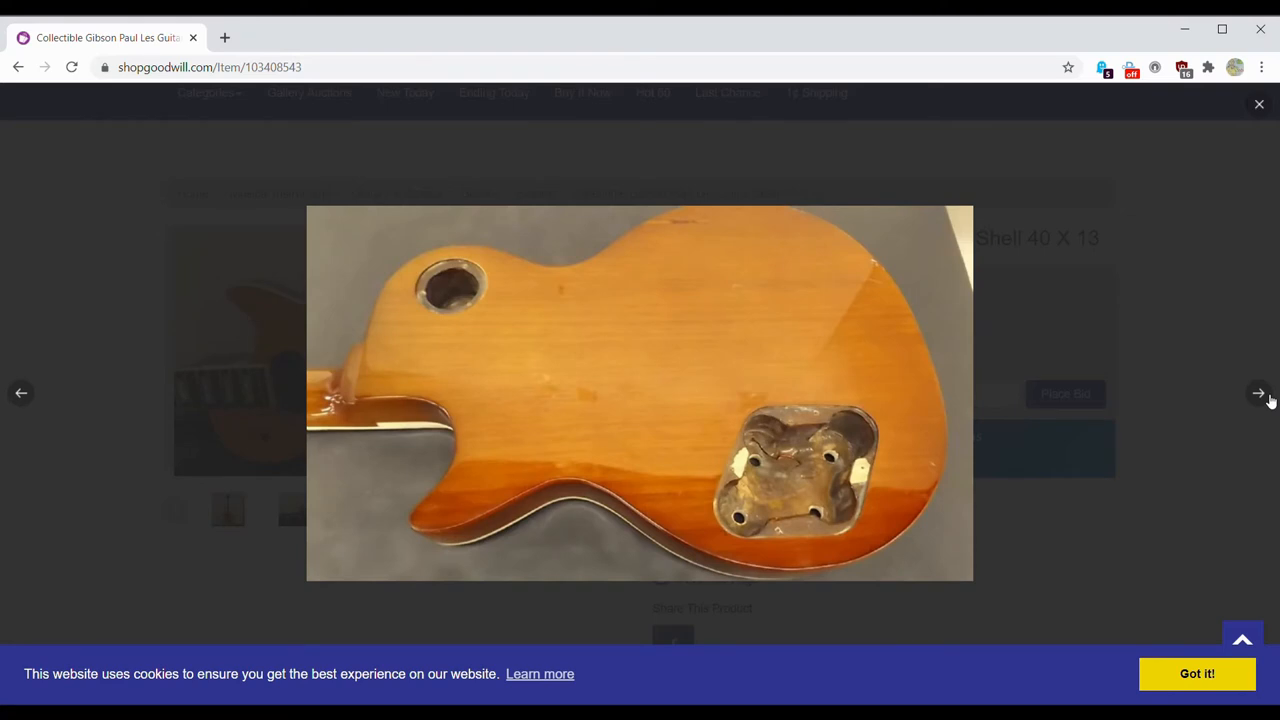
pyautogui.click(1258, 392)
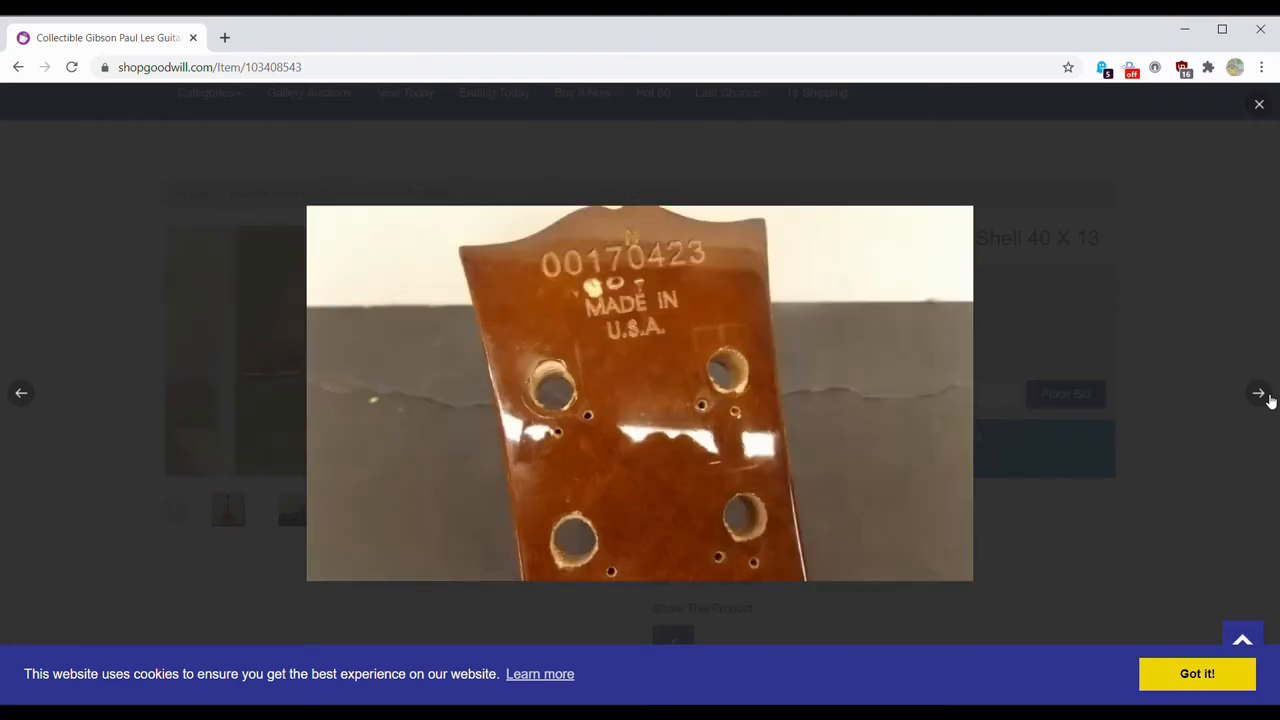
pyautogui.click(1258, 392)
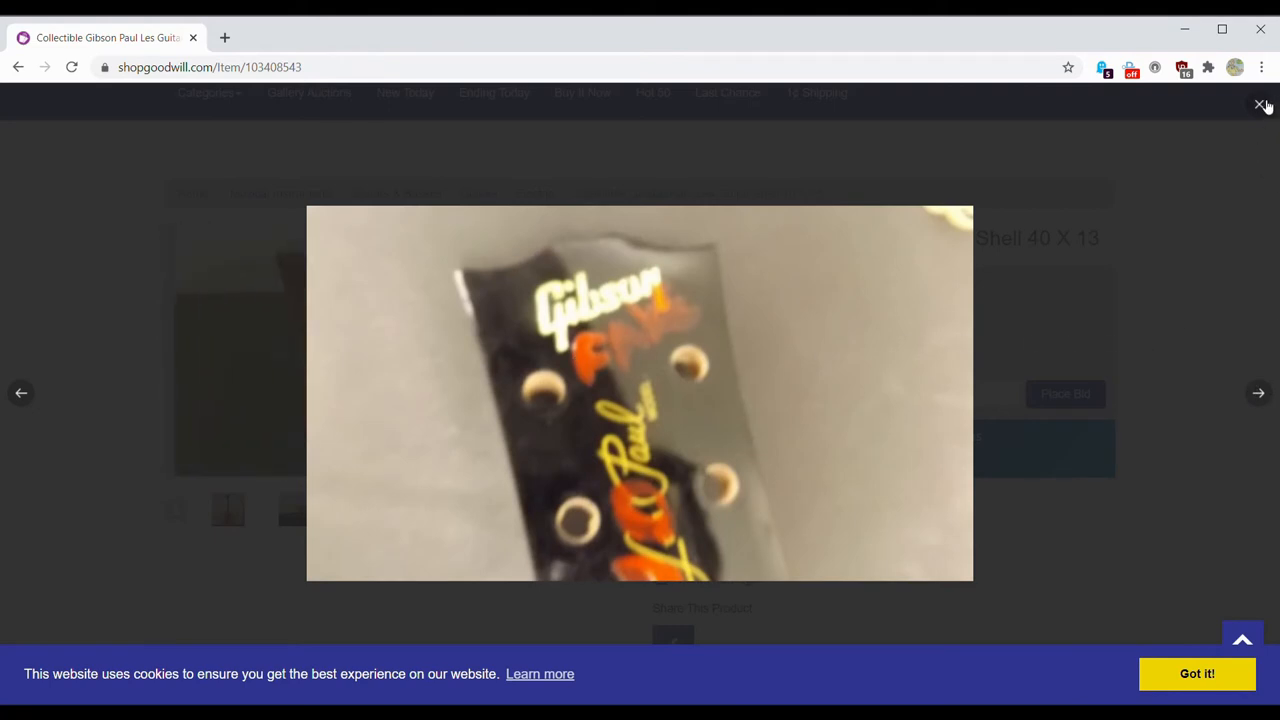
pyautogui.click(1260, 104)
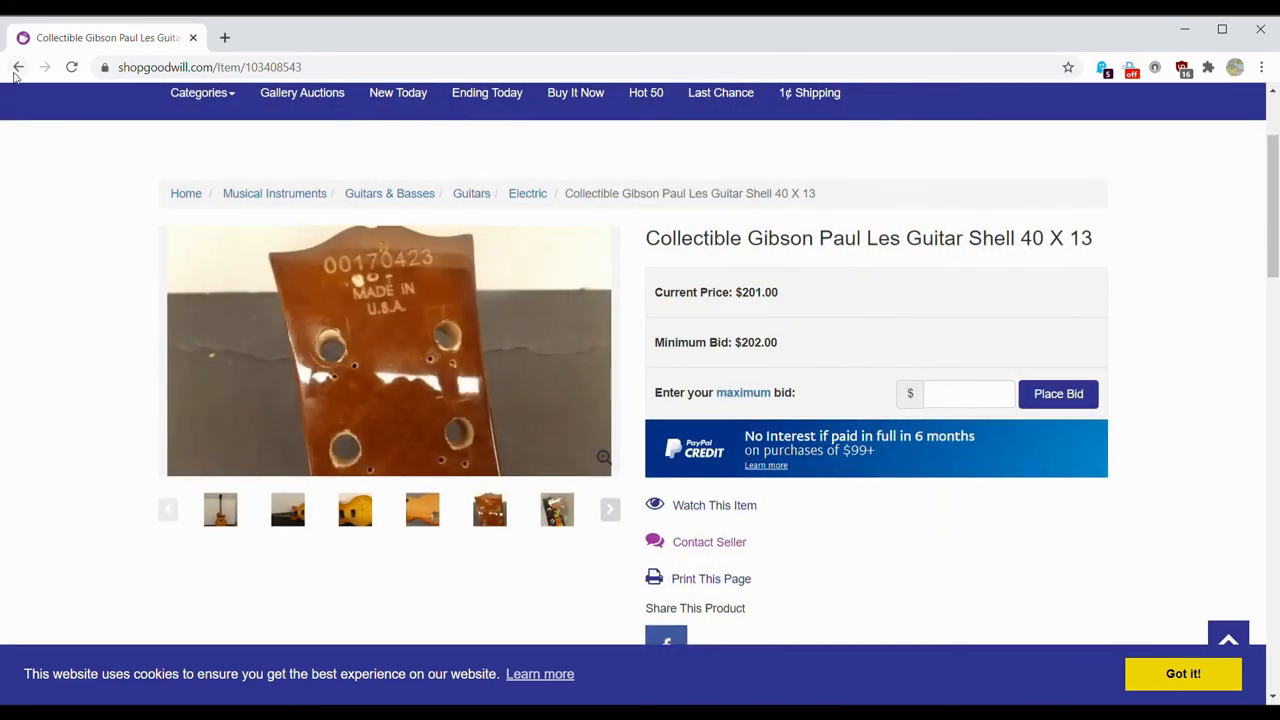
# Step: Go back to the gibson results and scroll to the Les Paul Epiphone and Epiphone Custom rows
pyautogui.click(18, 68)
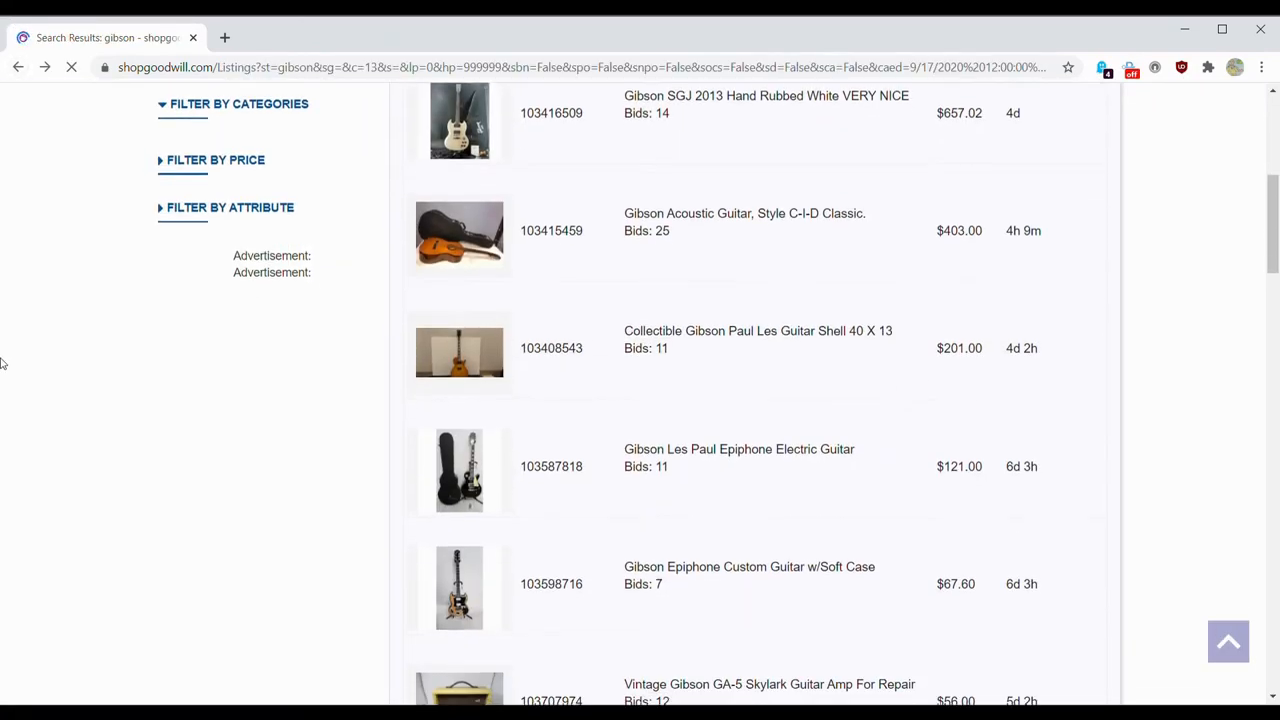
pyautogui.scroll(-3)
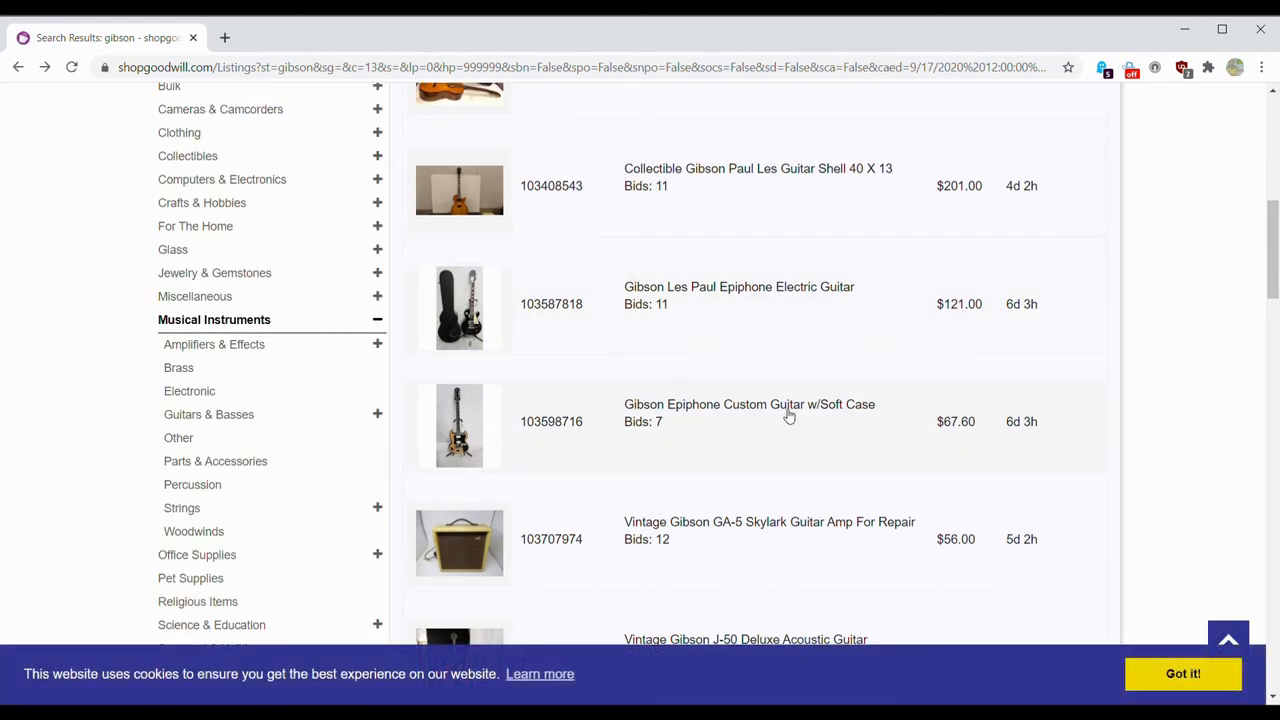
pyautogui.click(748, 404)
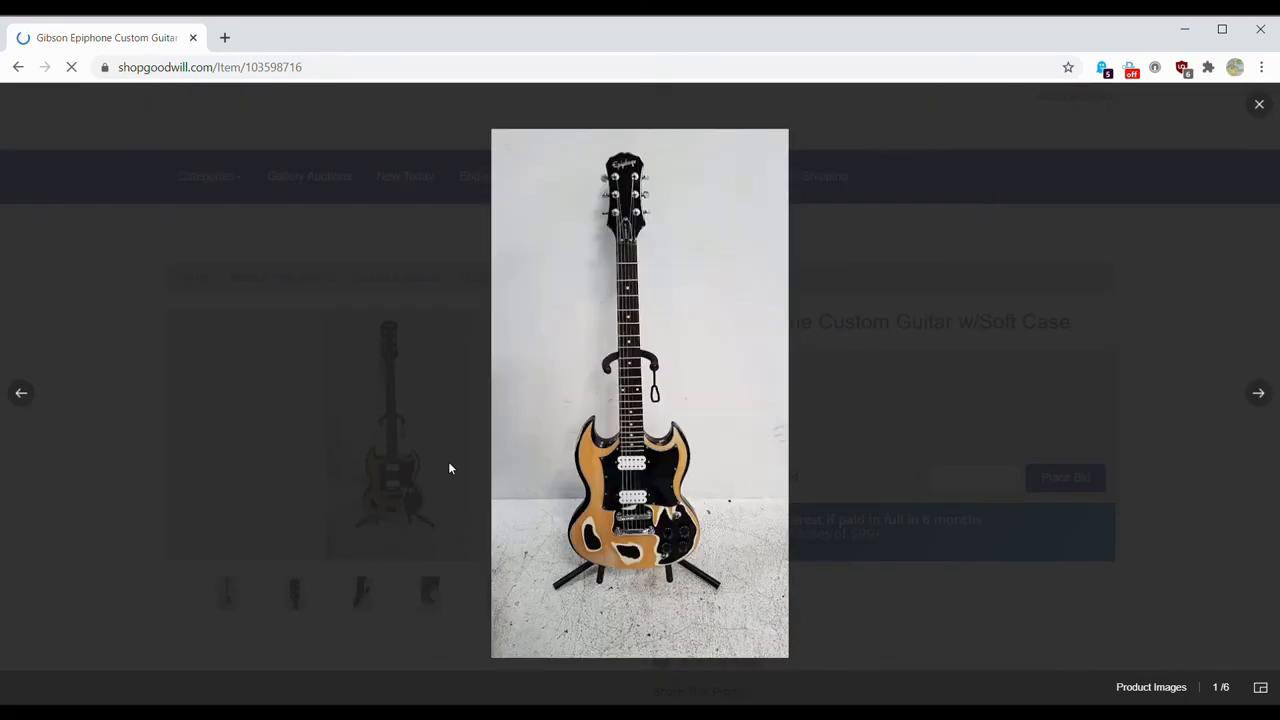
pyautogui.click(1258, 392)
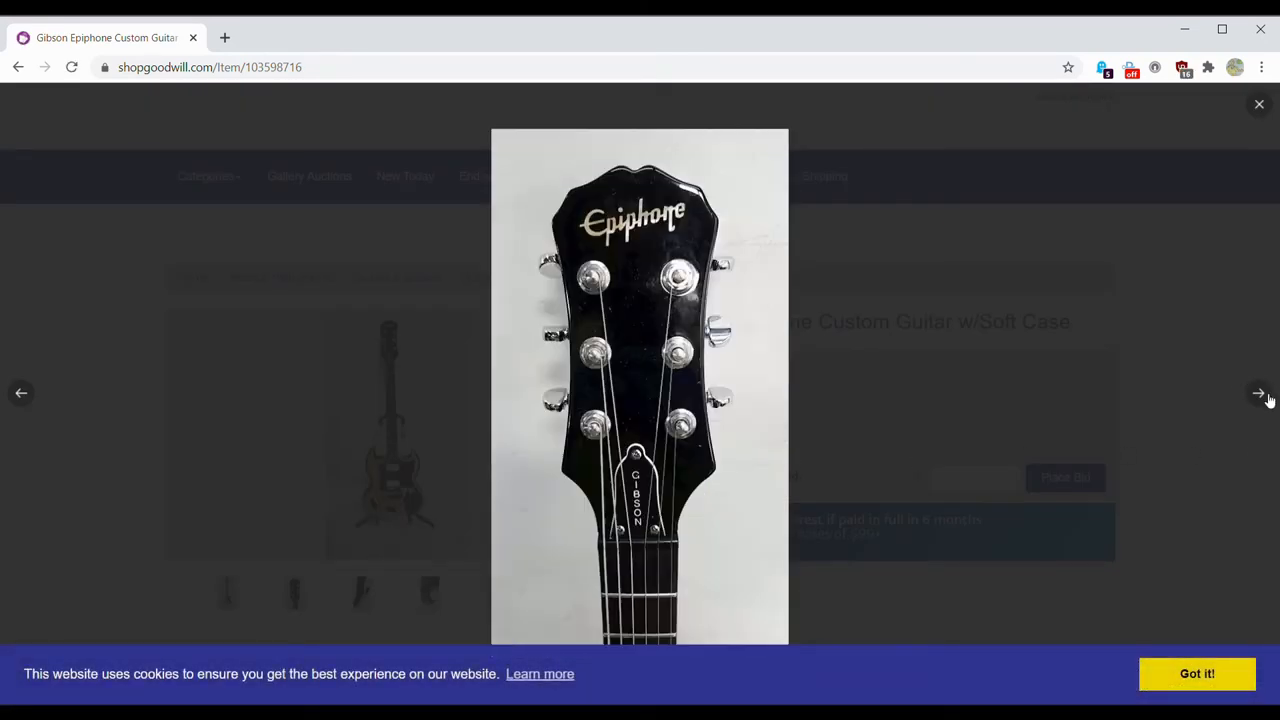
pyautogui.click(1260, 392)
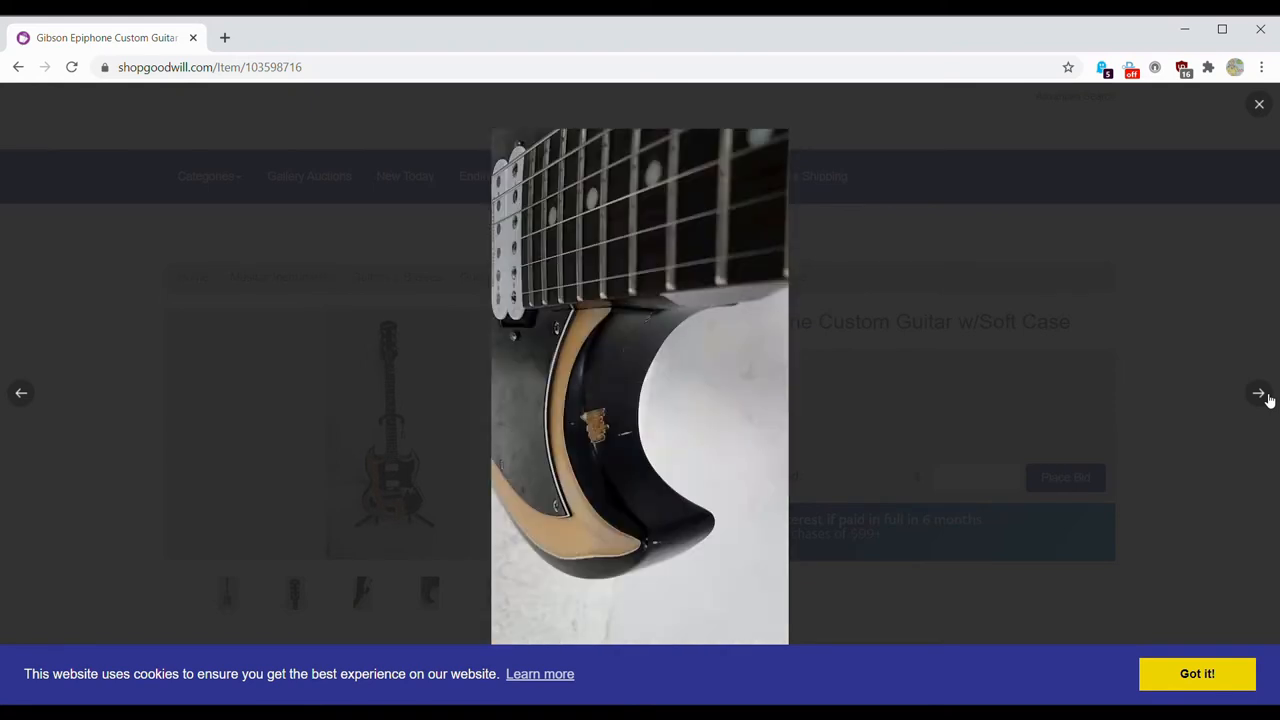
pyautogui.click(1258, 392)
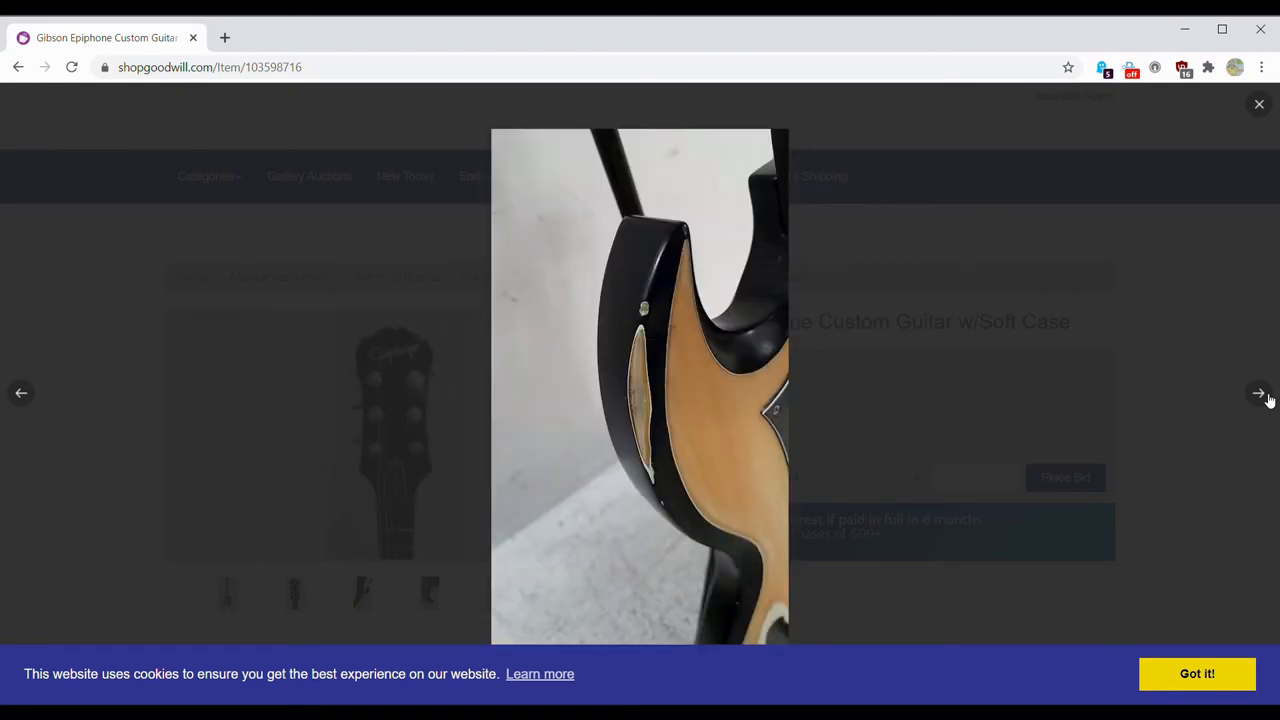
pyautogui.click(1258, 392)
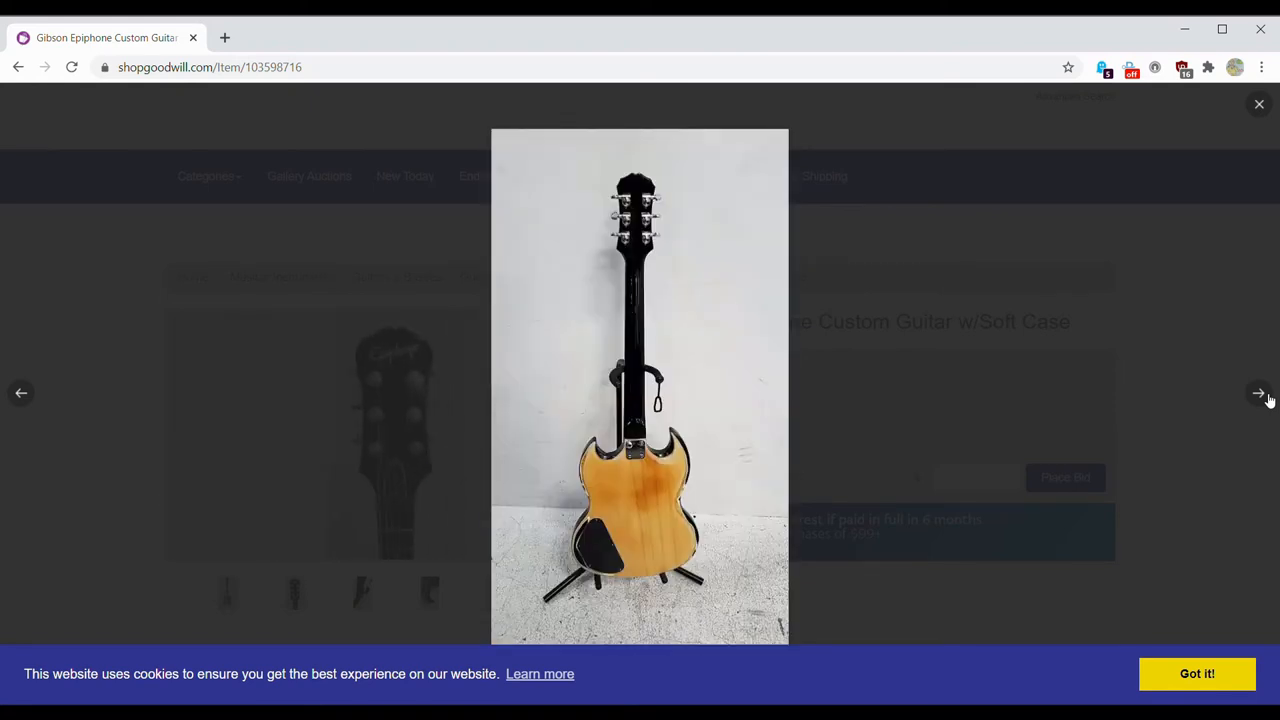
pyautogui.click(1260, 104)
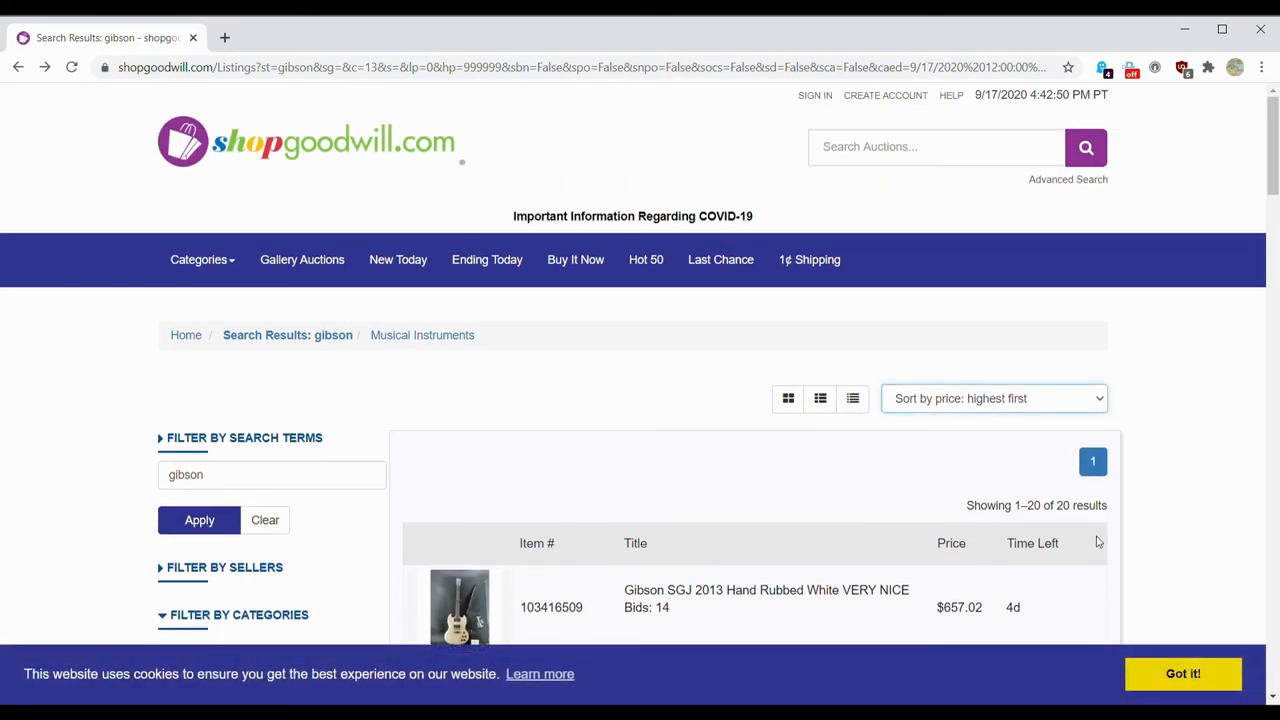
# Step: Re-sort the gibson Musical Instruments results so the $21.00 Gibson Maestro Acoustic leads the list
pyautogui.click(994, 398)
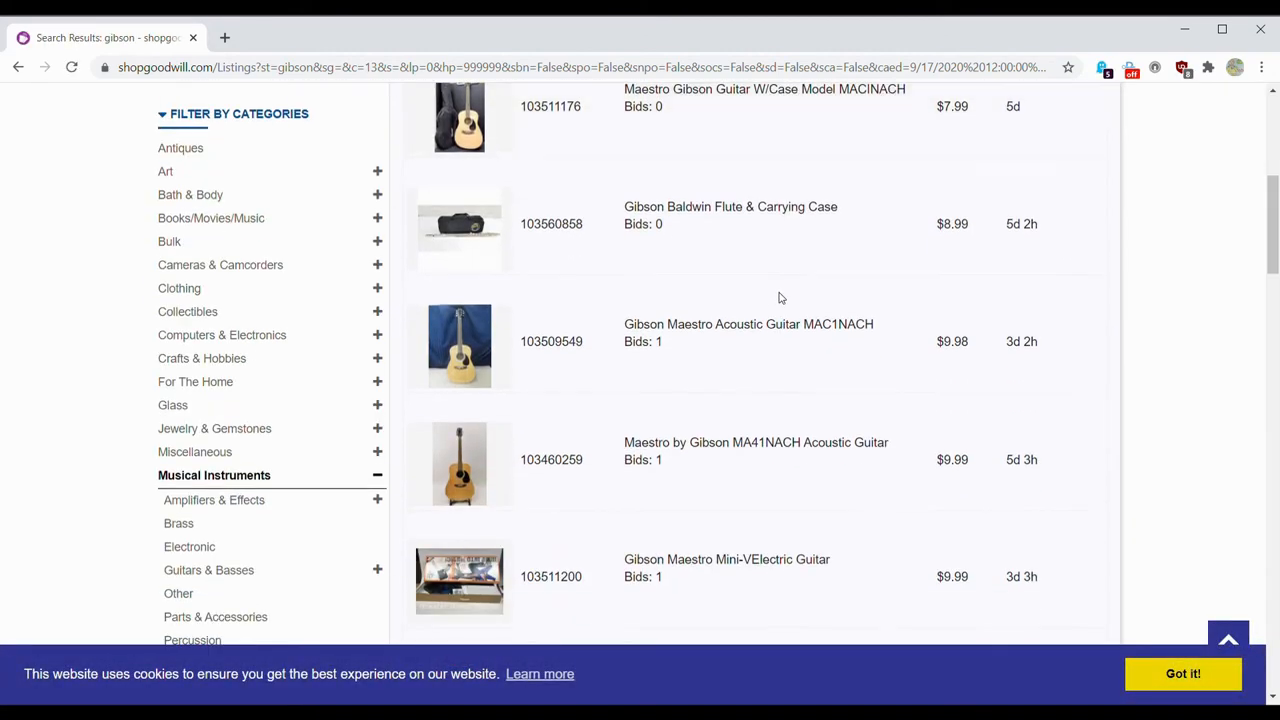
pyautogui.scroll(-3)
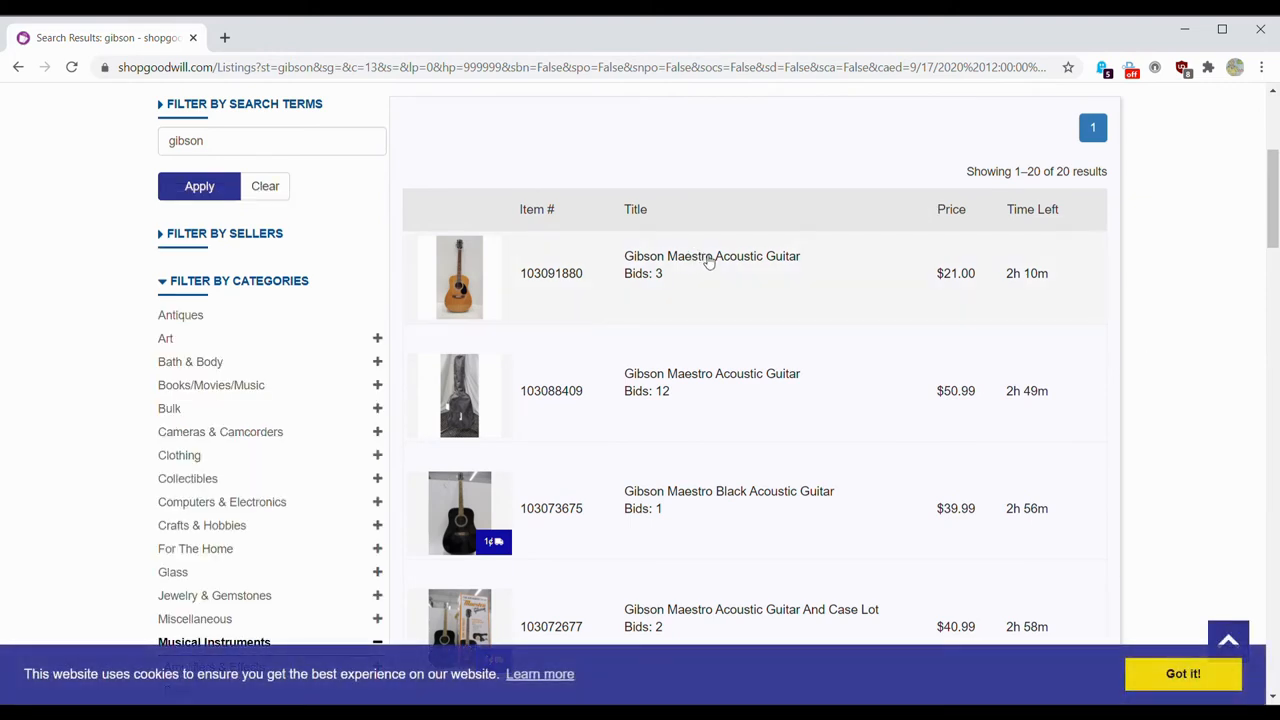
pyautogui.moveTo(724, 276)
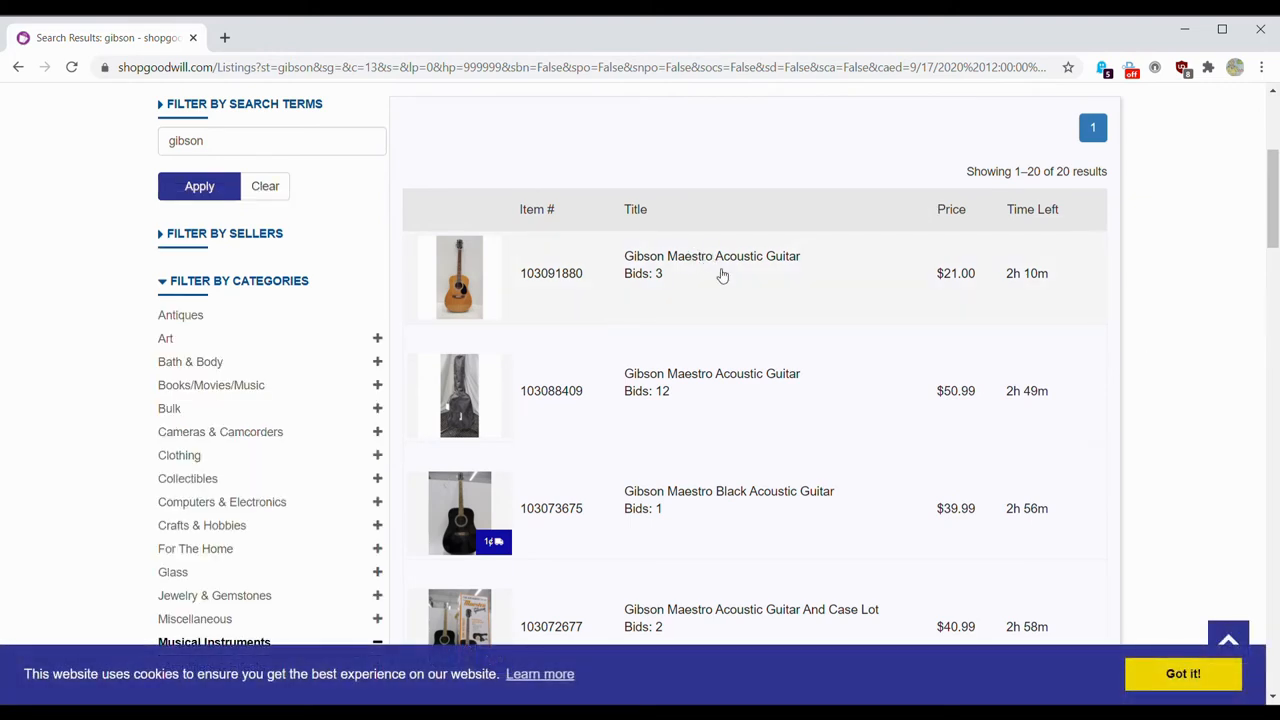
# Step: View the $21.00 Gibson Maestro Acoustic Guitar listing's enlarged photos one by one
pyautogui.click(712, 256)
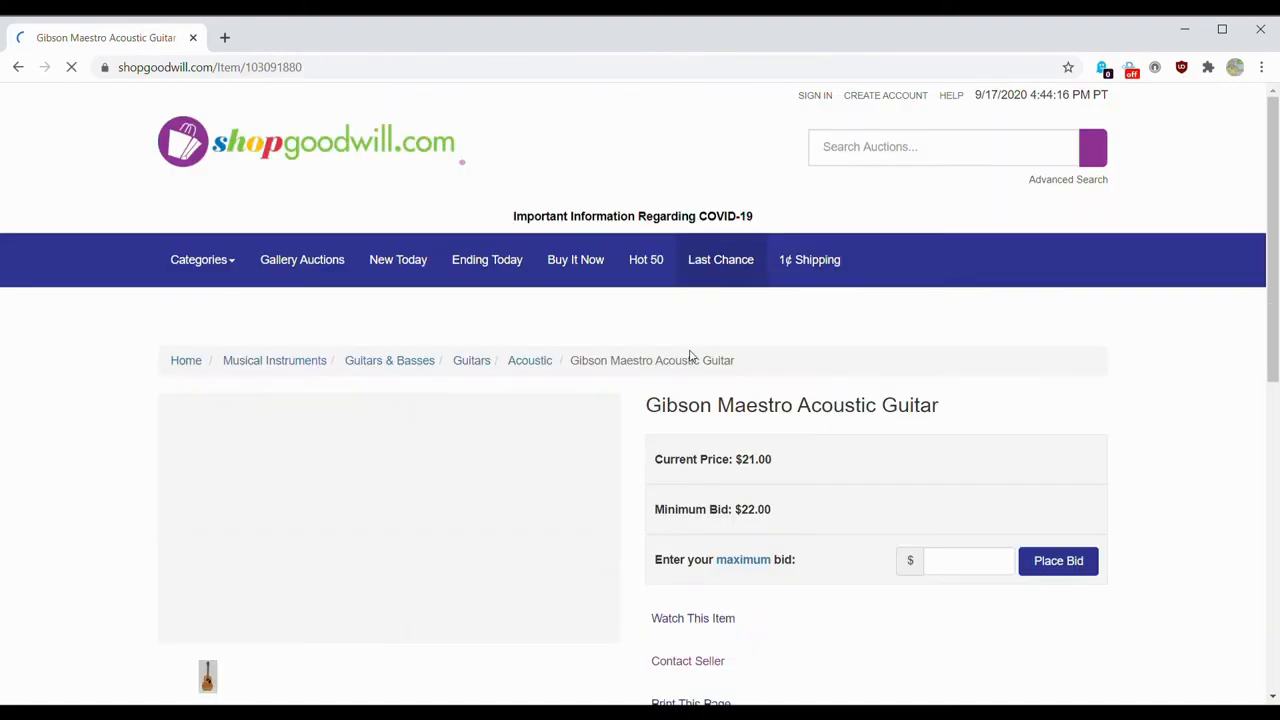
pyautogui.click(208, 676)
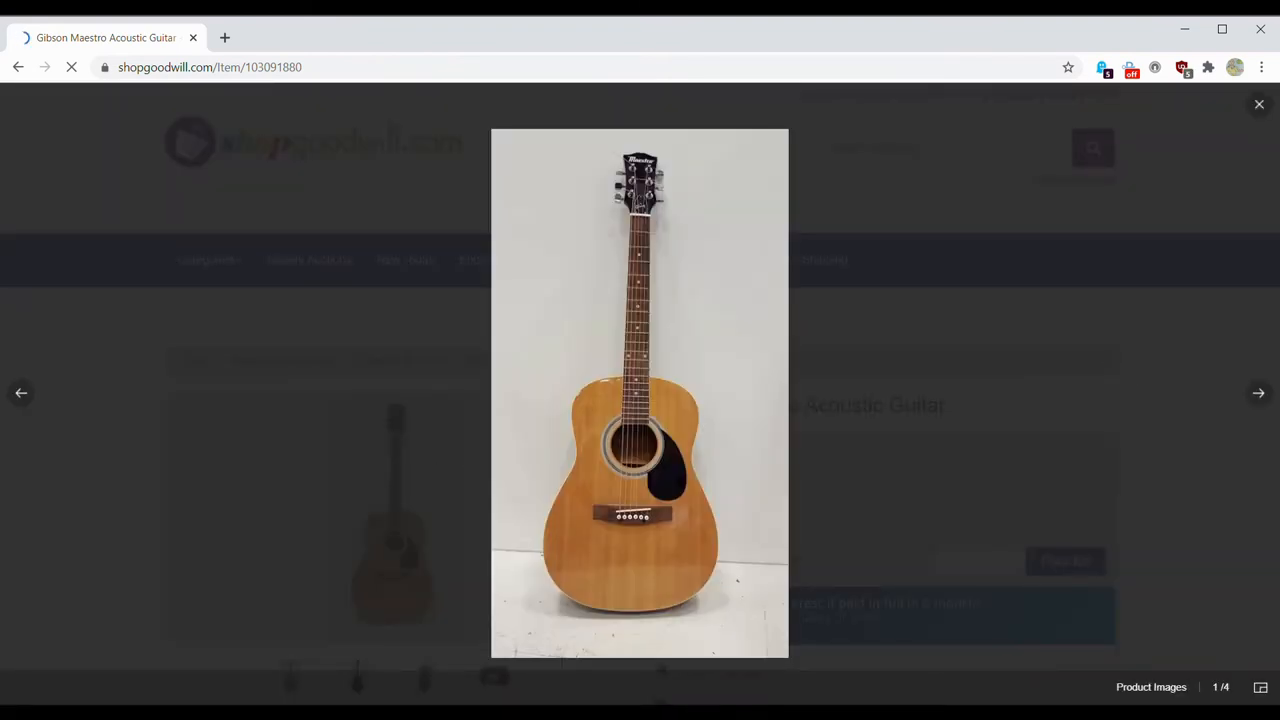
pyautogui.click(1258, 392)
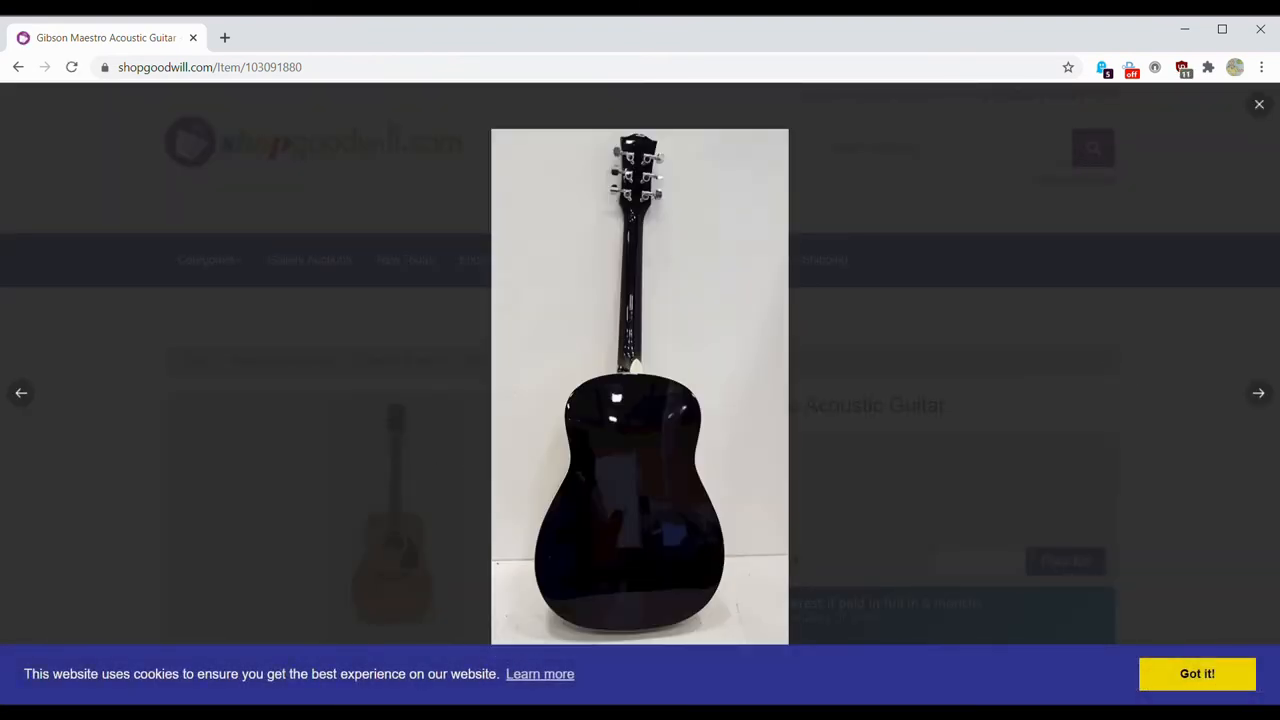
pyautogui.click(1258, 392)
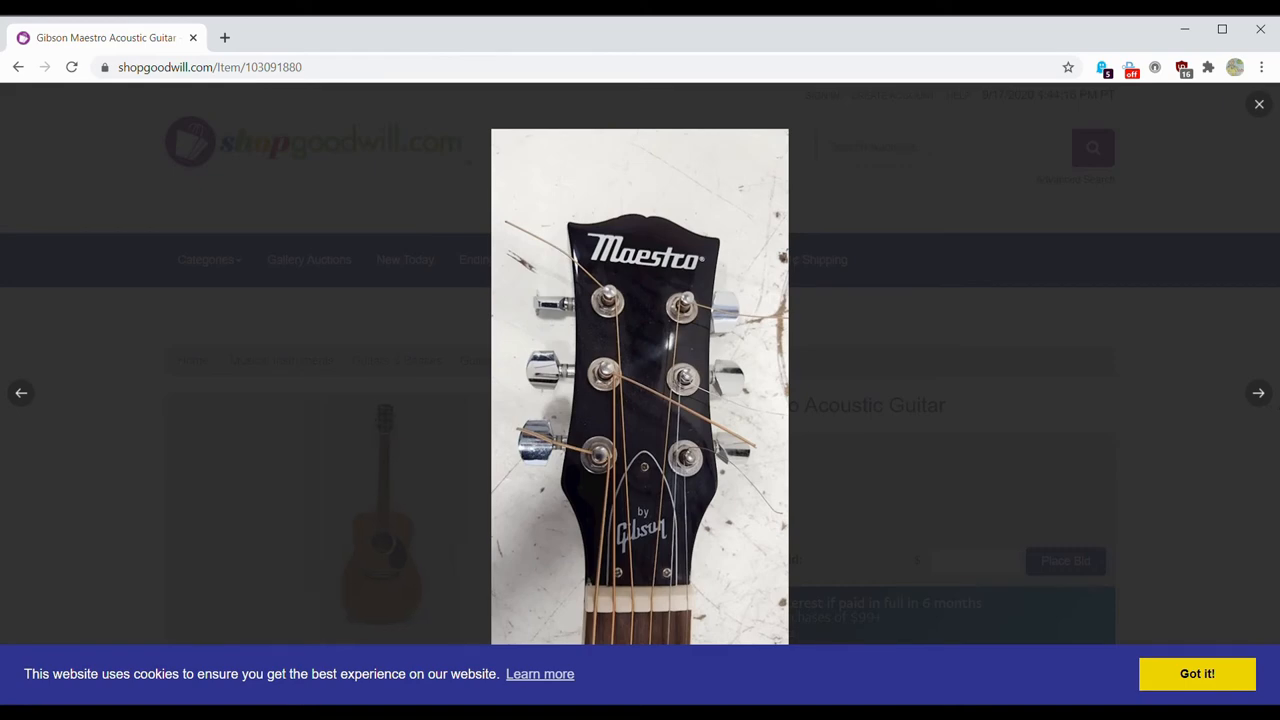
pyautogui.click(1258, 392)
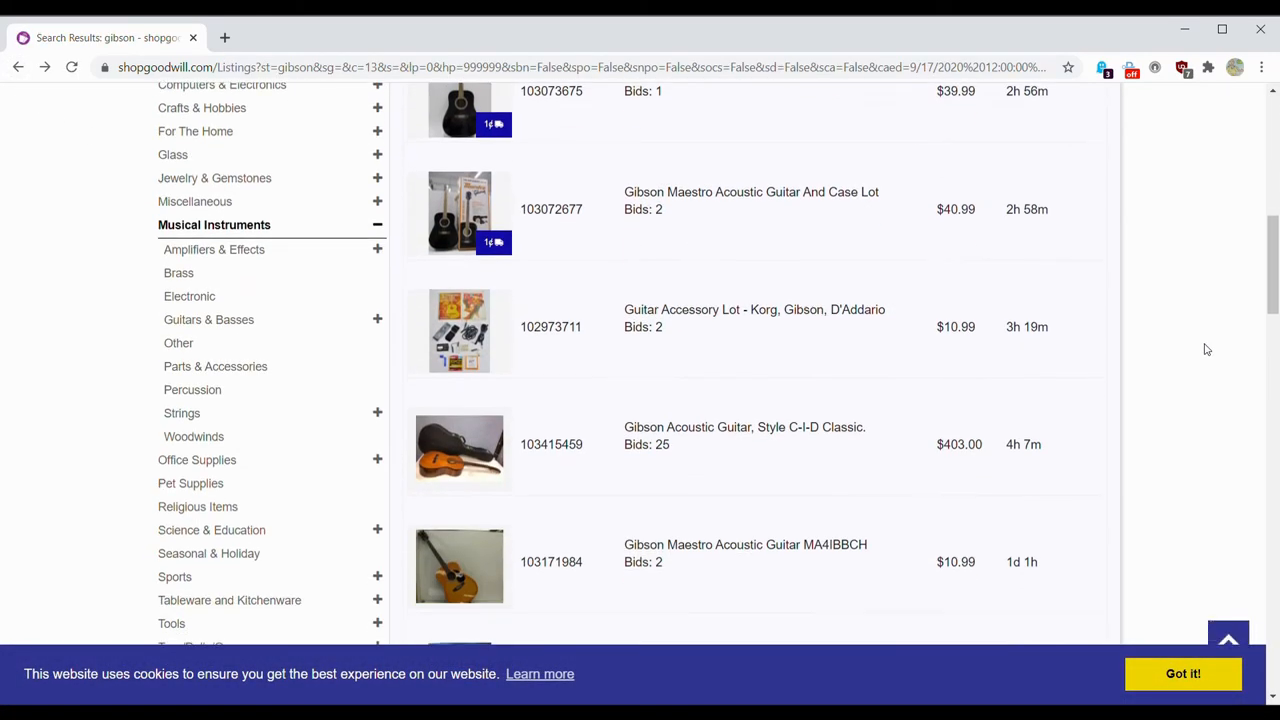
# Step: Find and open the Gibson Acoustic Guitar, Style C-I-D Classic listing ($403.00, 25 bids)
pyautogui.scroll(-3)
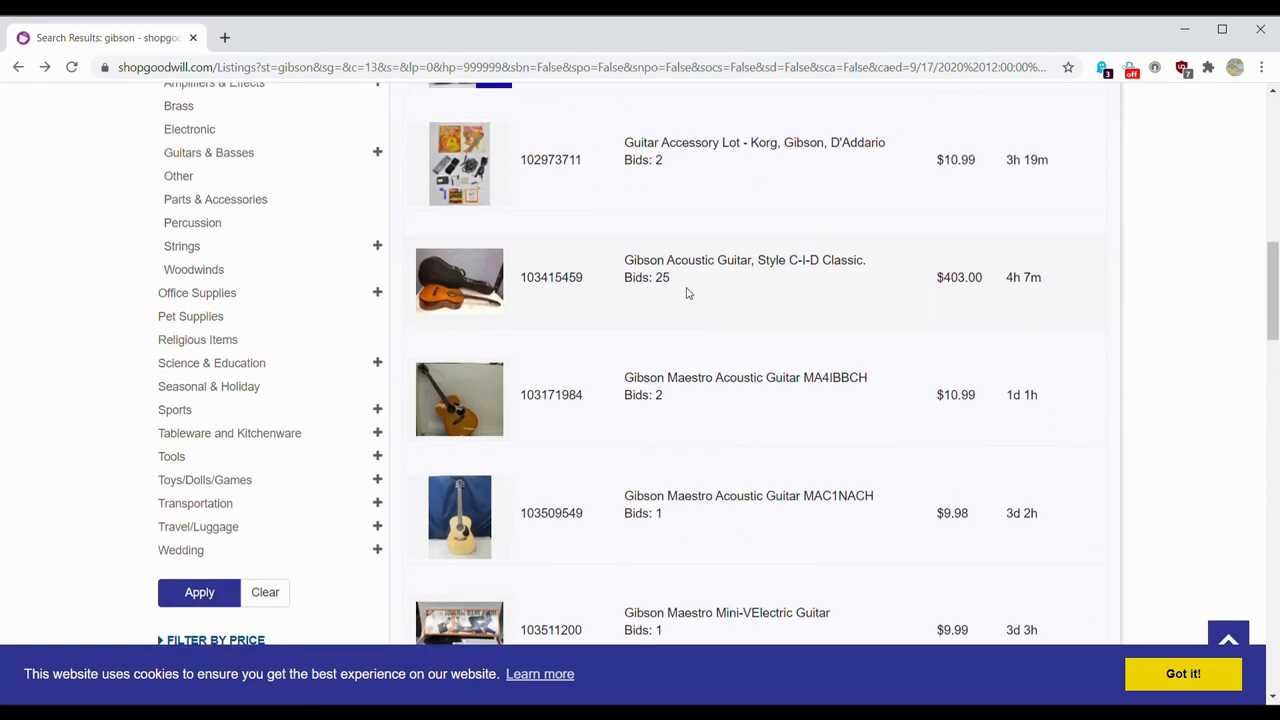
pyautogui.moveTo(700, 380)
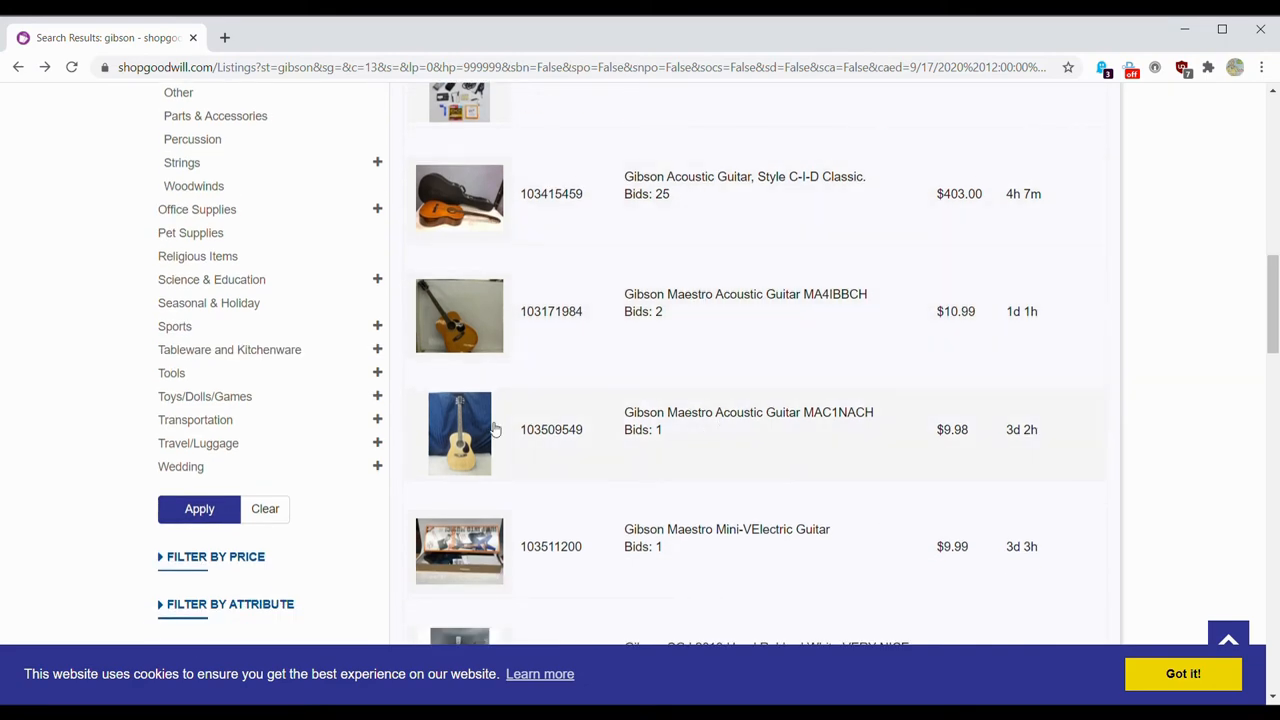
pyautogui.scroll(3)
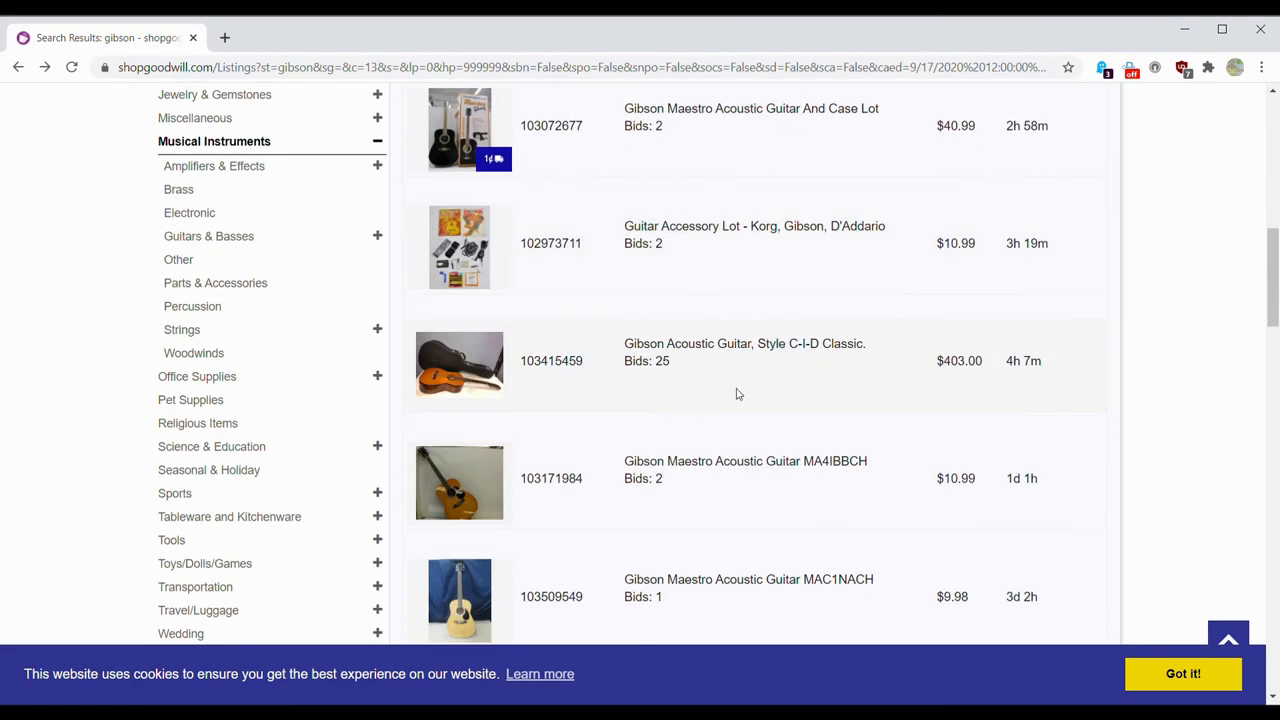
pyautogui.moveTo(730, 356)
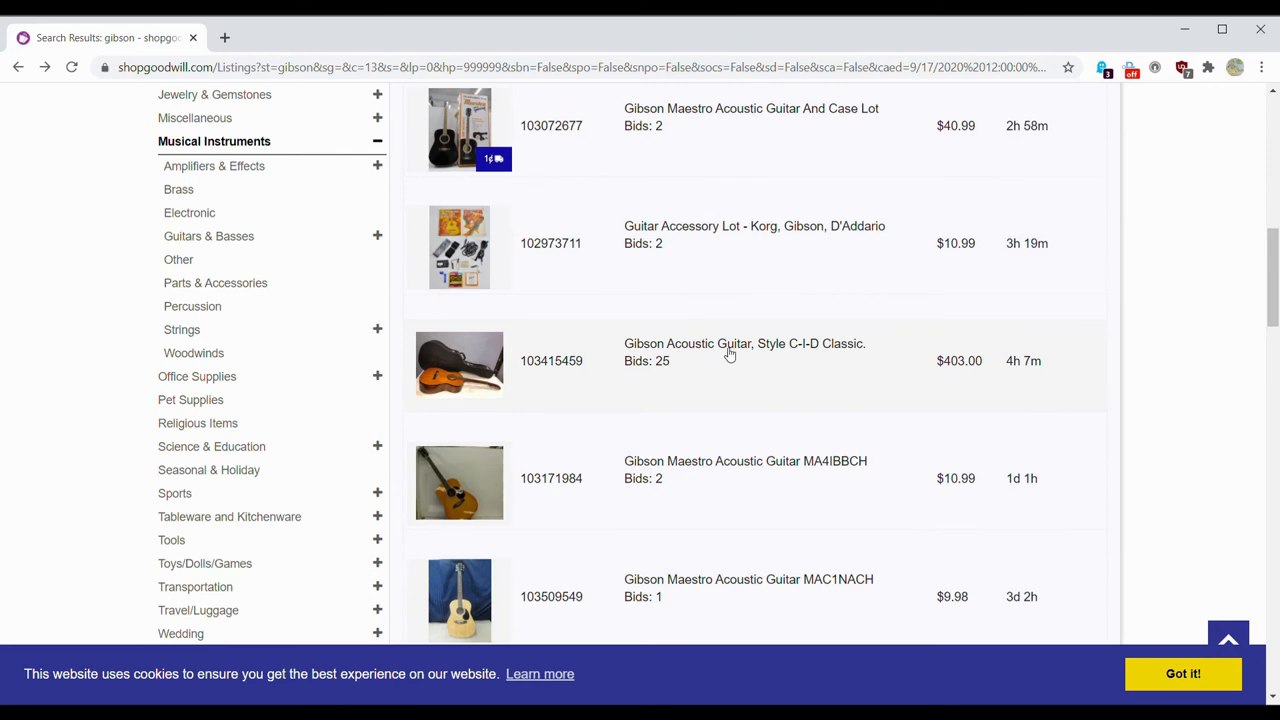
pyautogui.click(744, 344)
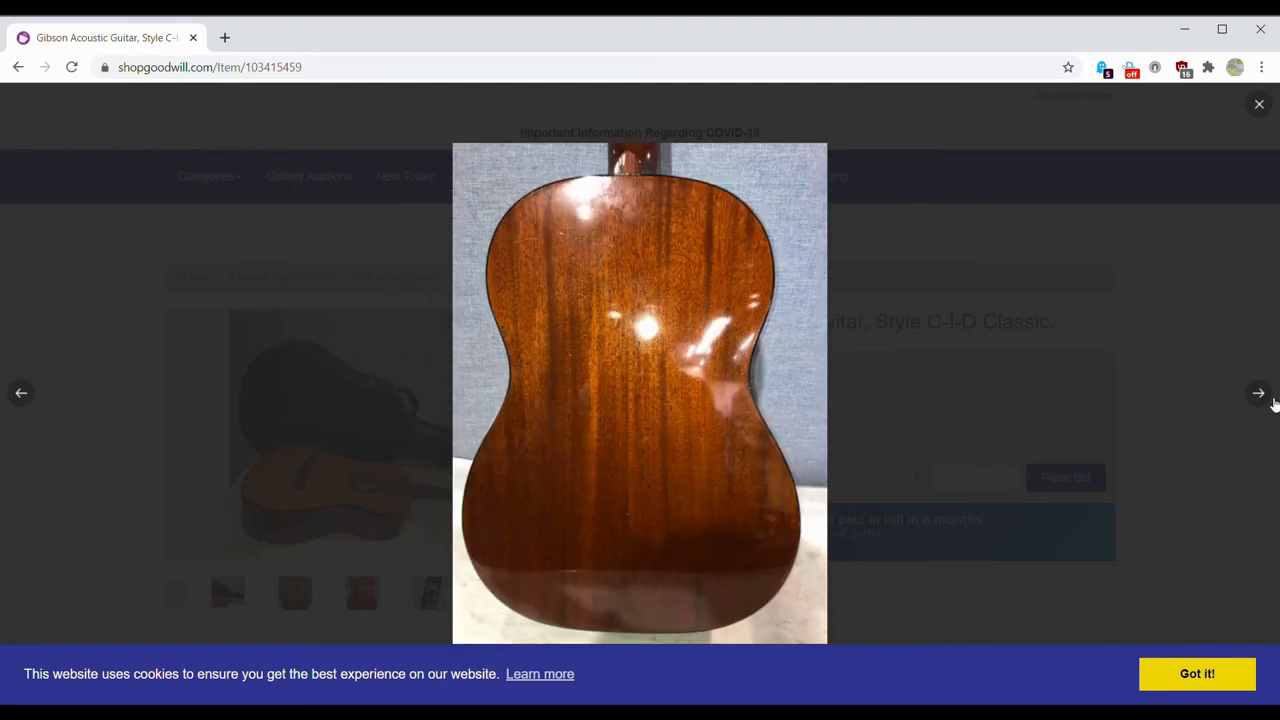
# Step: Step through the Style C-I-D Classic's photos, then return to the gibson results
pyautogui.click(1258, 392)
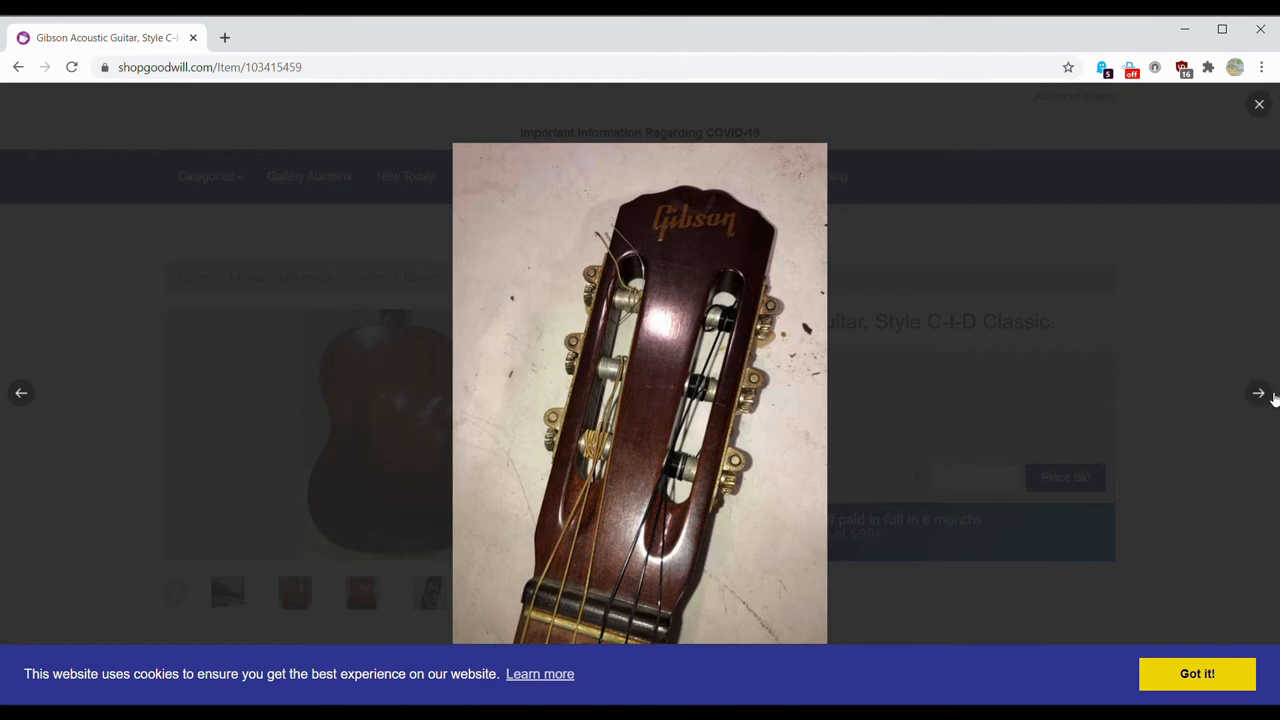
pyautogui.click(1258, 392)
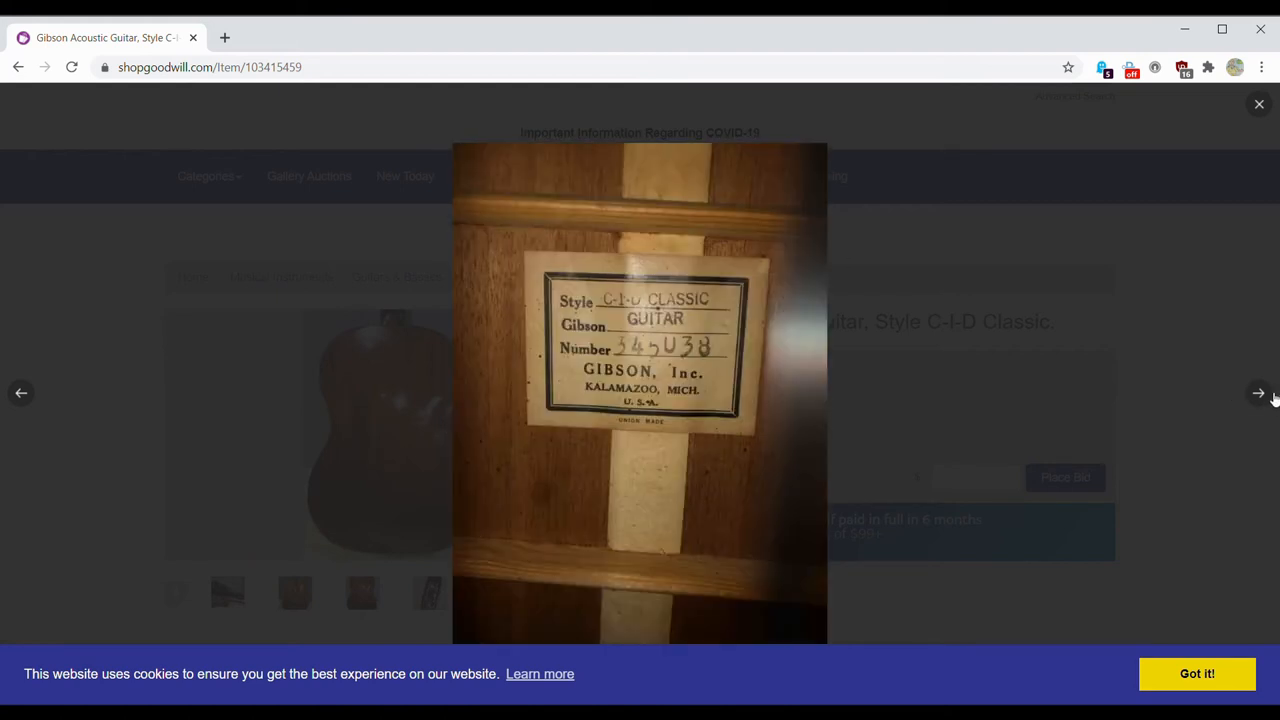
pyautogui.click(1258, 392)
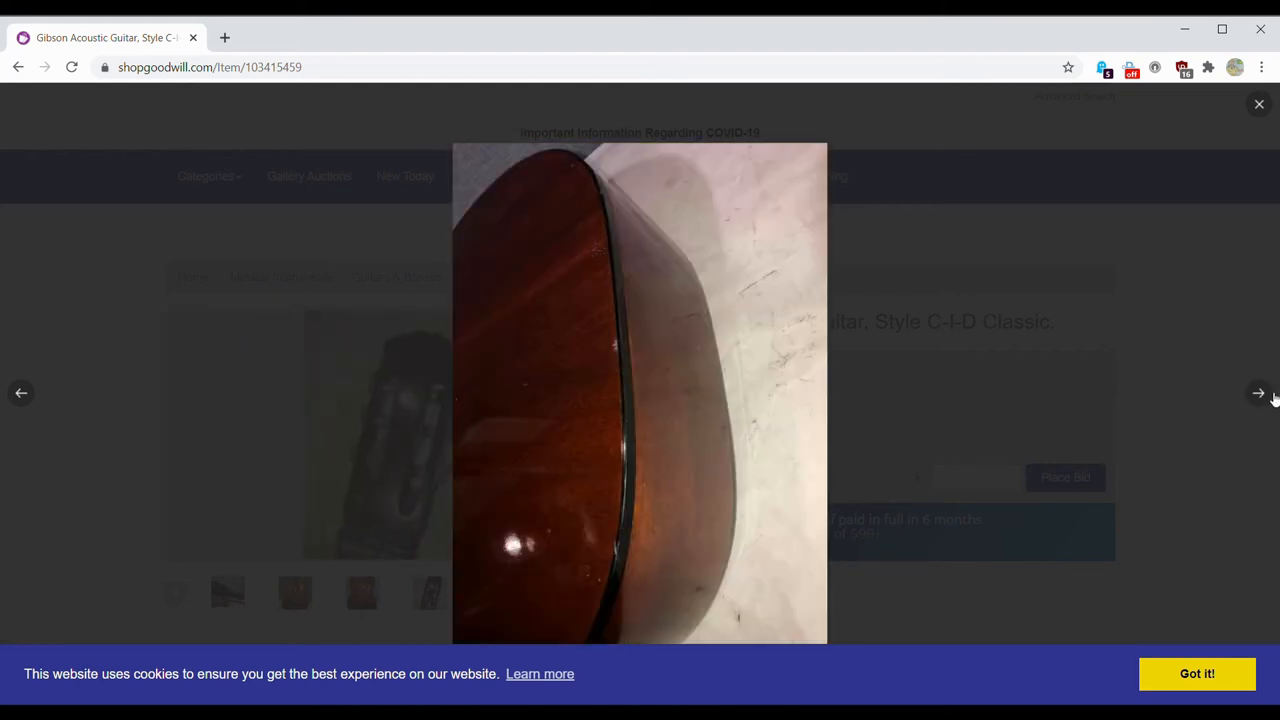
pyautogui.click(1258, 392)
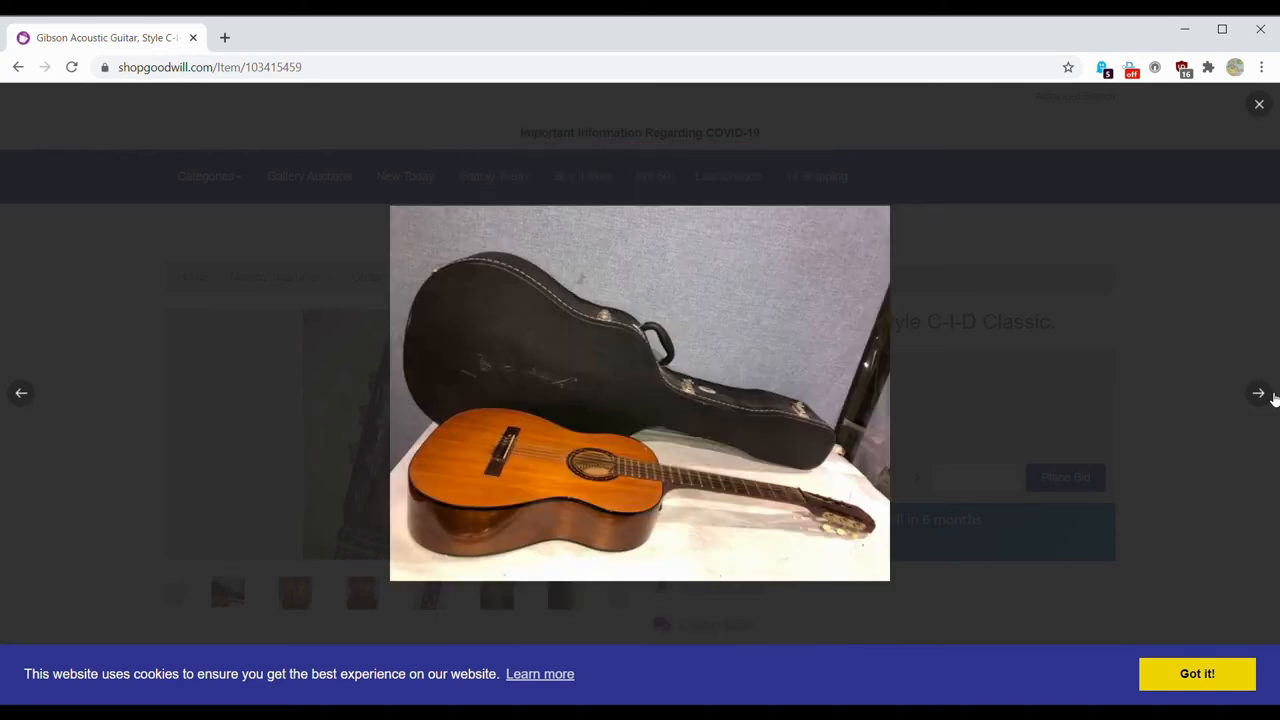
pyautogui.click(16, 68)
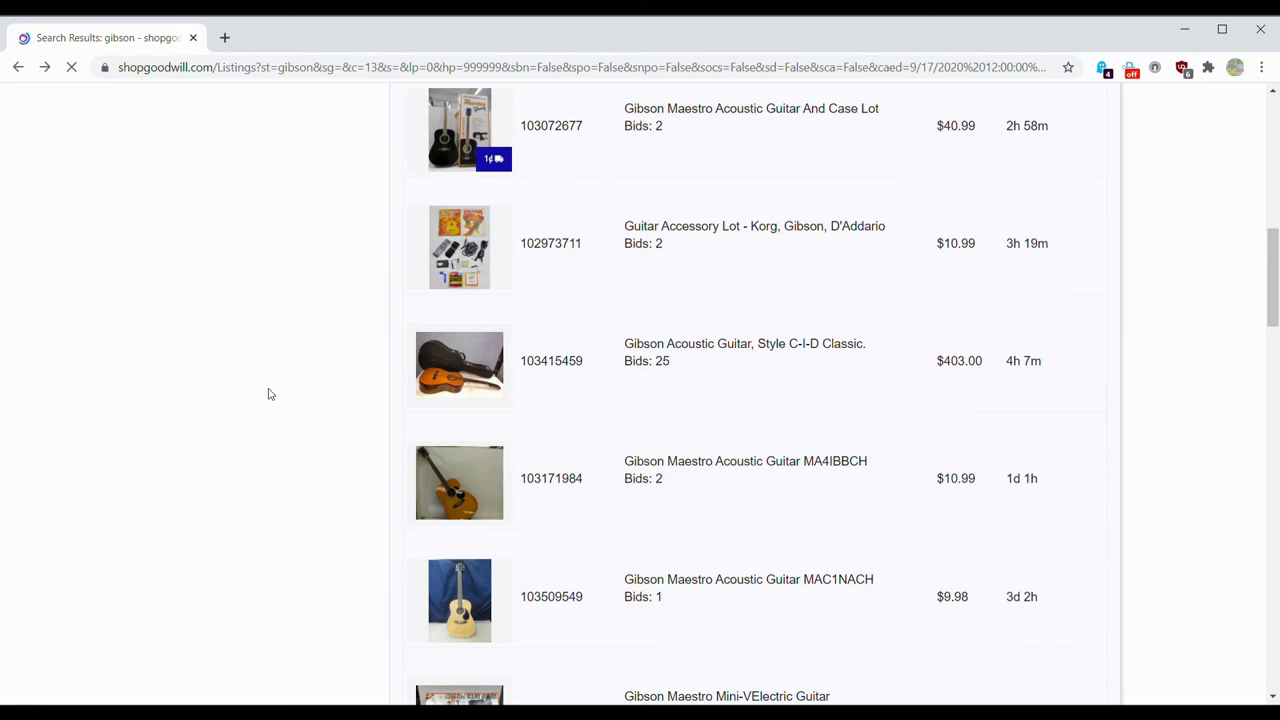
pyautogui.scroll(-3)
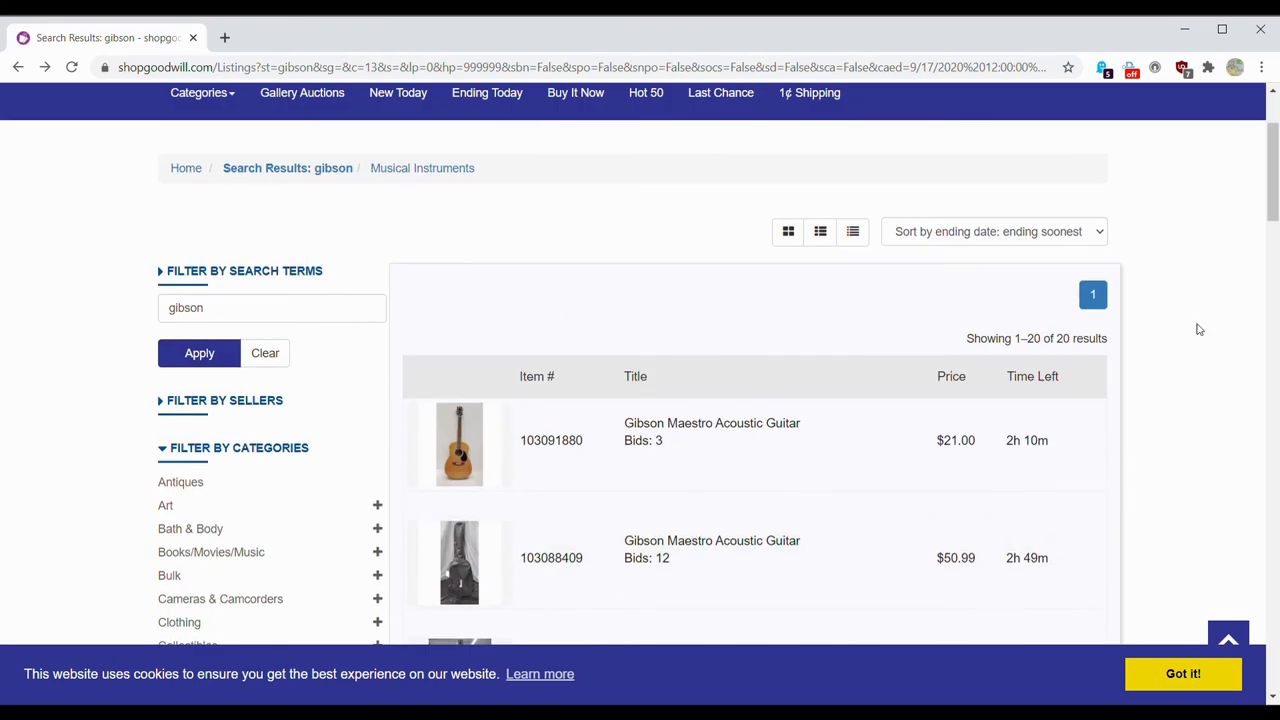
pyautogui.scroll(-3)
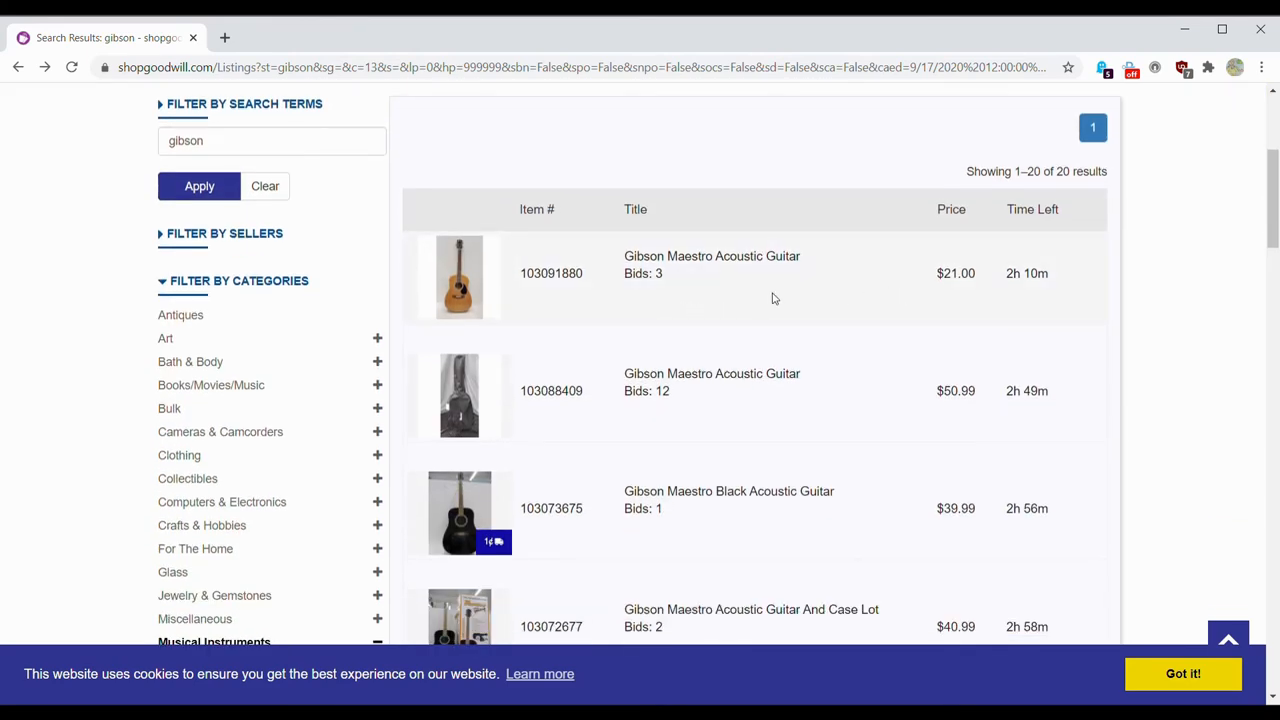
pyautogui.scroll(-3)
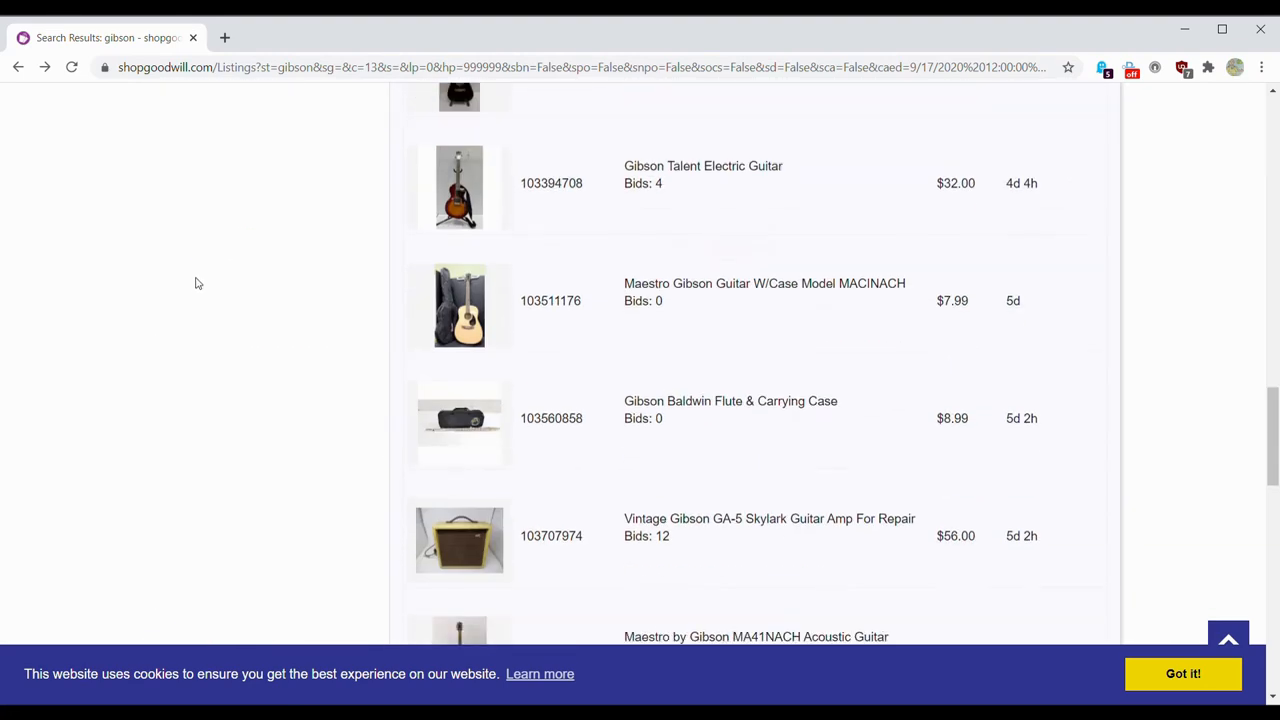
pyautogui.scroll(-3)
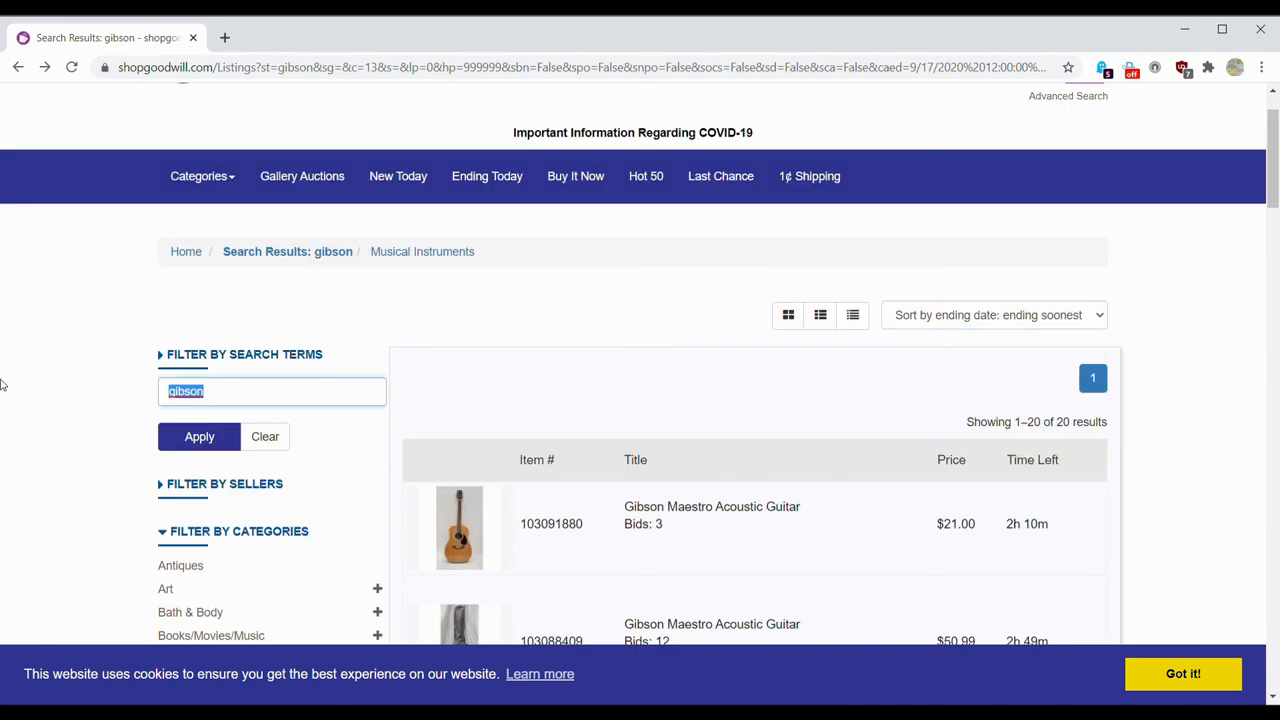
pyautogui.click(264, 436)
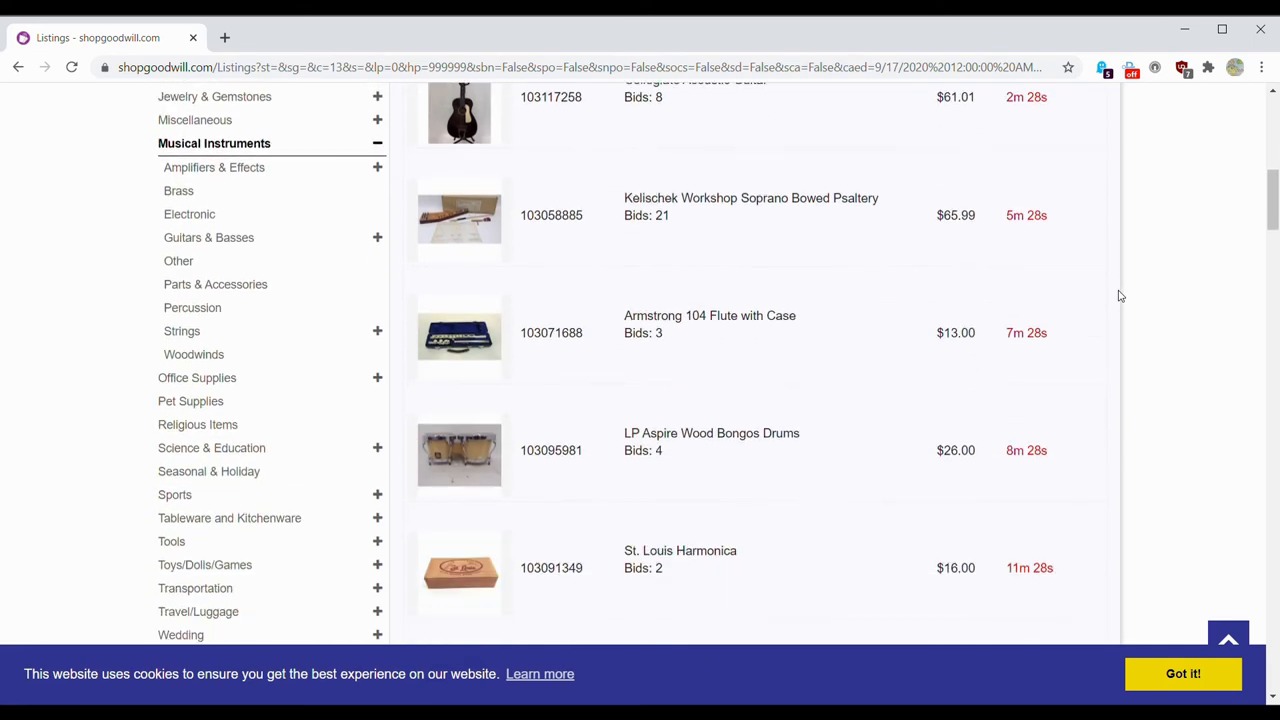
pyautogui.scroll(-3)
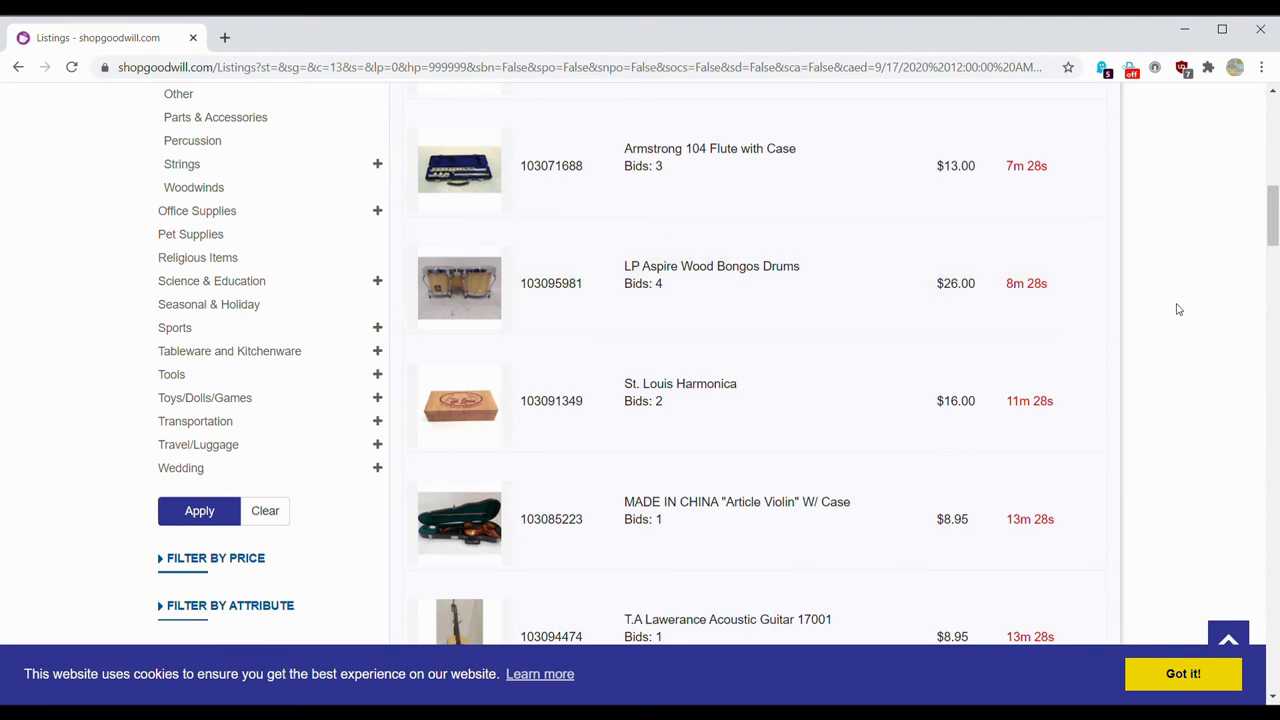
pyautogui.scroll(-3)
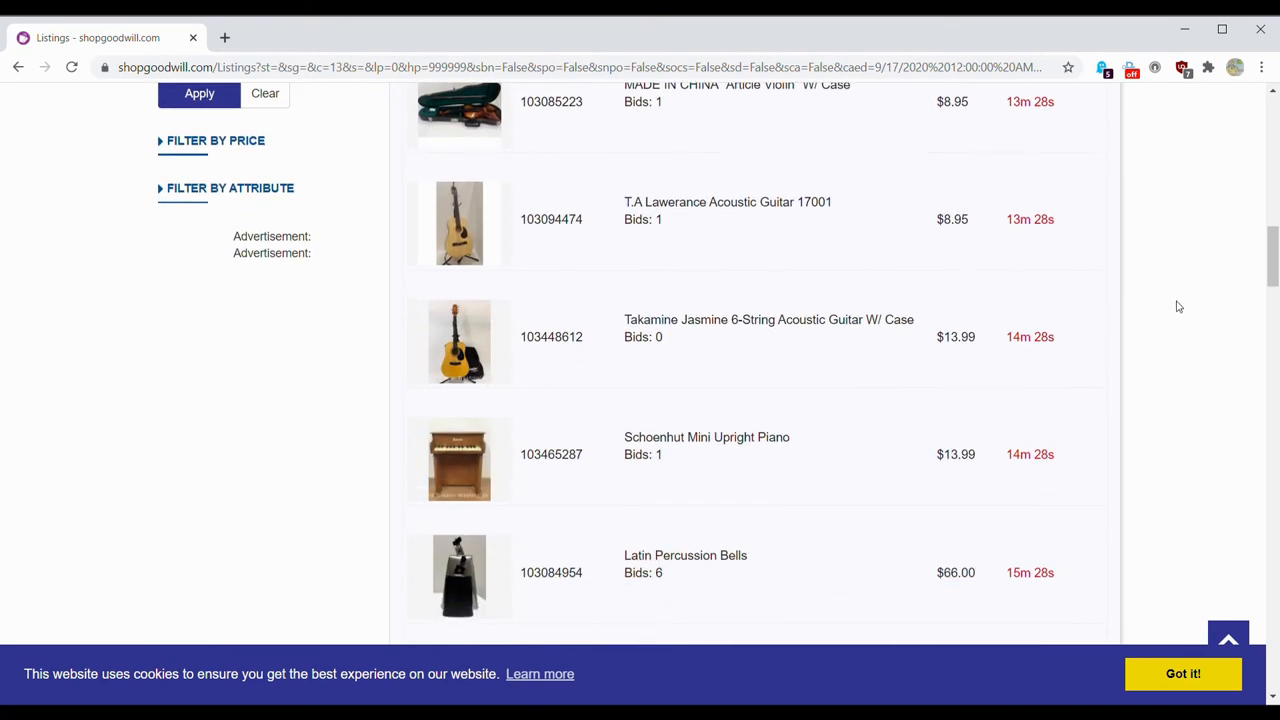
pyautogui.moveTo(1164, 264)
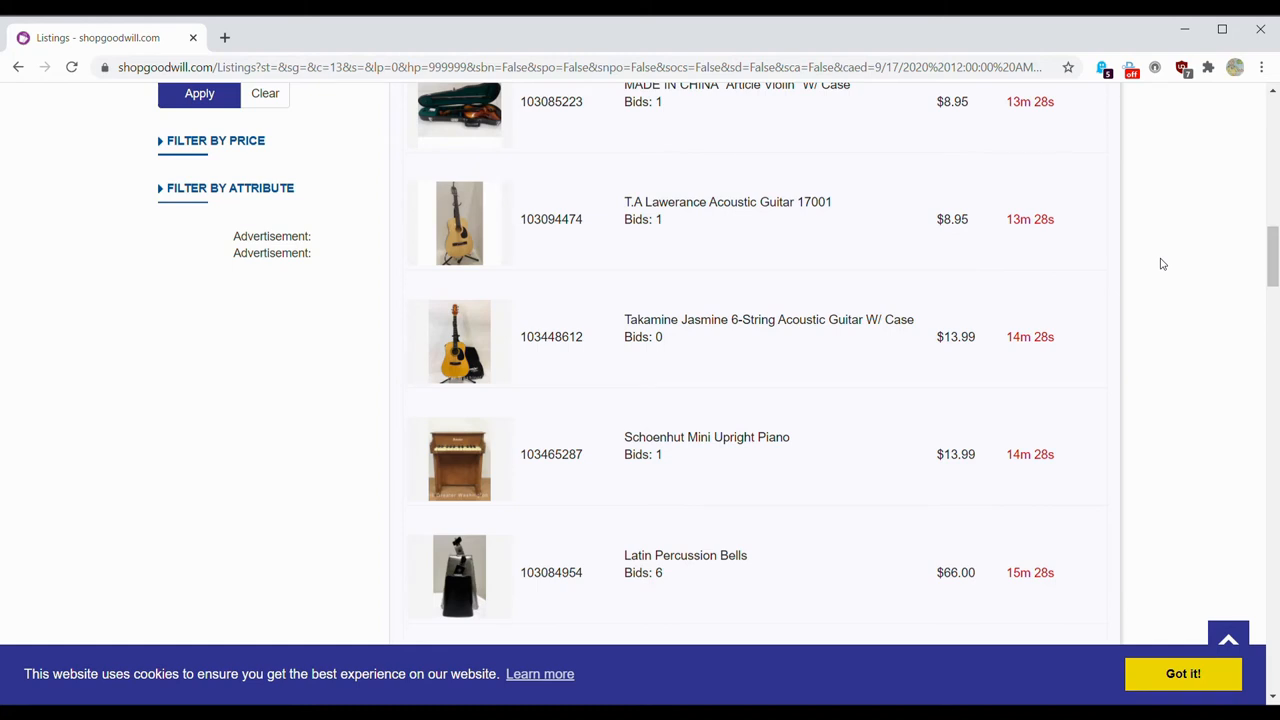
pyautogui.scroll(-3)
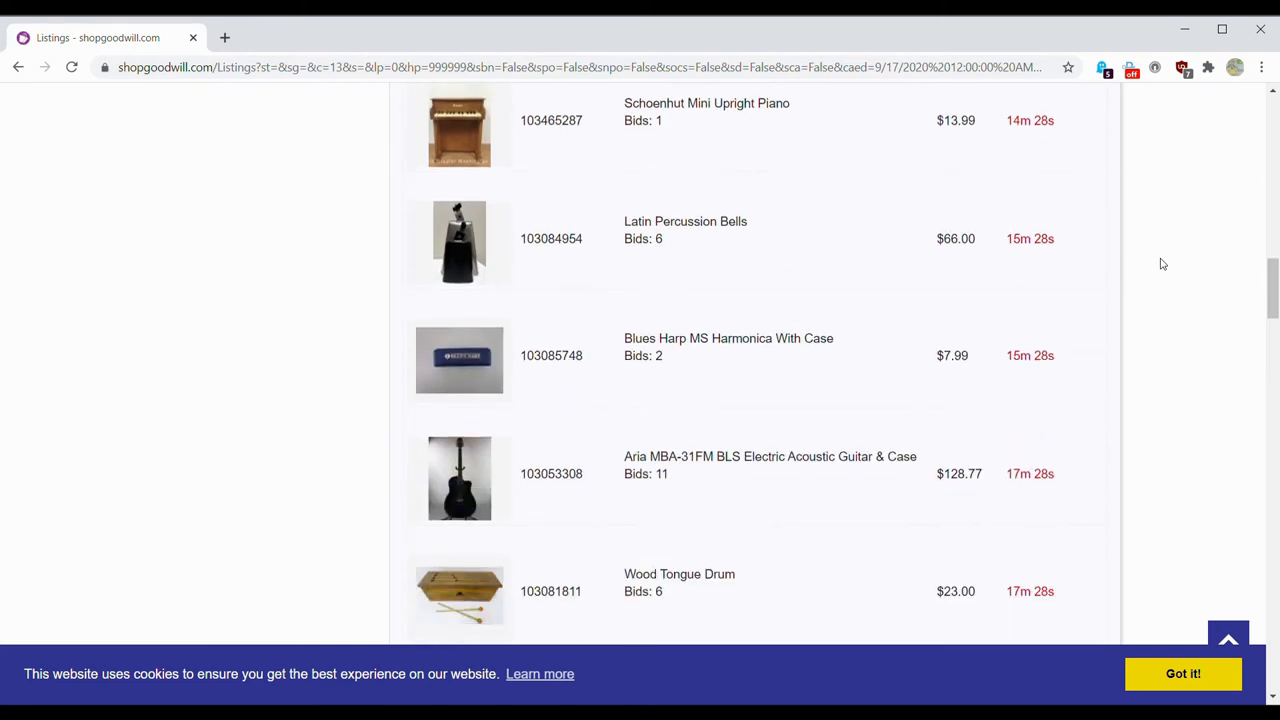
pyautogui.scroll(-3)
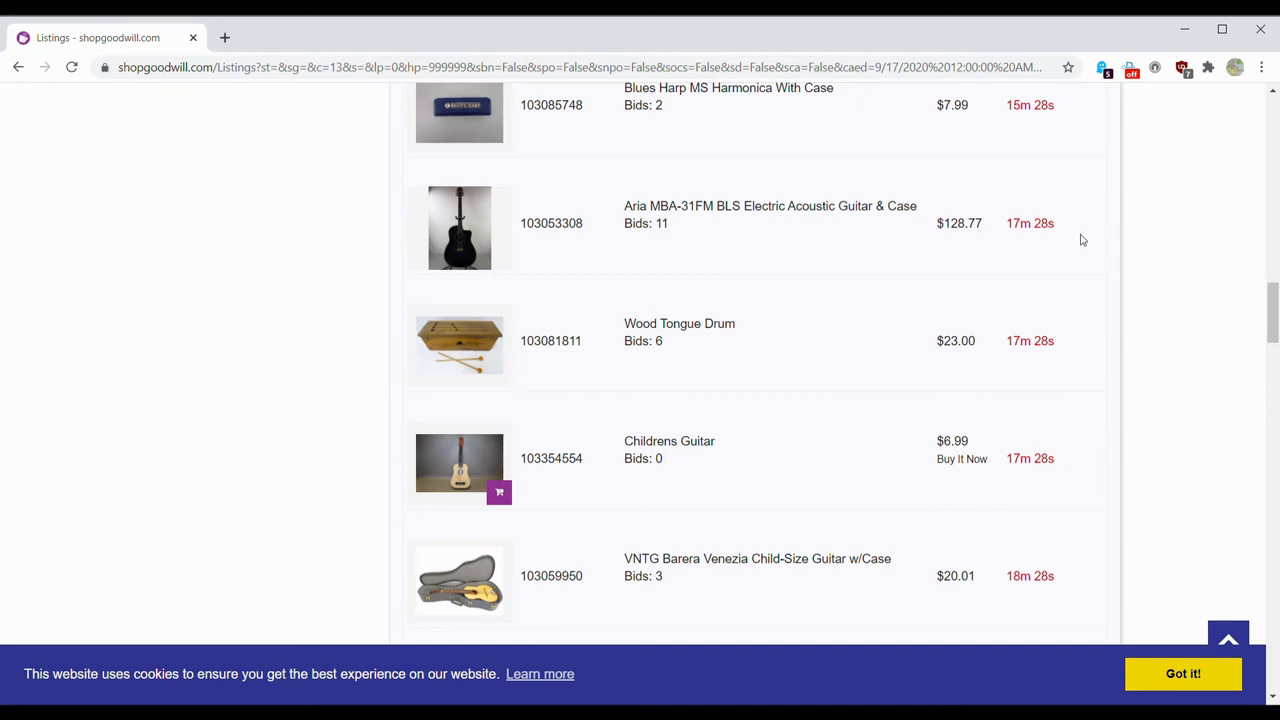
pyautogui.moveTo(768, 238)
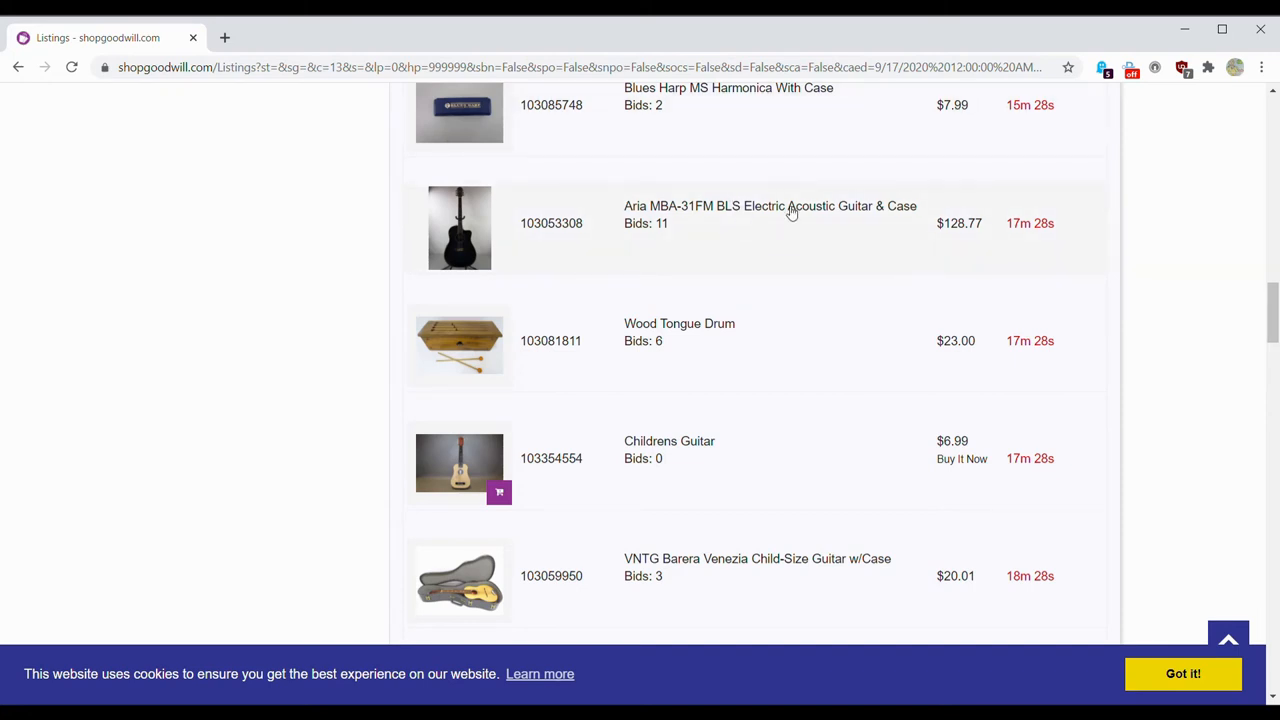
pyautogui.scroll(-3)
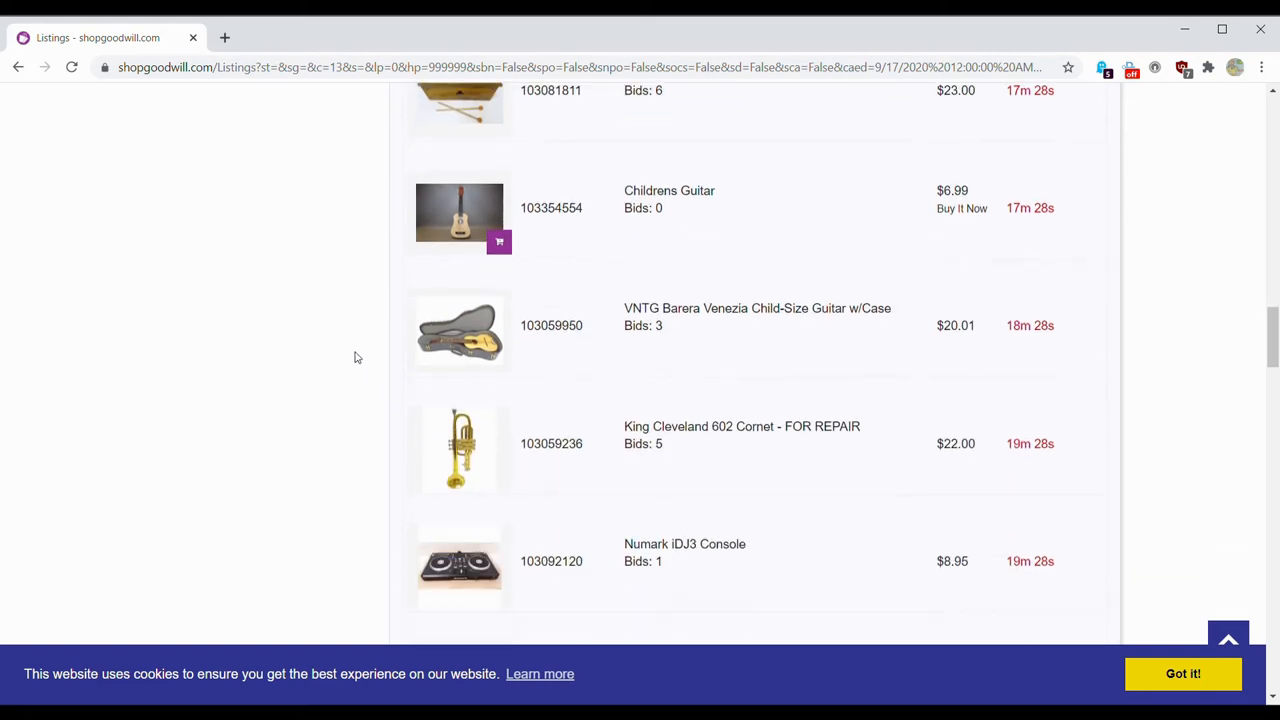
pyautogui.scroll(-3)
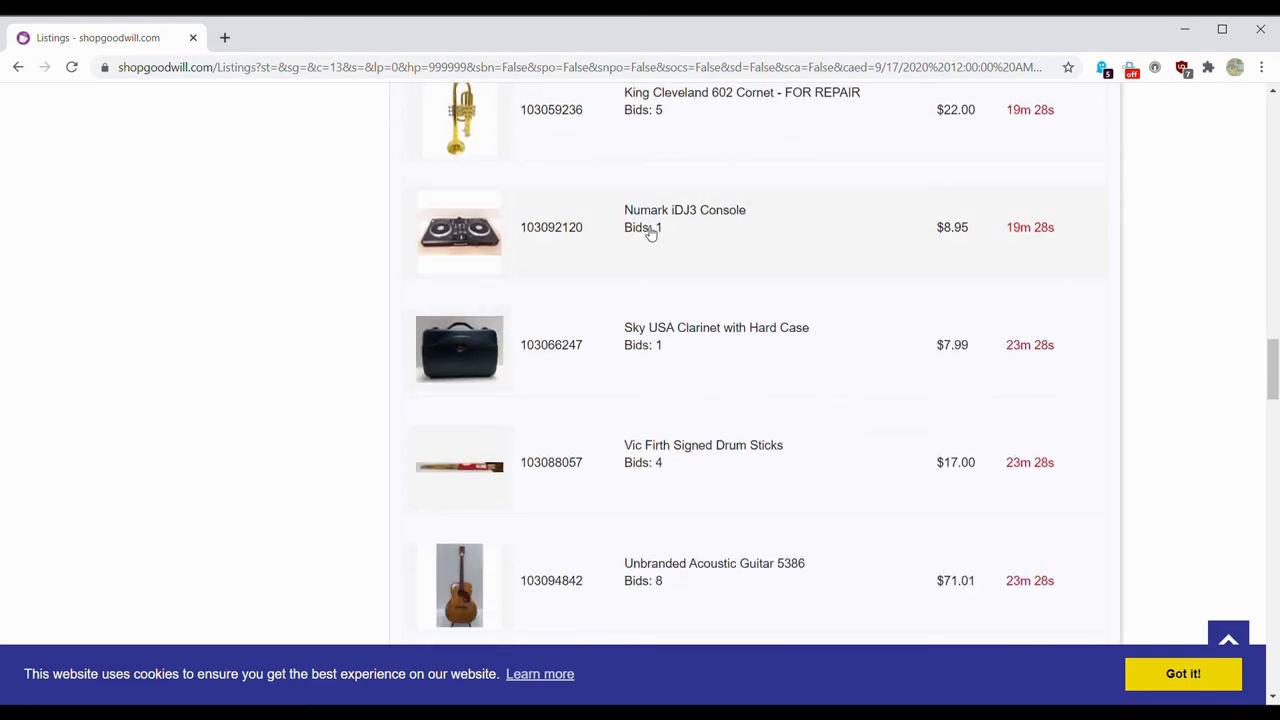
pyautogui.scroll(-3)
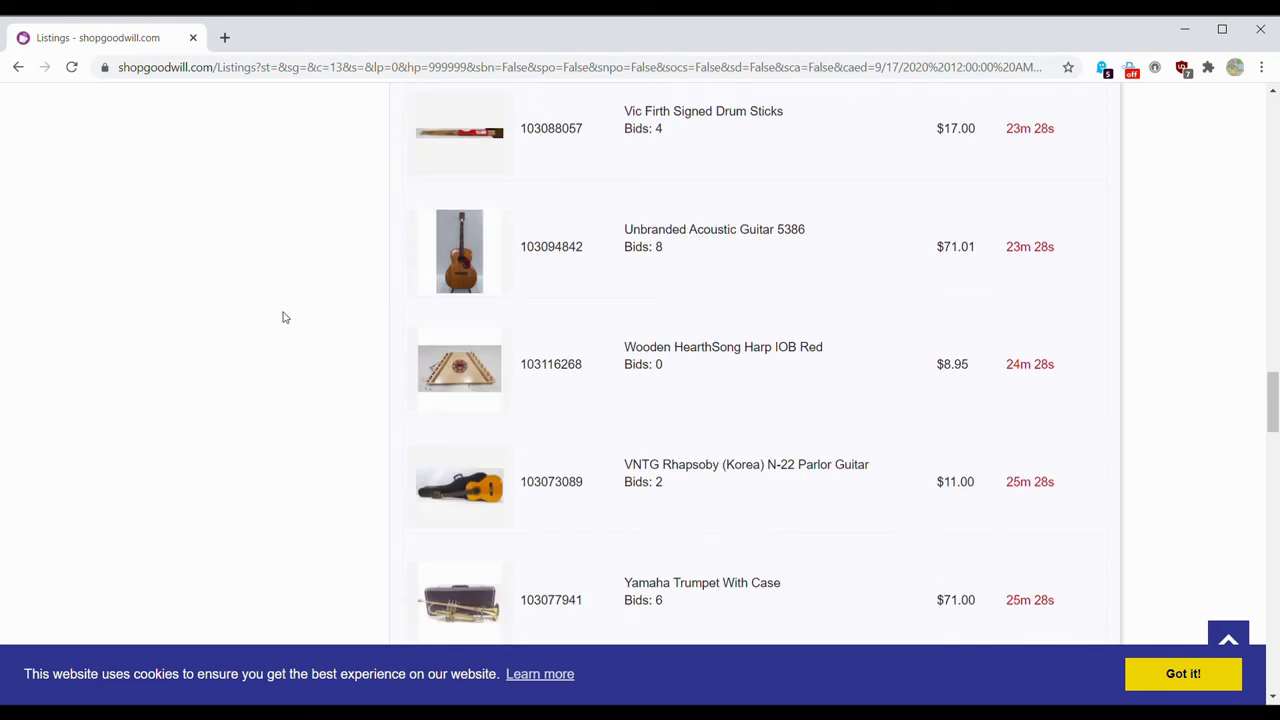
pyautogui.scroll(-3)
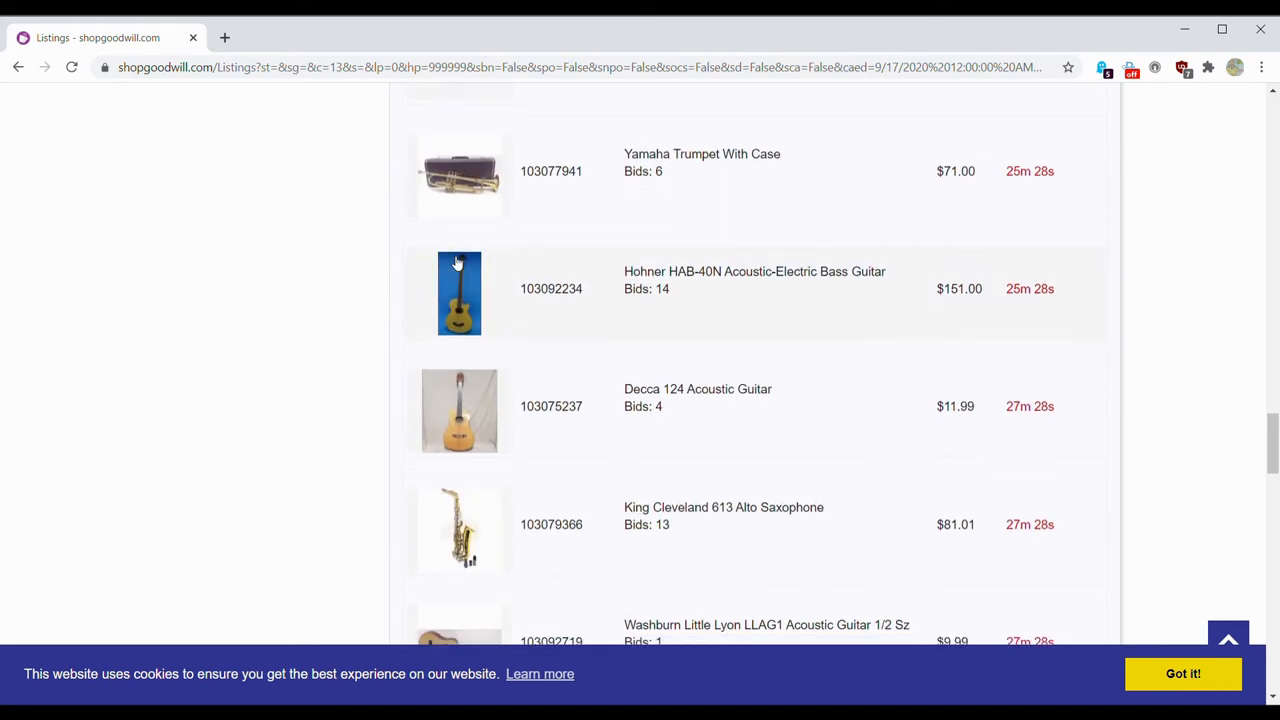
pyautogui.scroll(-3)
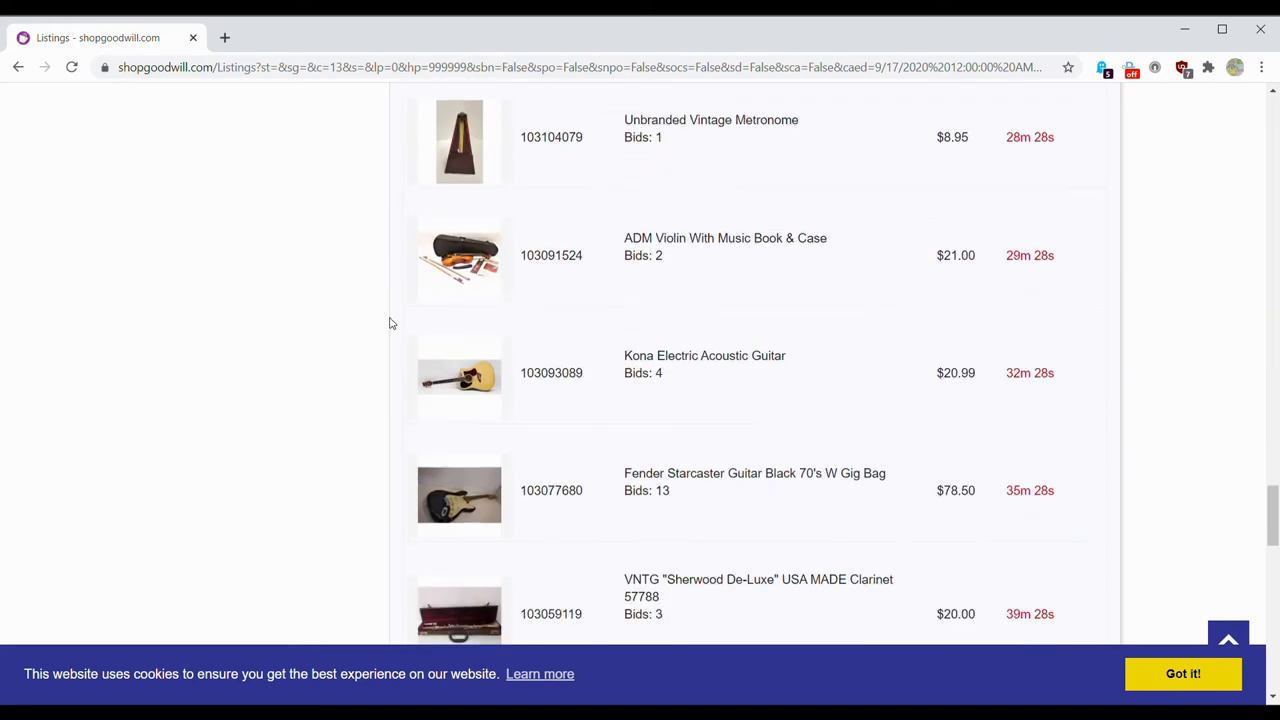
pyautogui.scroll(-3)
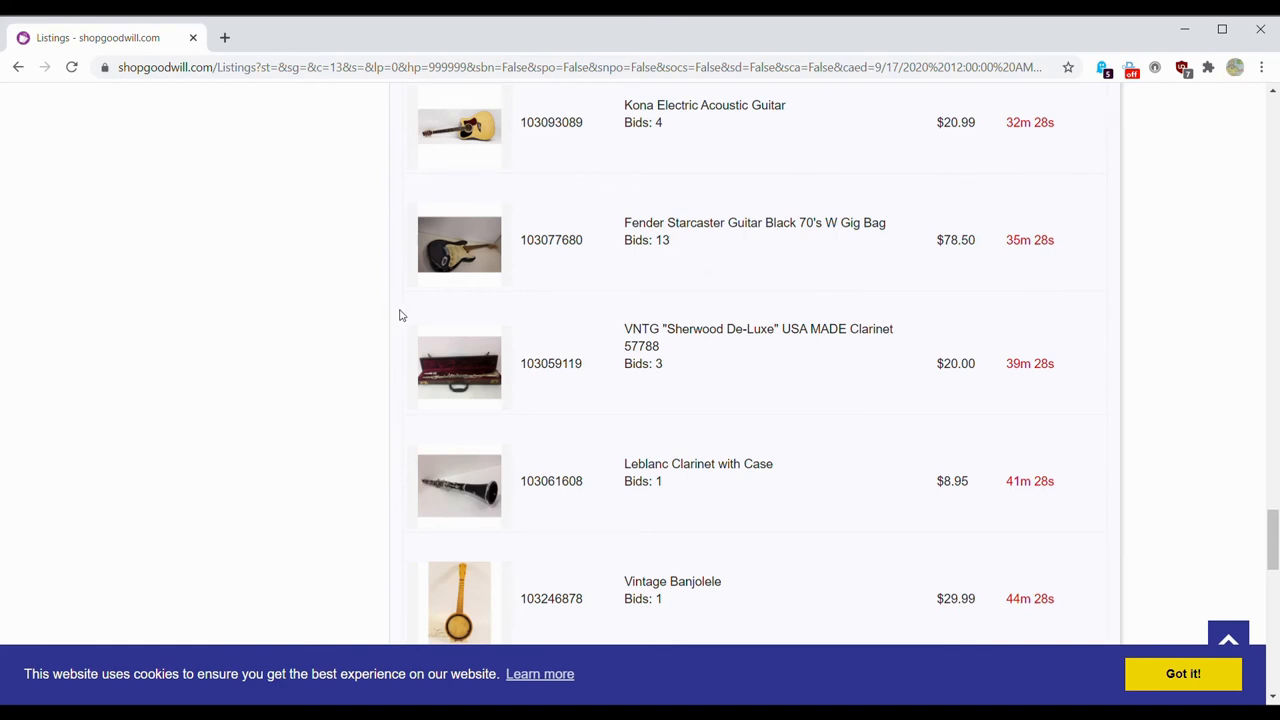
pyautogui.moveTo(764, 248)
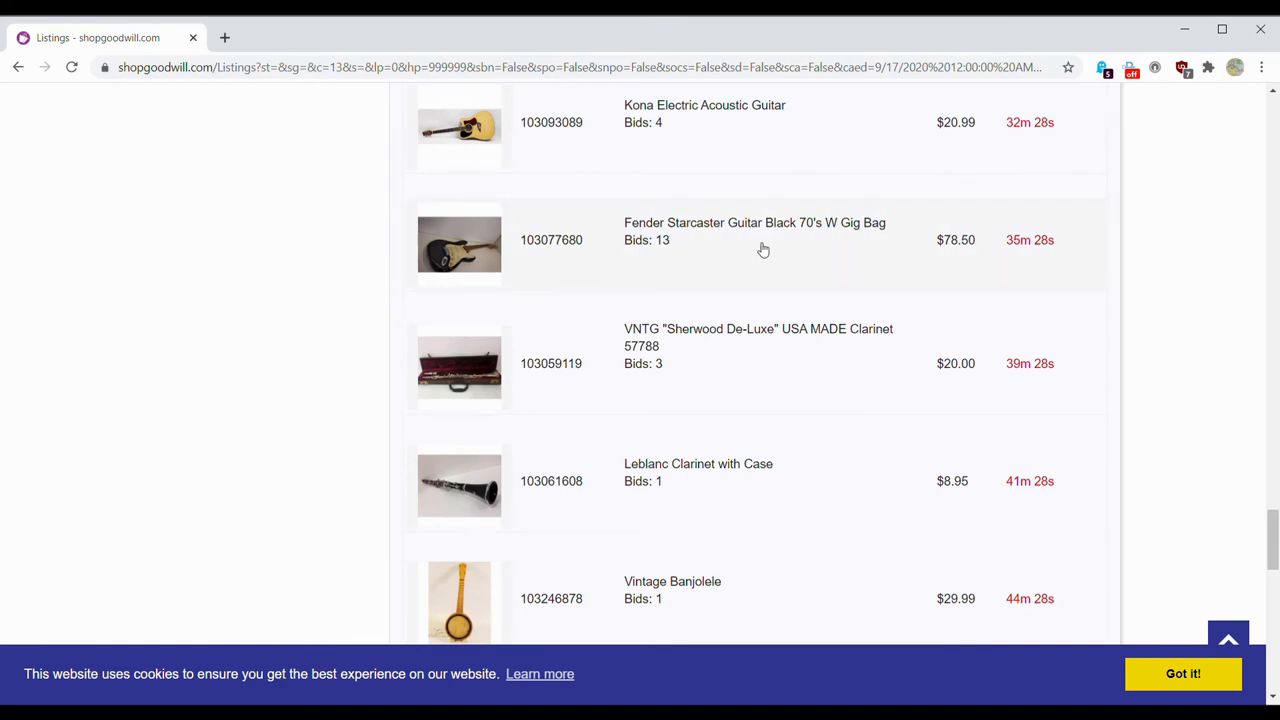
pyautogui.moveTo(762, 244)
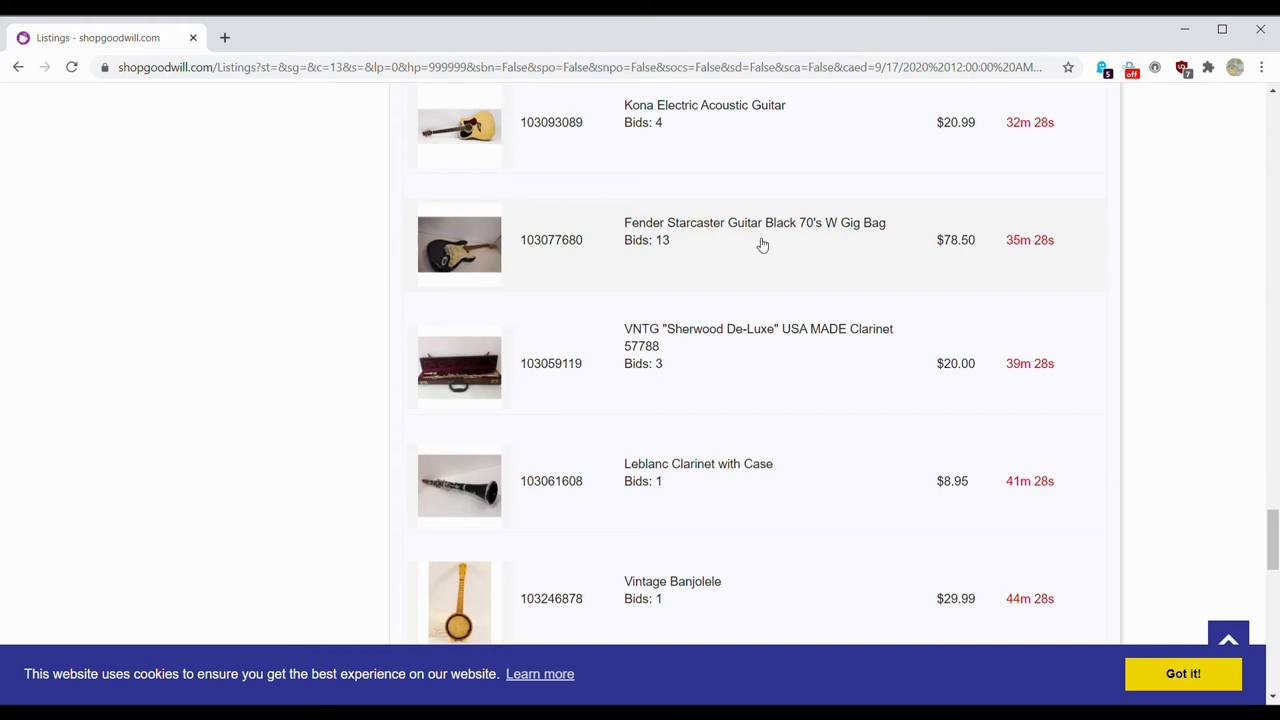
pyautogui.moveTo(728, 228)
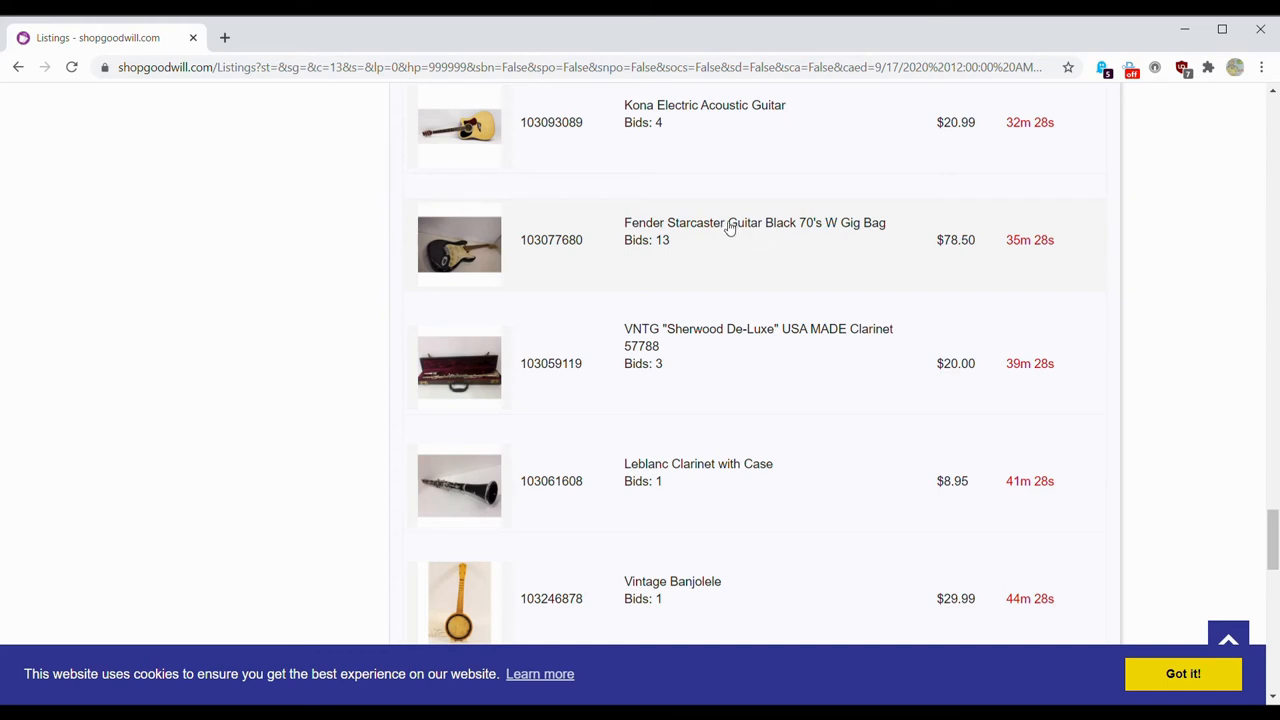
pyautogui.moveTo(736, 236)
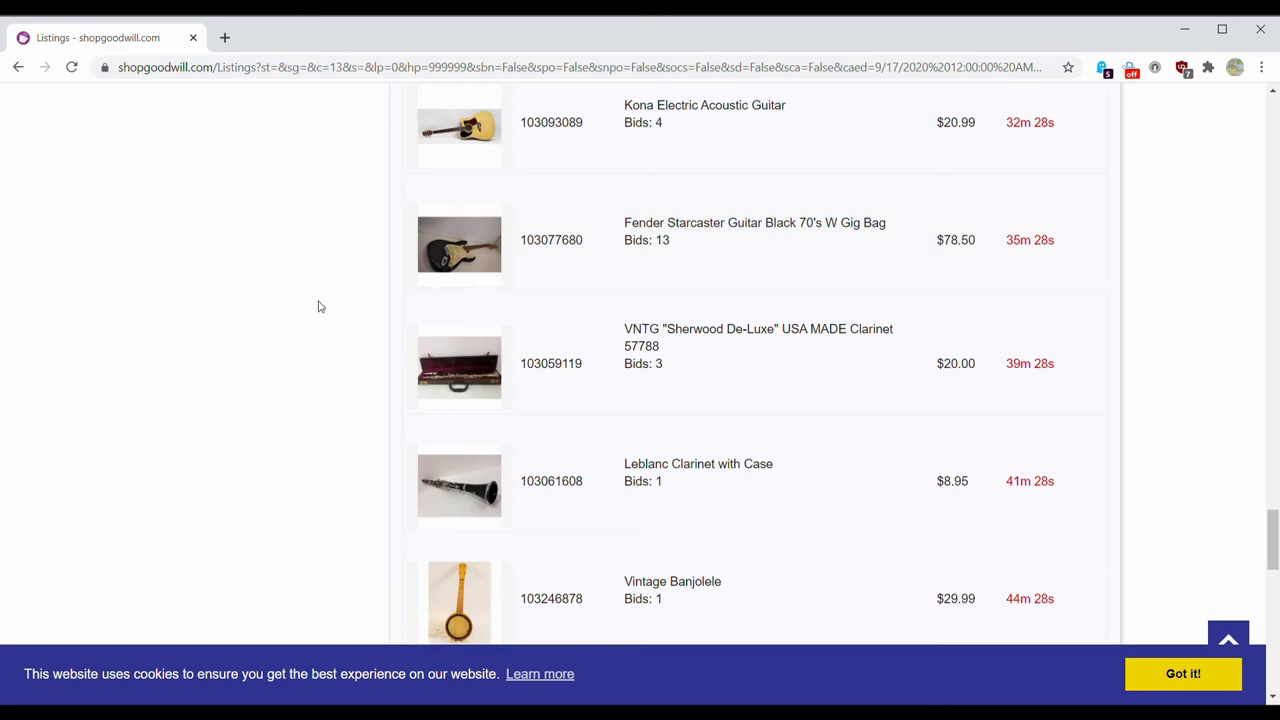
pyautogui.scroll(-3)
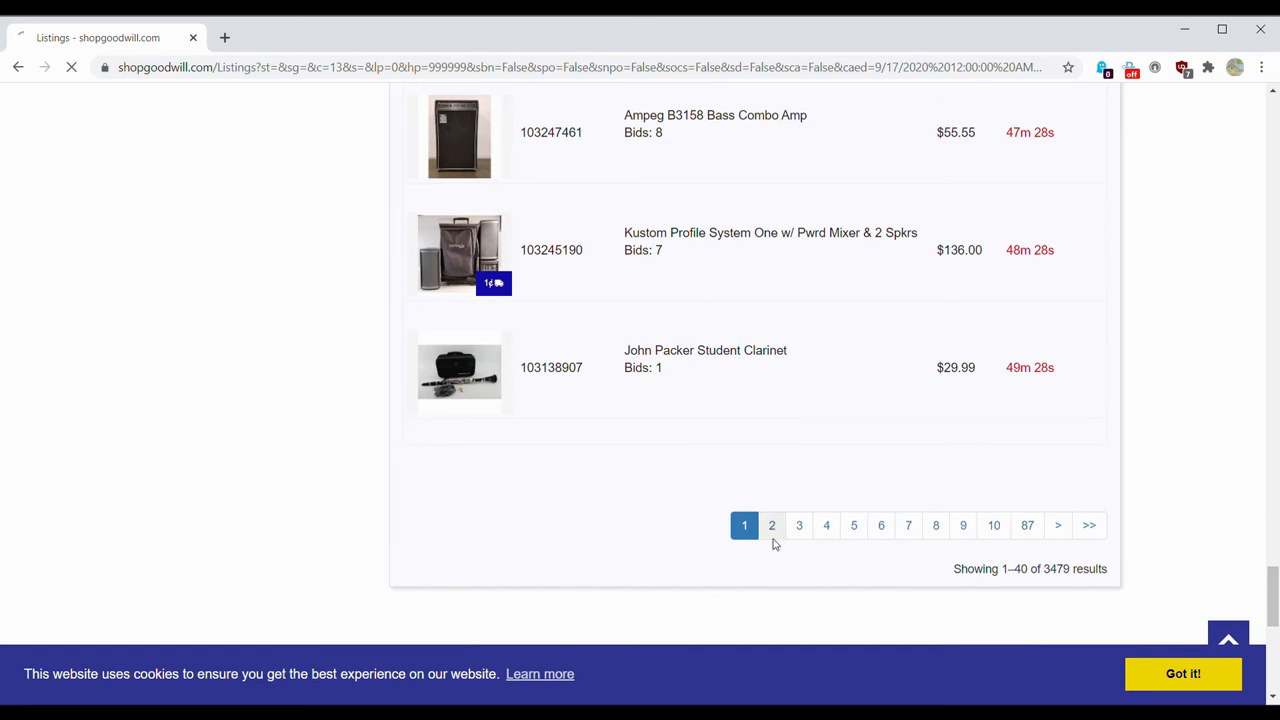
# Step: Go to page 2 of the 3,479 instrument results (items 41–80) and skim down the listings
pyautogui.click(772, 524)
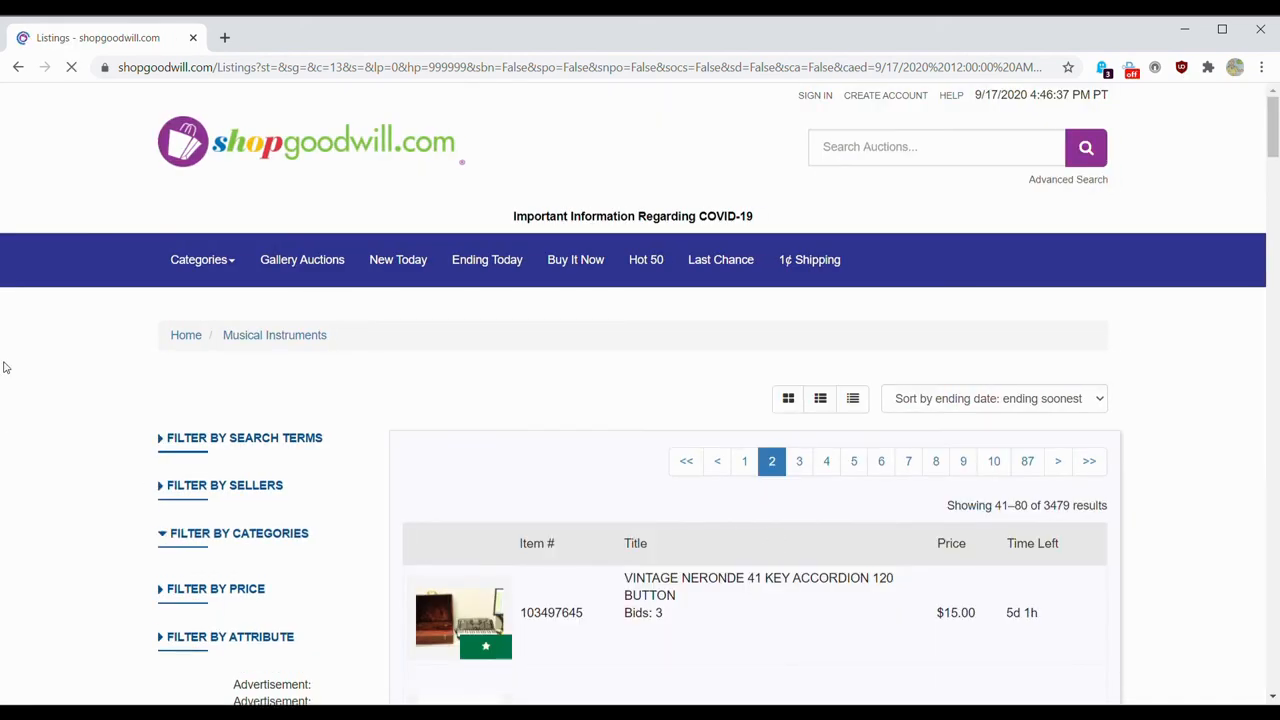
pyautogui.scroll(-3)
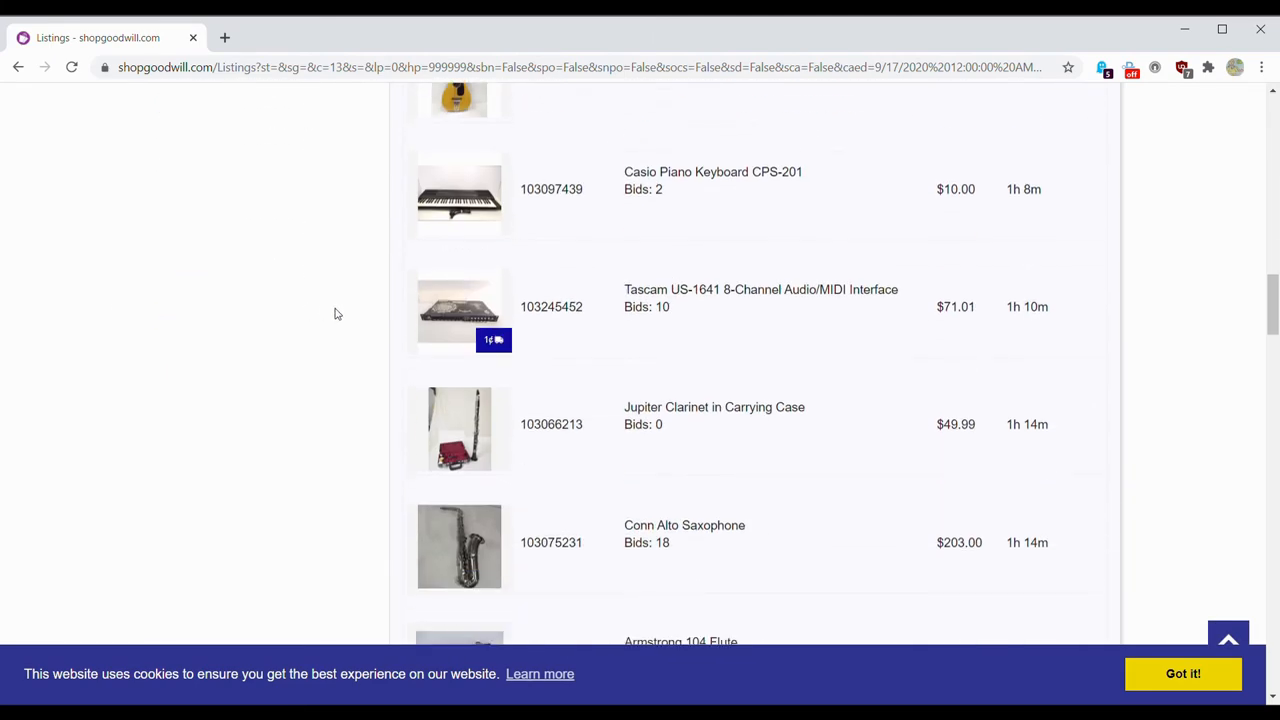
pyautogui.scroll(-3)
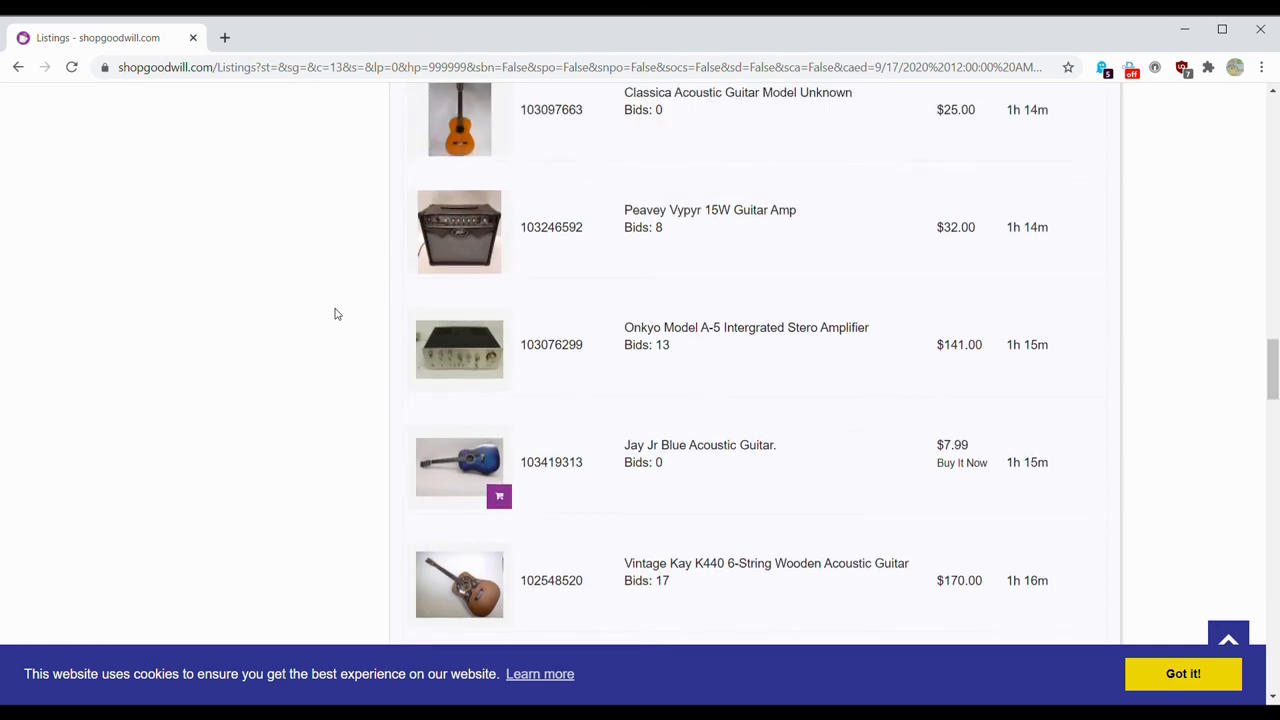
pyautogui.moveTo(550, 242)
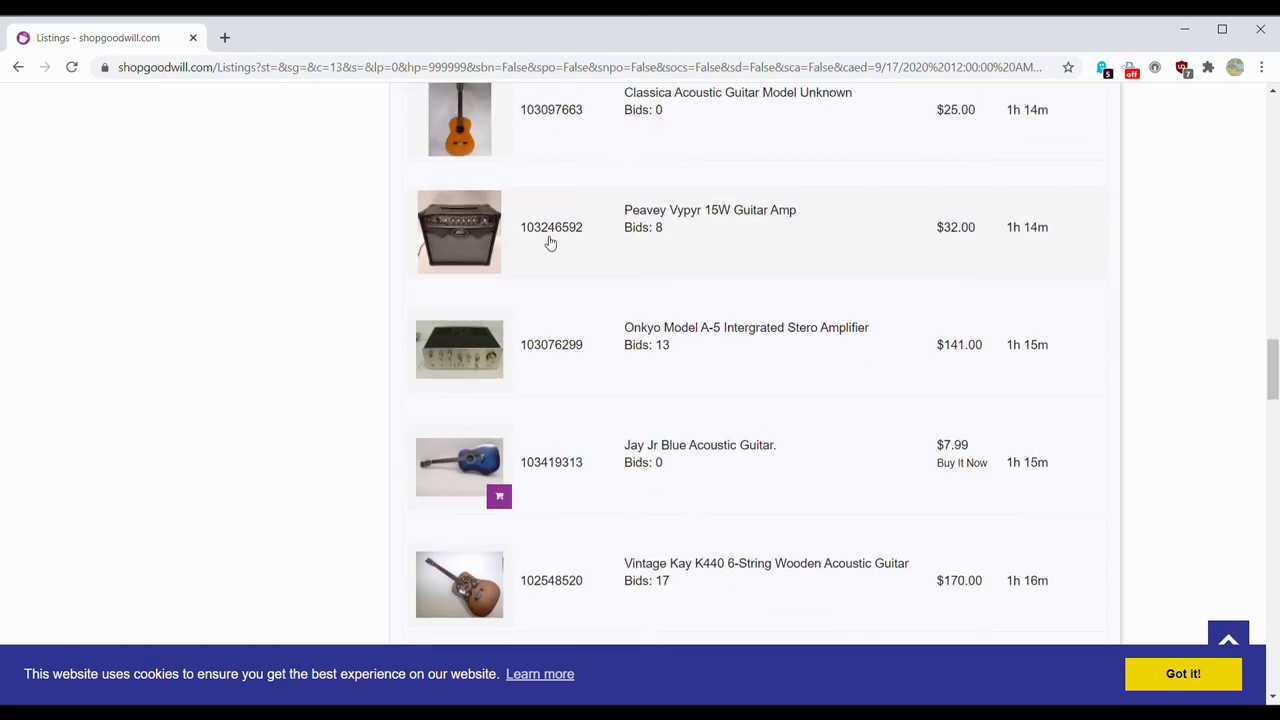
pyautogui.scroll(-3)
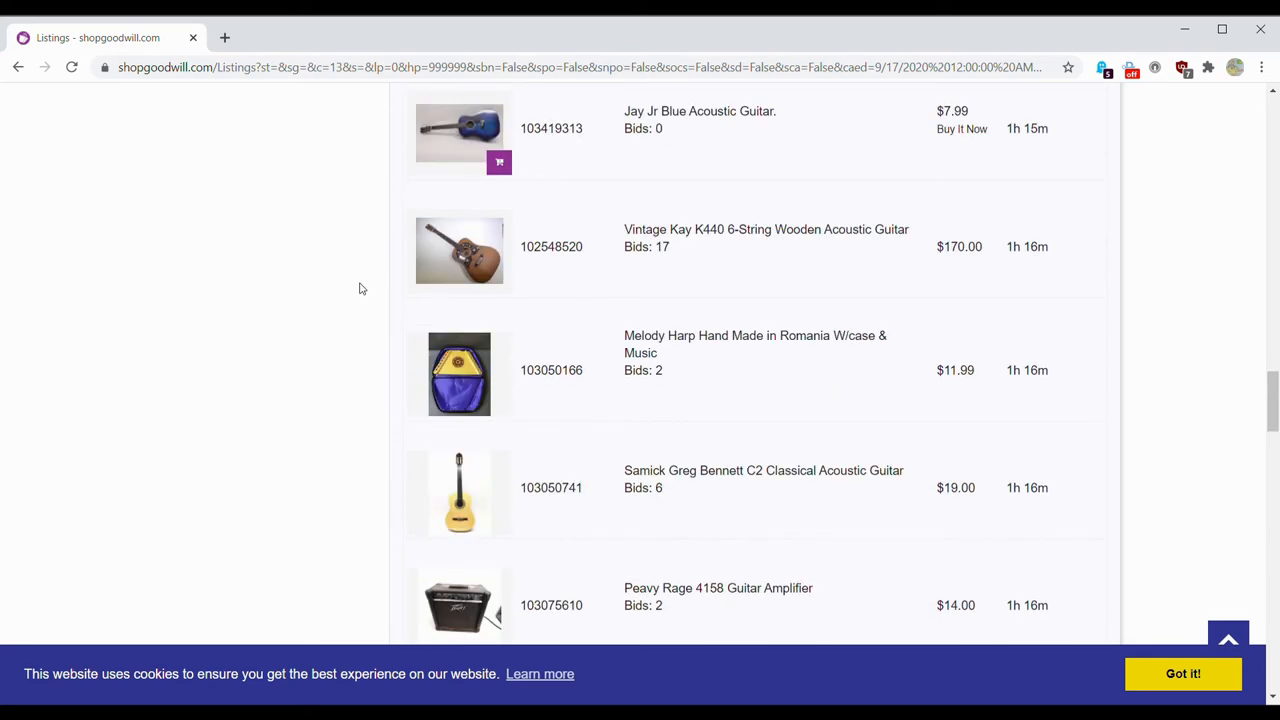
pyautogui.moveTo(460, 250)
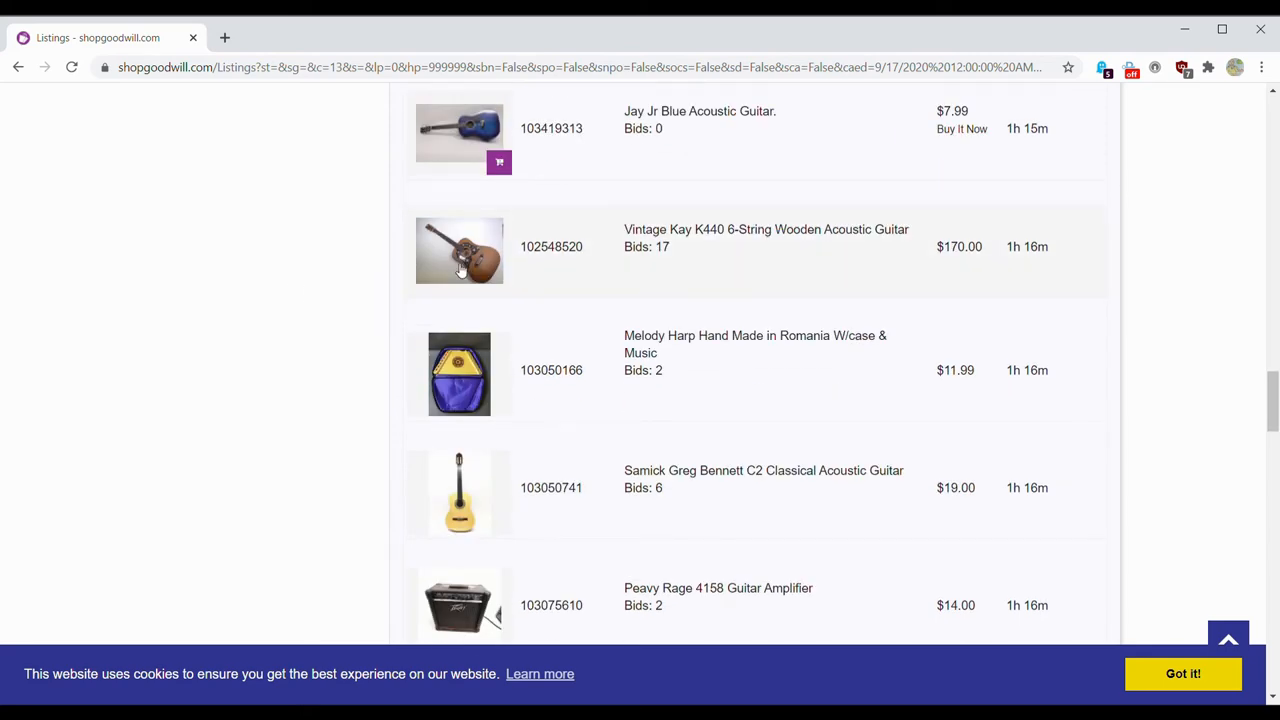
pyautogui.scroll(-3)
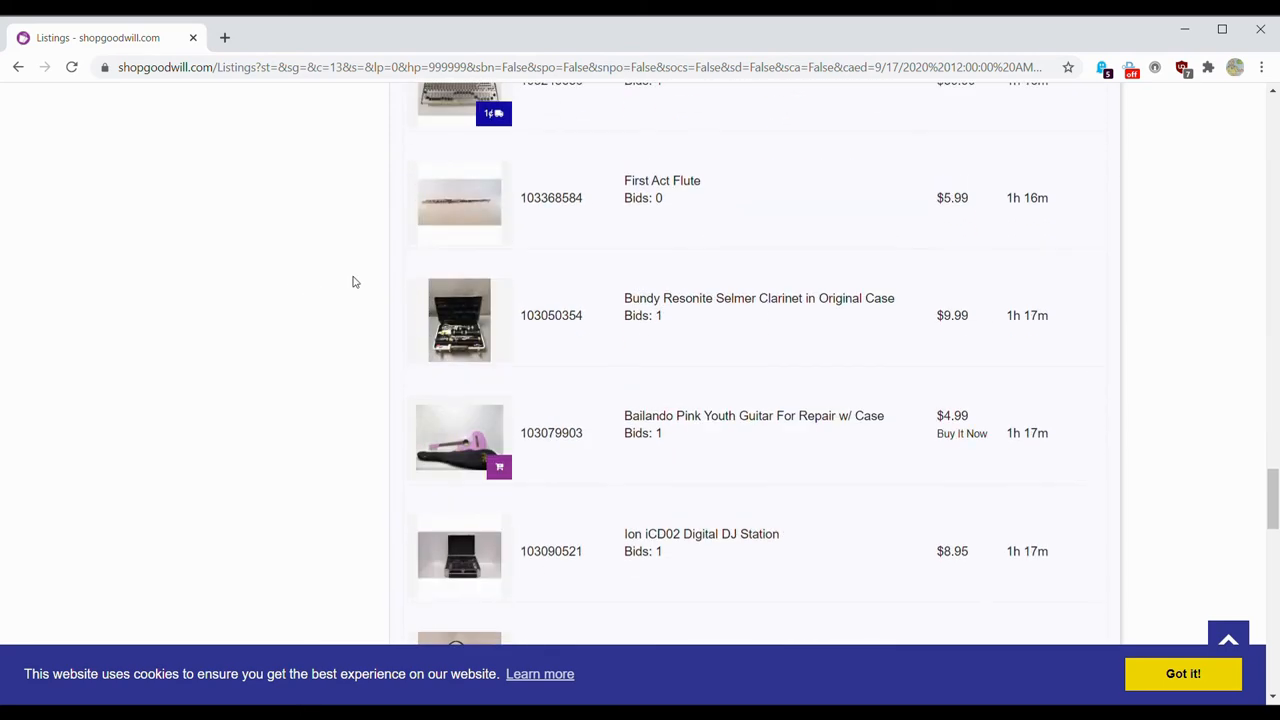
pyautogui.scroll(-3)
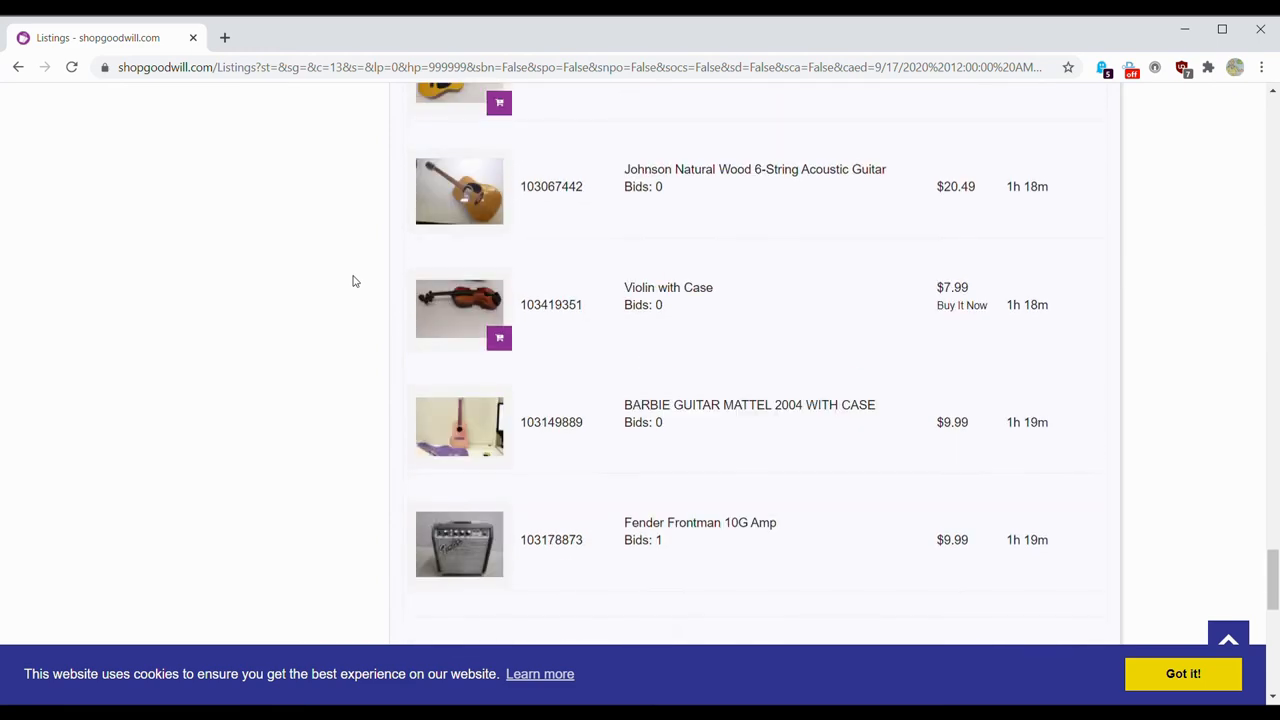
pyautogui.scroll(-3)
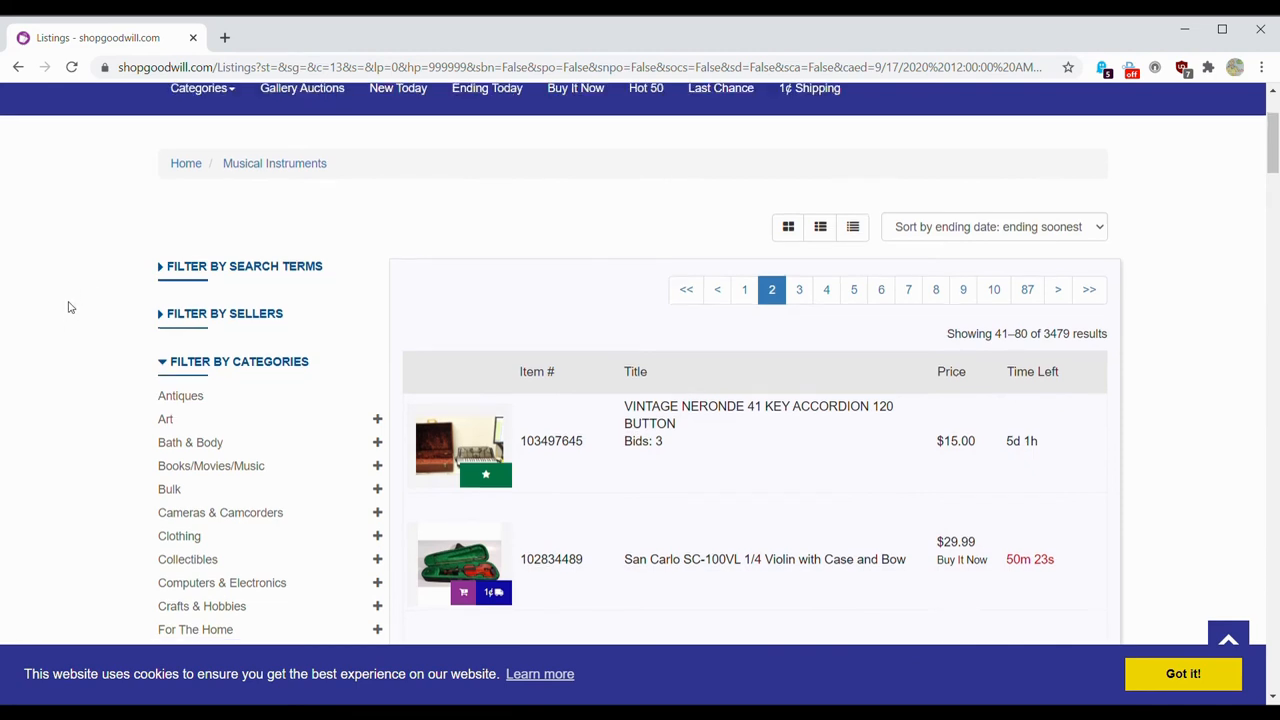
# Step: Filter the instrument listings by the term 'fender', narrowing to 162 results, and skim them
pyautogui.click(244, 266)
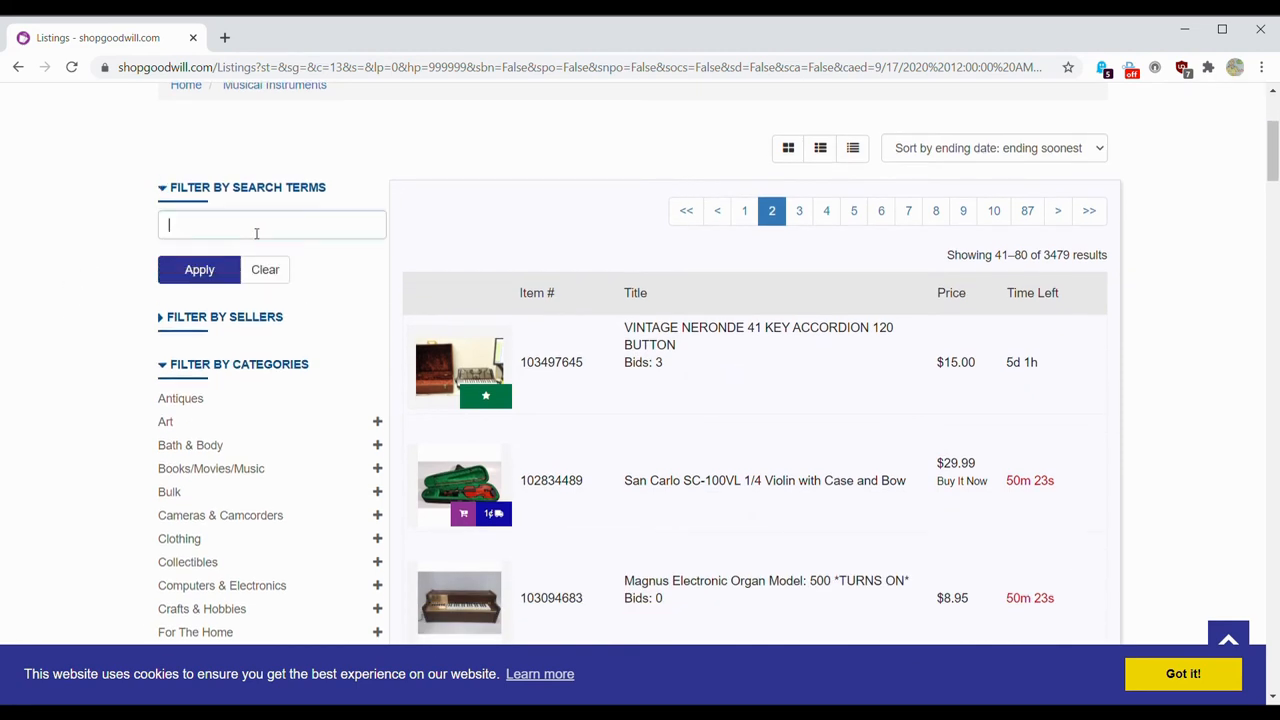
pyautogui.write('fender')
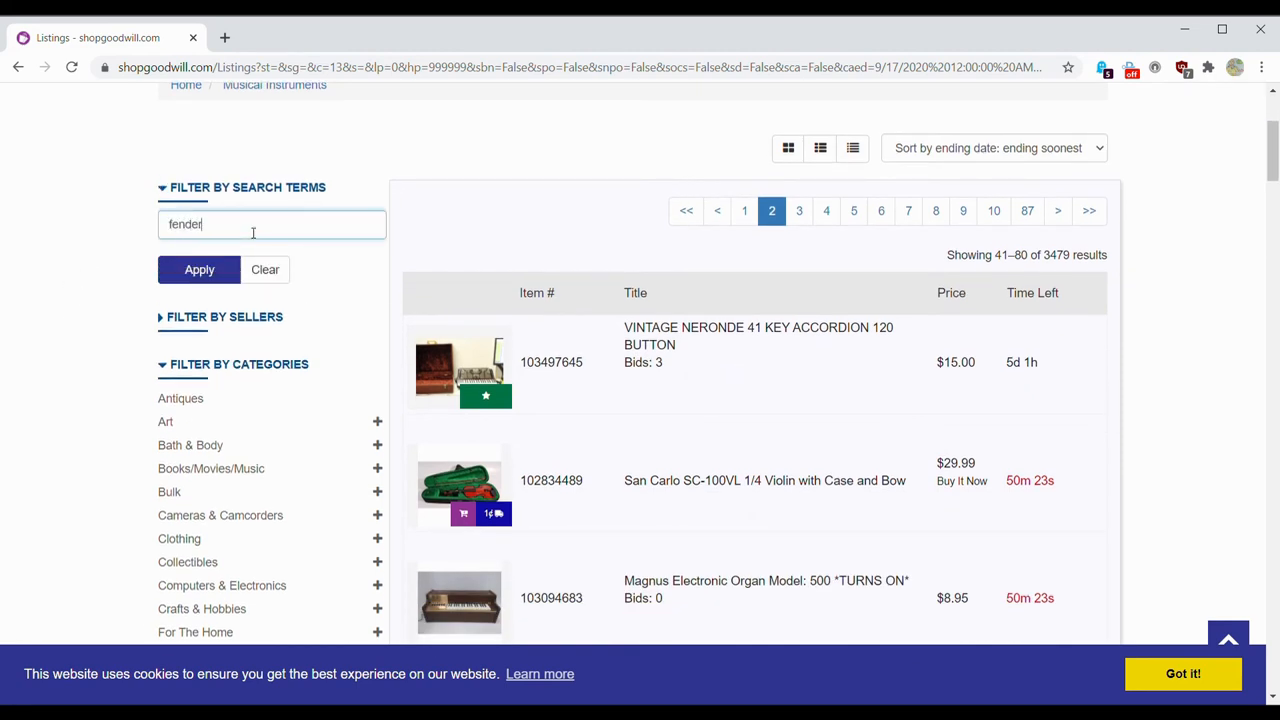
pyautogui.click(200, 268)
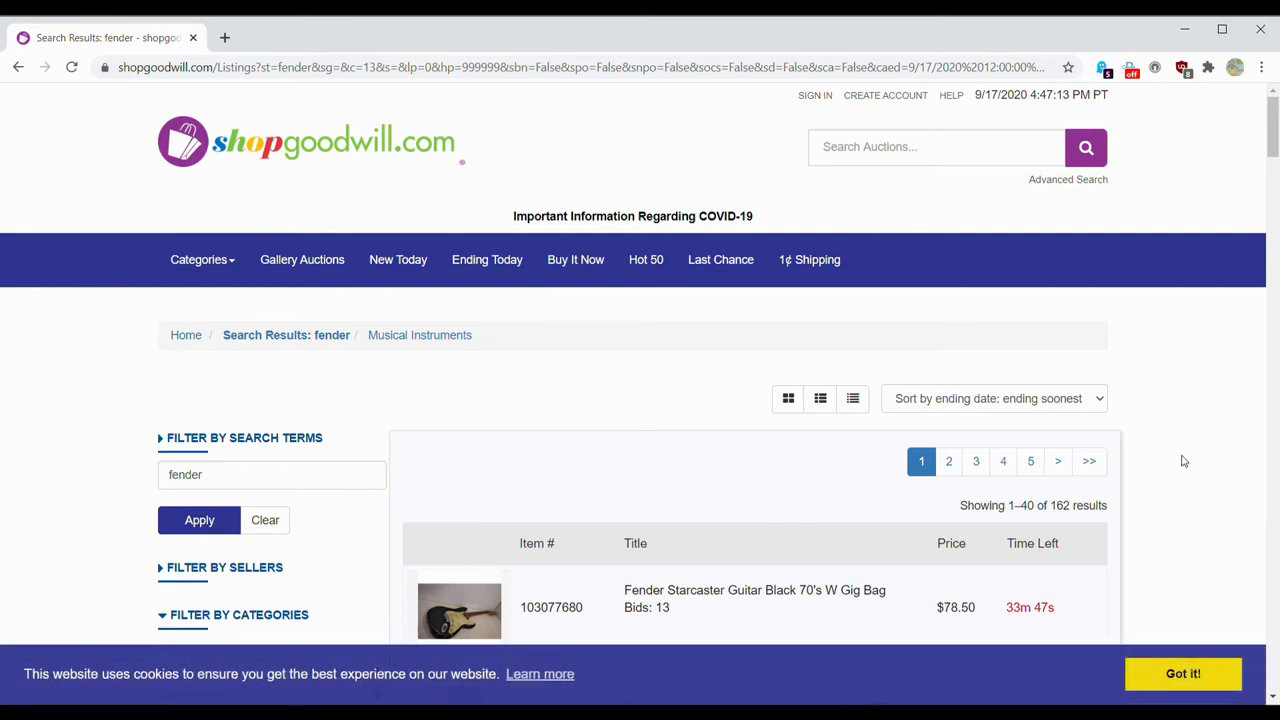
pyautogui.scroll(-3)
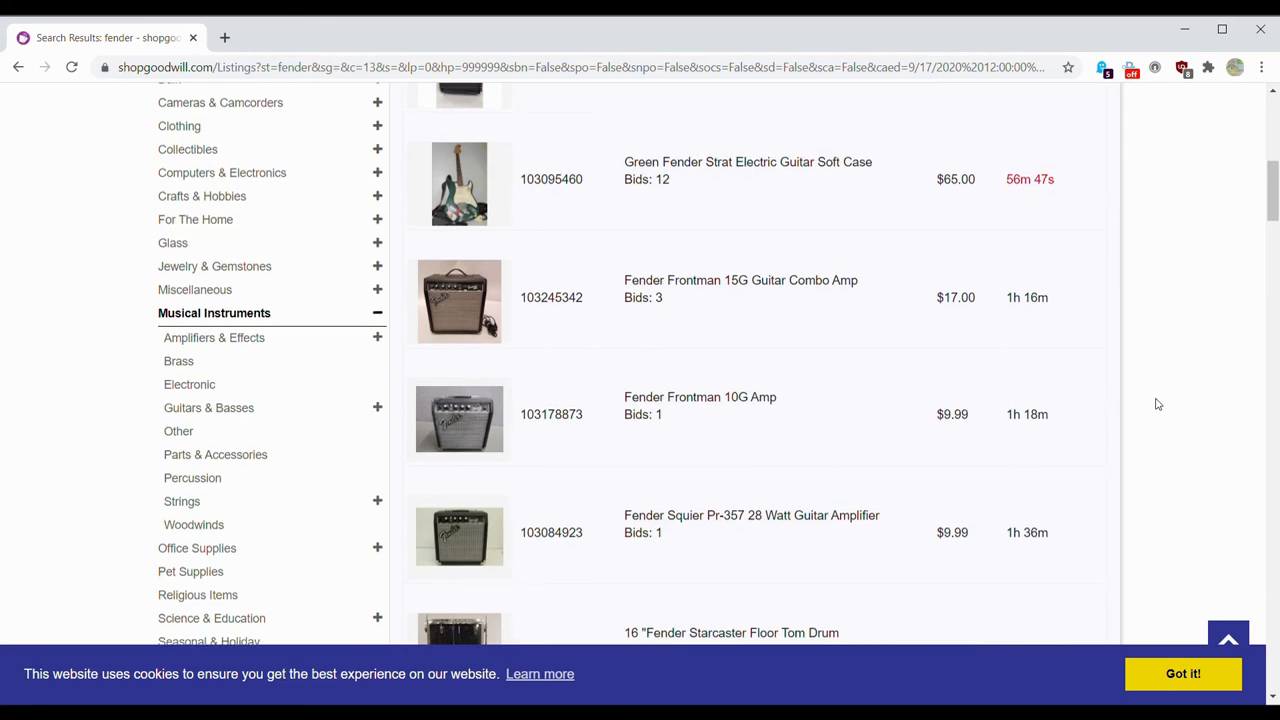
pyautogui.scroll(-3)
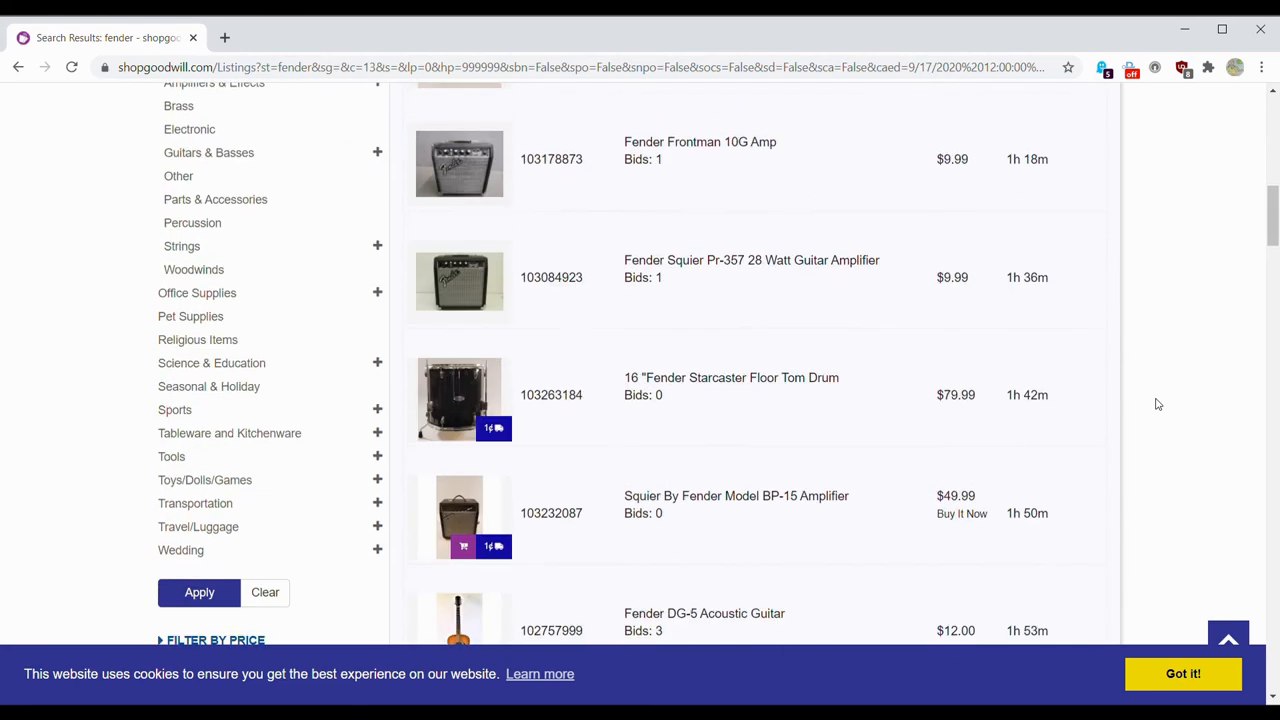
pyautogui.scroll(-3)
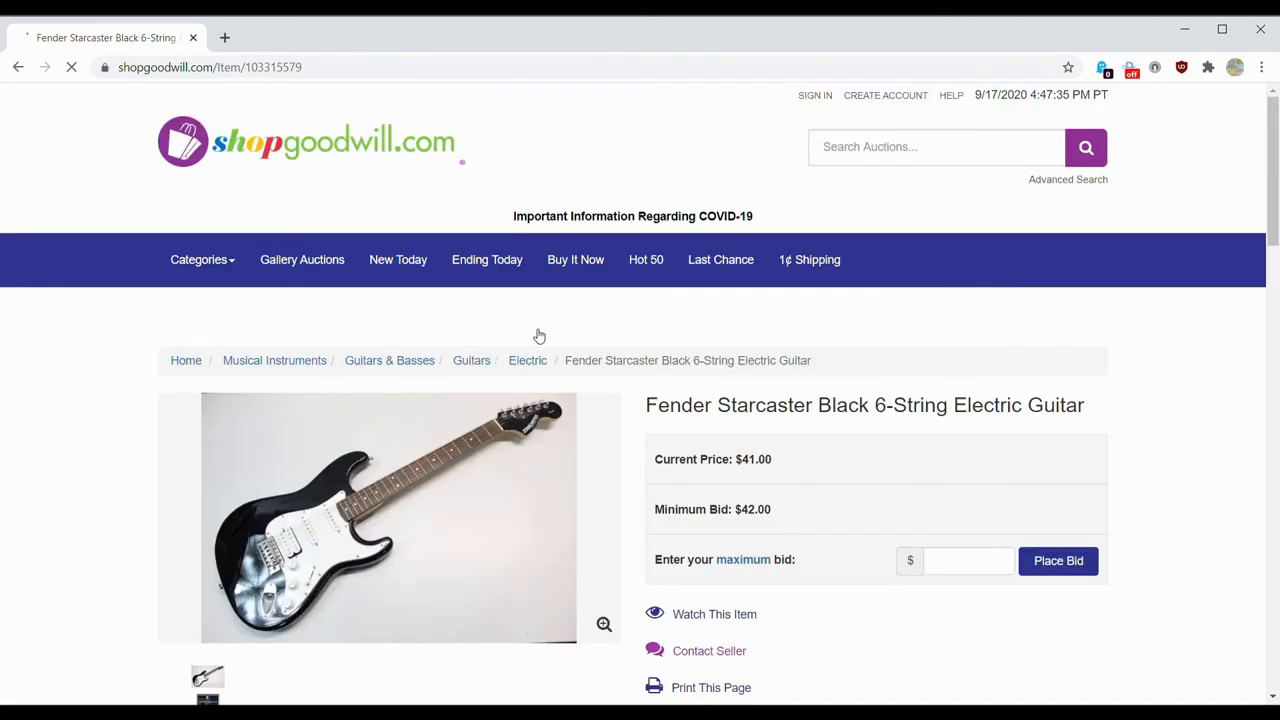
pyautogui.scroll(-3)
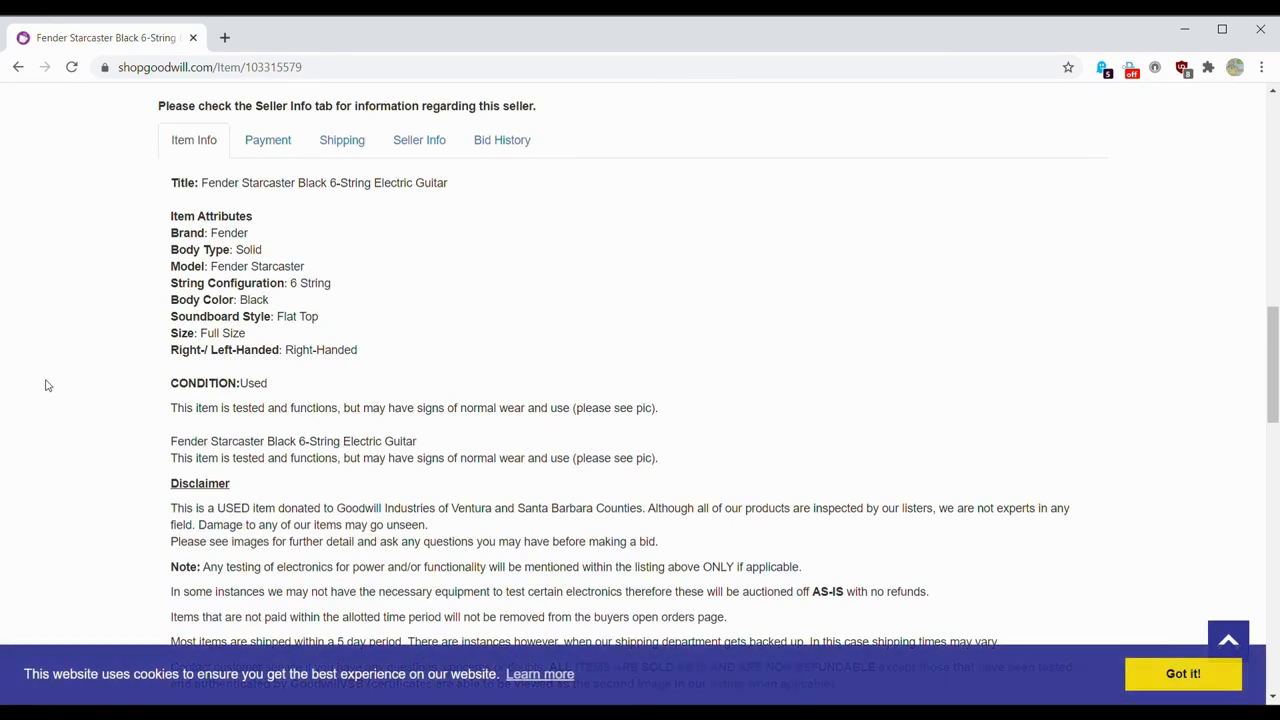
pyautogui.scroll(-3)
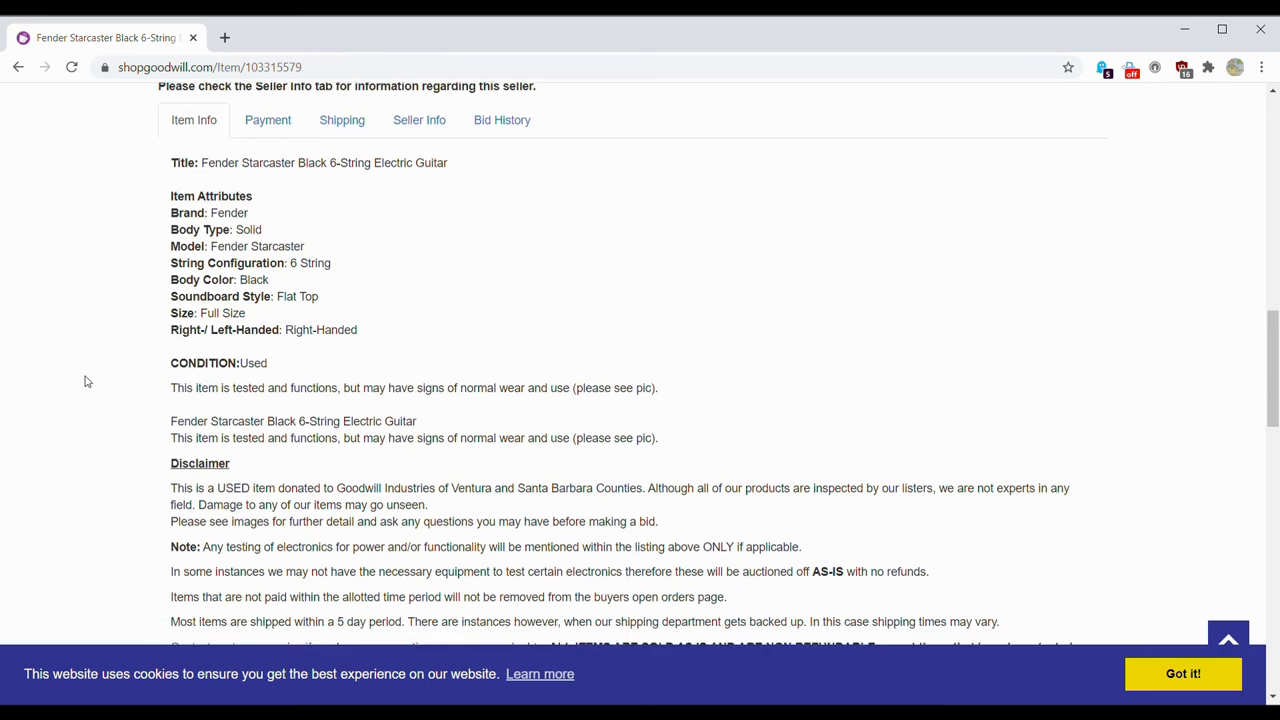
pyautogui.scroll(-3)
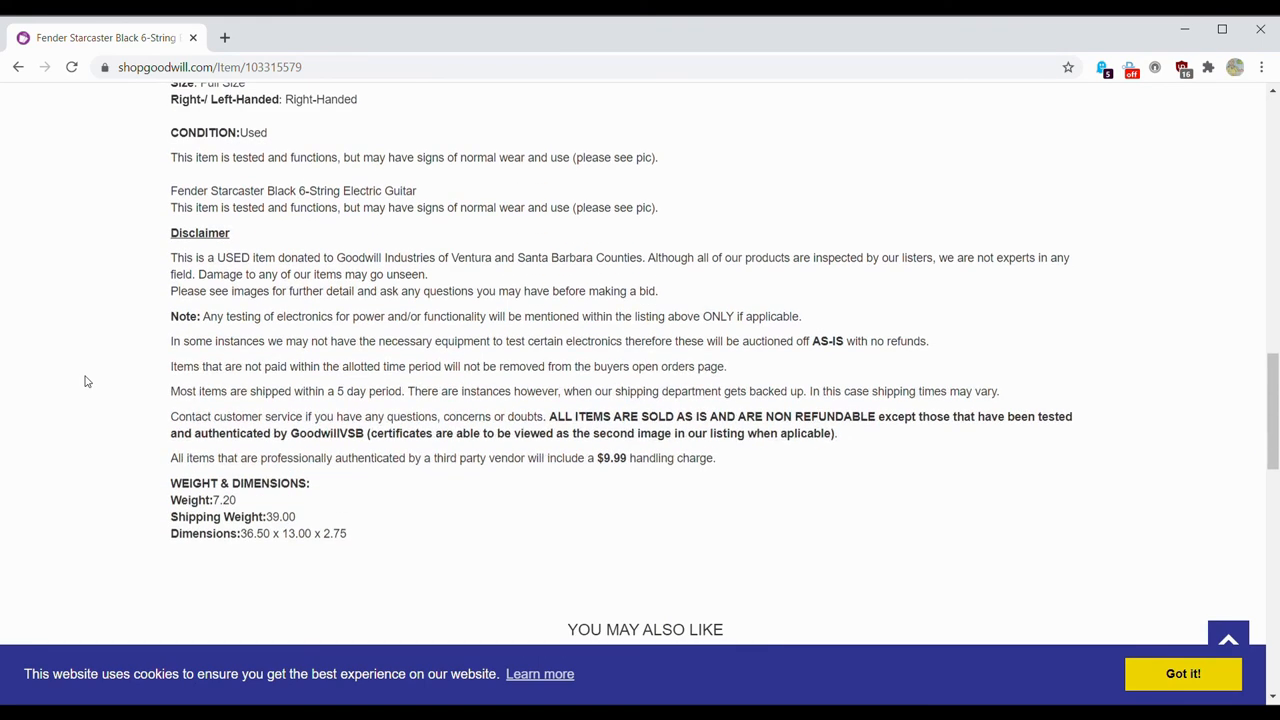
pyautogui.moveTo(182, 404)
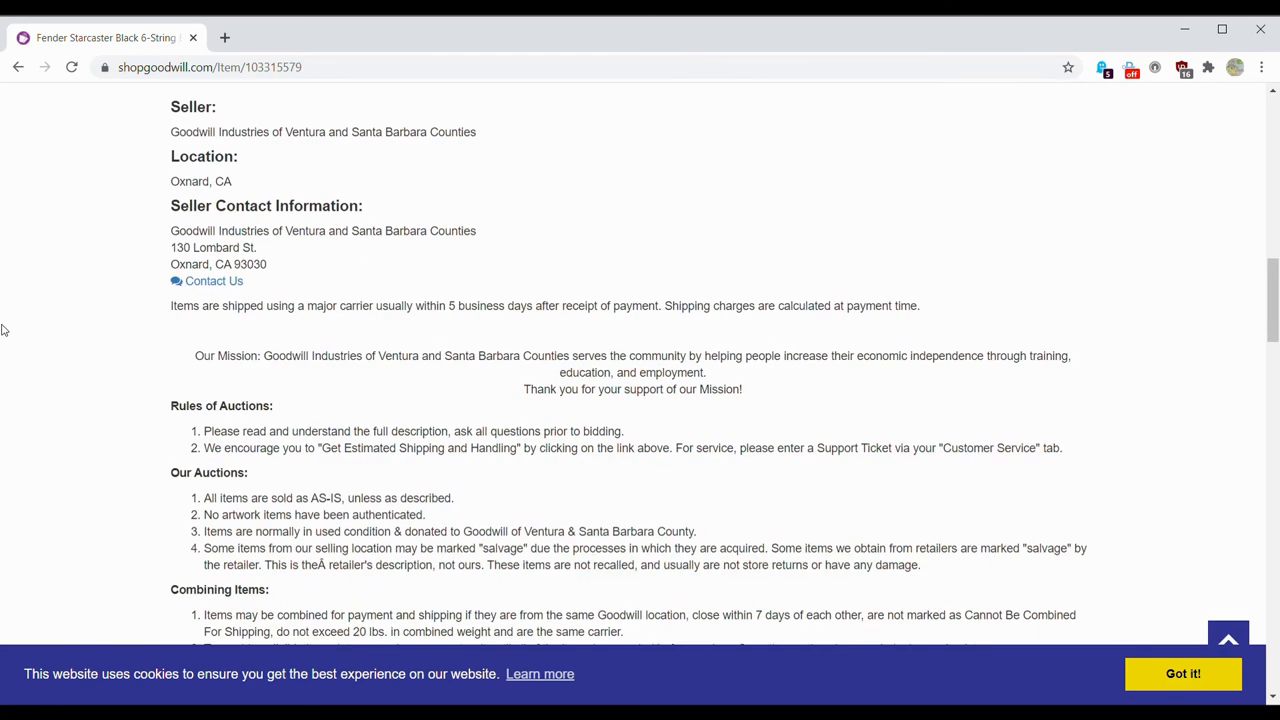
pyautogui.scroll(-3)
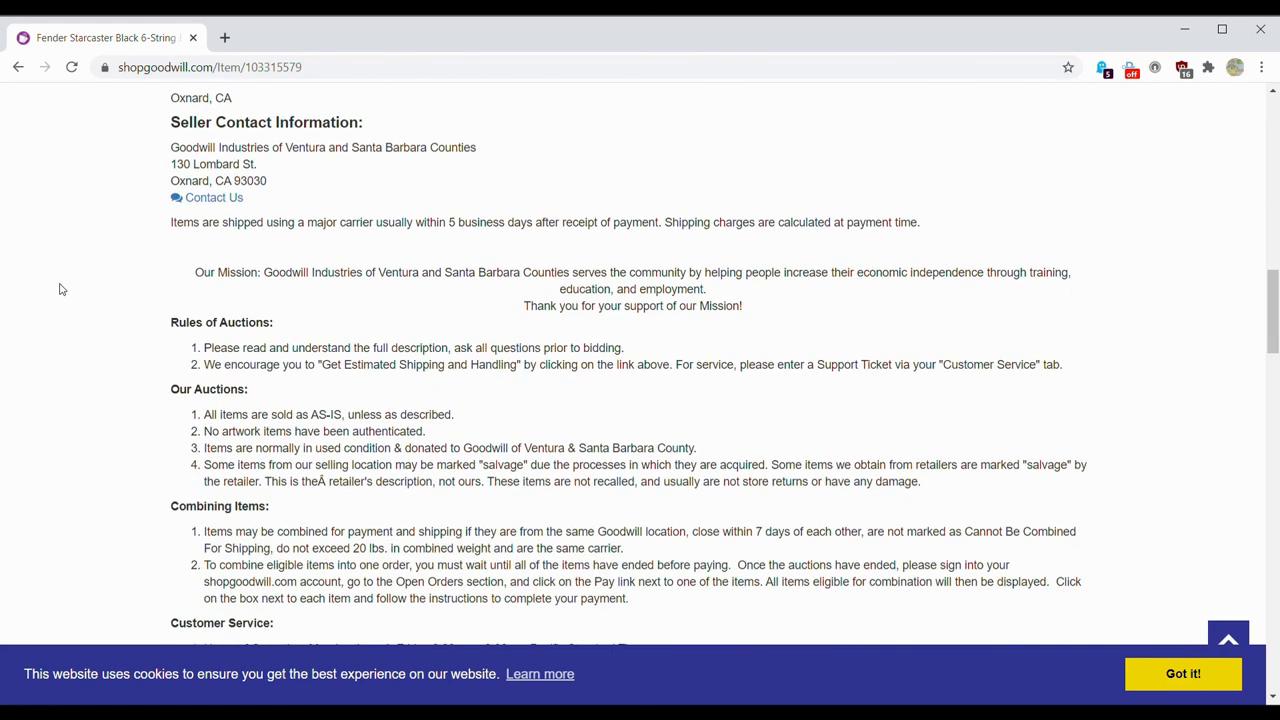
pyautogui.scroll(-3)
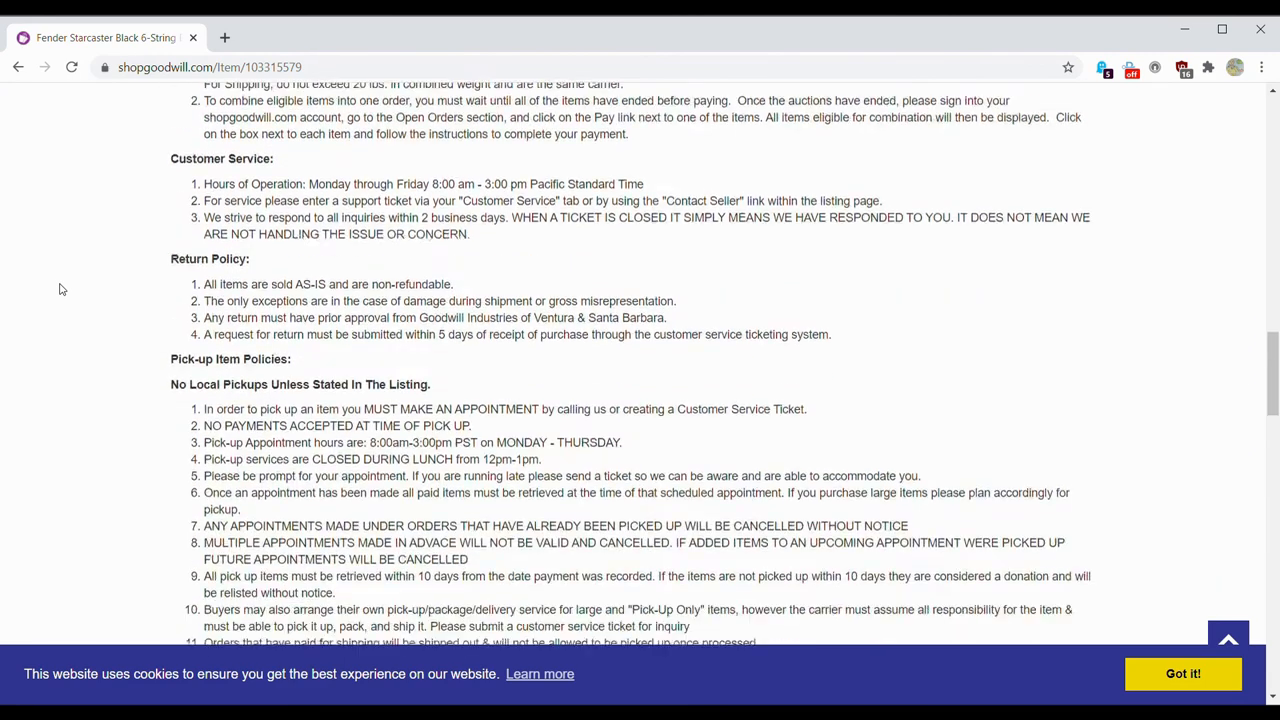
pyautogui.scroll(-3)
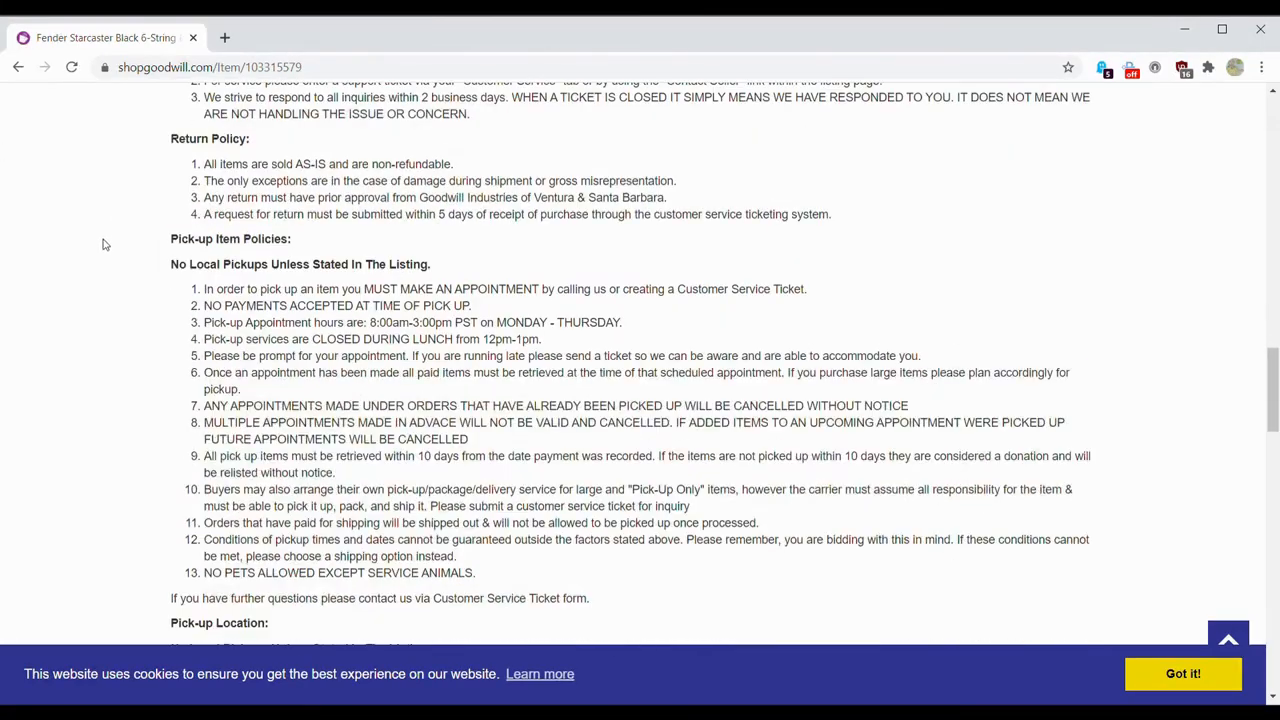
pyautogui.scroll(3)
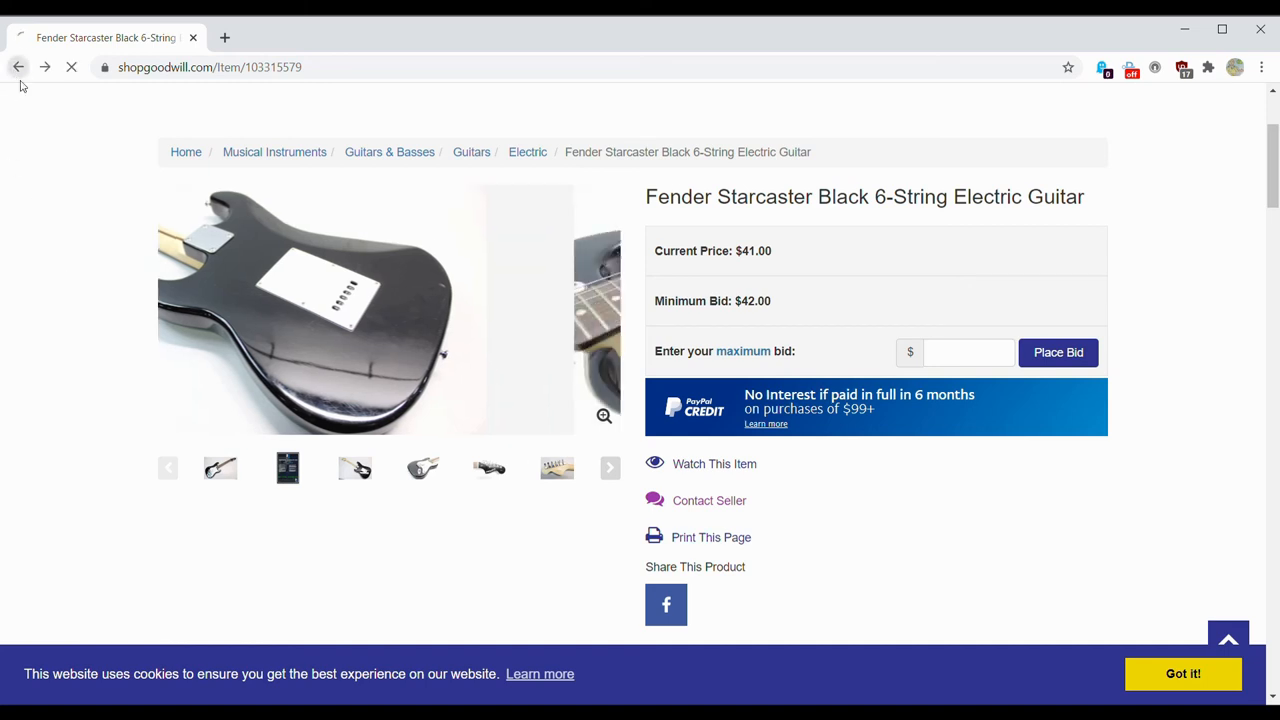
pyautogui.click(16, 68)
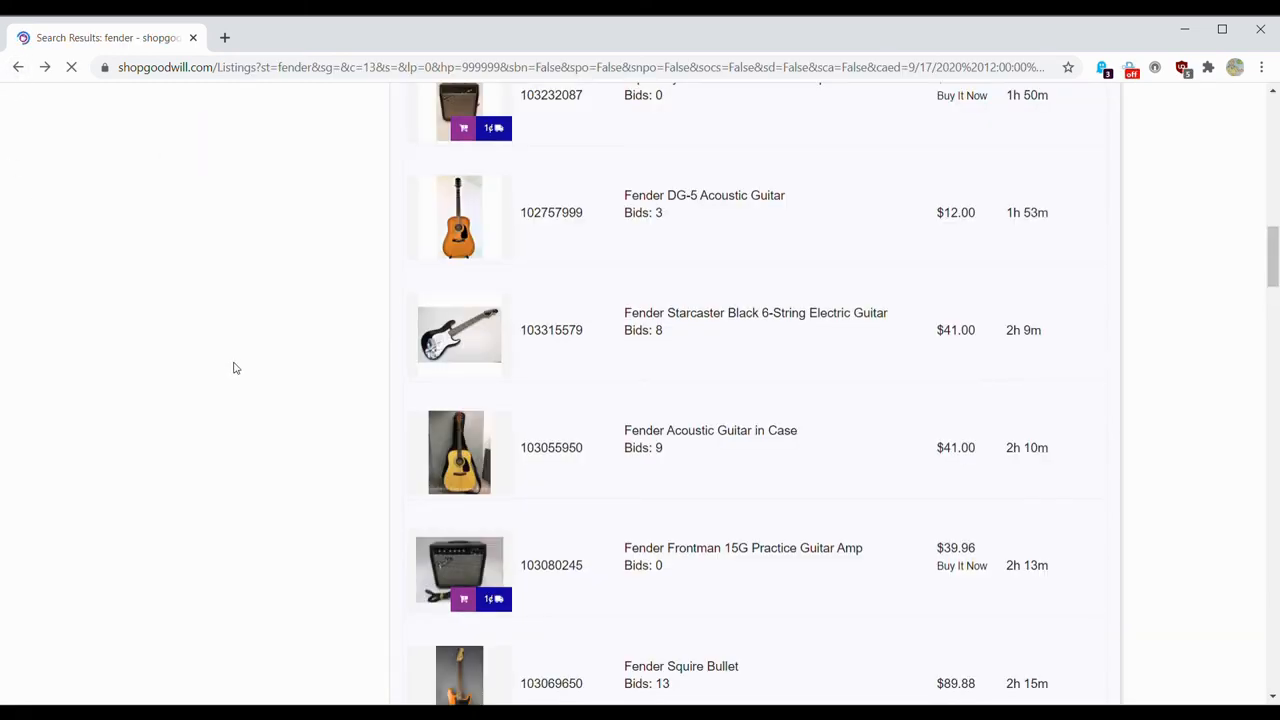
pyautogui.scroll(-3)
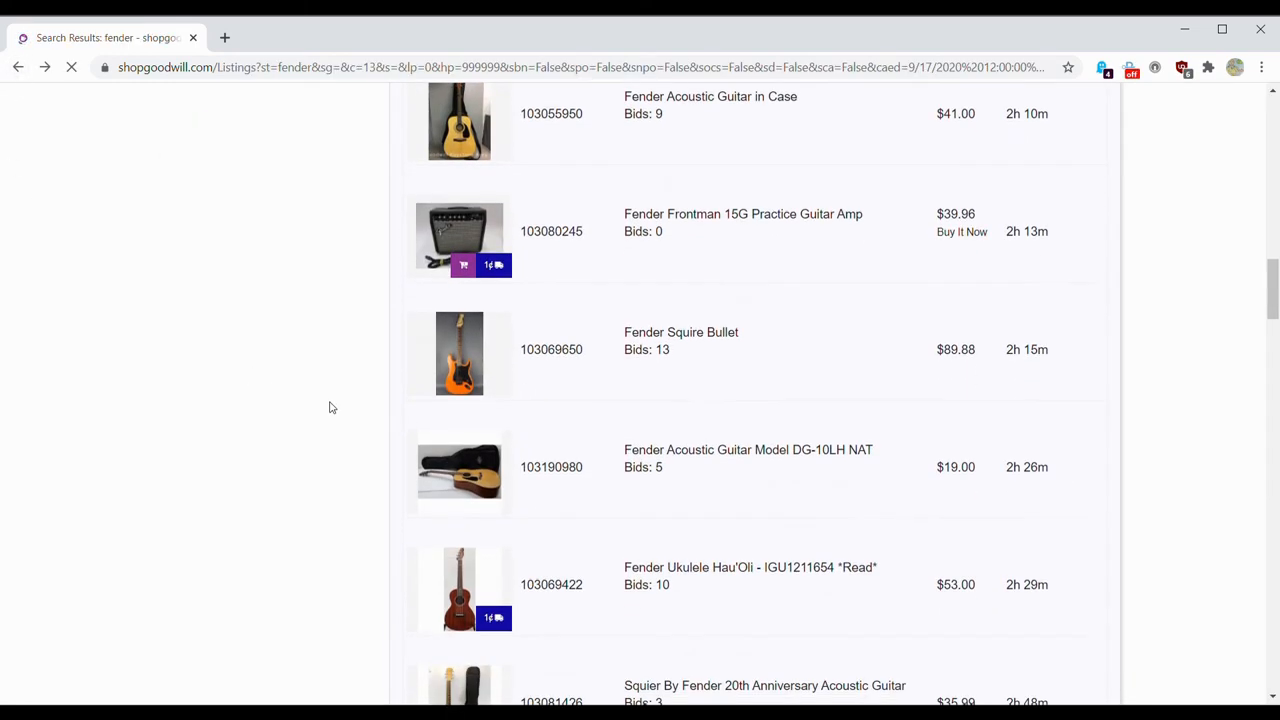
pyautogui.scroll(-3)
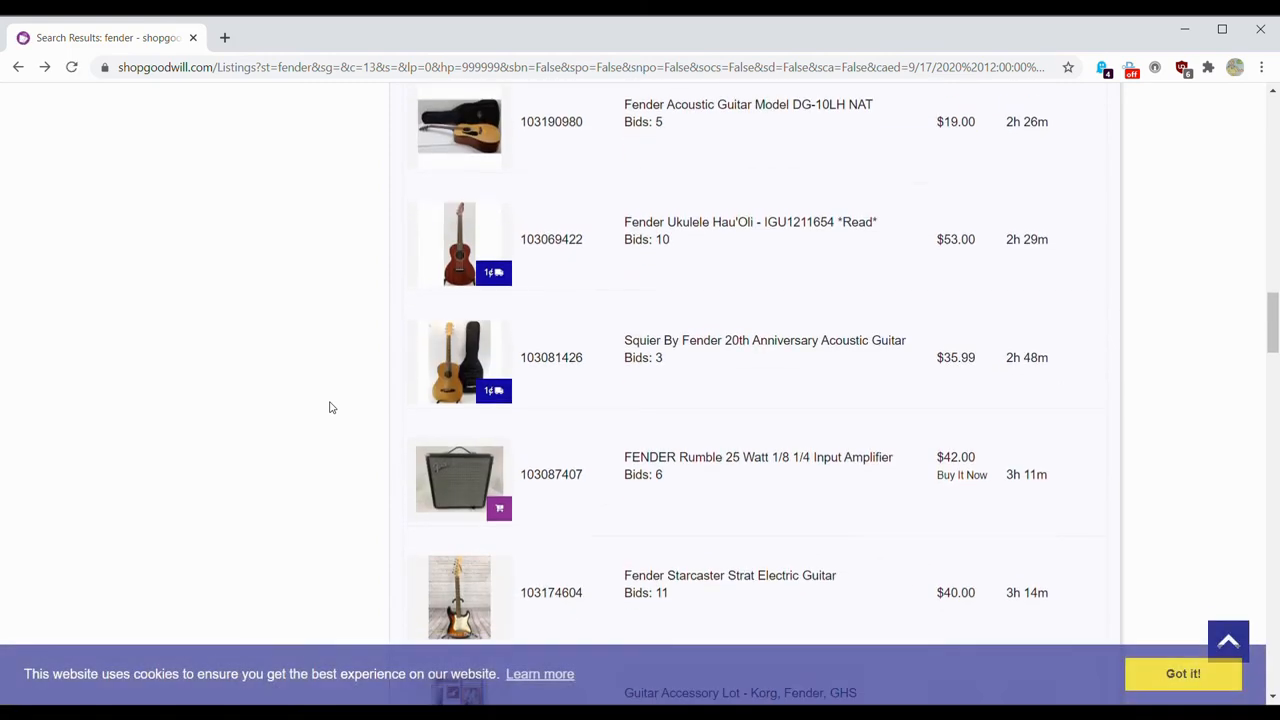
pyautogui.scroll(-3)
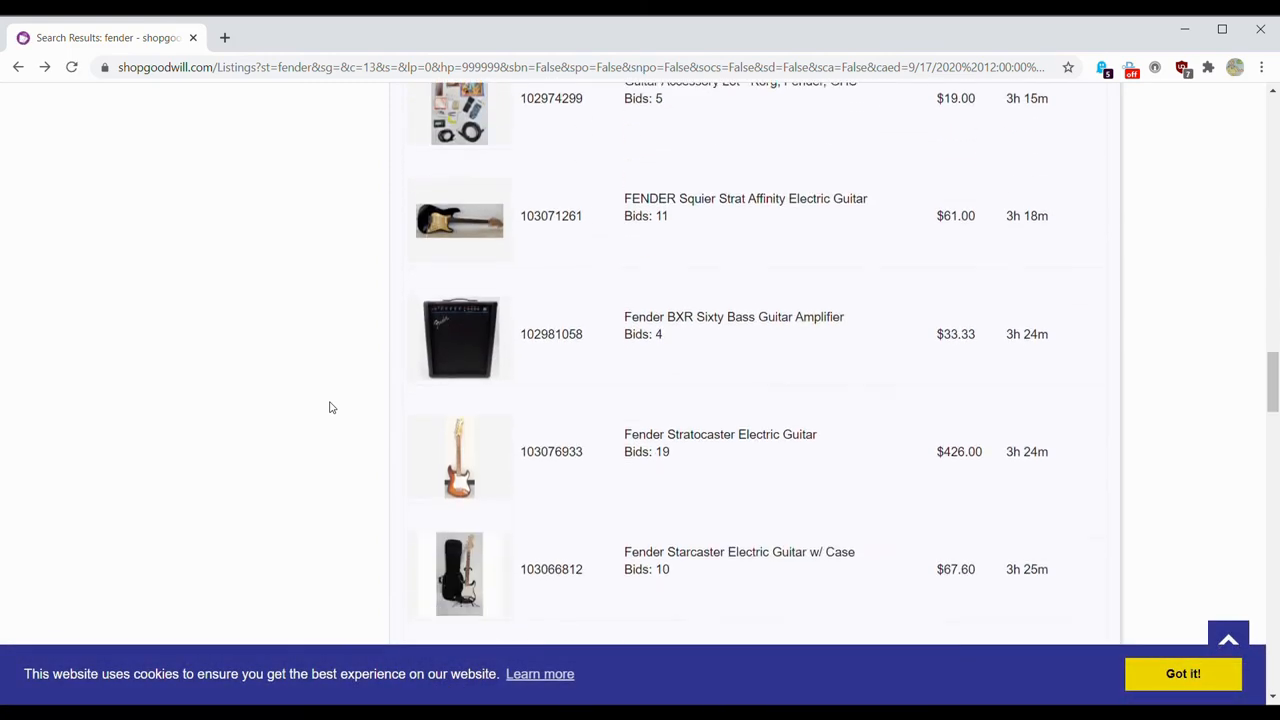
pyautogui.scroll(-3)
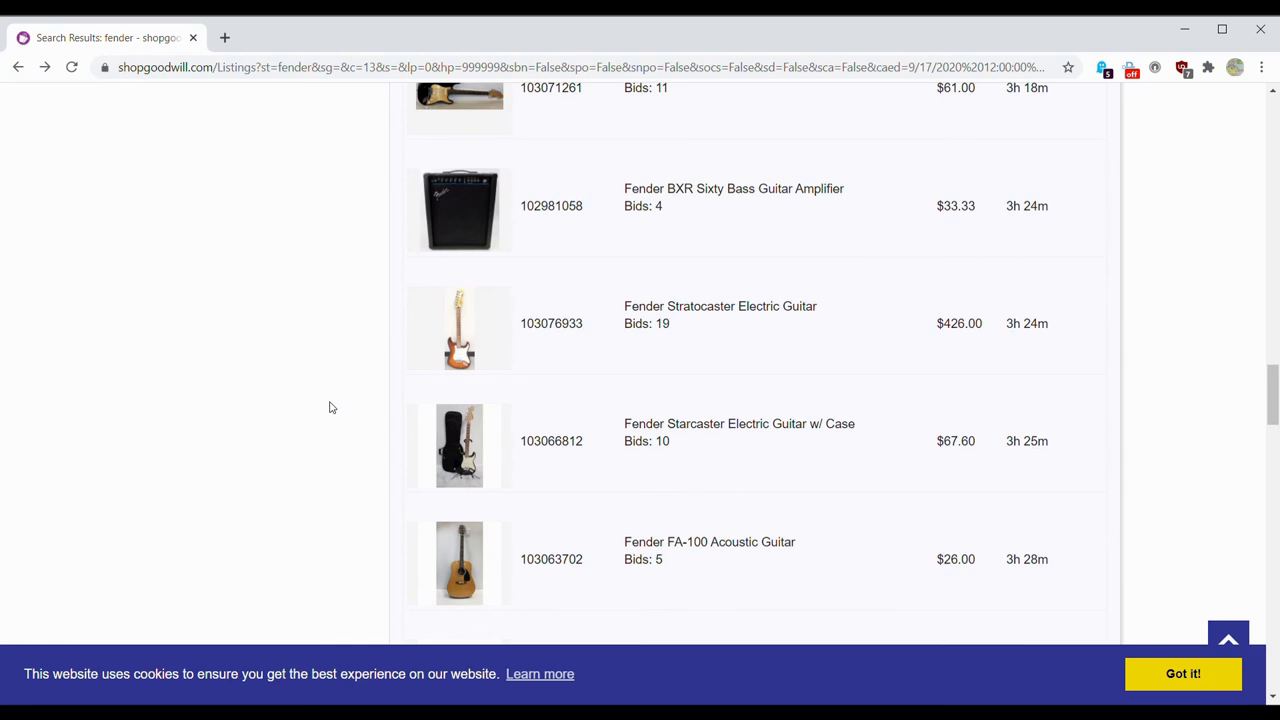
pyautogui.scroll(-3)
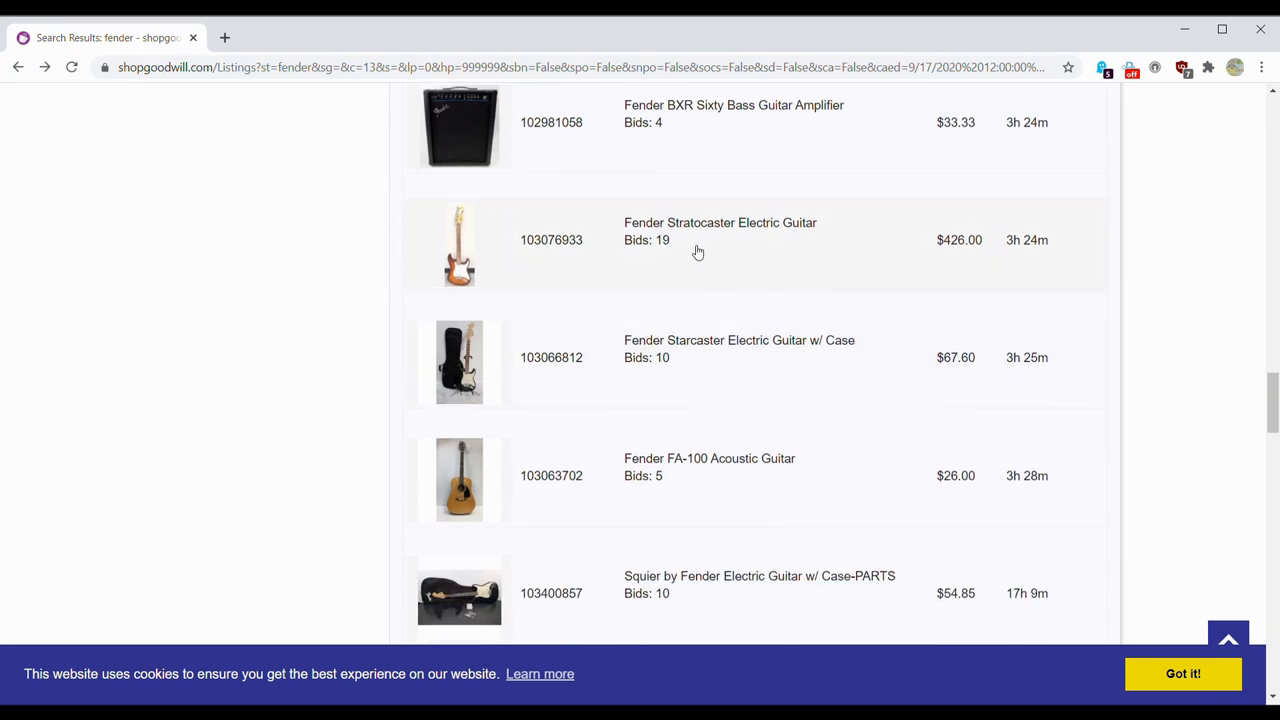
pyautogui.click(720, 222)
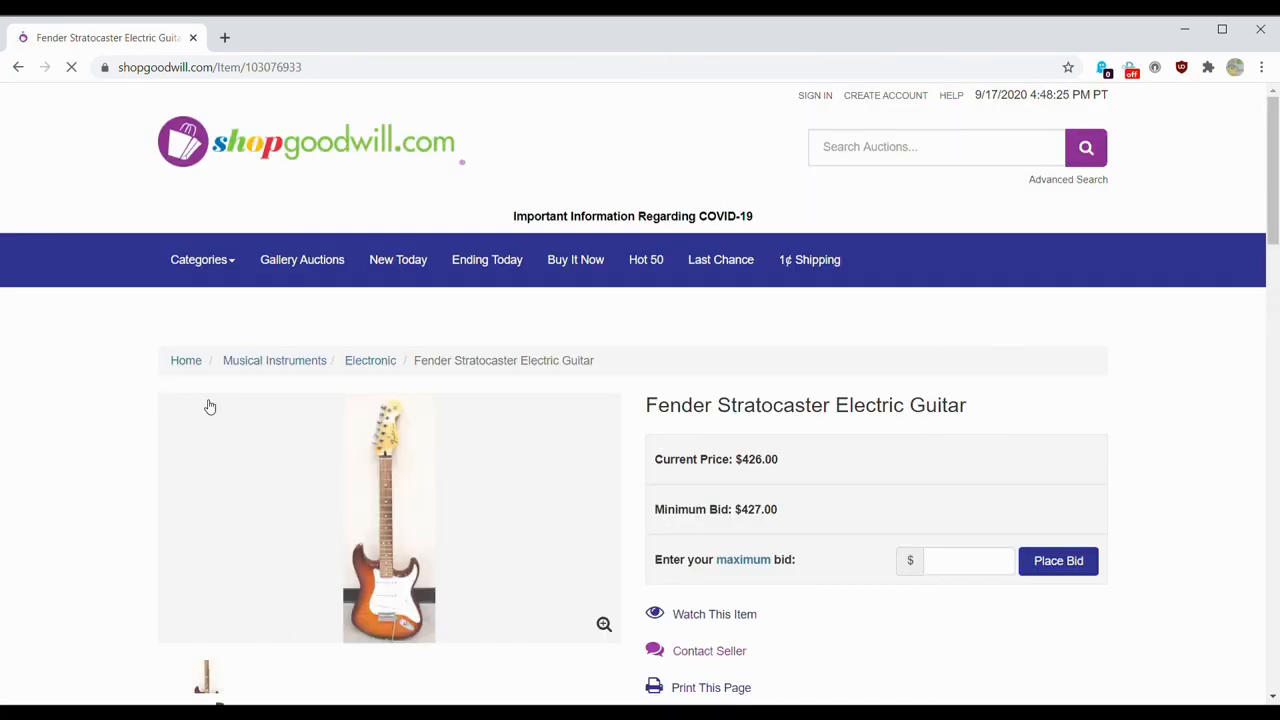
pyautogui.scroll(-3)
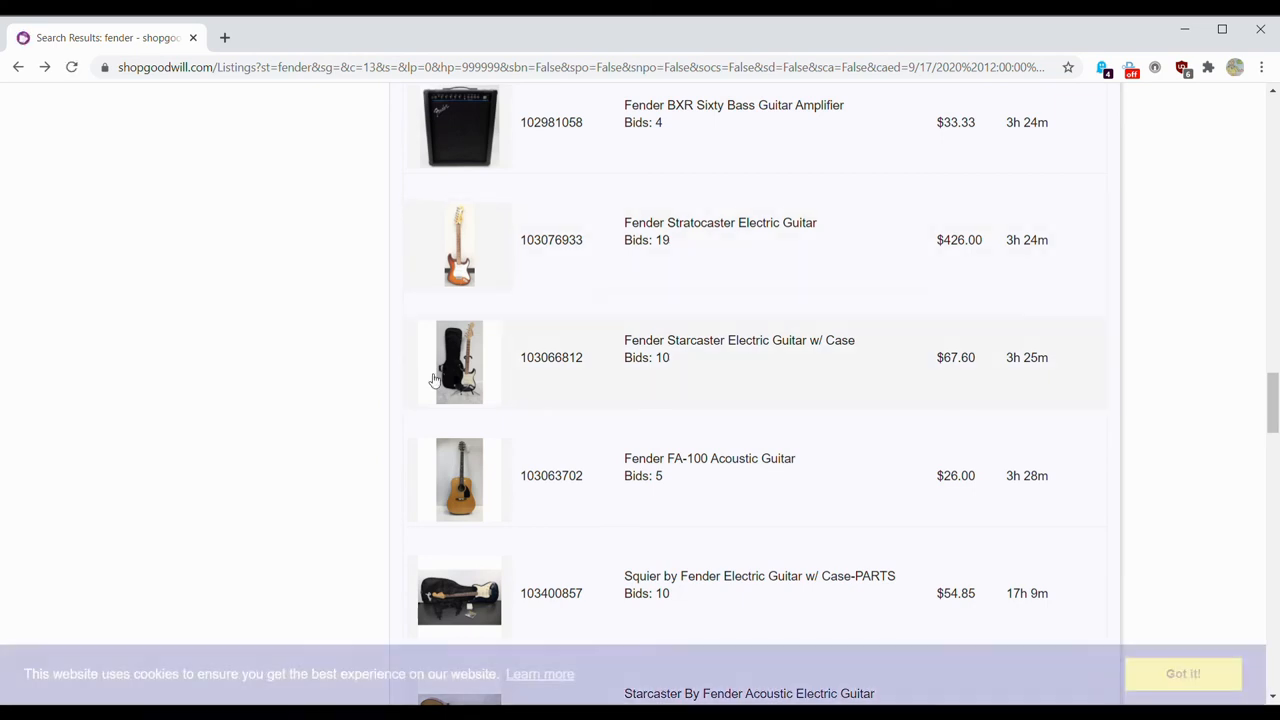
pyautogui.scroll(-3)
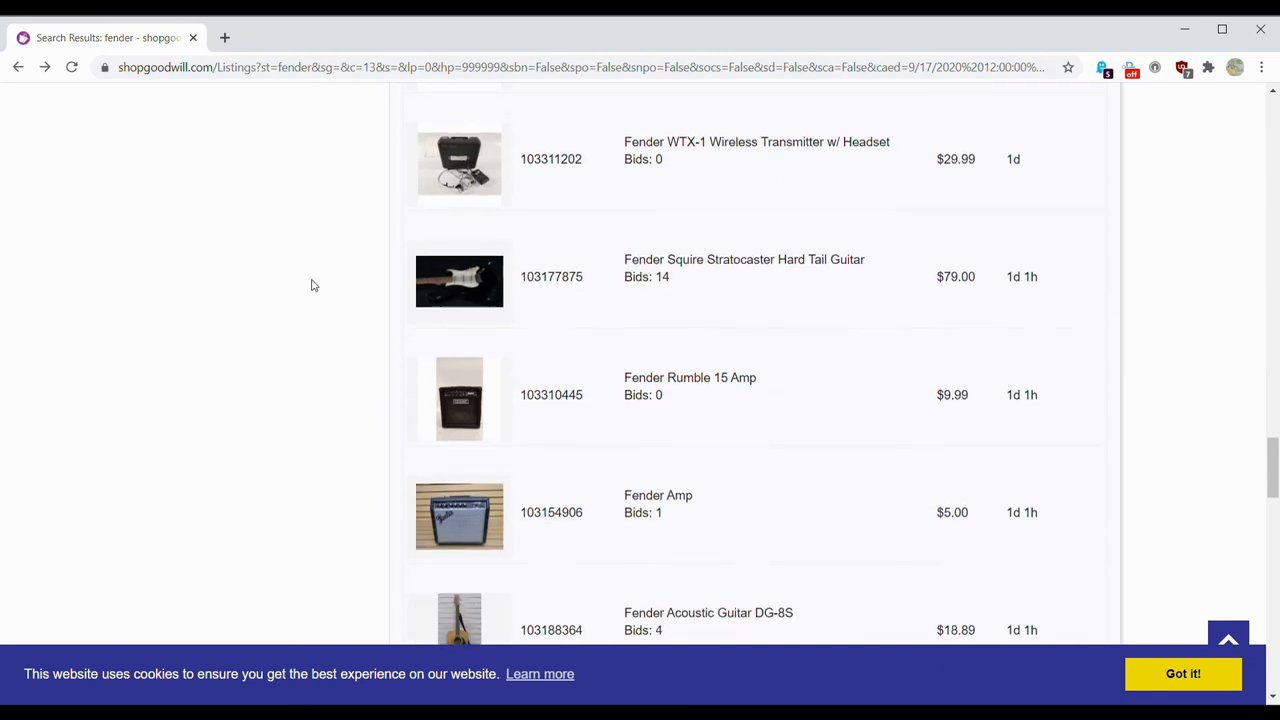
pyautogui.scroll(-3)
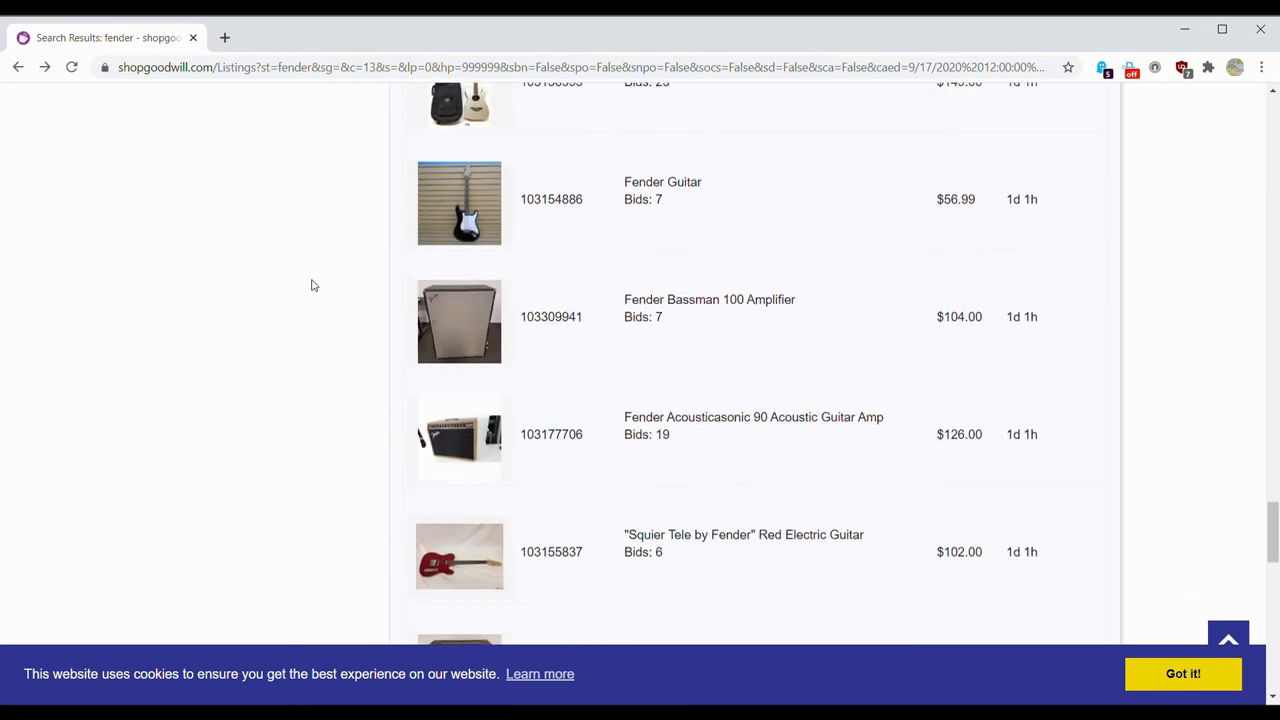
pyautogui.scroll(-3)
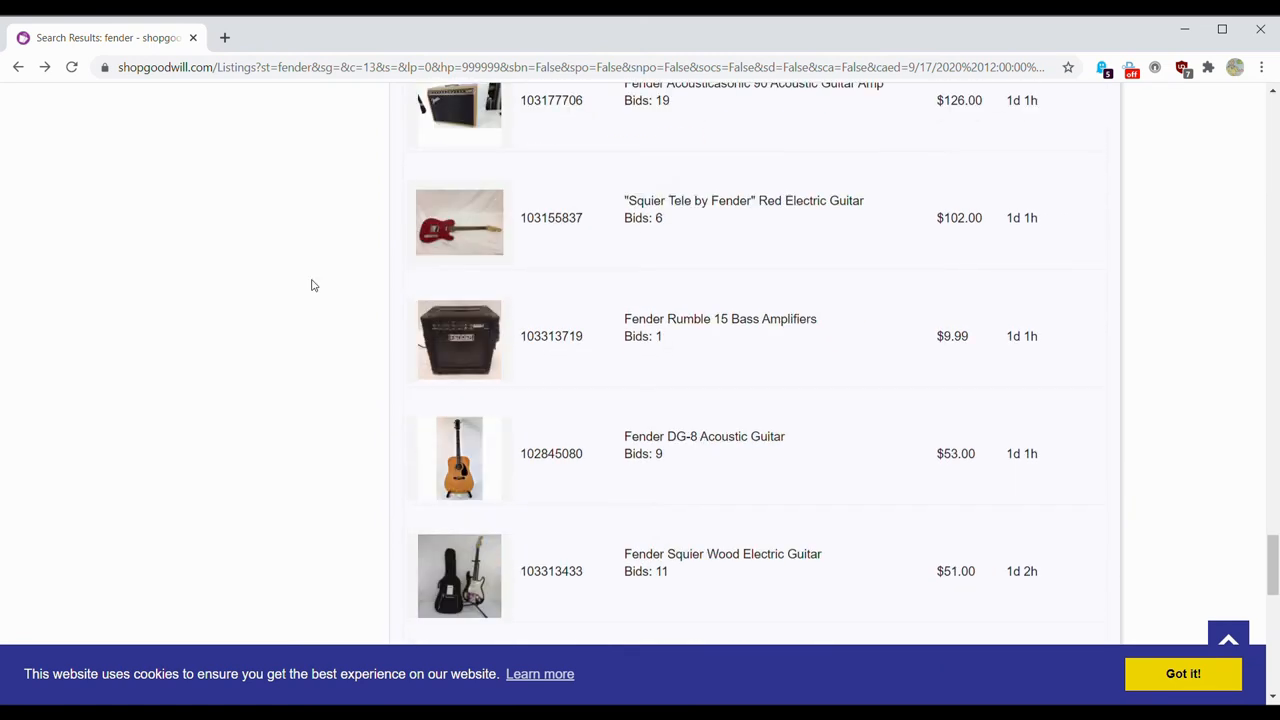
pyautogui.scroll(-3)
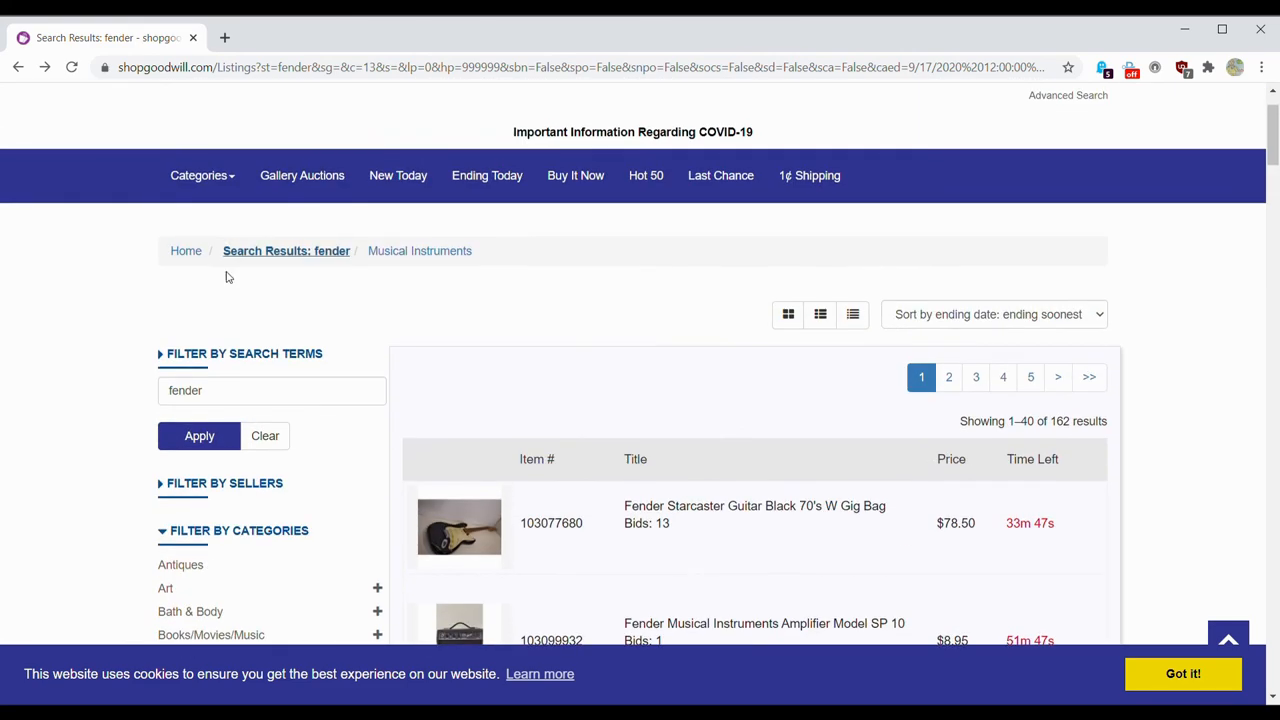
# Step: Replace the fender search with 'peavey', narrowing to 41 results, and skim through them
pyautogui.tripleClick(272, 390)
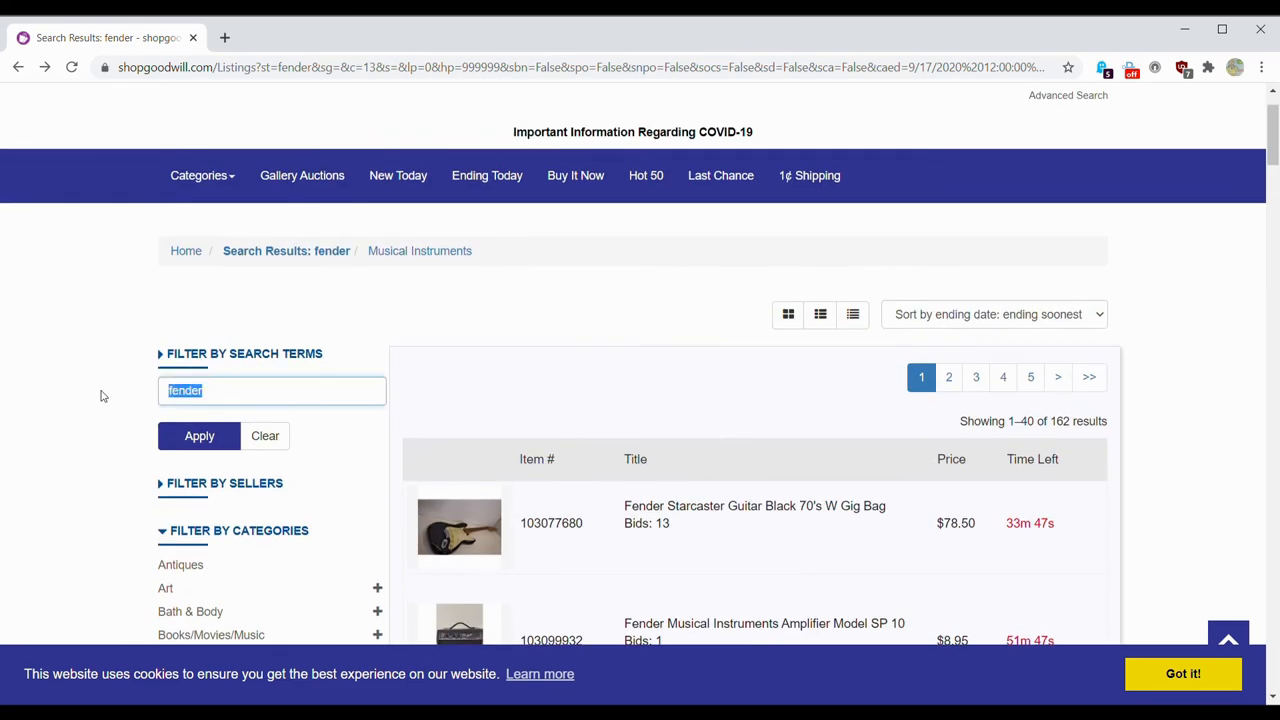
pyautogui.write('peavey')
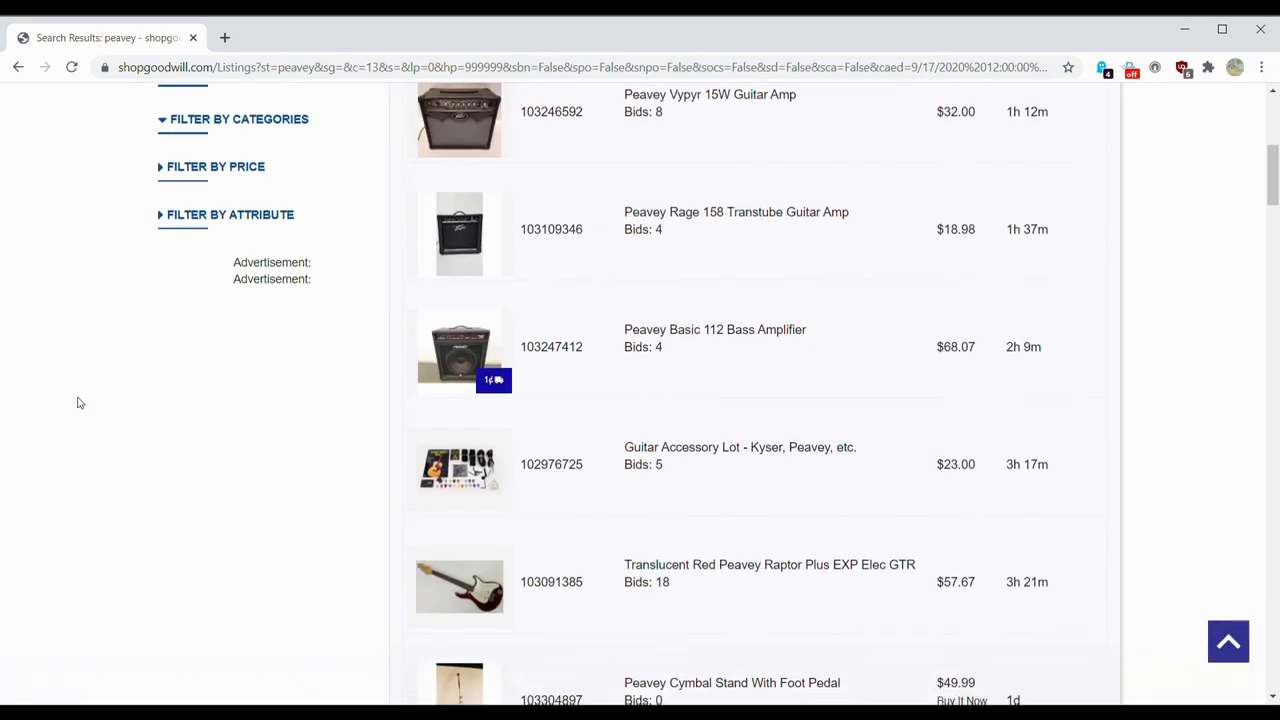
pyautogui.scroll(-3)
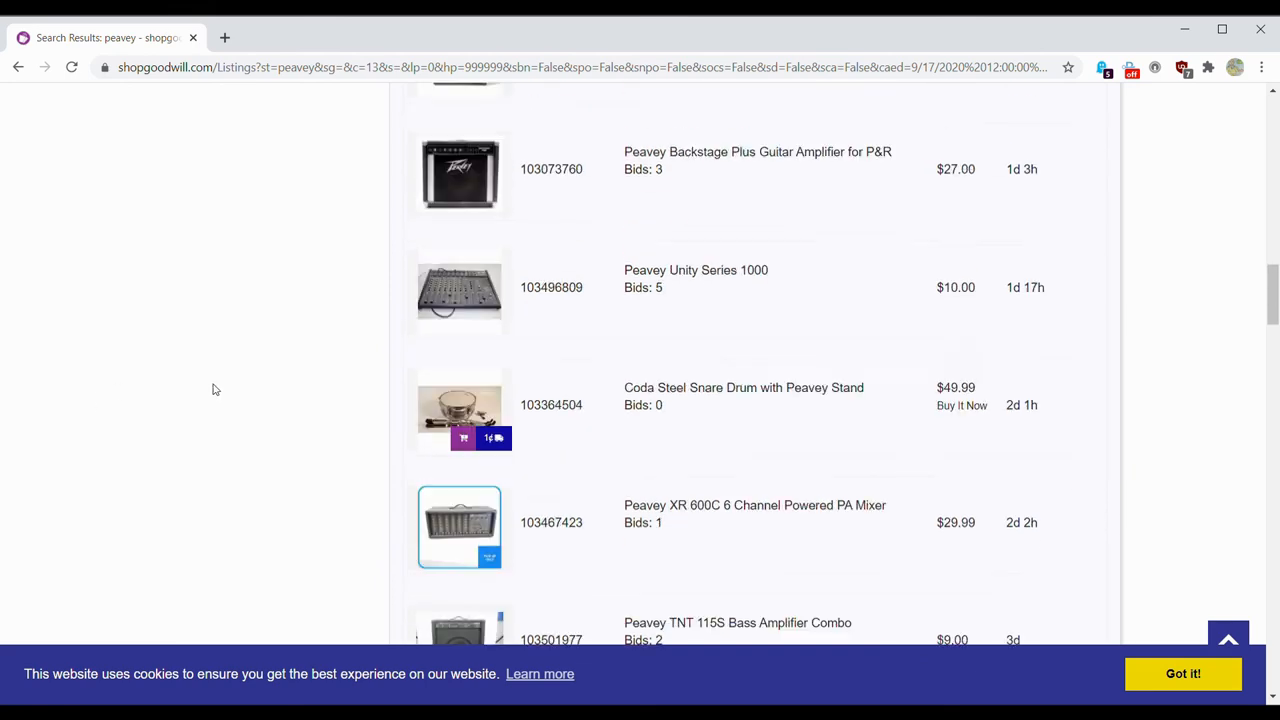
pyautogui.scroll(-3)
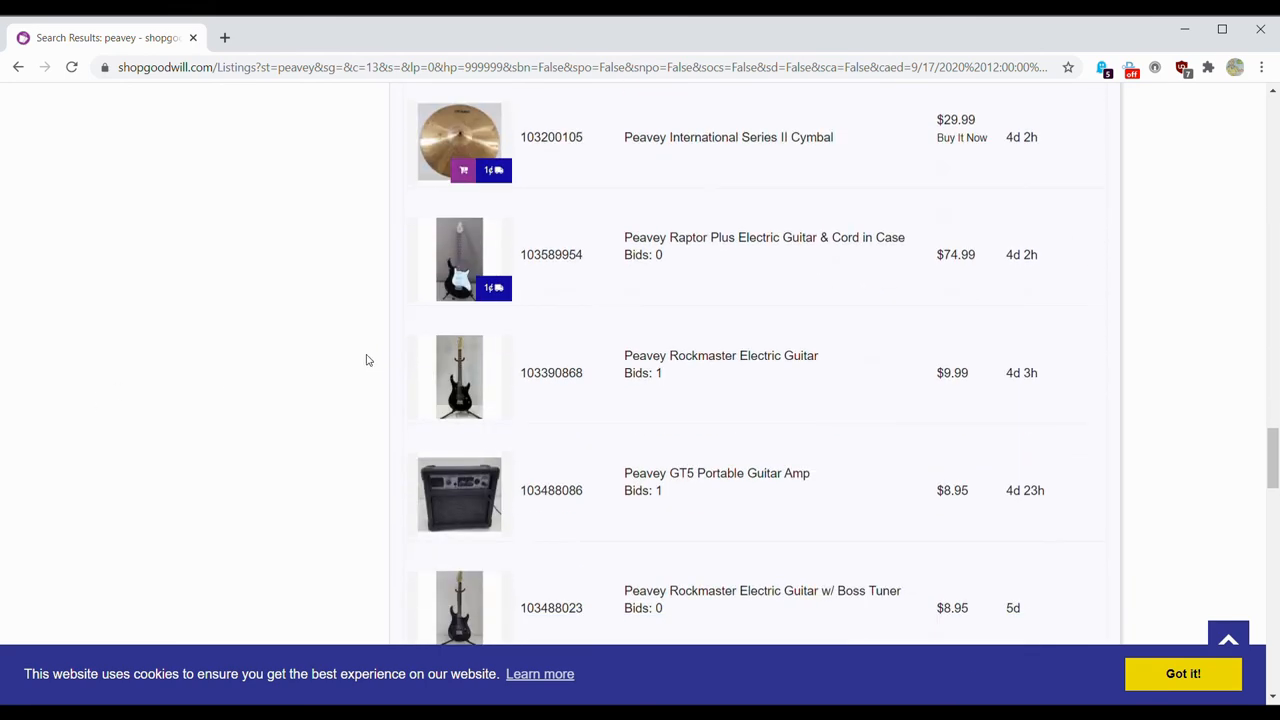
pyautogui.scroll(-3)
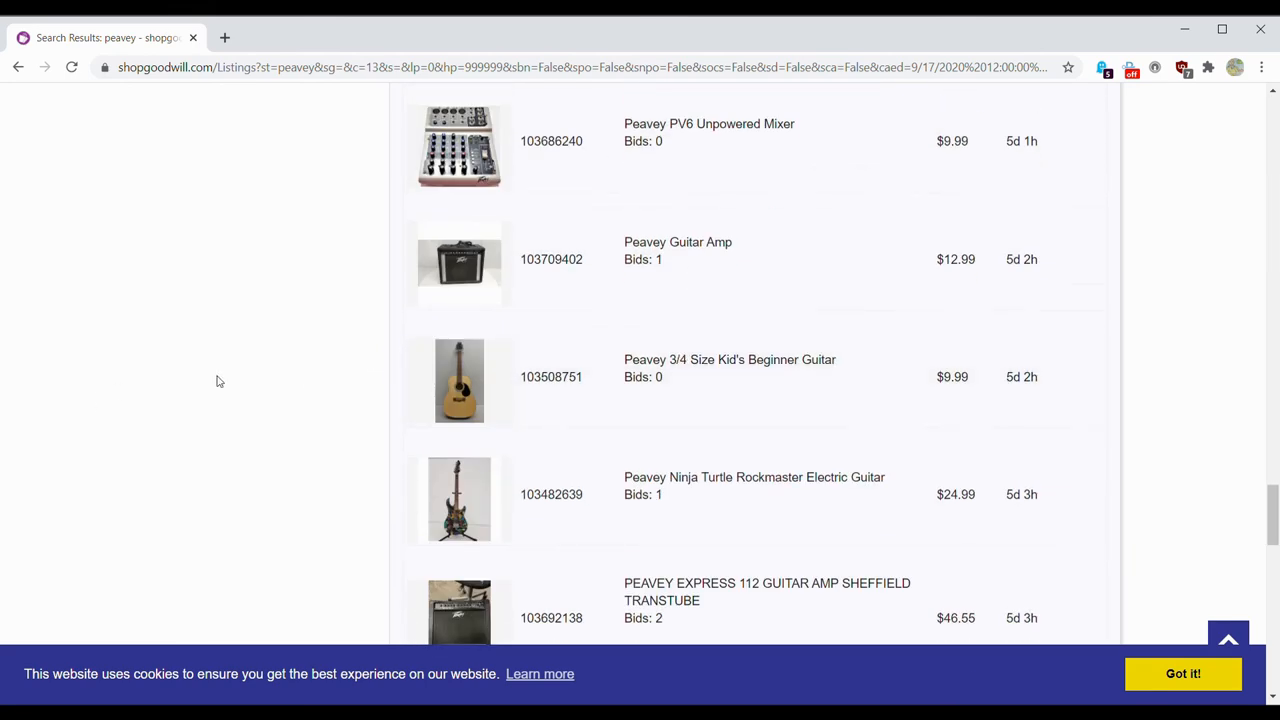
pyautogui.scroll(-3)
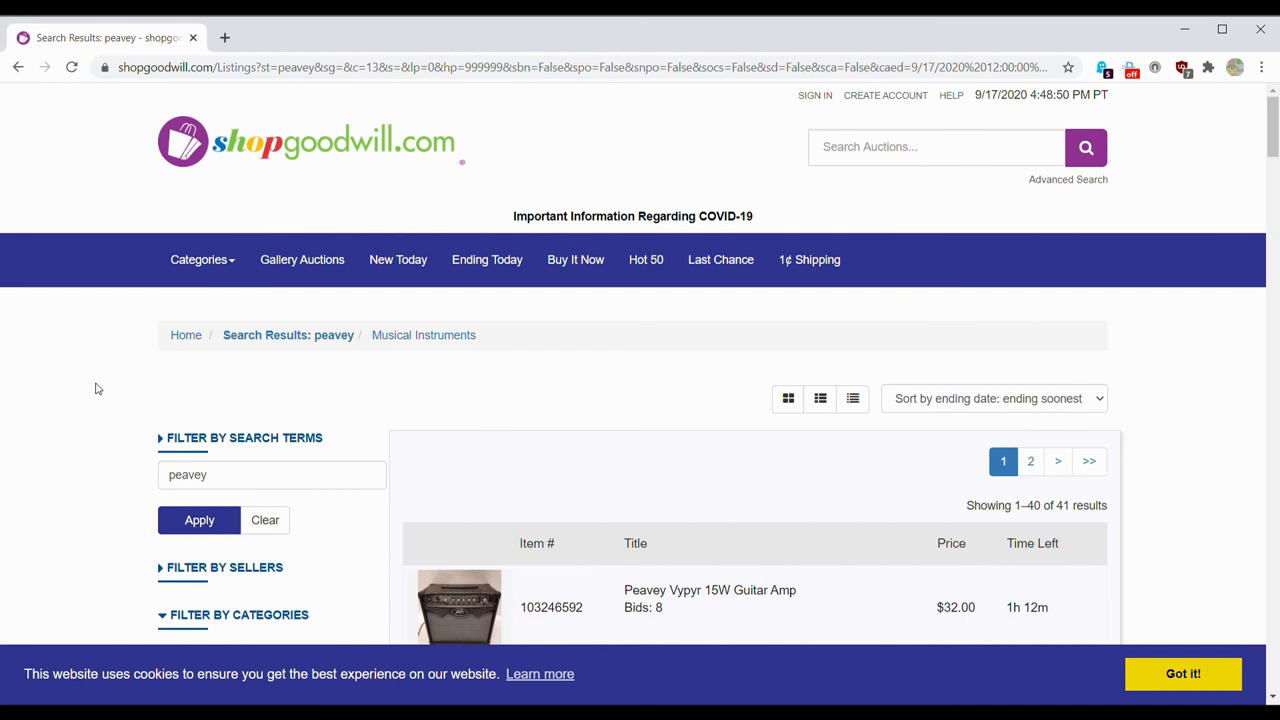
pyautogui.moveTo(90, 384)
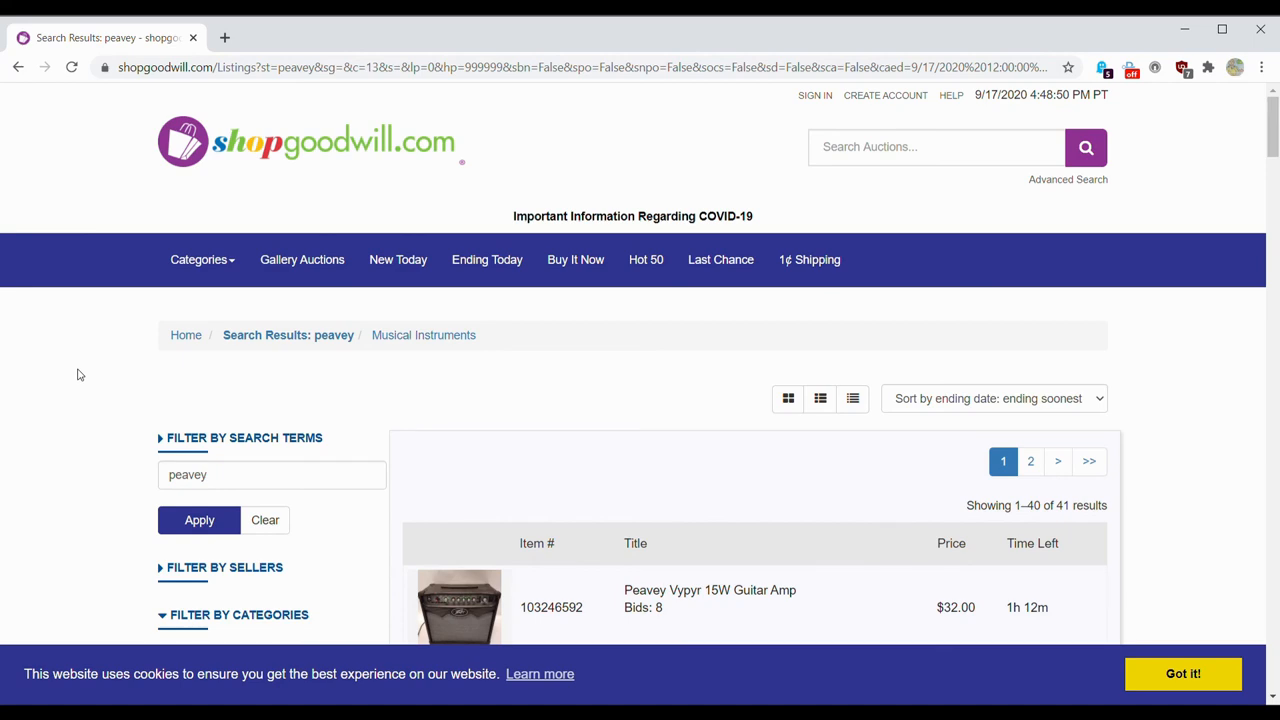
pyautogui.moveTo(644, 260)
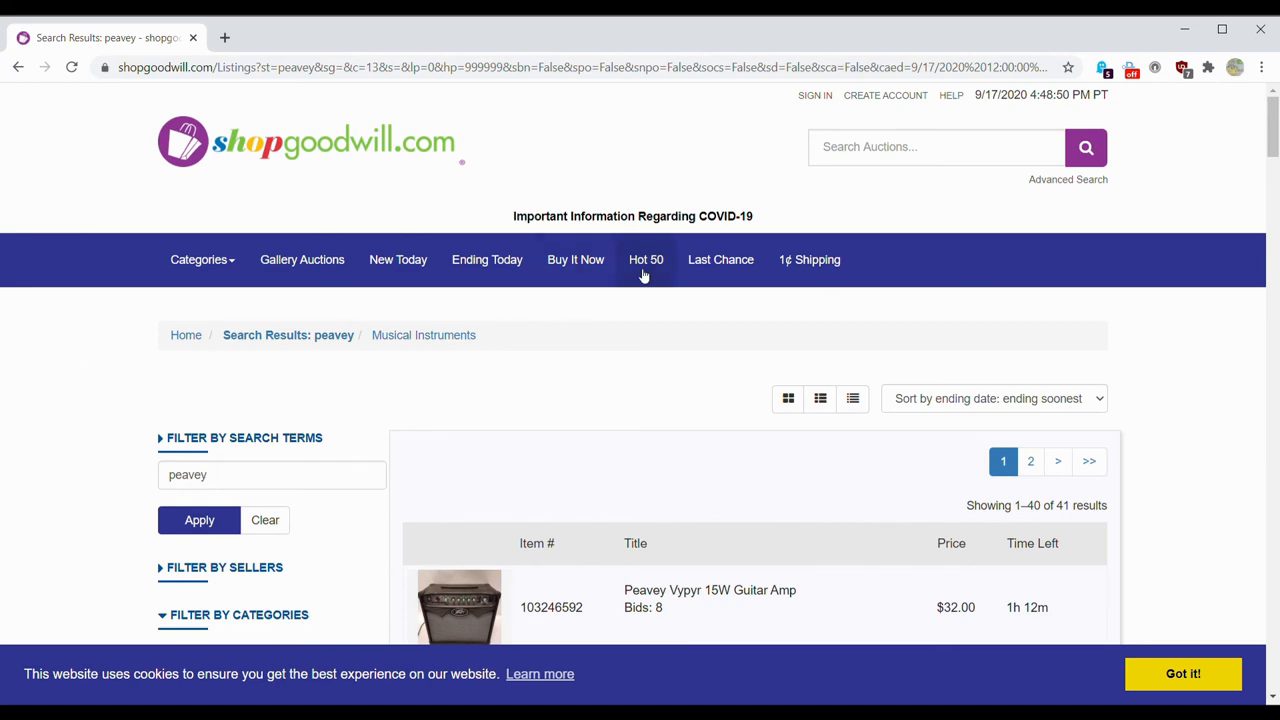
# Step: From the Hot 50 list, open the Green Fender Strat Electric Guitar Soft Case ($65.00) listing
pyautogui.click(646, 260)
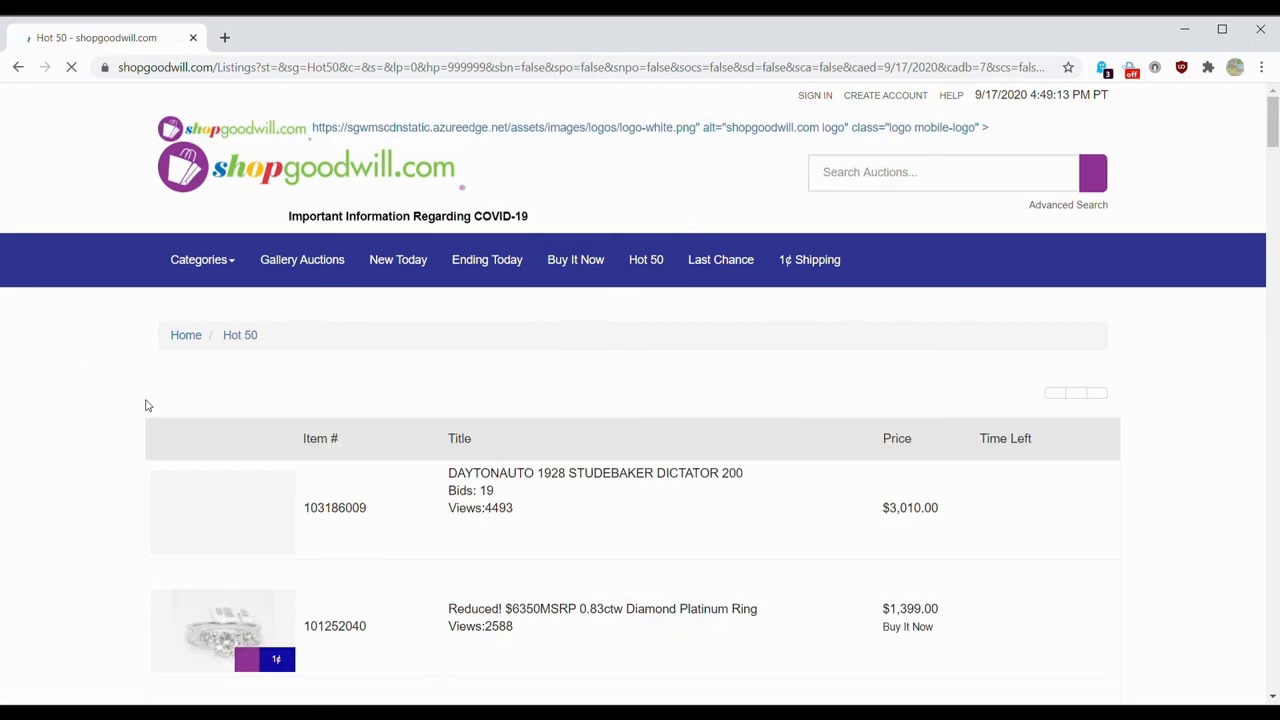
pyautogui.scroll(-3)
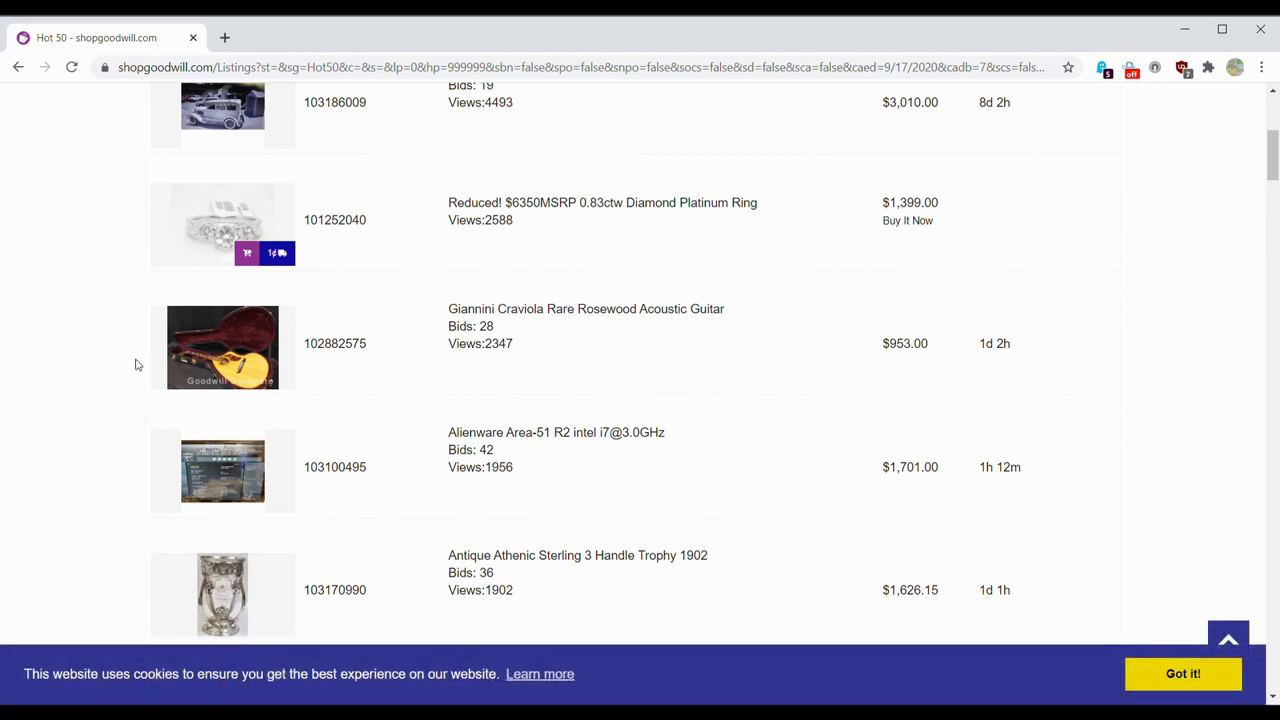
pyautogui.scroll(-3)
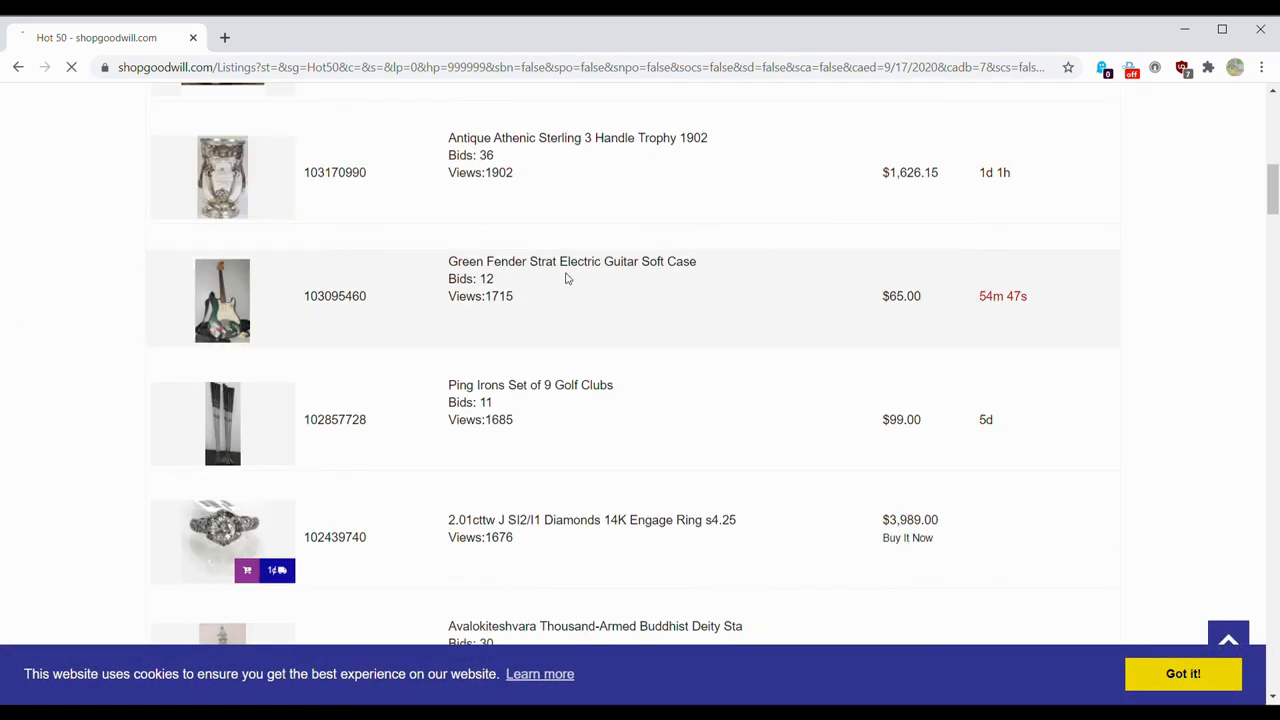
pyautogui.click(572, 260)
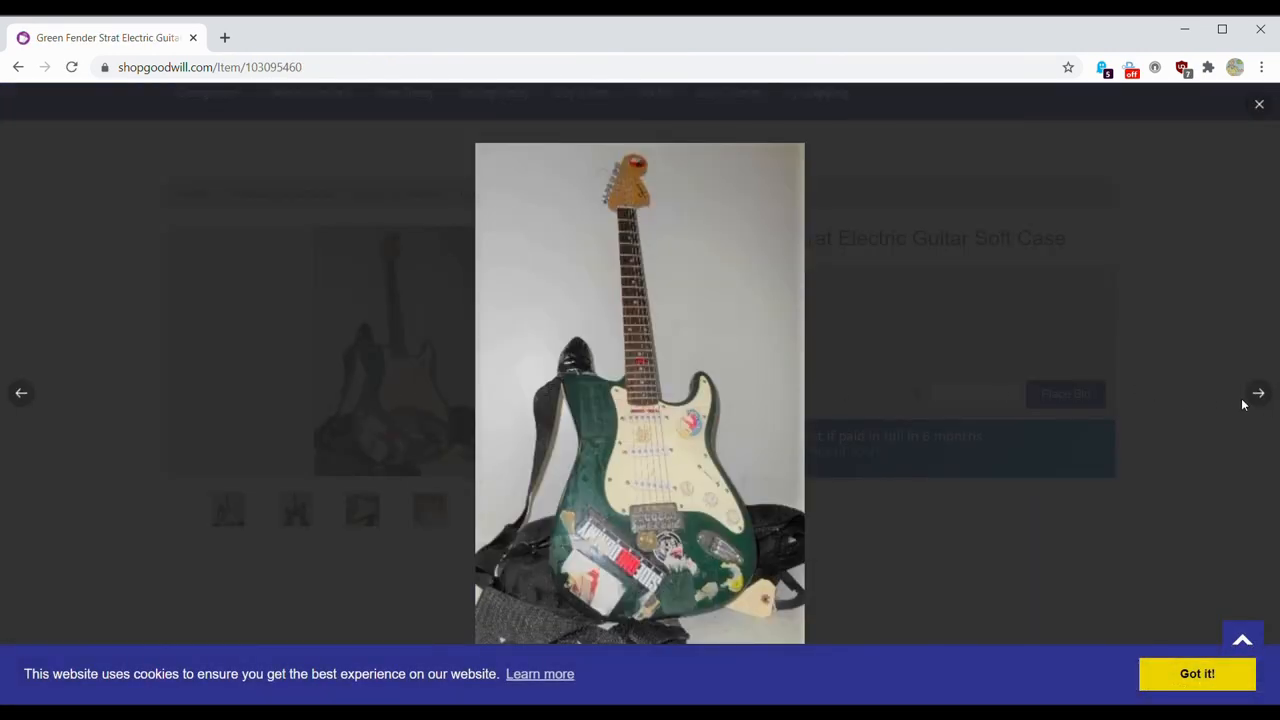
# Step: Flip through the green Strat's photos showing the body back and headstock, ending on the front view
pyautogui.click(1258, 392)
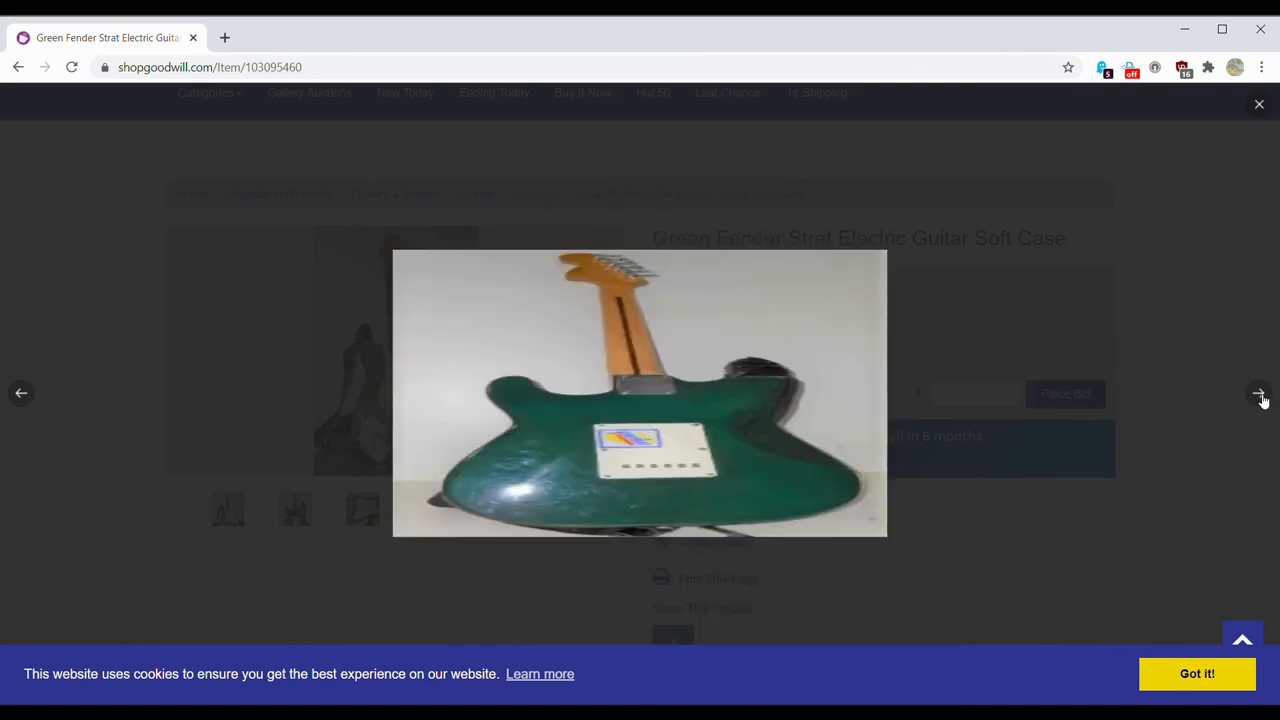
pyautogui.click(1260, 392)
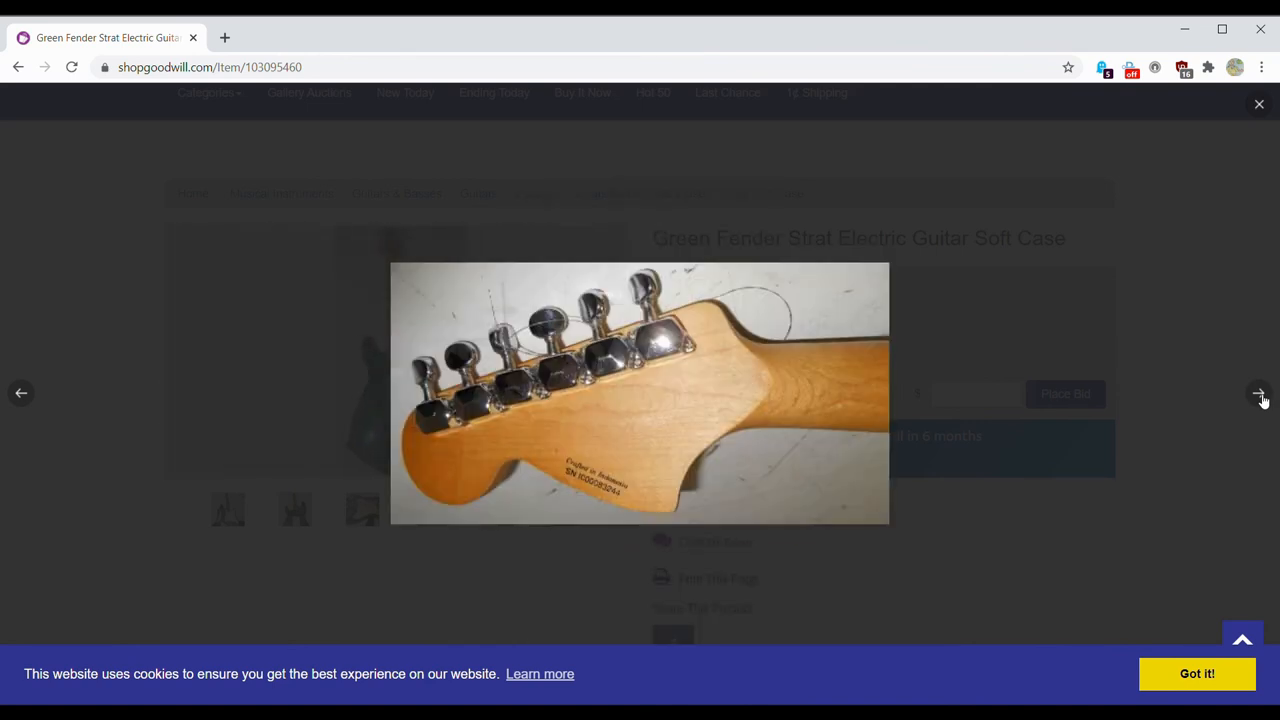
pyautogui.click(1258, 392)
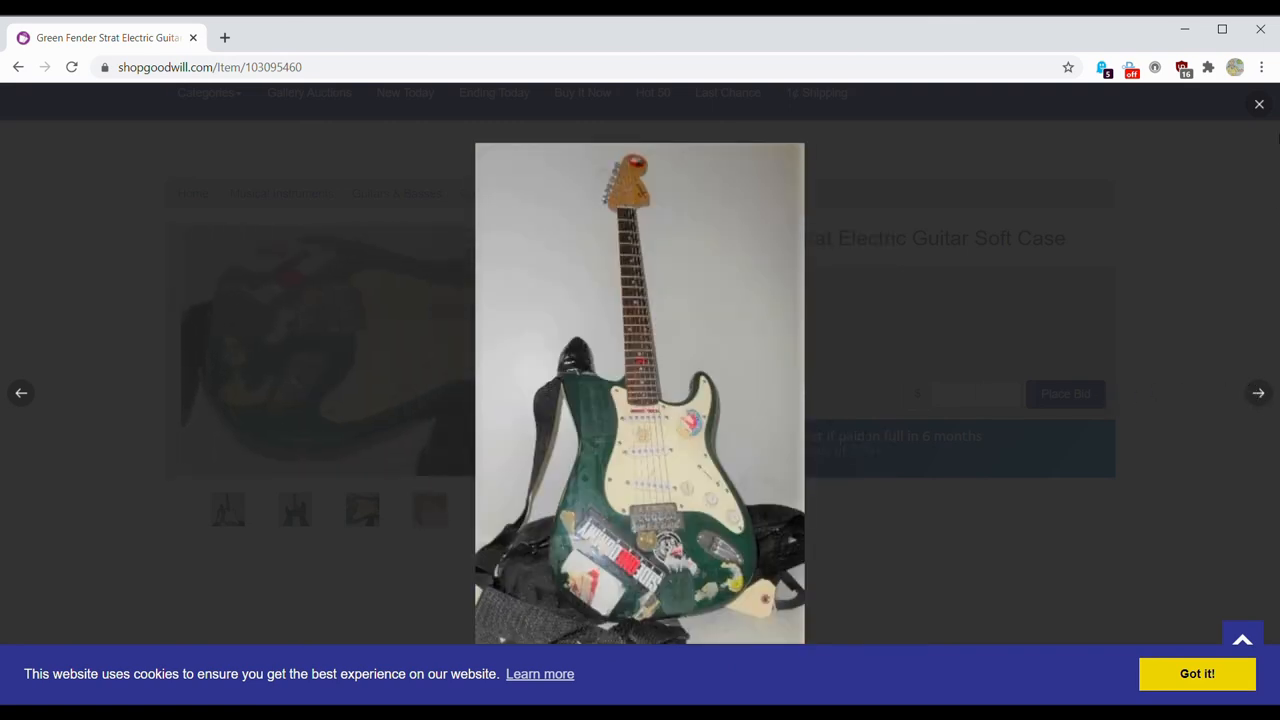
pyautogui.moveTo(1216, 394)
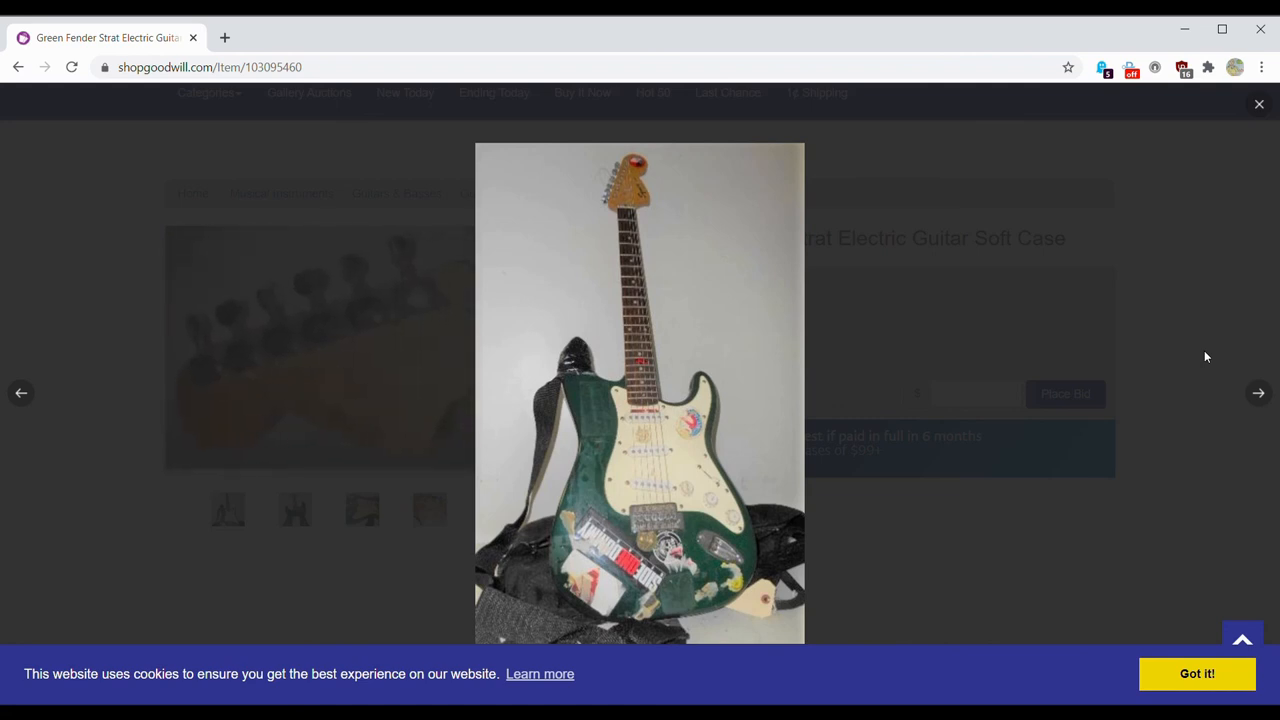
pyautogui.moveTo(1178, 264)
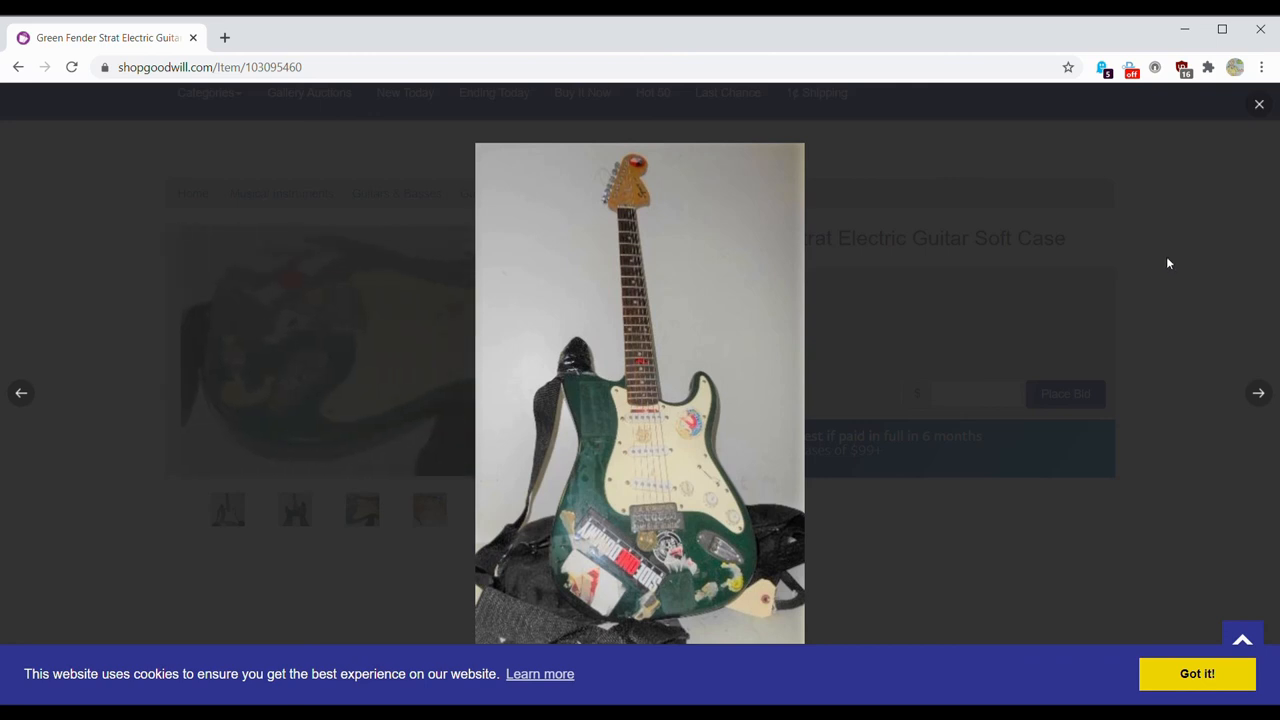
pyautogui.moveTo(1130, 342)
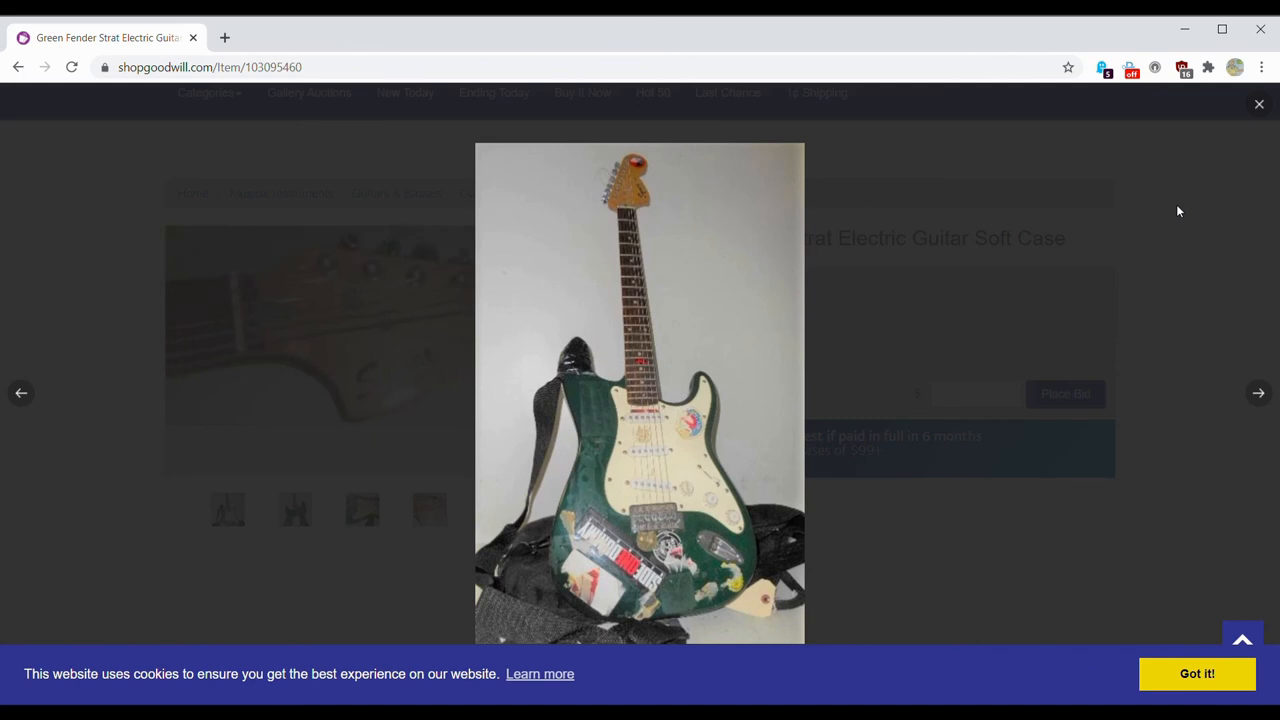
pyautogui.moveTo(1176, 208)
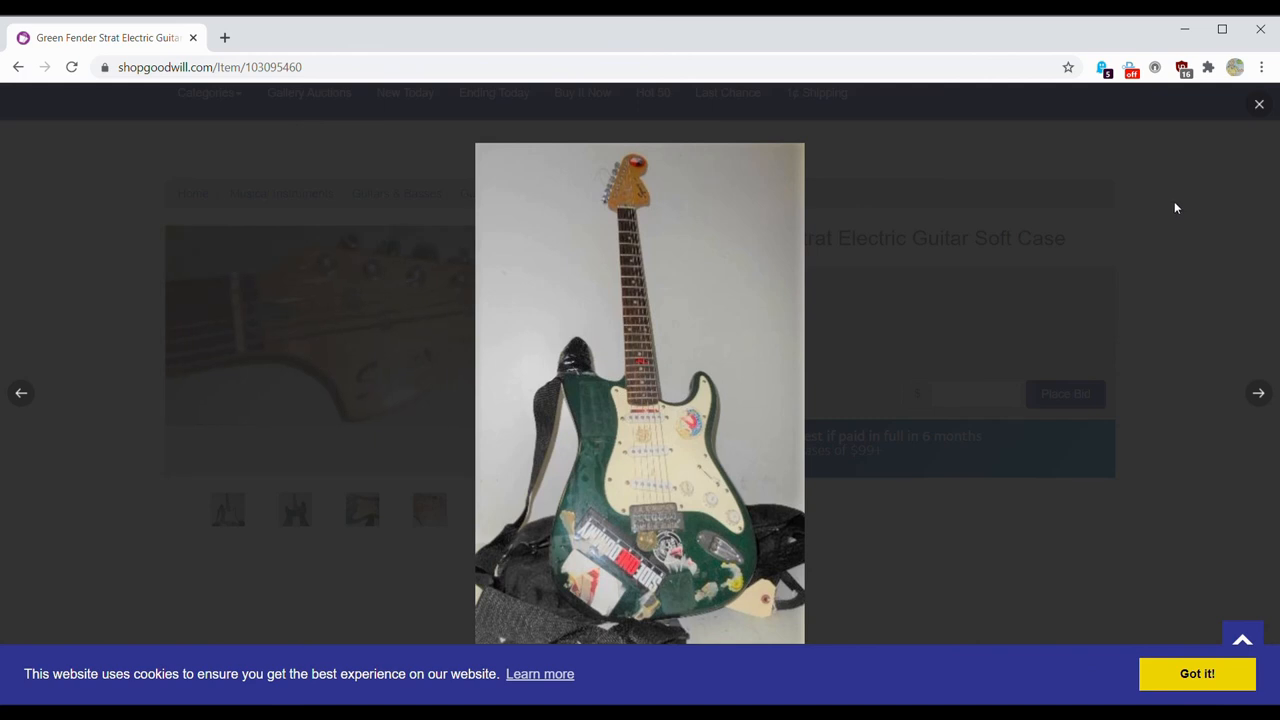